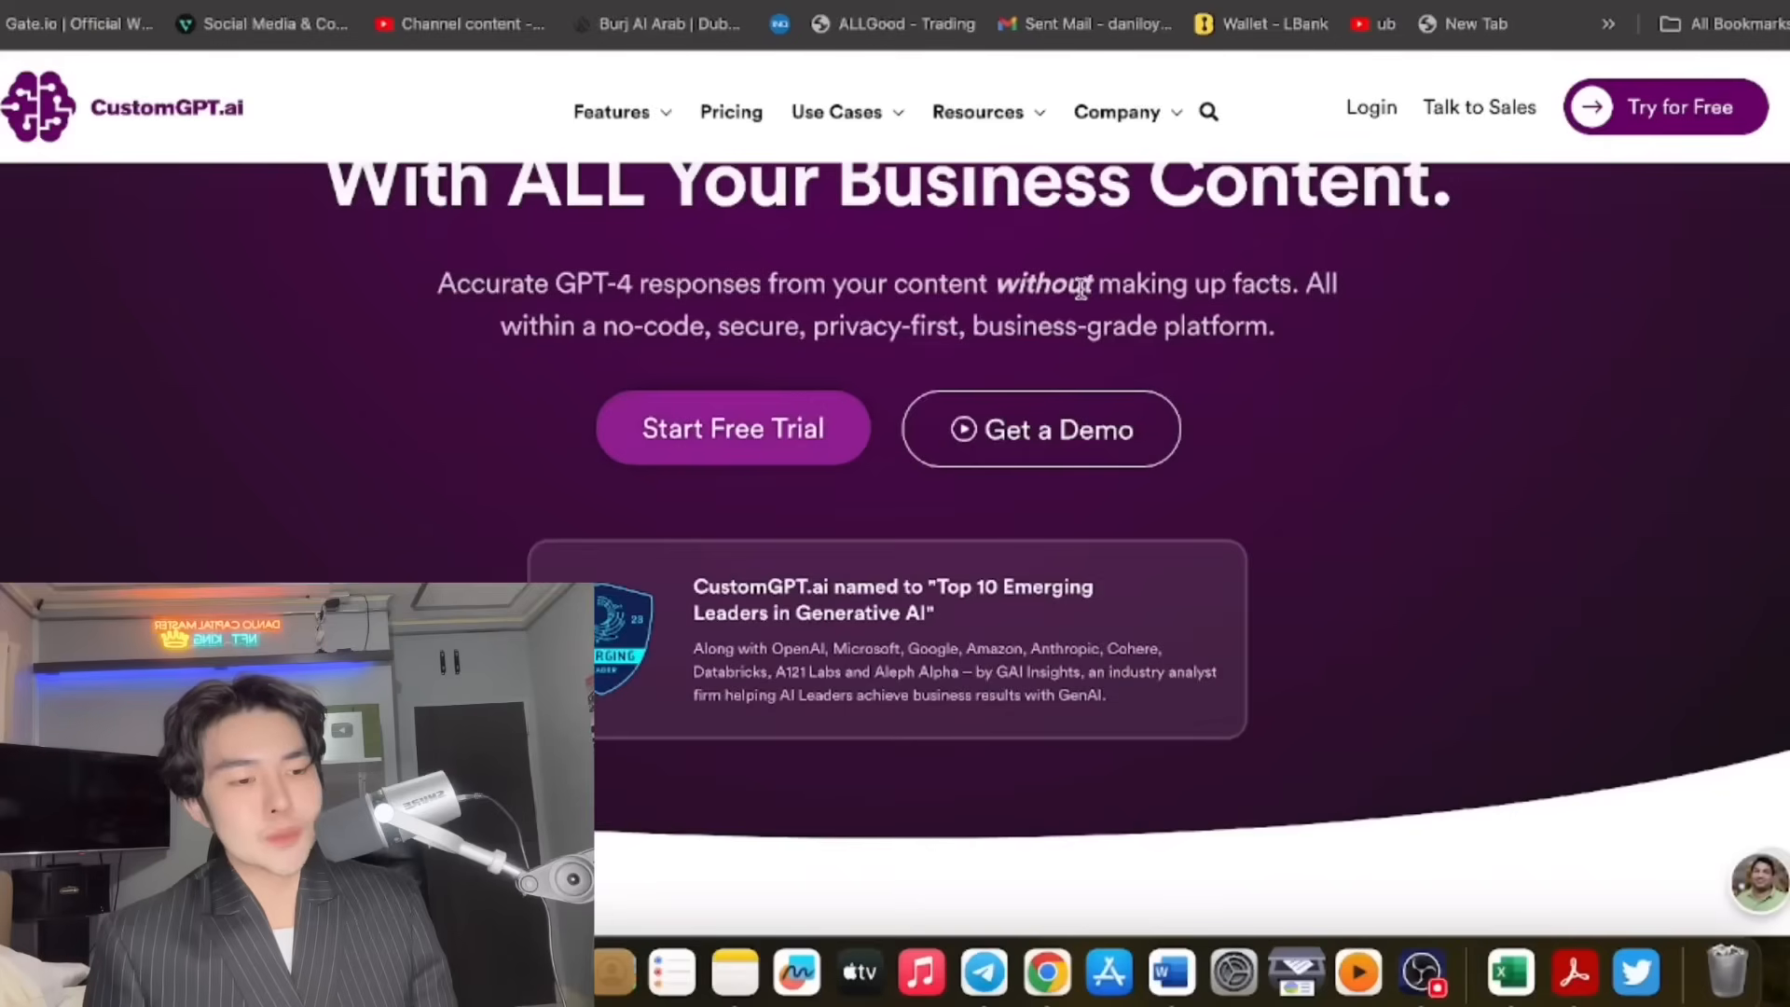
Scroll the homepage past the hero tagline and client logos to the 'Ready to see CustomGPT.ai in action?' demo.
scroll(down, 3)
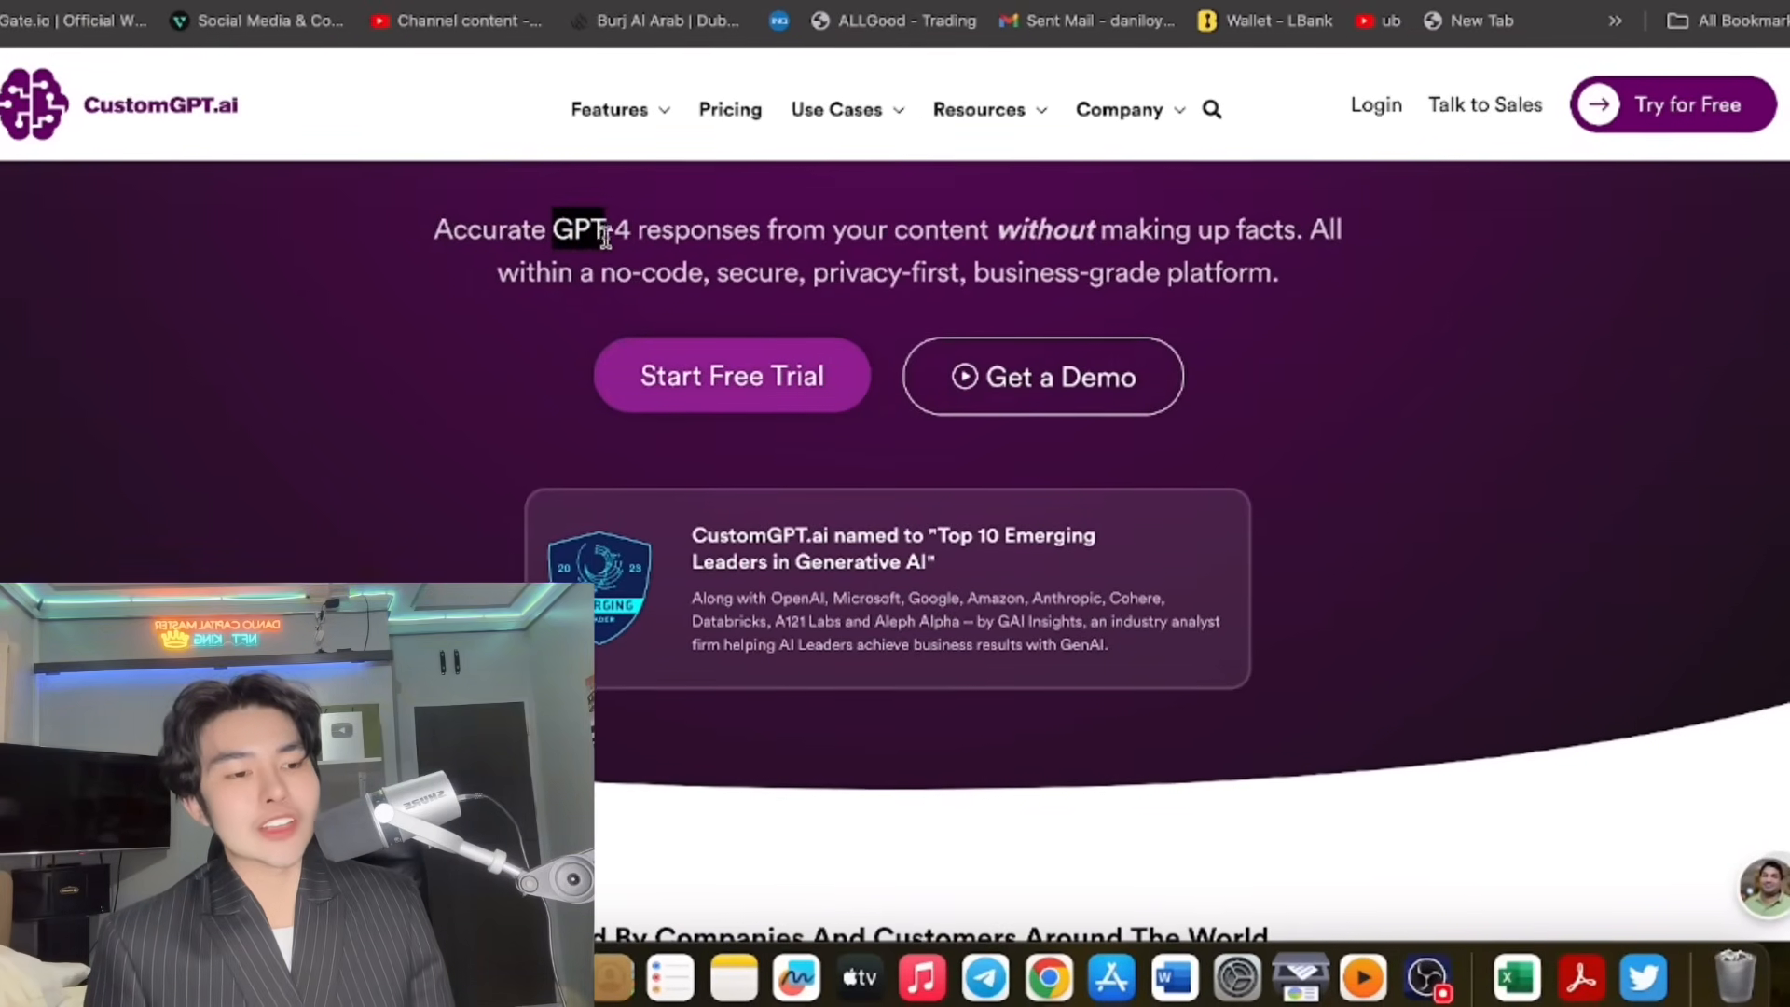
scroll(up, 3)
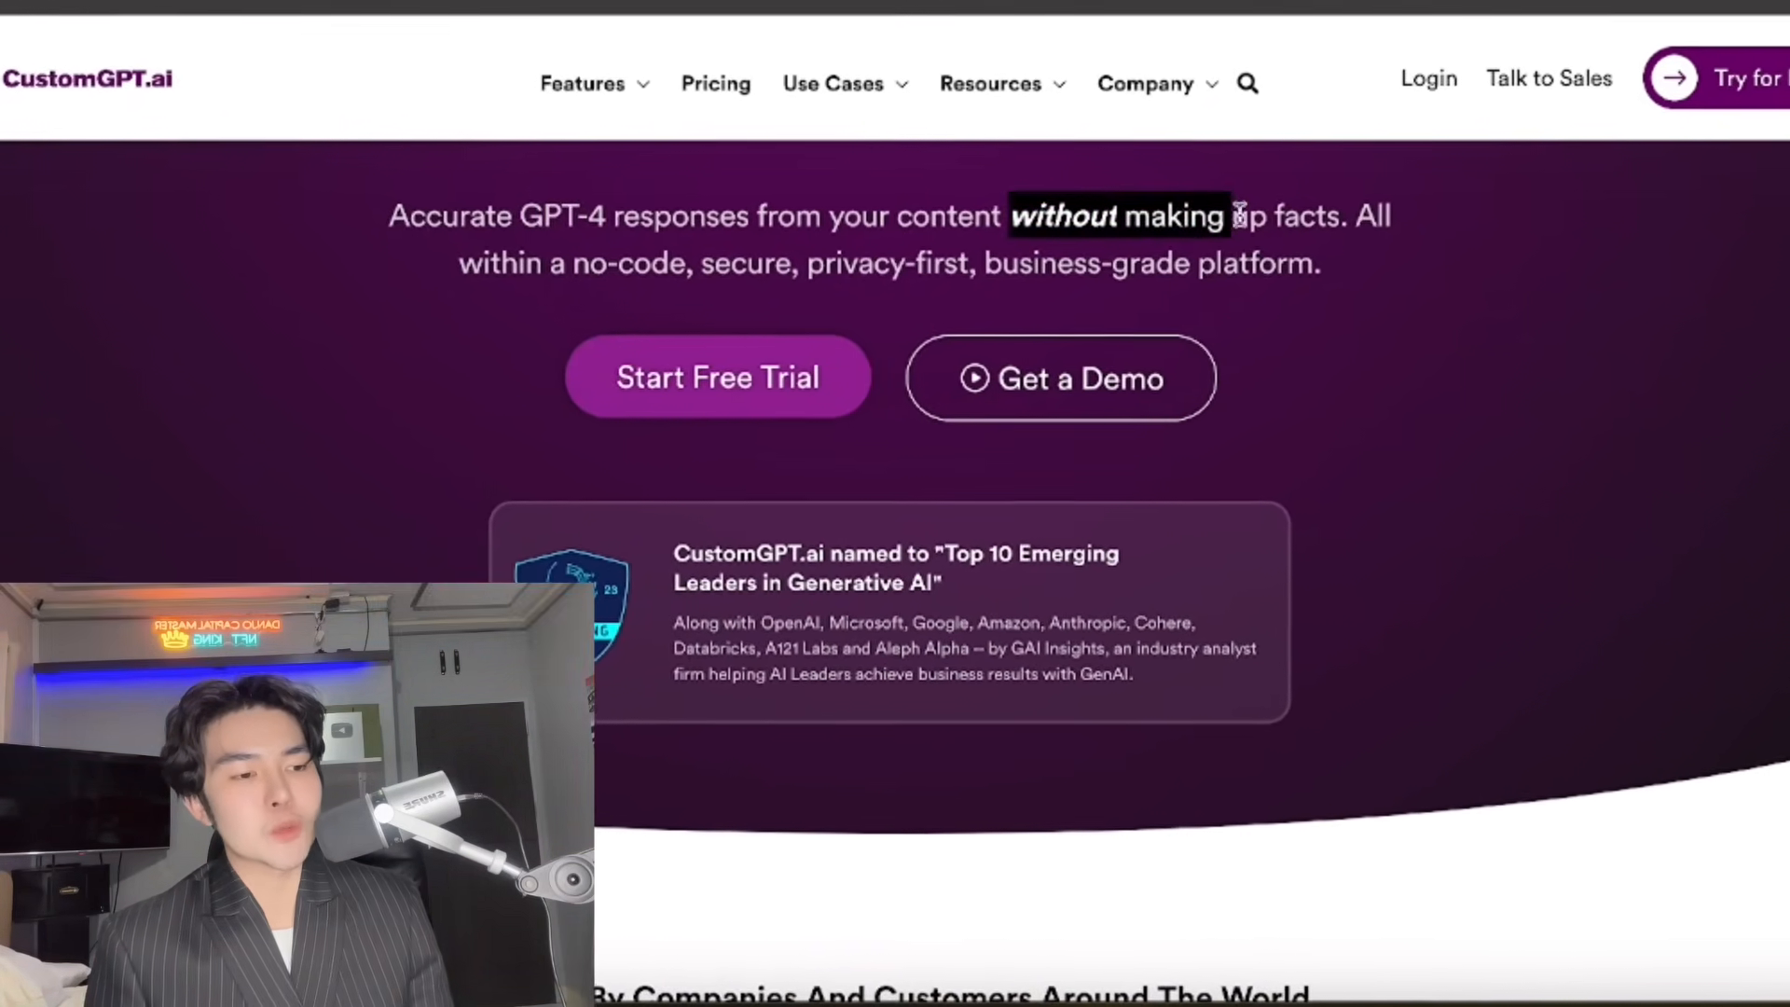
scroll(down, 3)
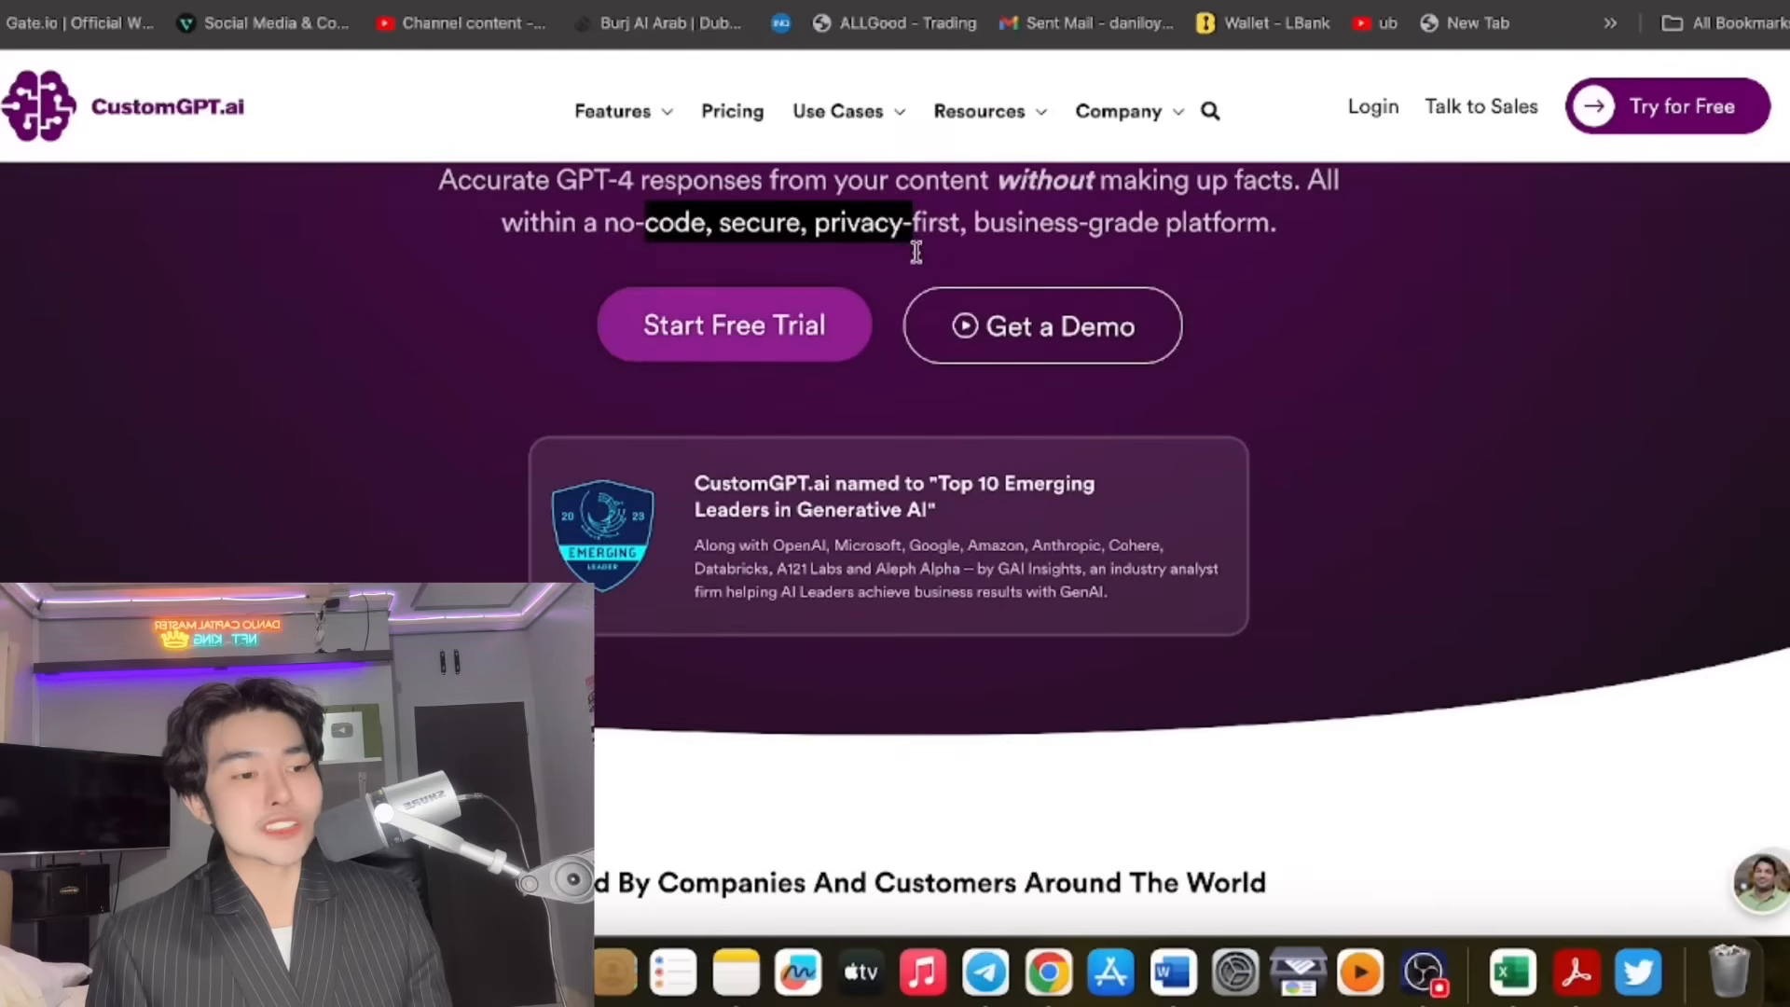
scroll(down, 3)
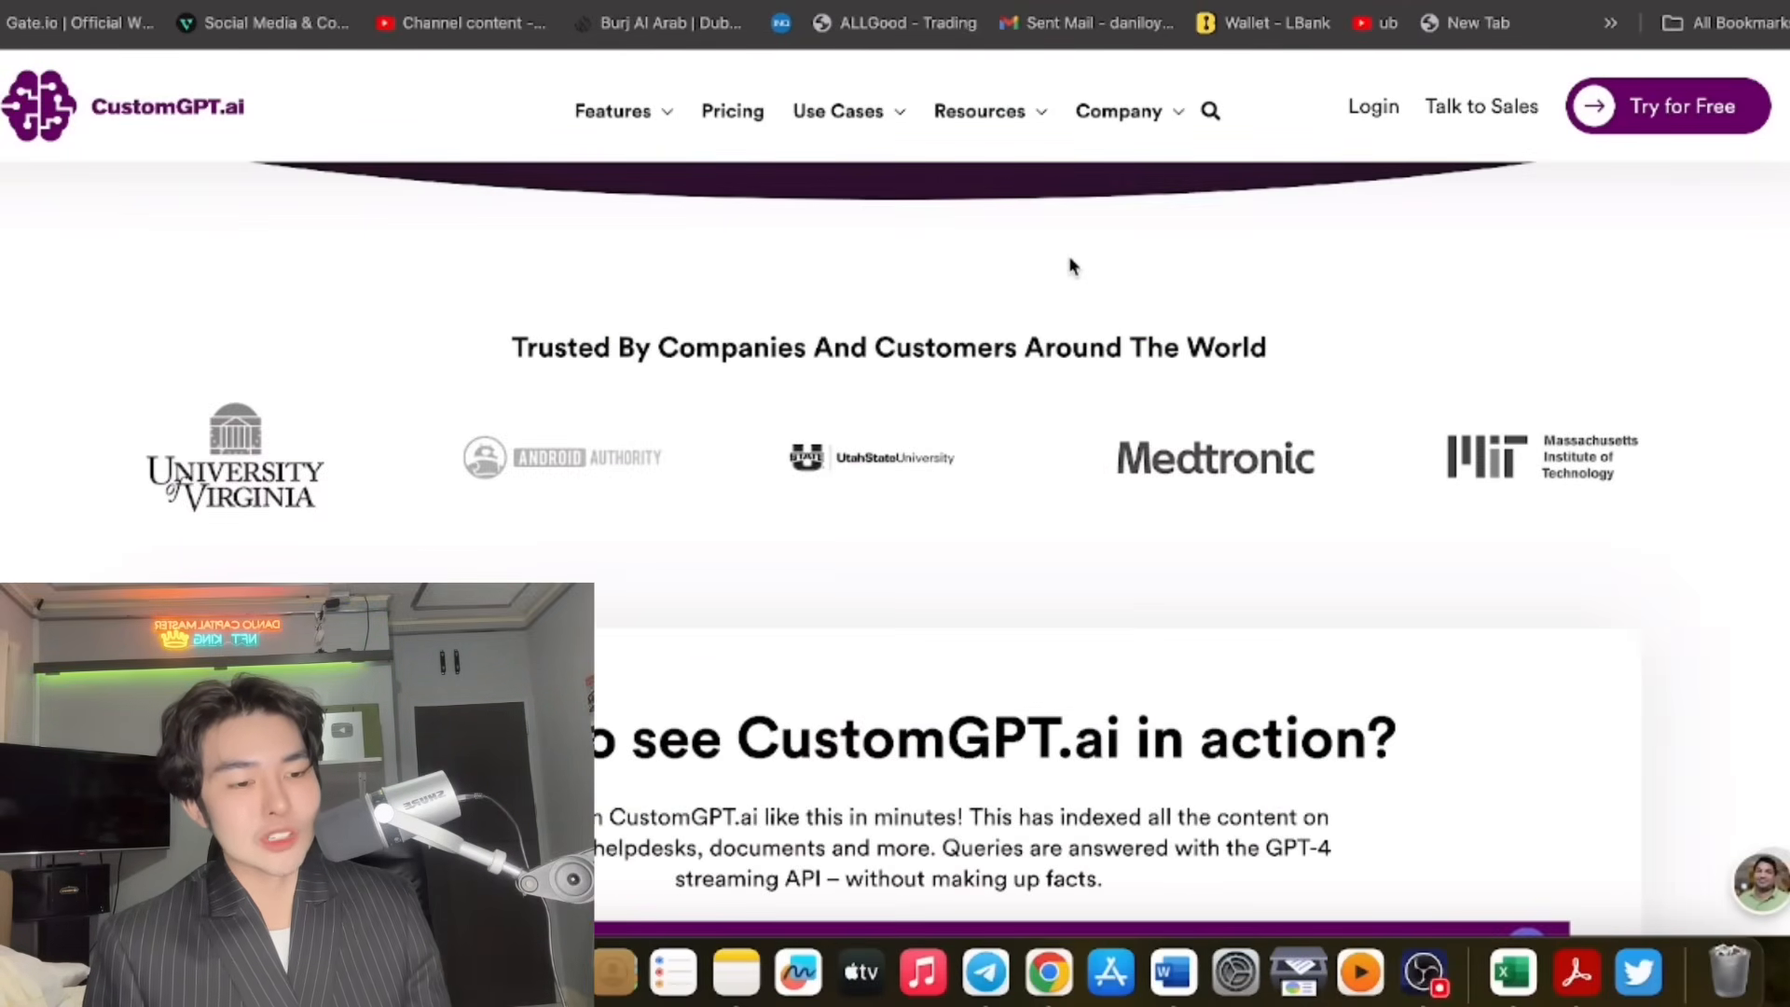
scroll(up, 3)
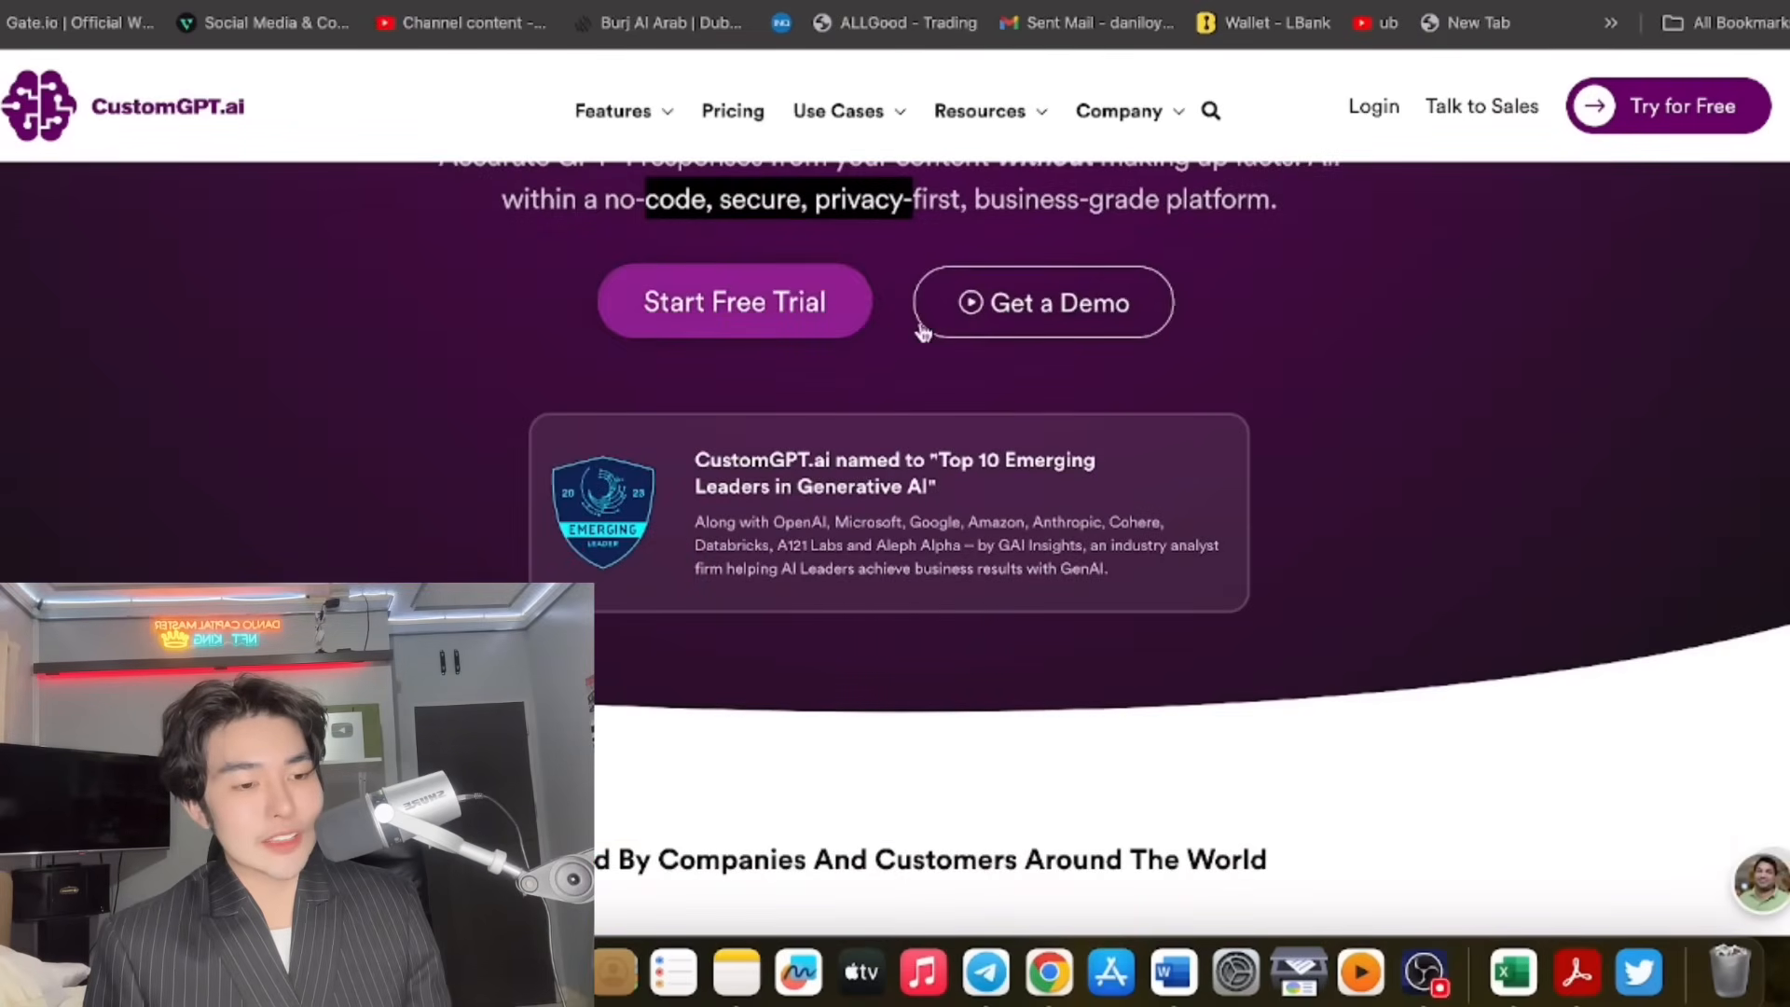
scroll(down, 3)
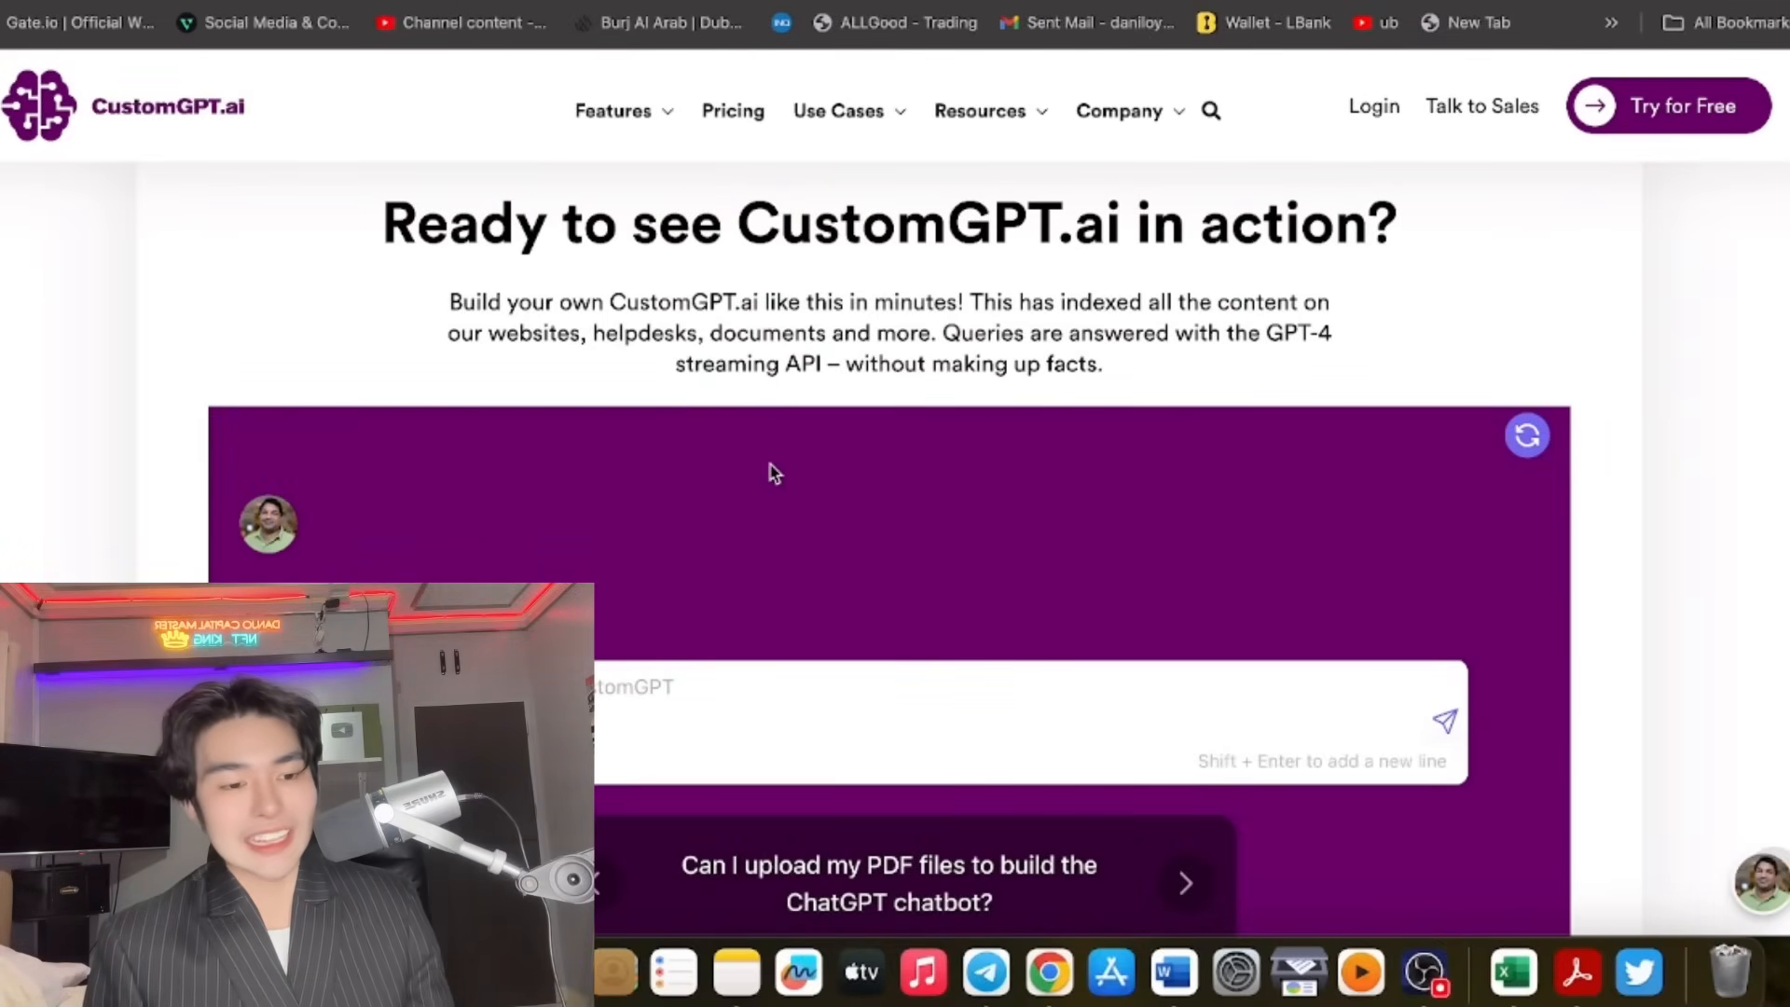
scroll(down, 3)
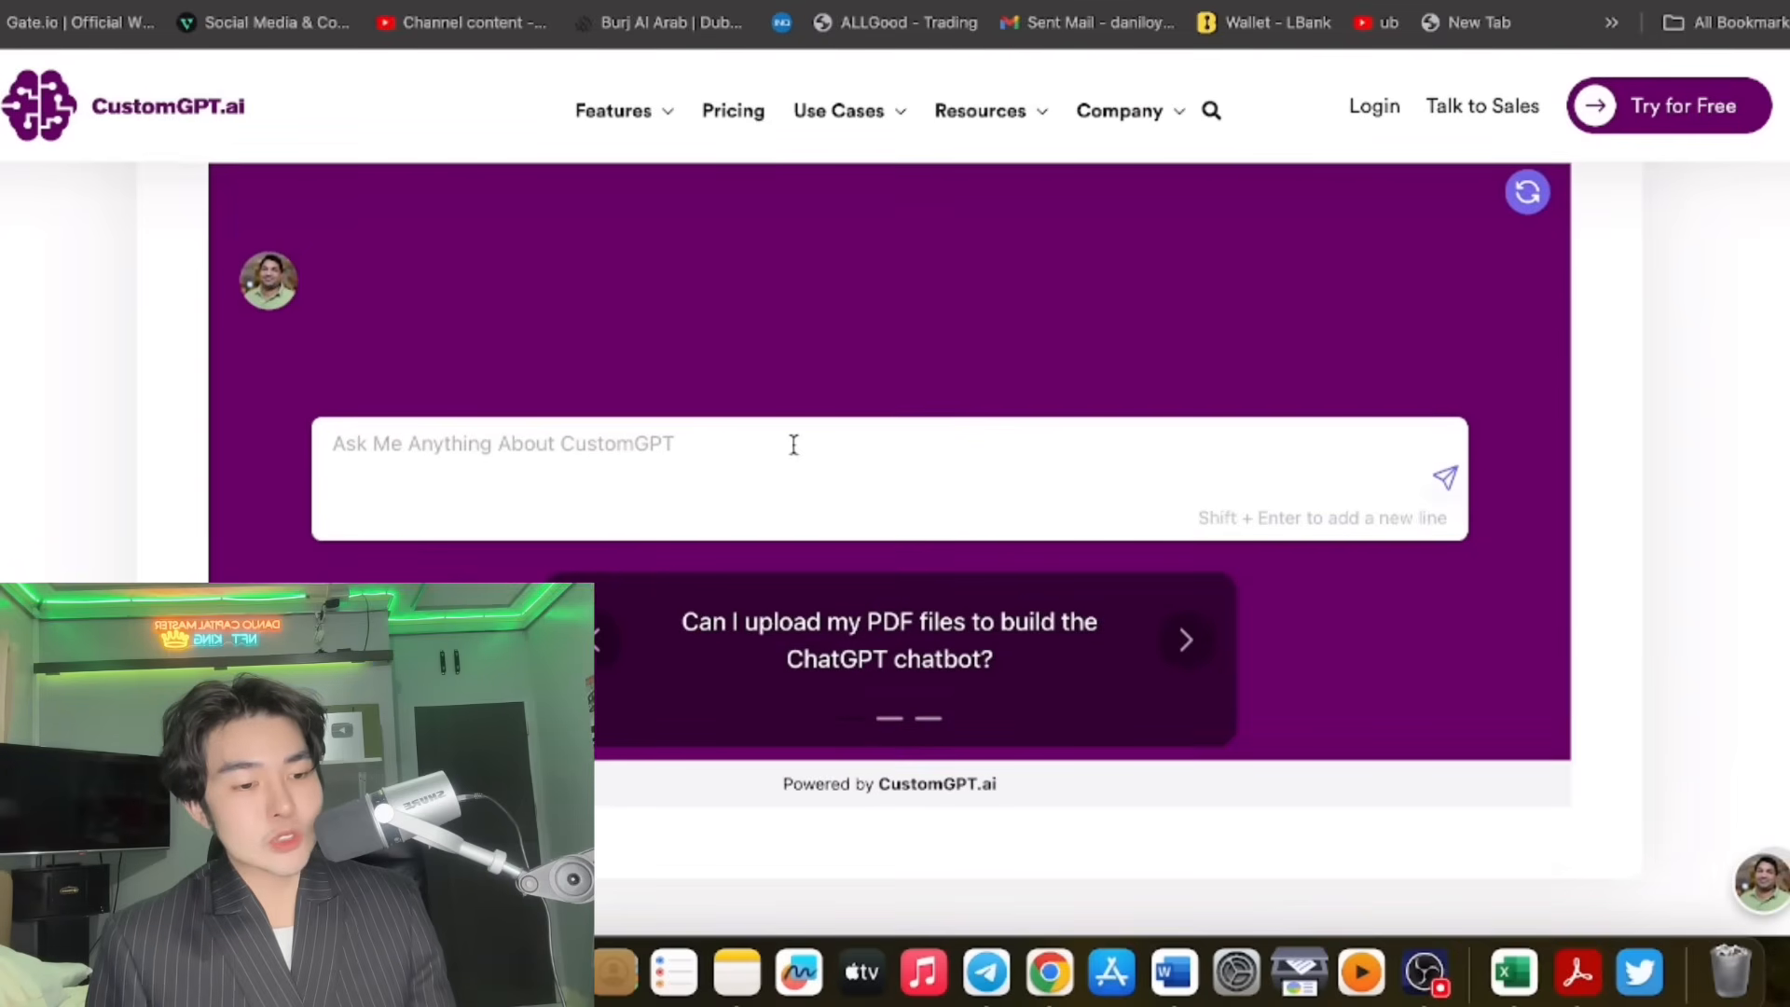
Send the suggested question 'Can I upload my PDF files to build the ChatGPT chatbot?' to the demo widget.
click(1185, 640)
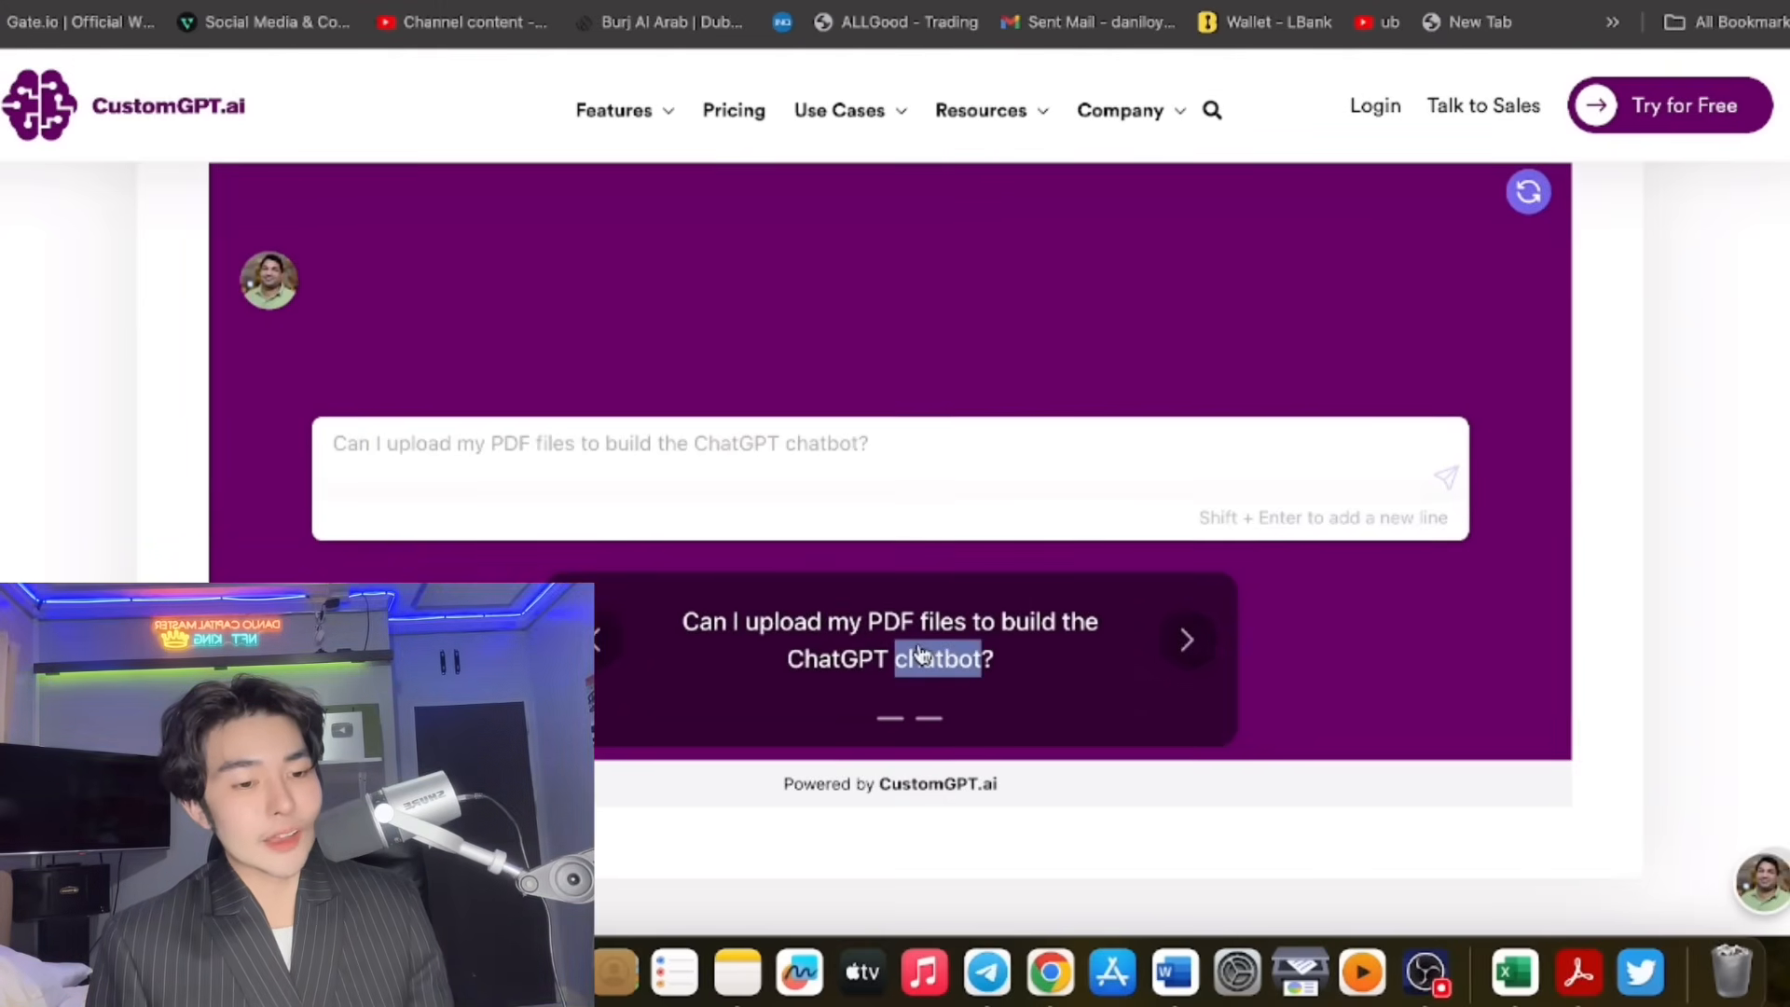
click(1444, 478)
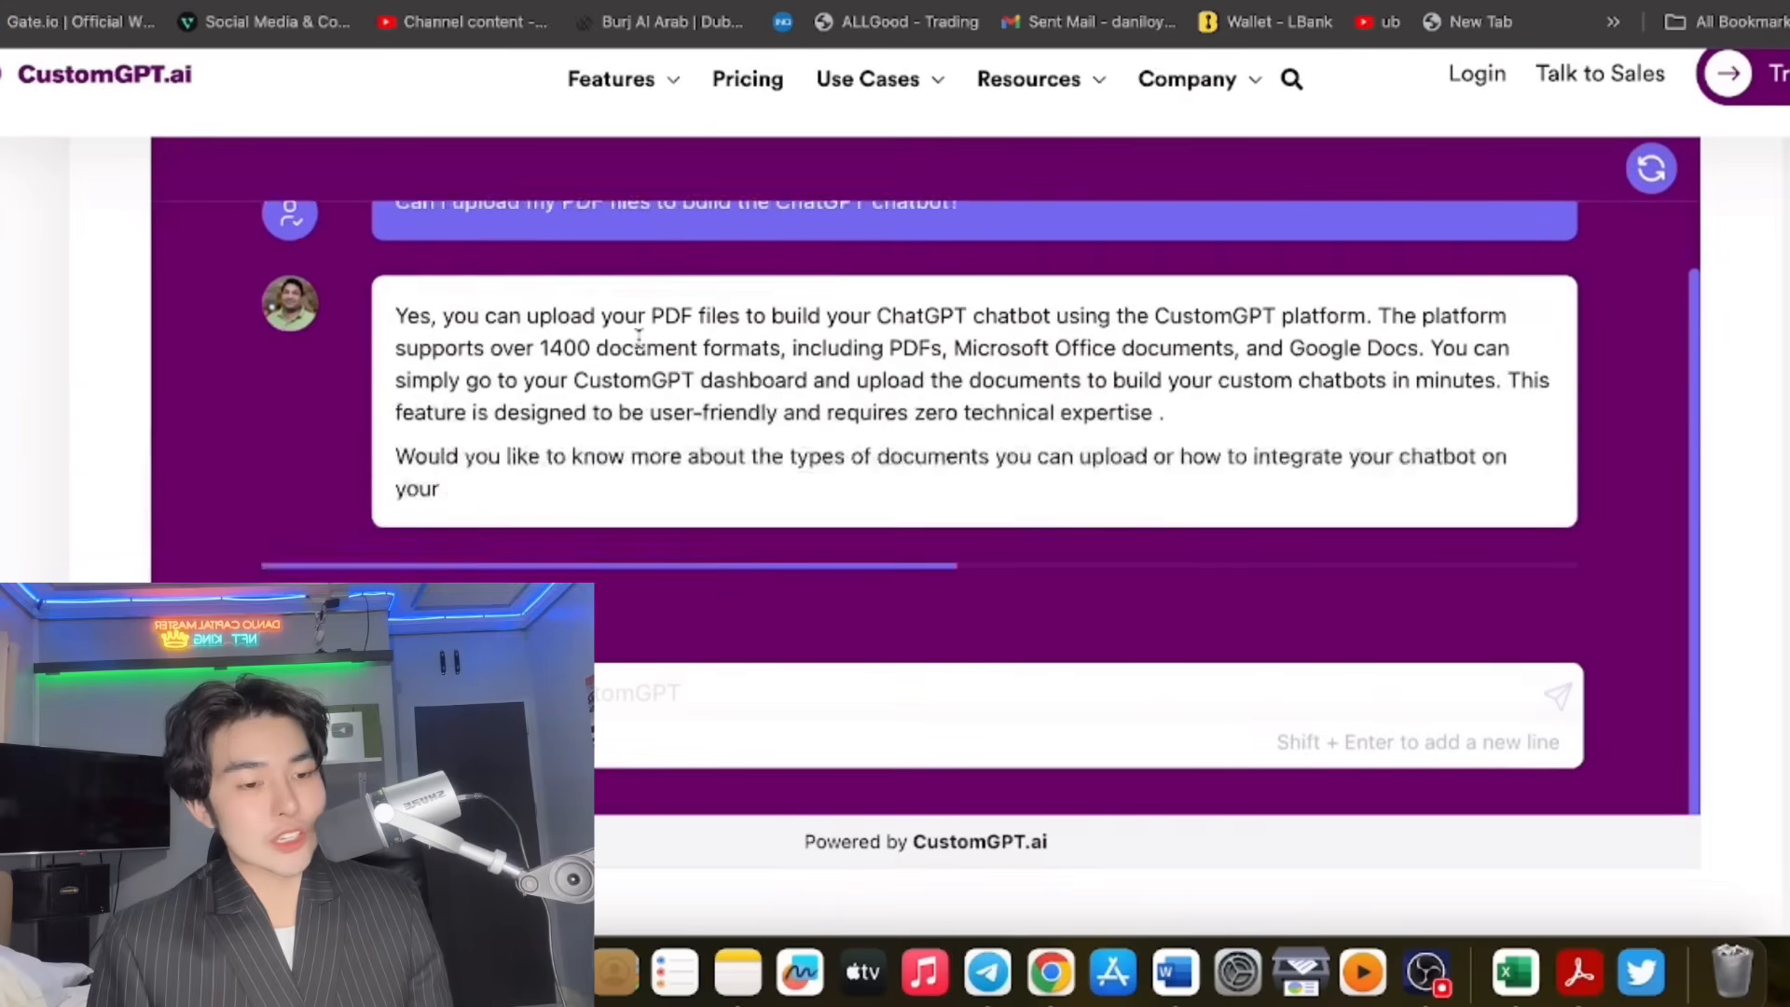
scroll(up, 3)
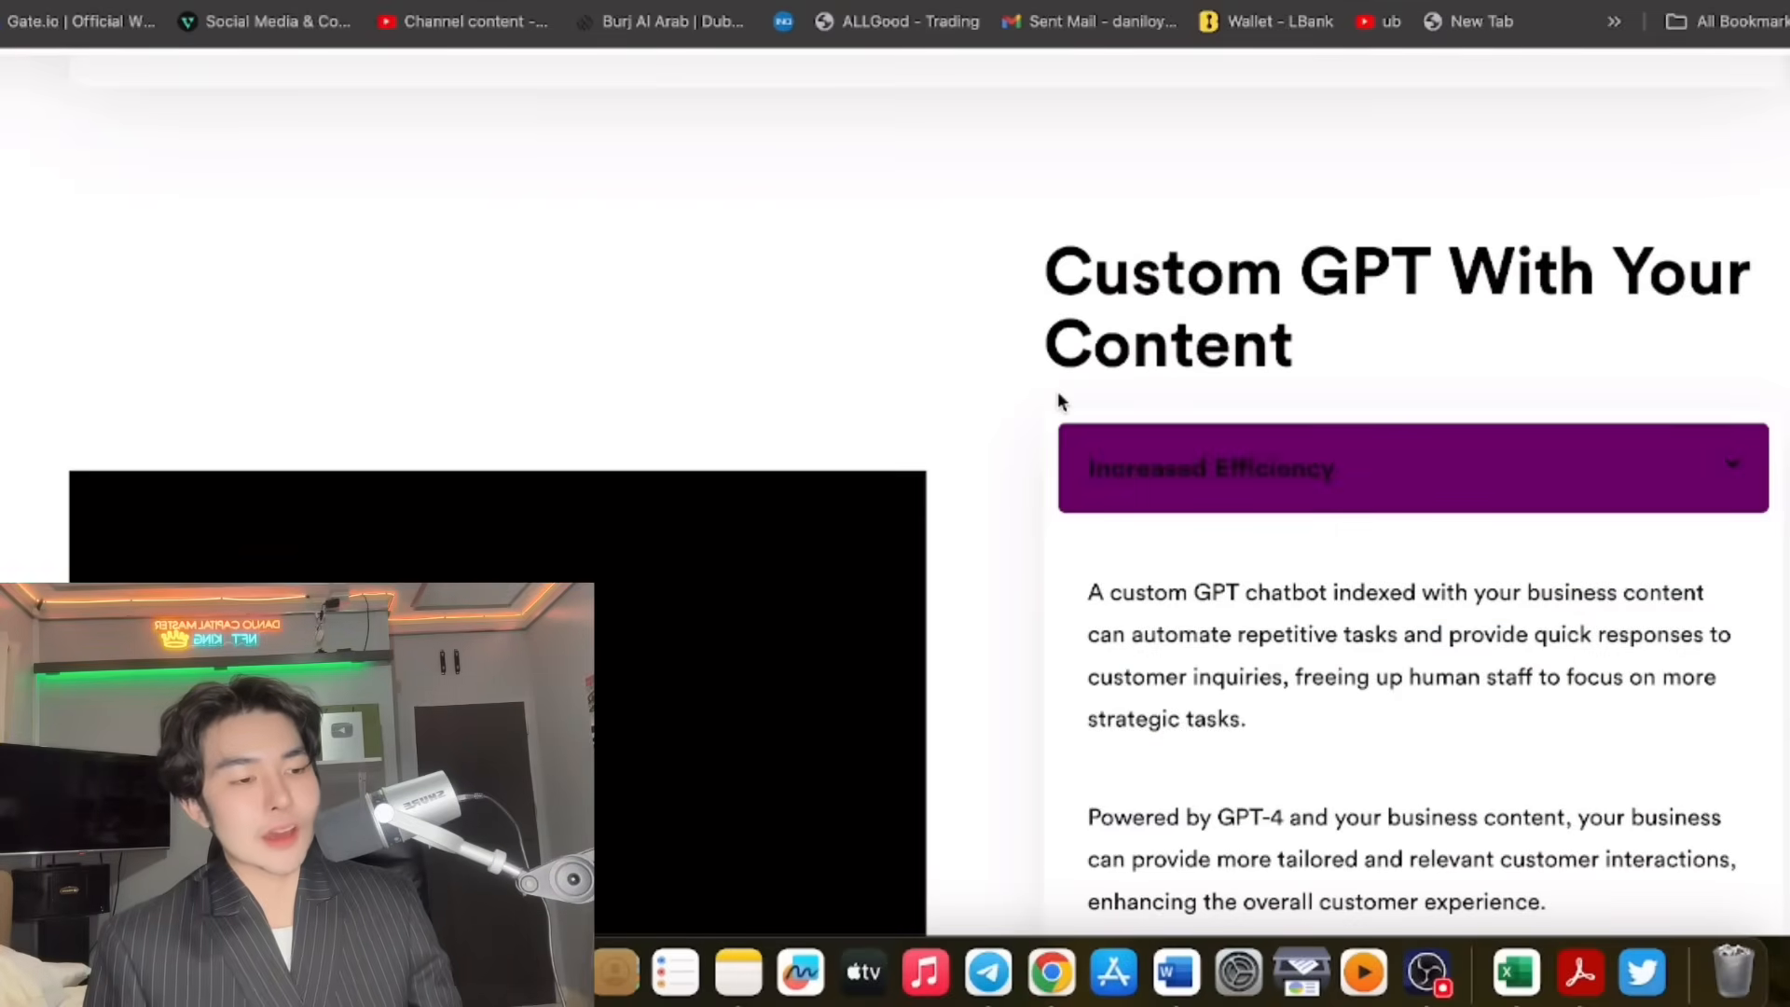
Expand the Competitive Advantage accordion under 'Custom GPT With Your Content' and play the YouTube explainer video.
scroll(up, 3)
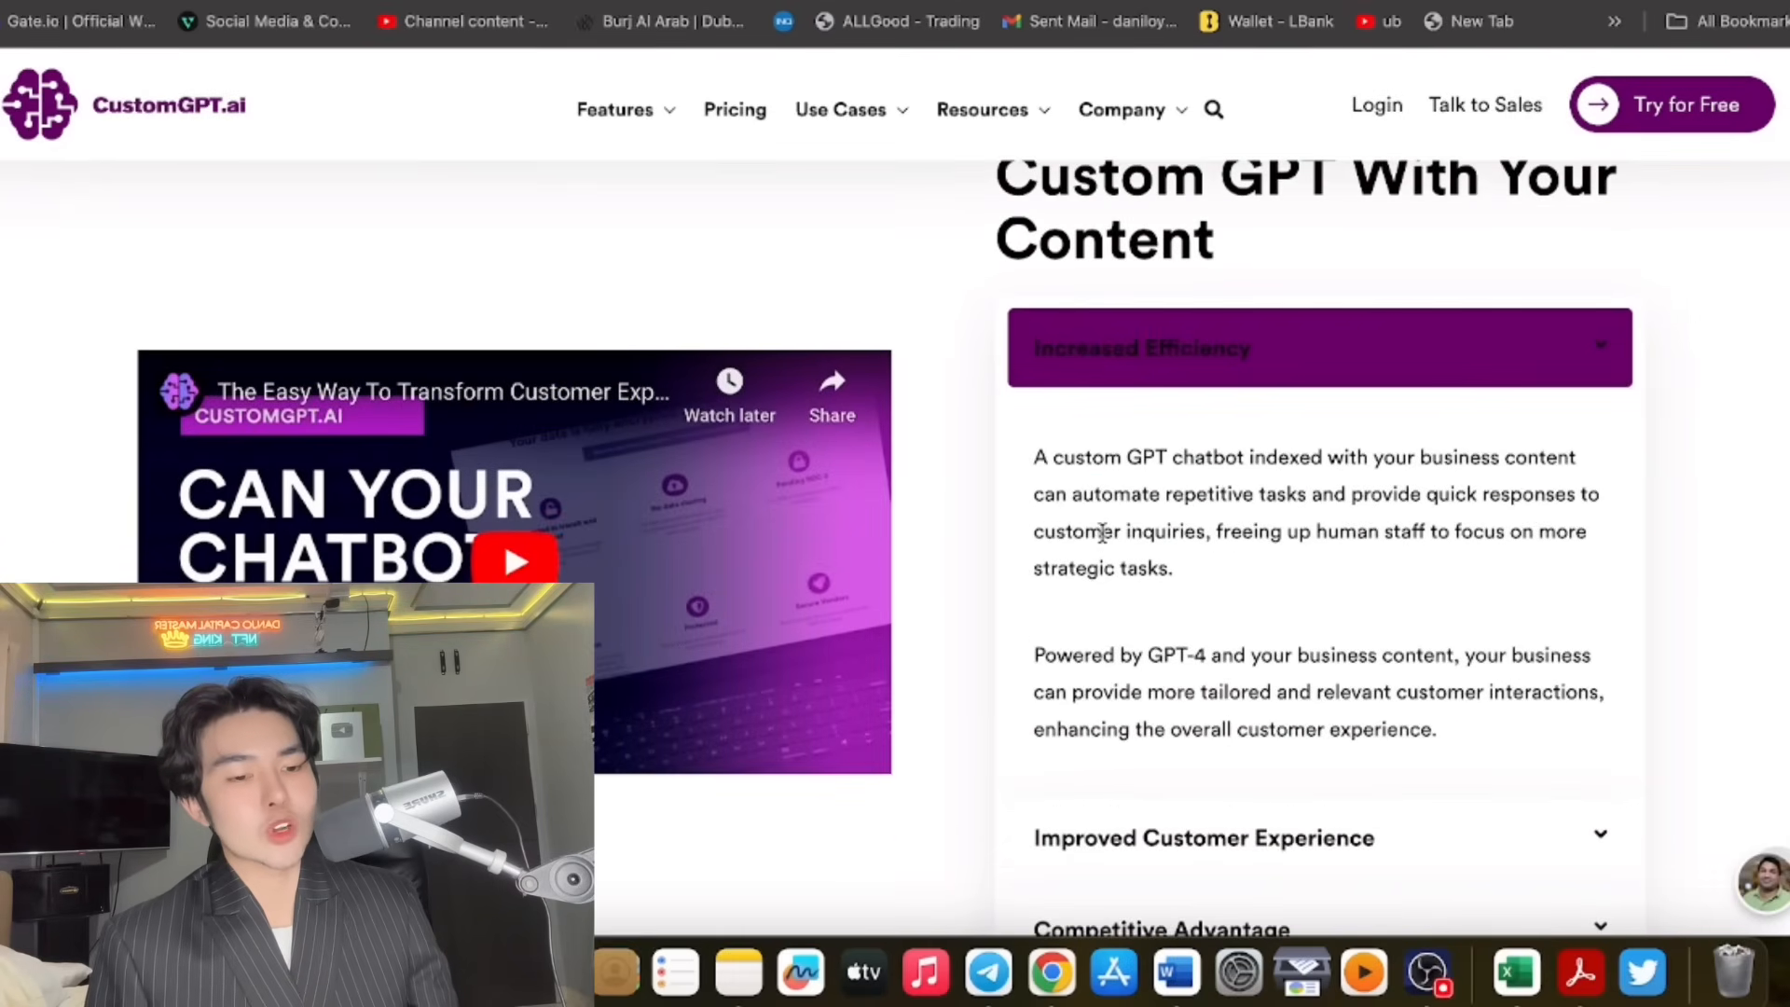
scroll(down, 3)
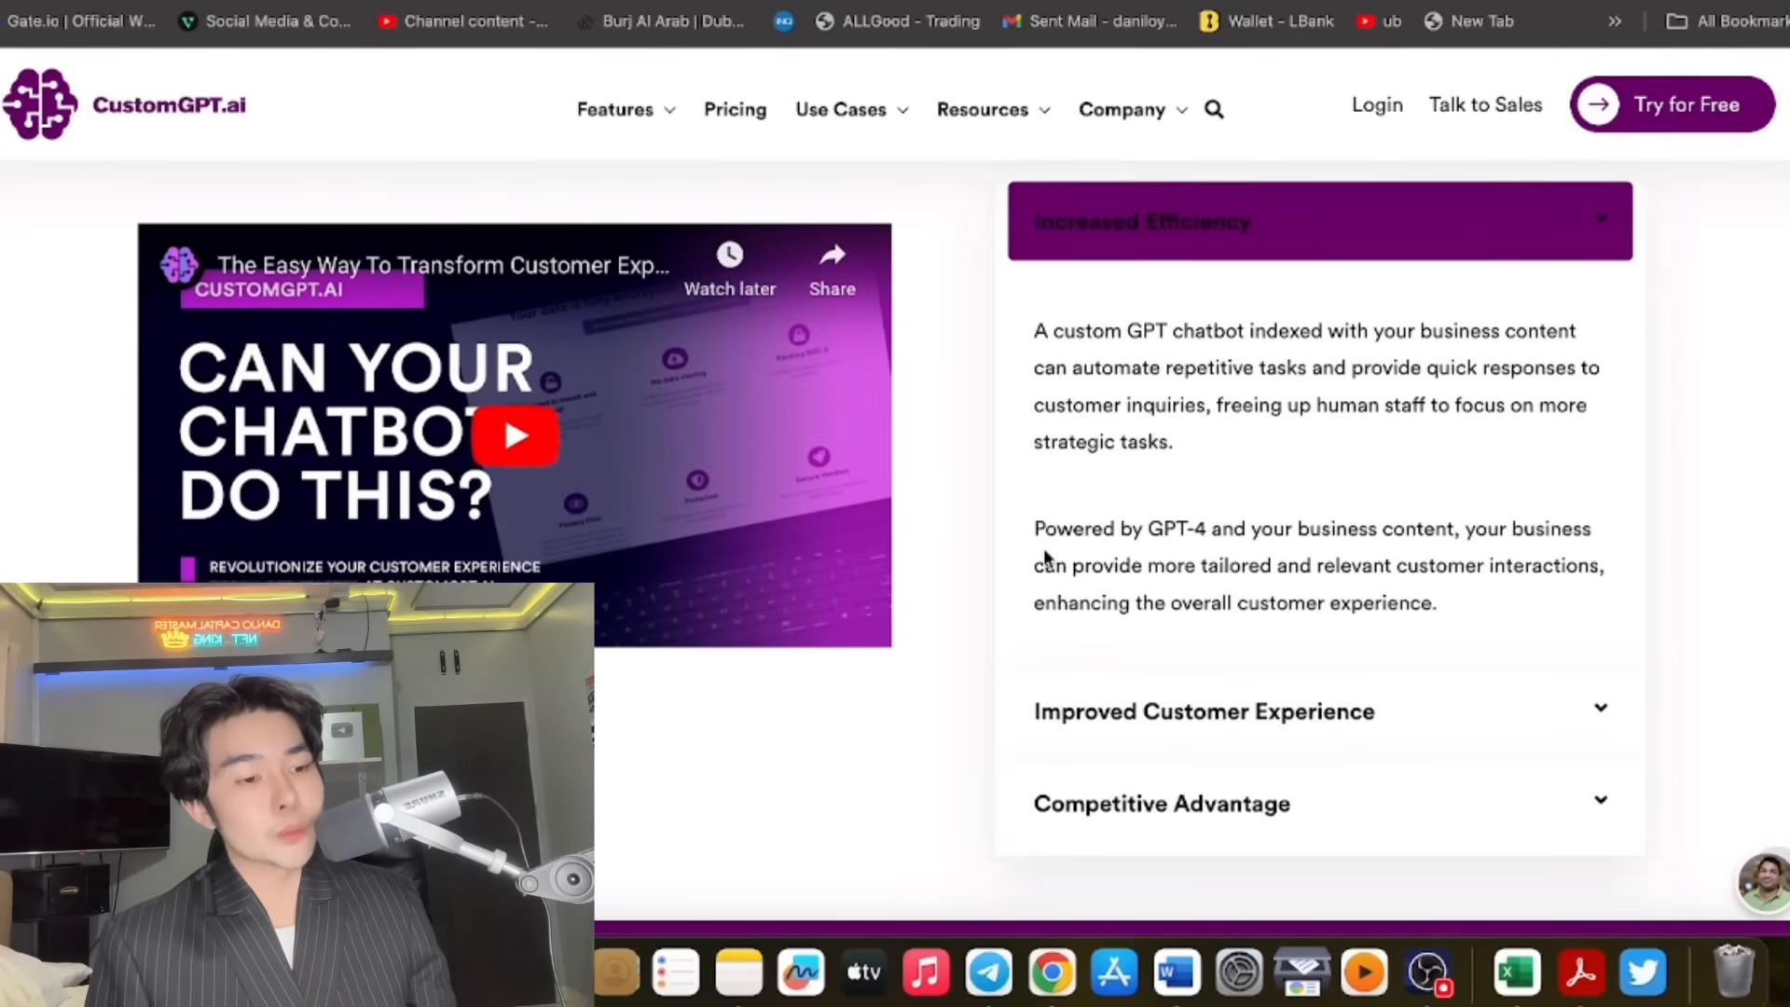
click(1202, 710)
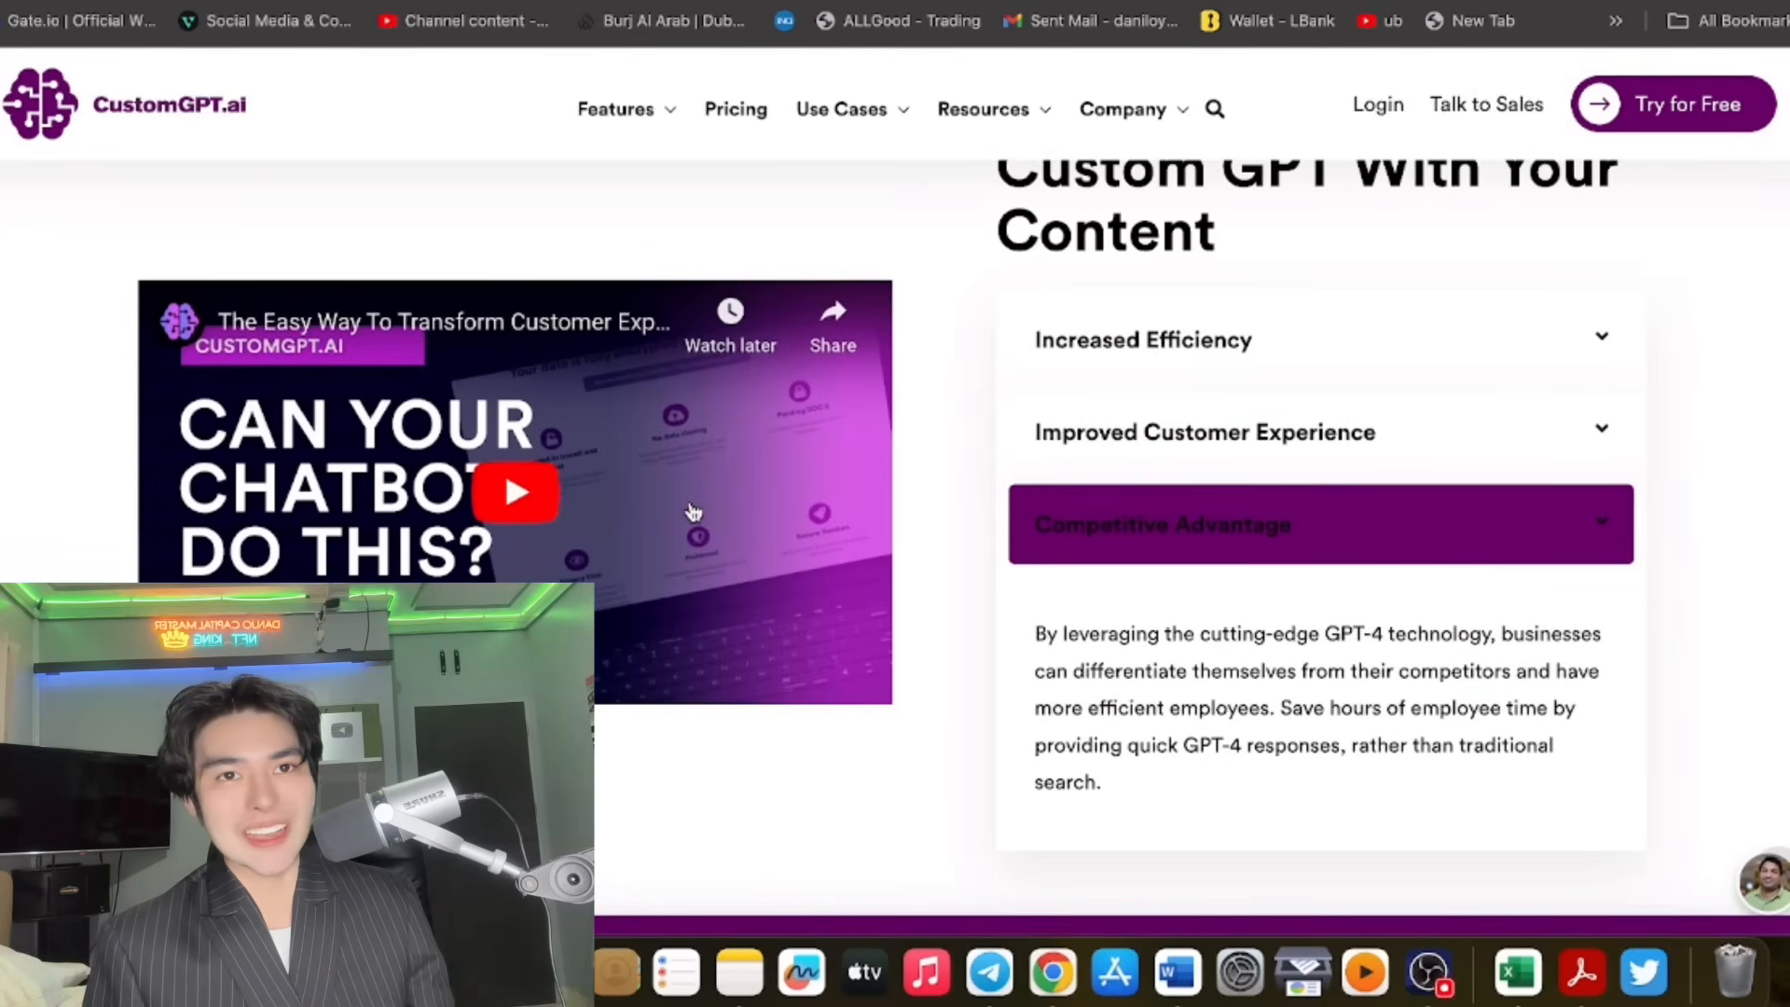
click(514, 492)
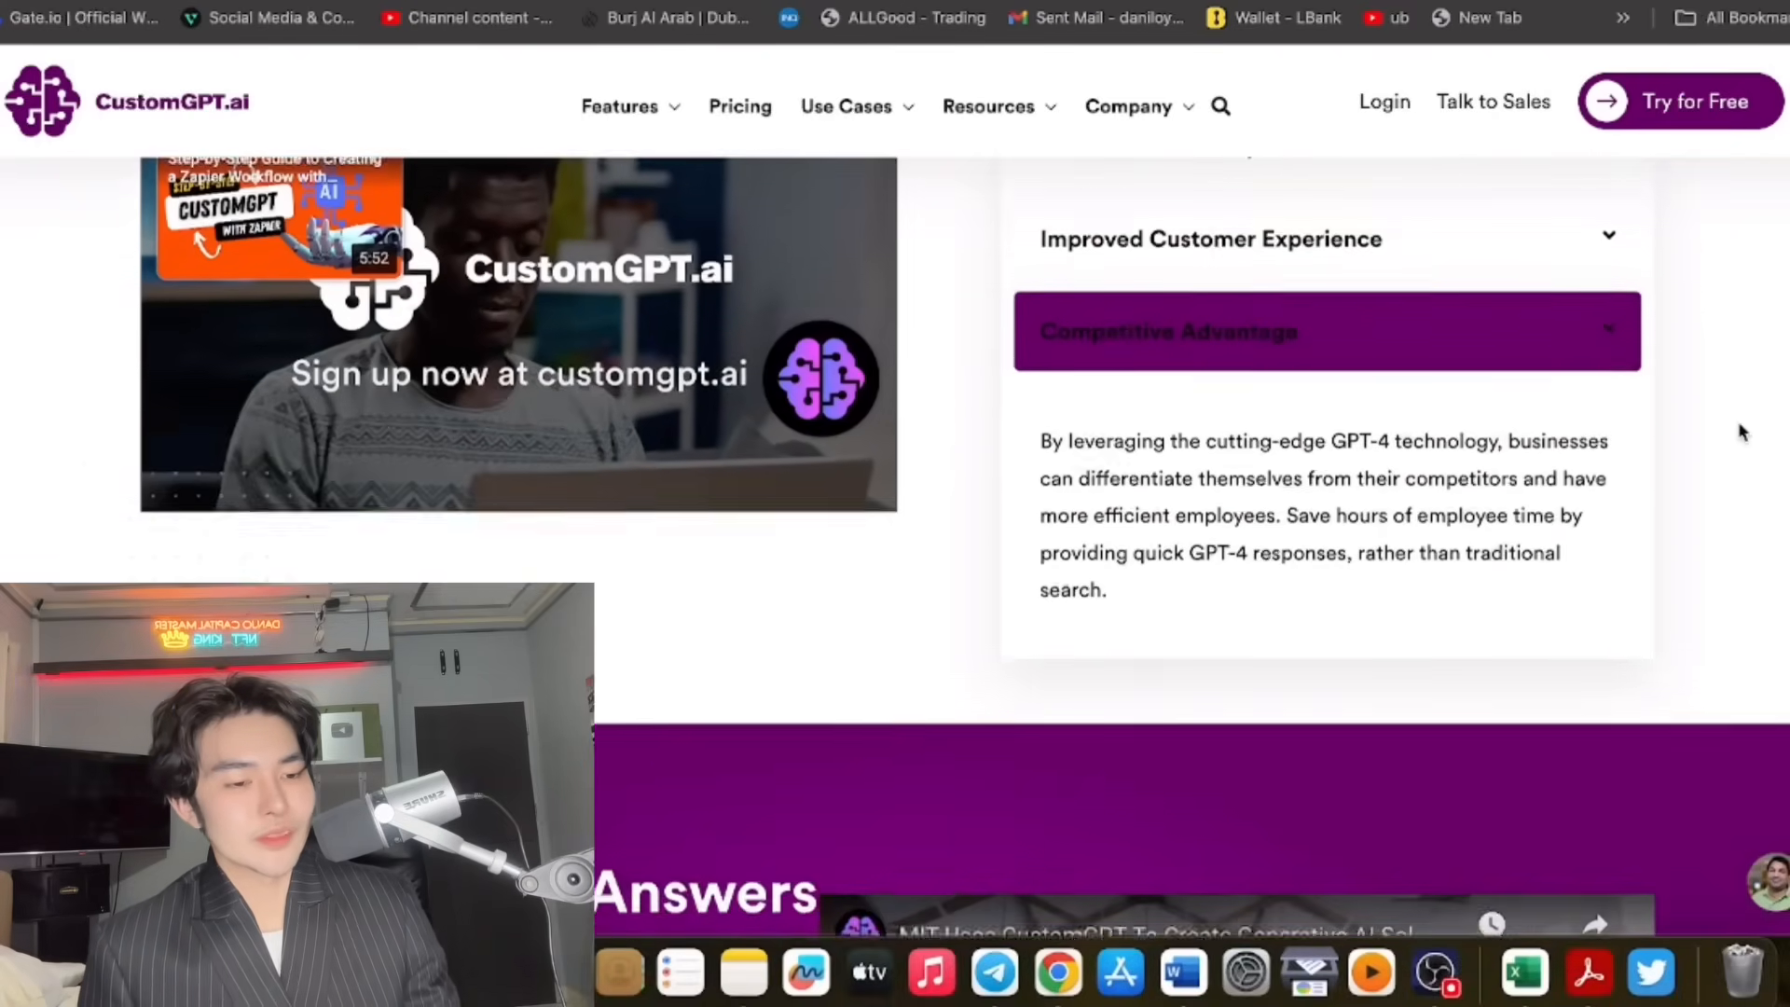
scroll(down, 3)
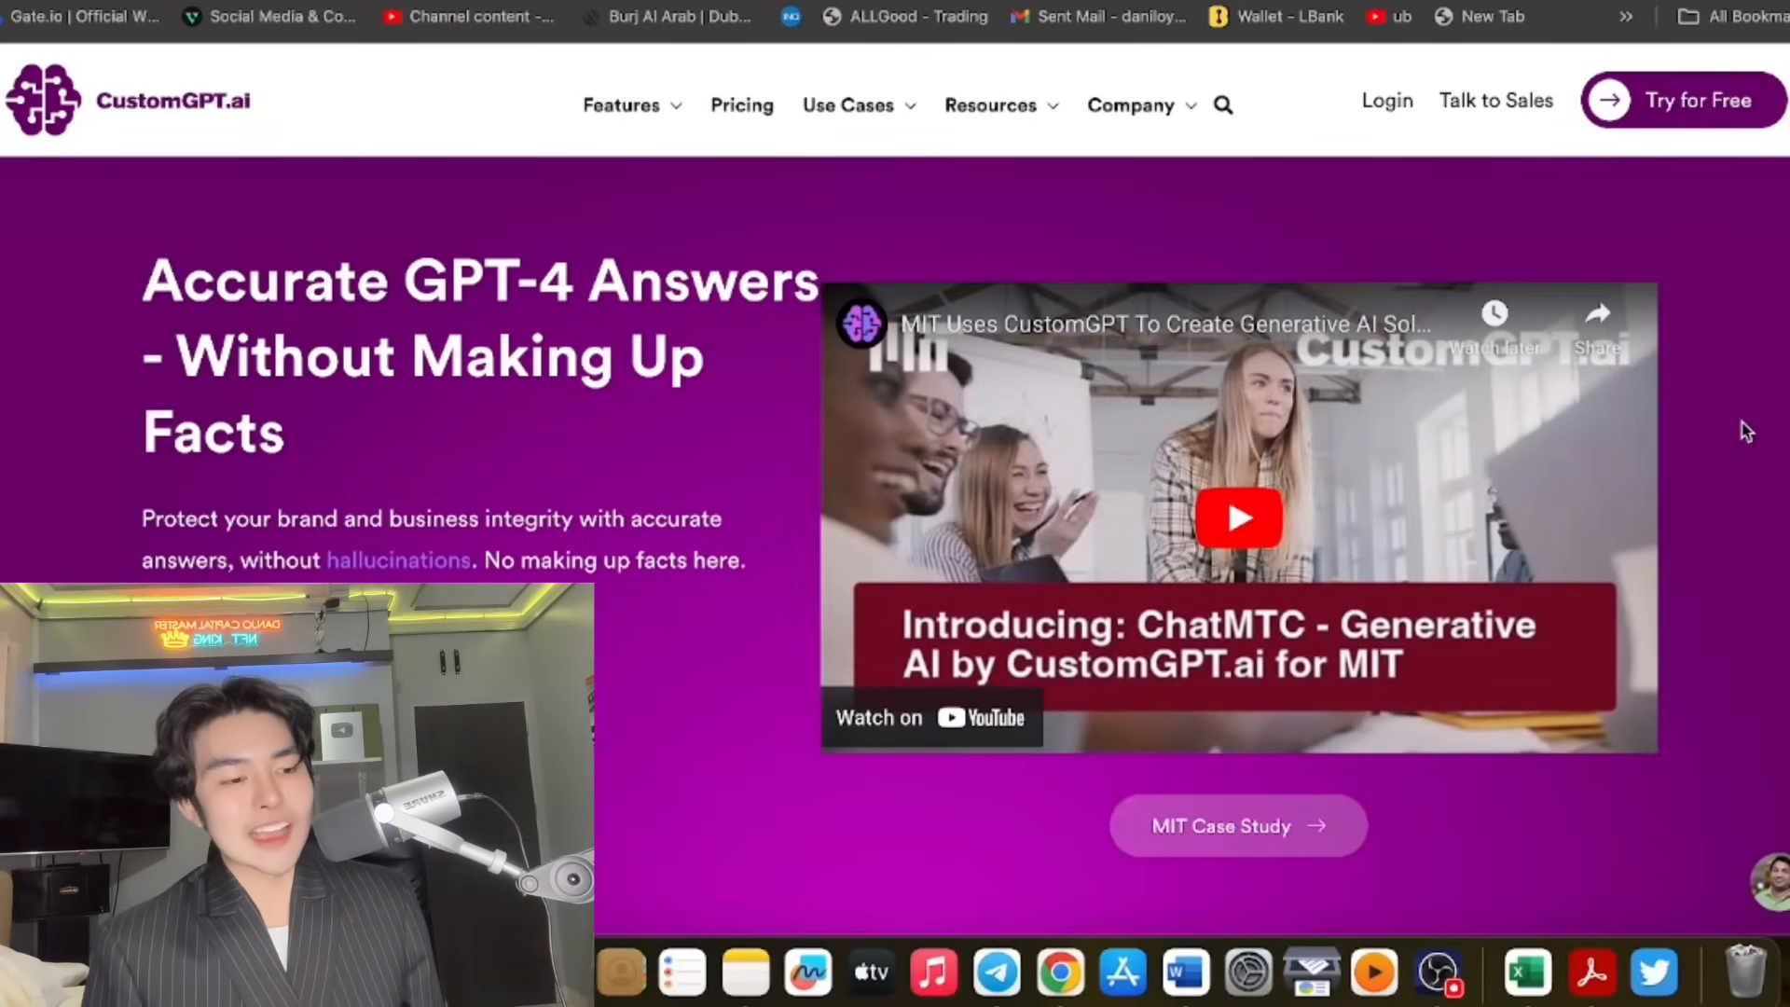
Scroll past the MIT video and 'GPT Made Simple' features to the Use Cases section.
scroll(down, 3)
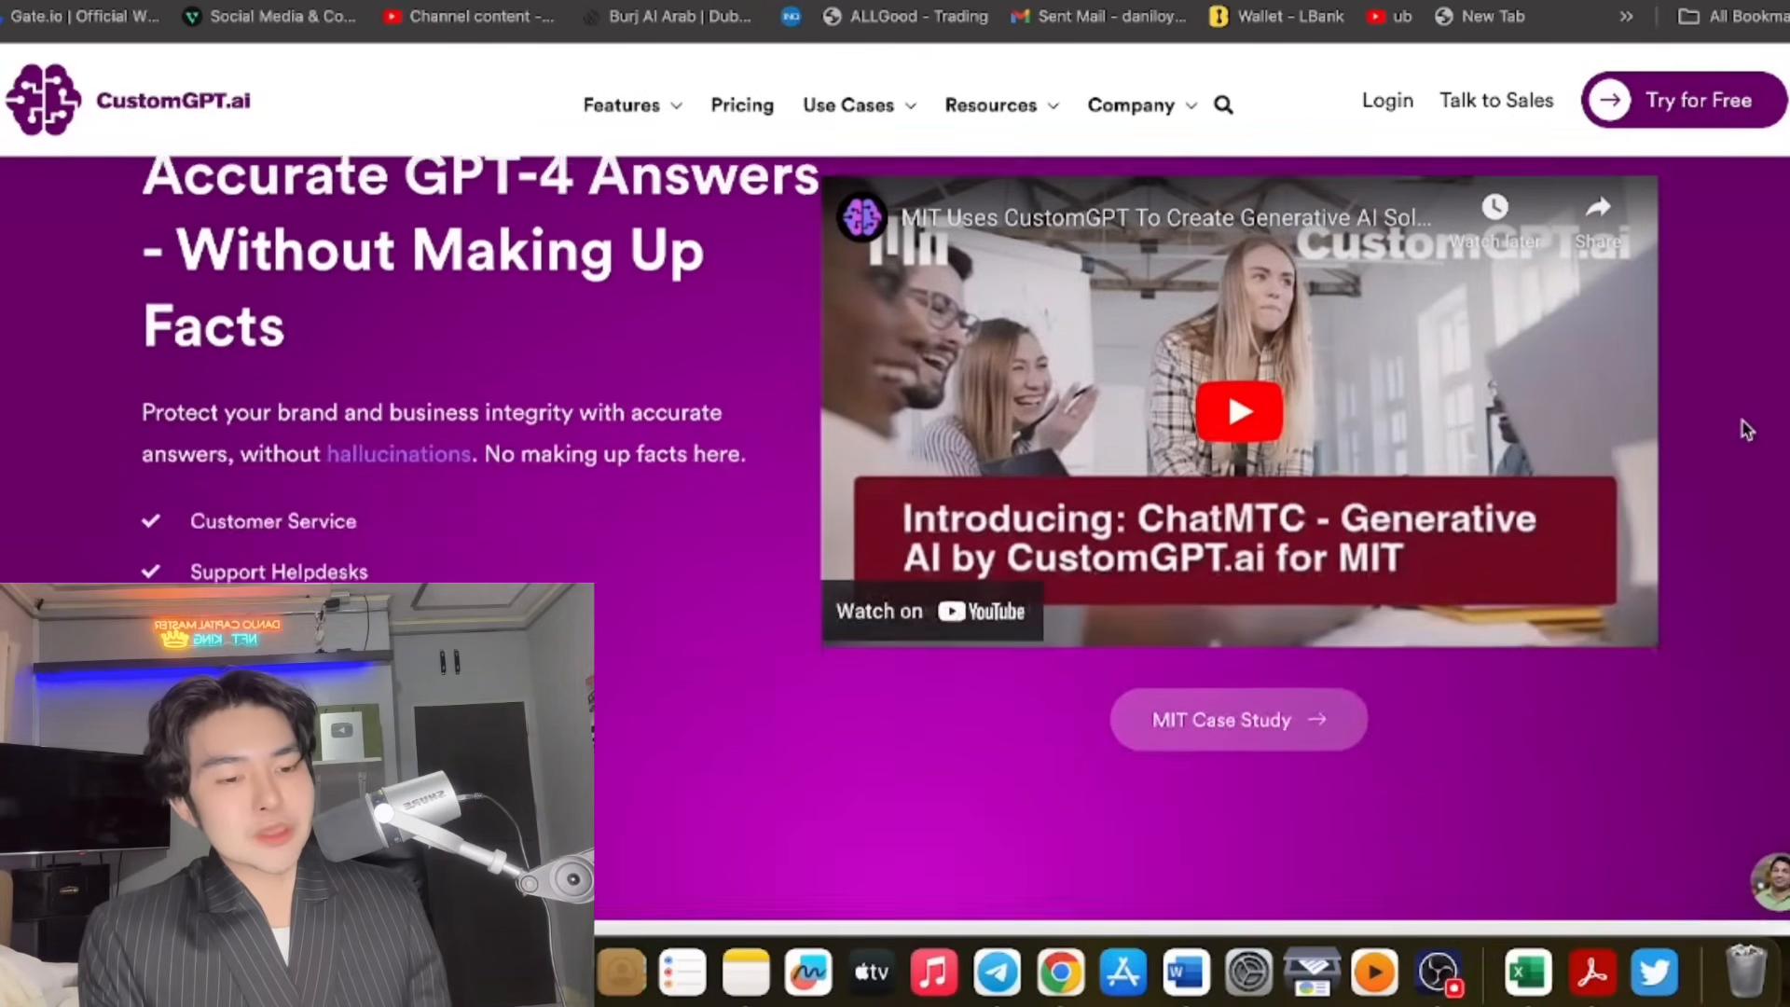
scroll(down, 3)
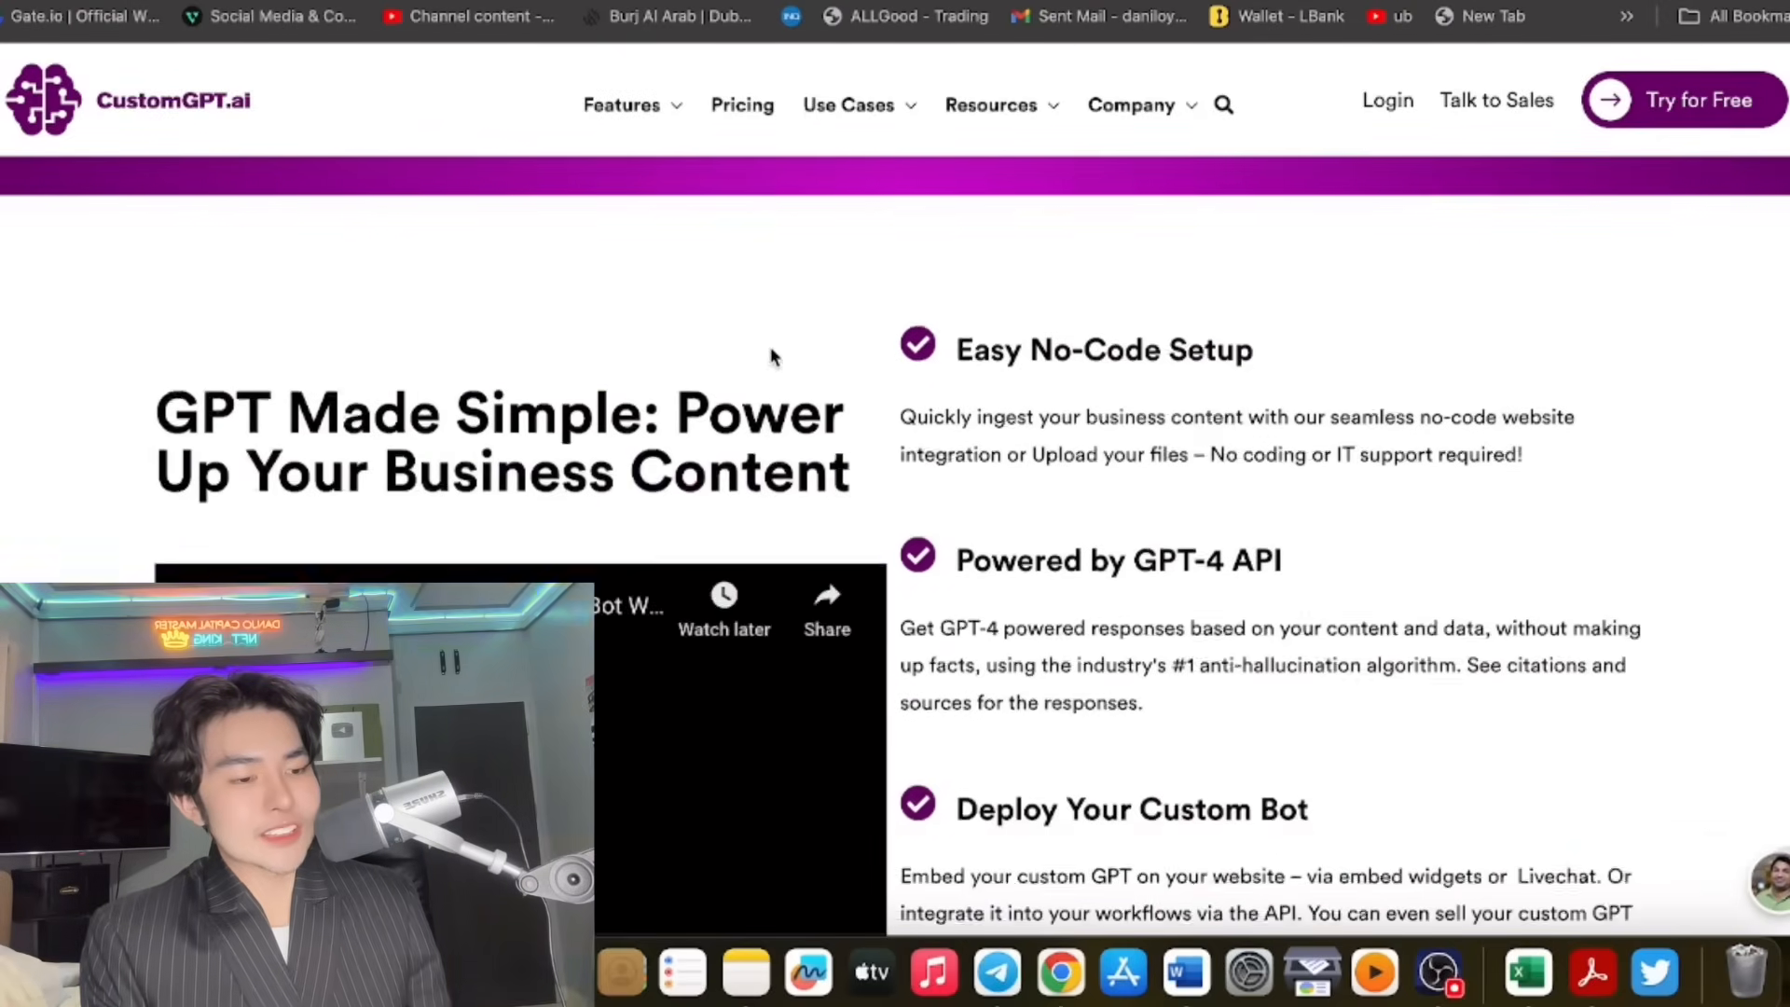
scroll(up, 3)
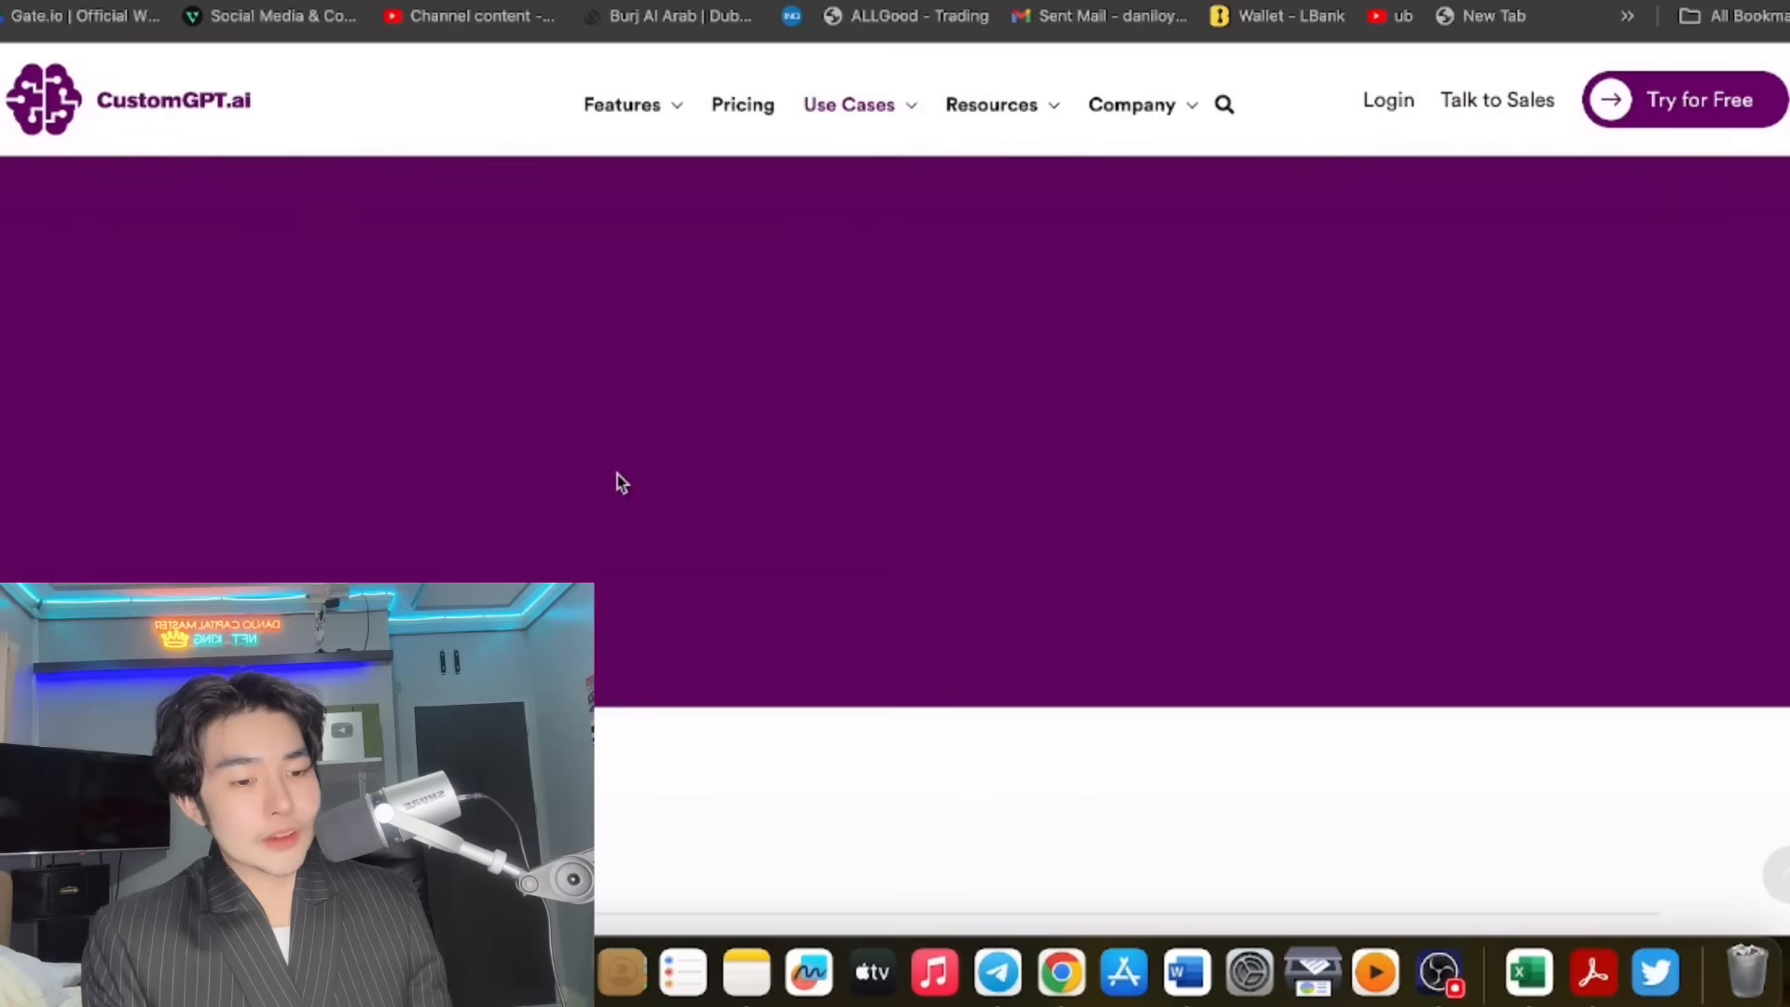
scroll(down, 3)
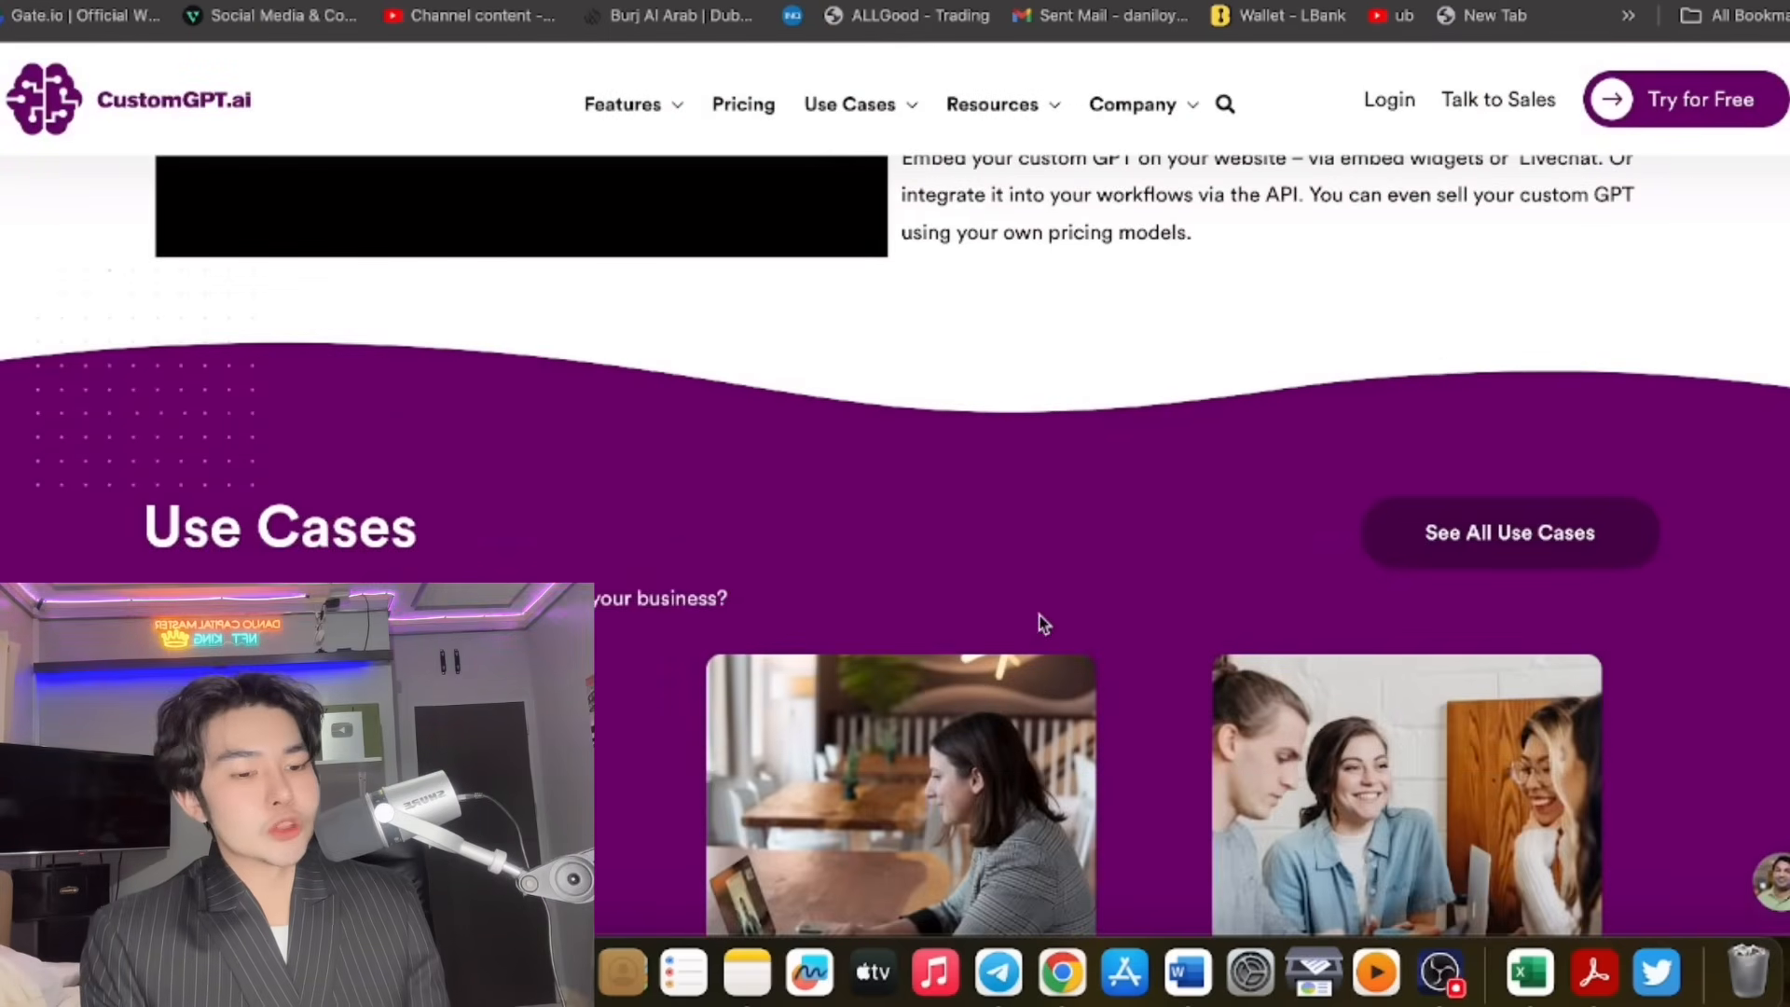
Scroll down to the Standard, Premium and Enterprise pricing plans.
scroll(down, 3)
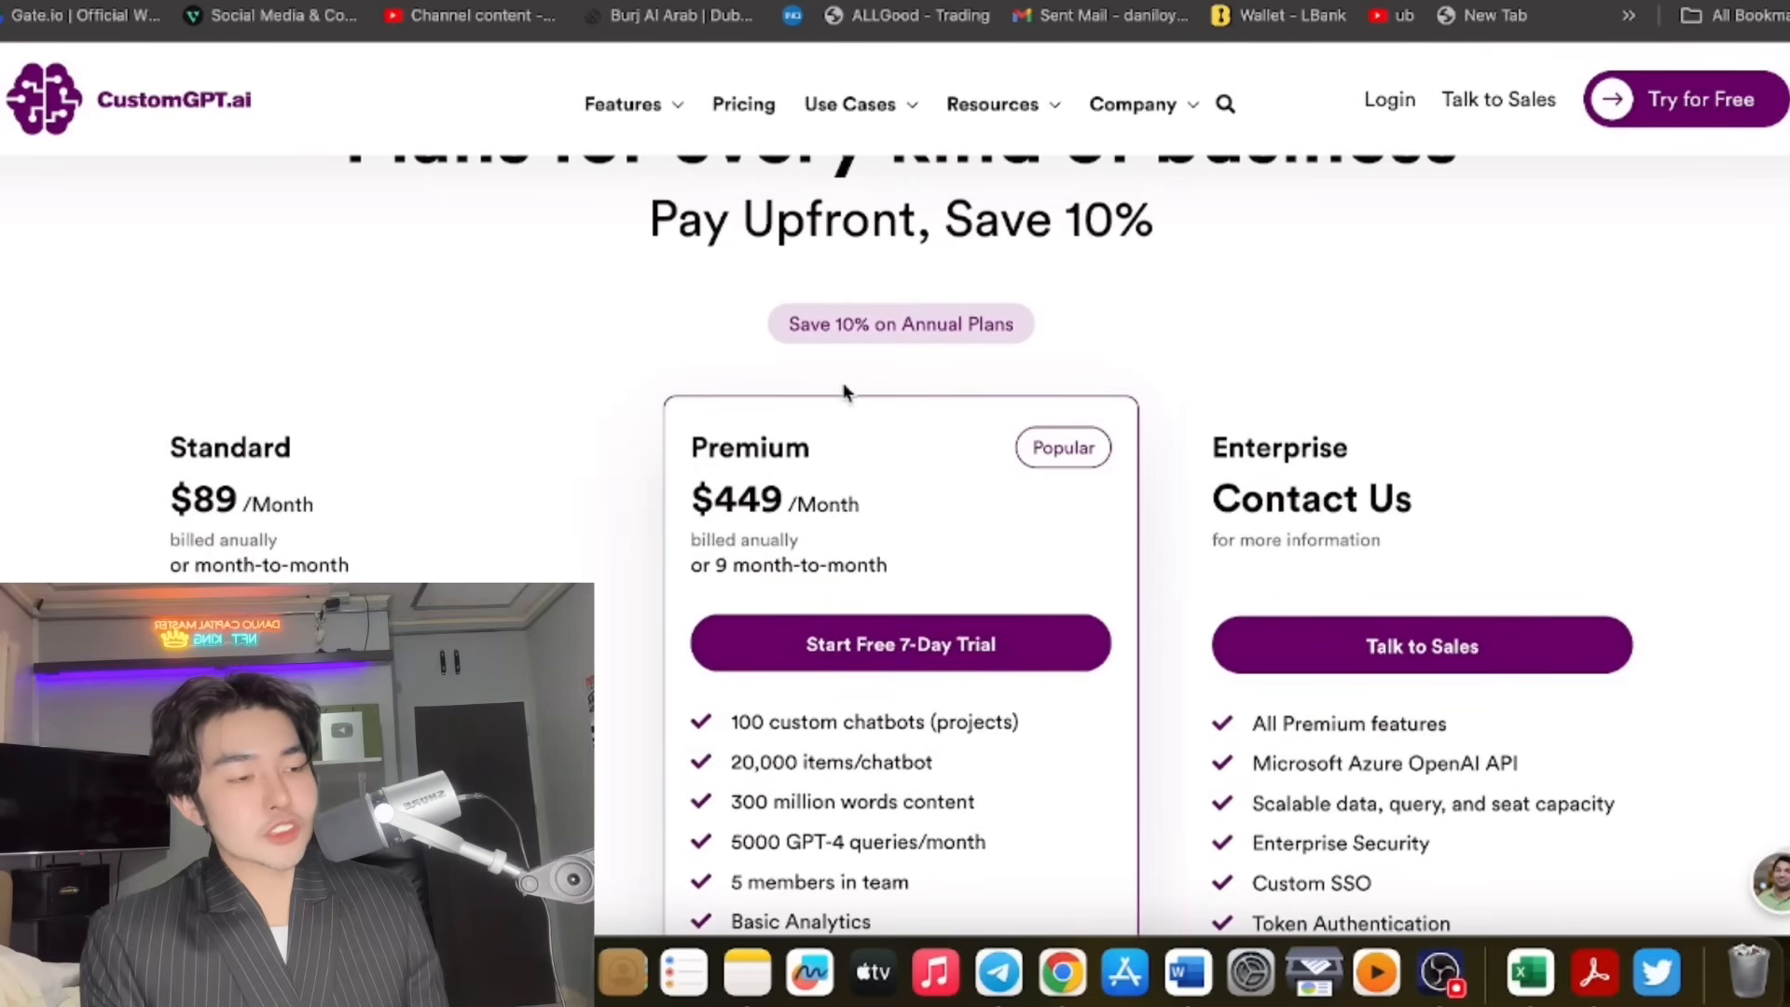
scroll(up, 3)
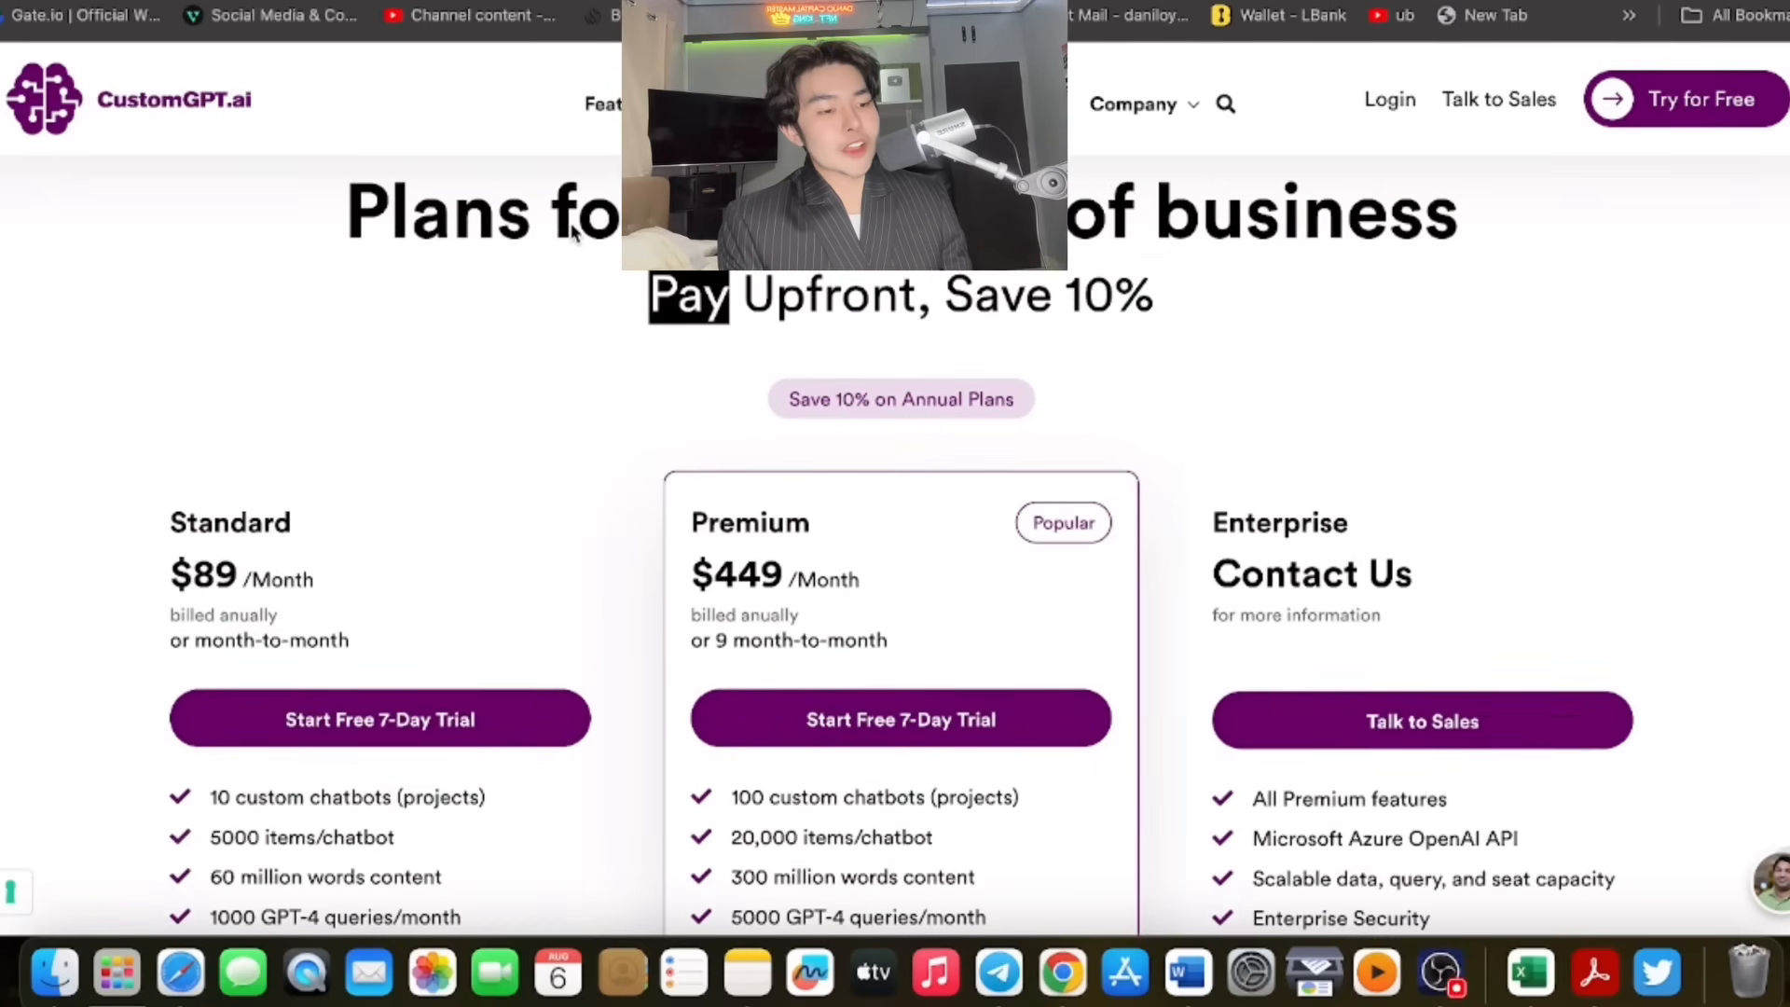
scroll(down, 3)
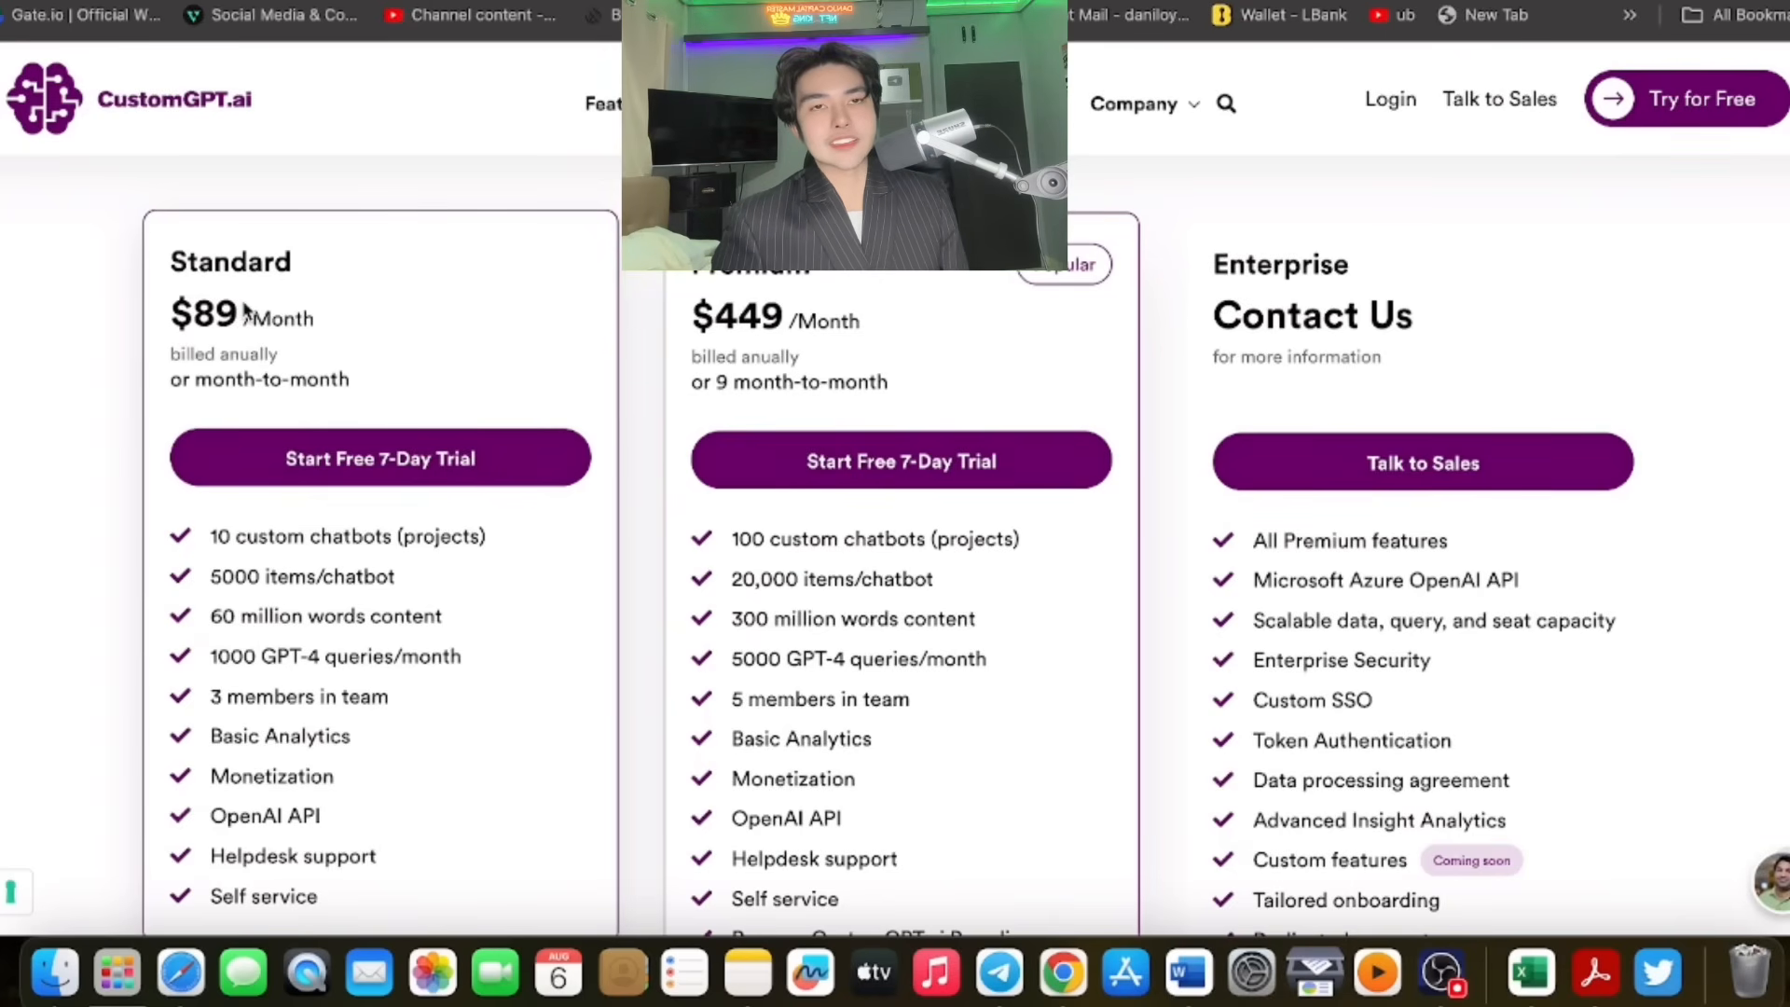
scroll(down, 3)
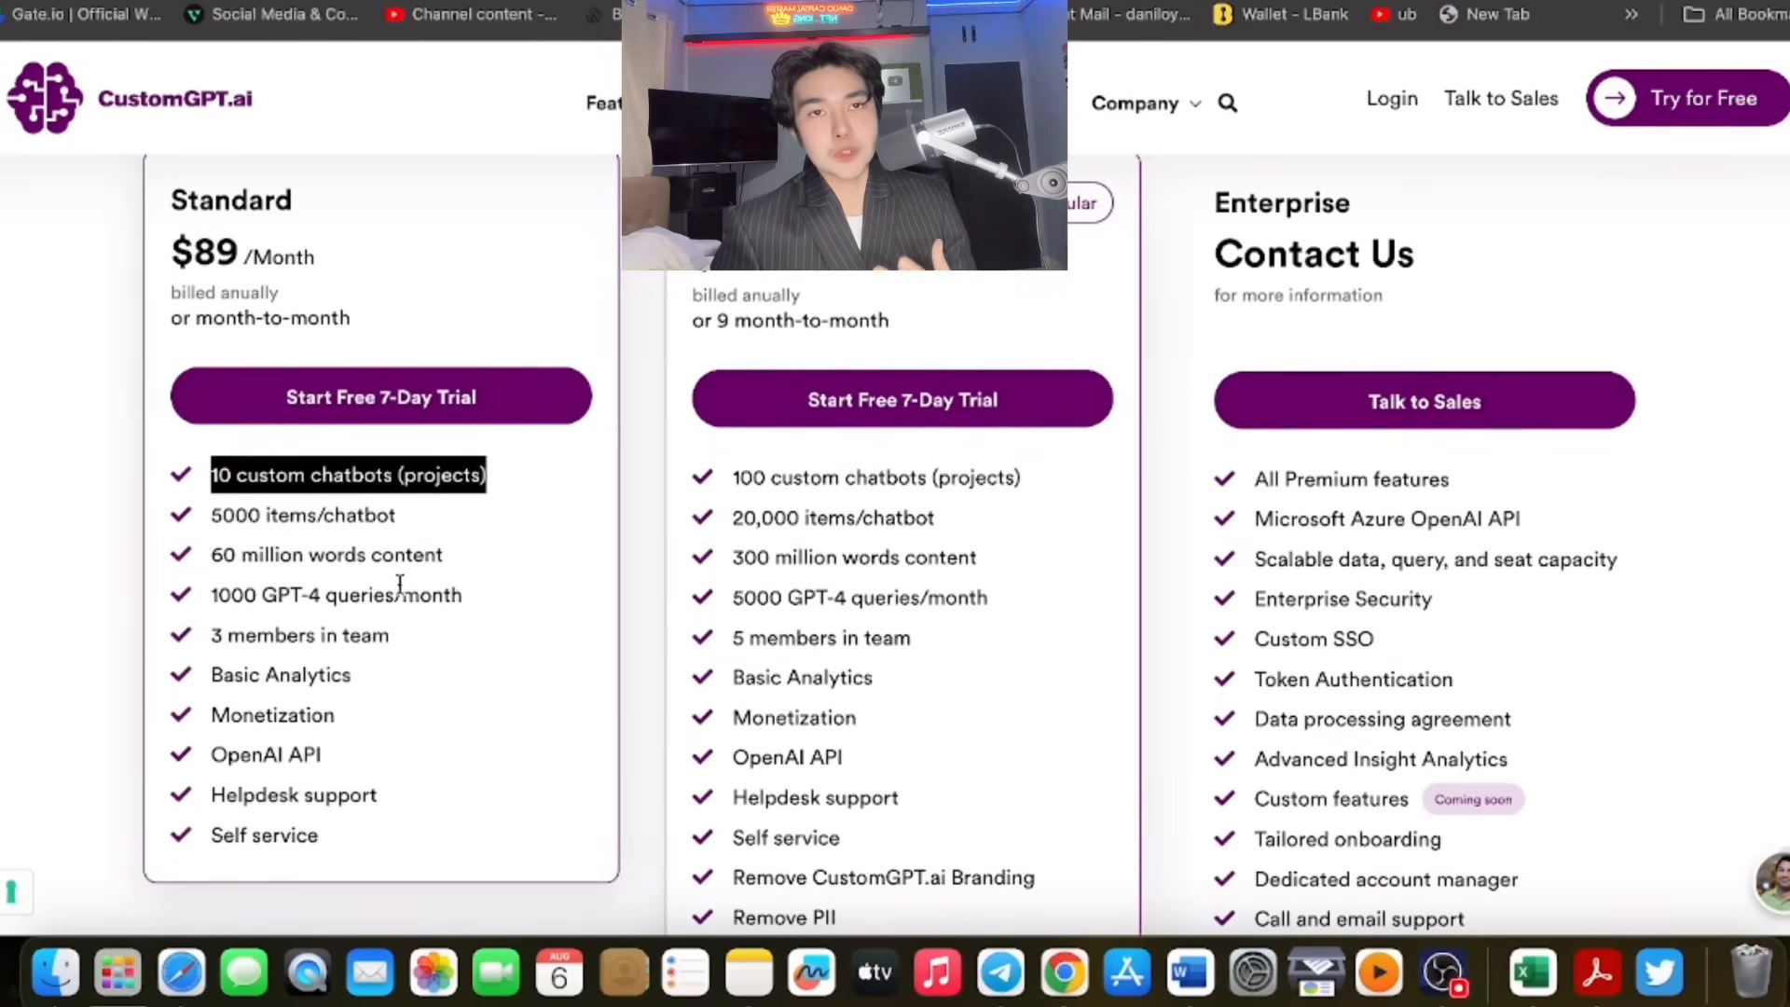
Highlight the Standard plan's 10 custom chatbots, 60 million words and another feature line.
double_click(236, 515)
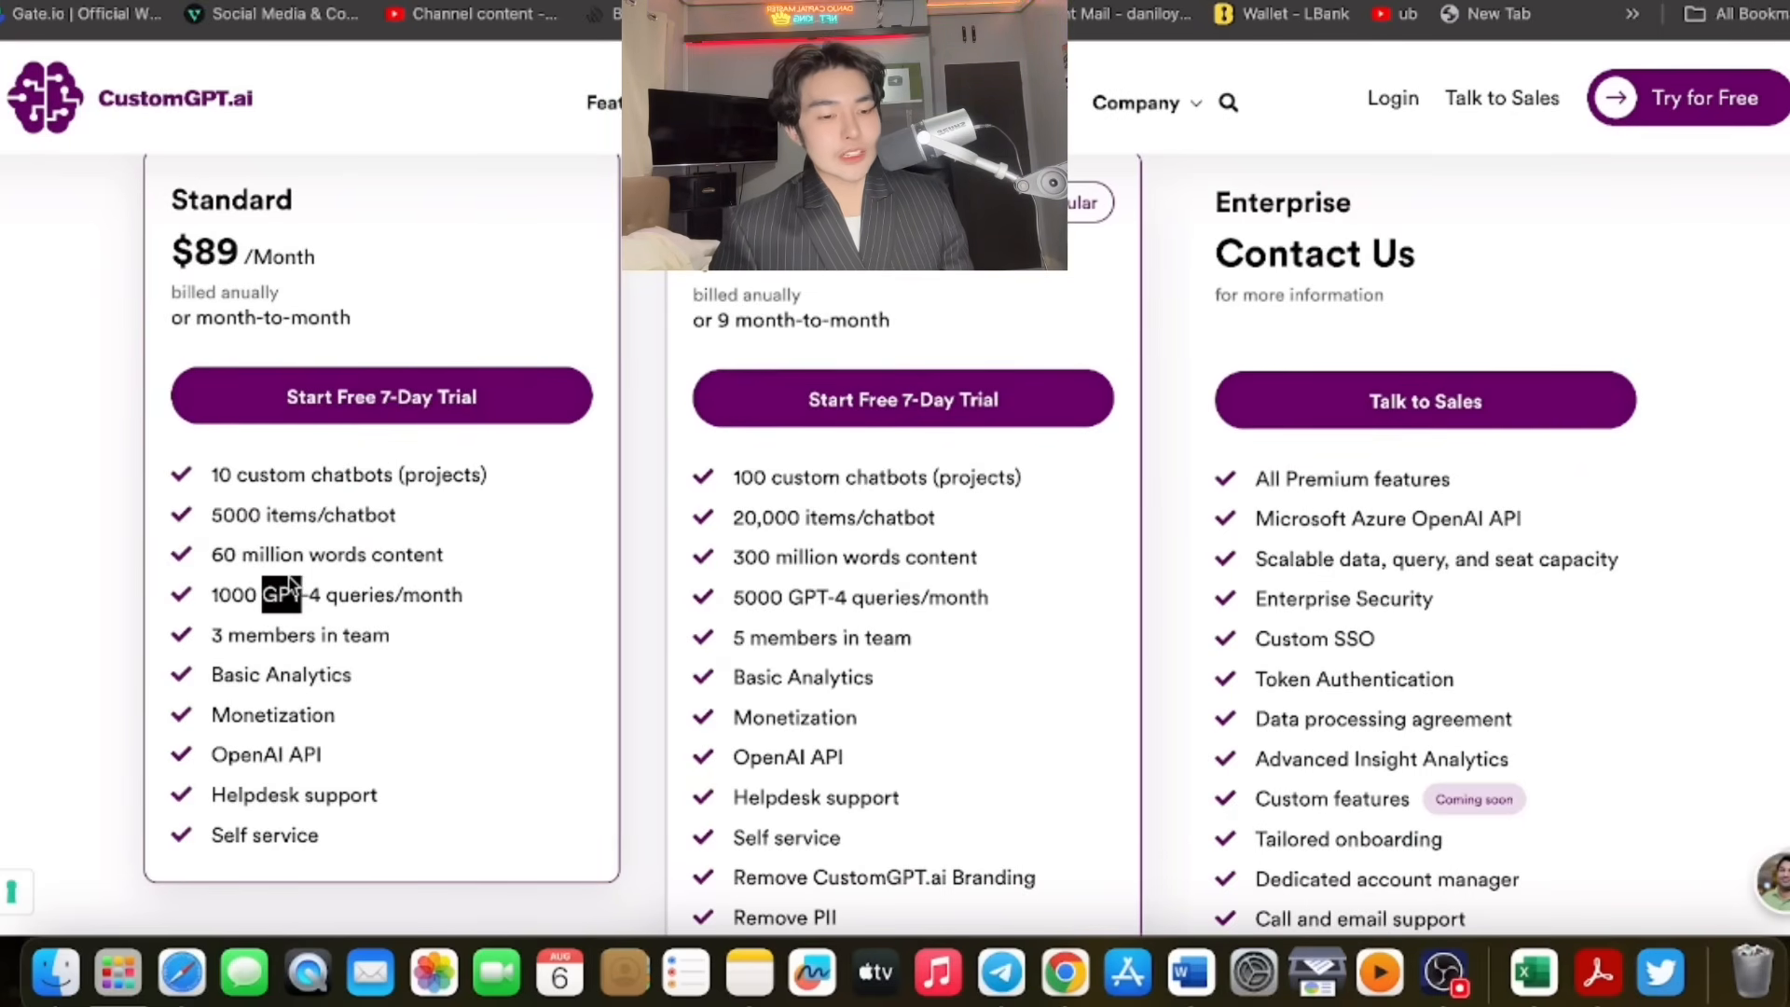
scroll(down, 3)
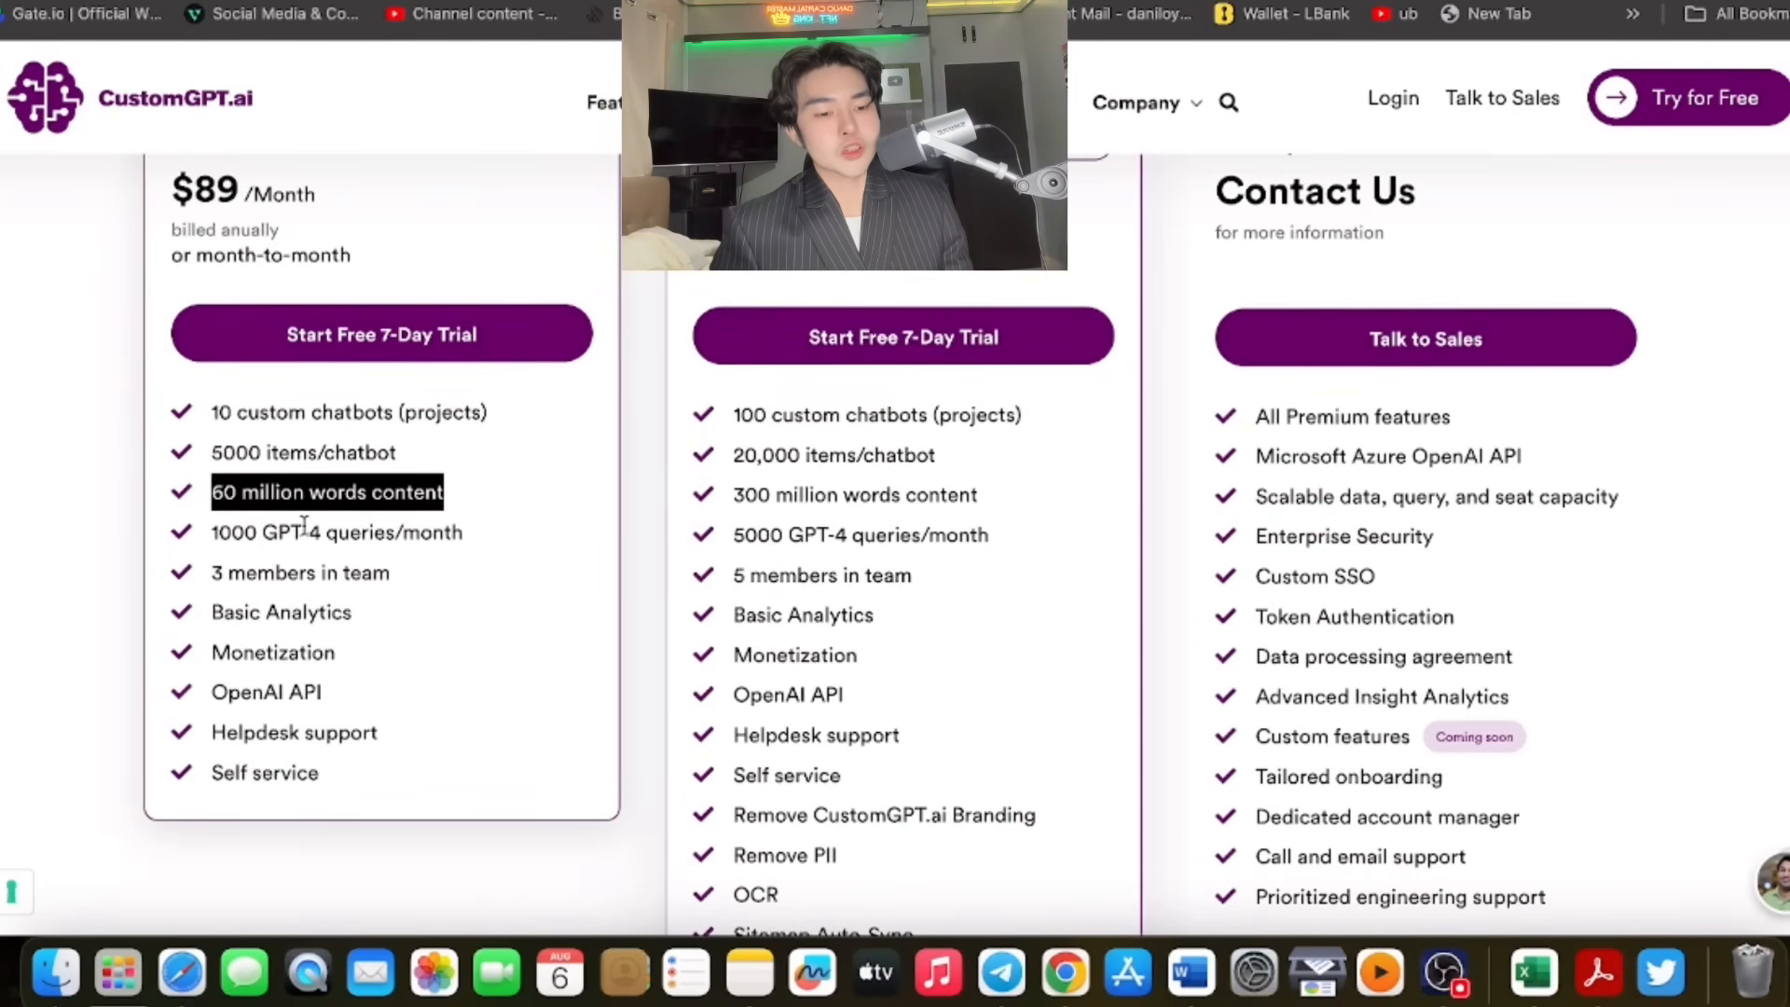
double_click(336, 531)
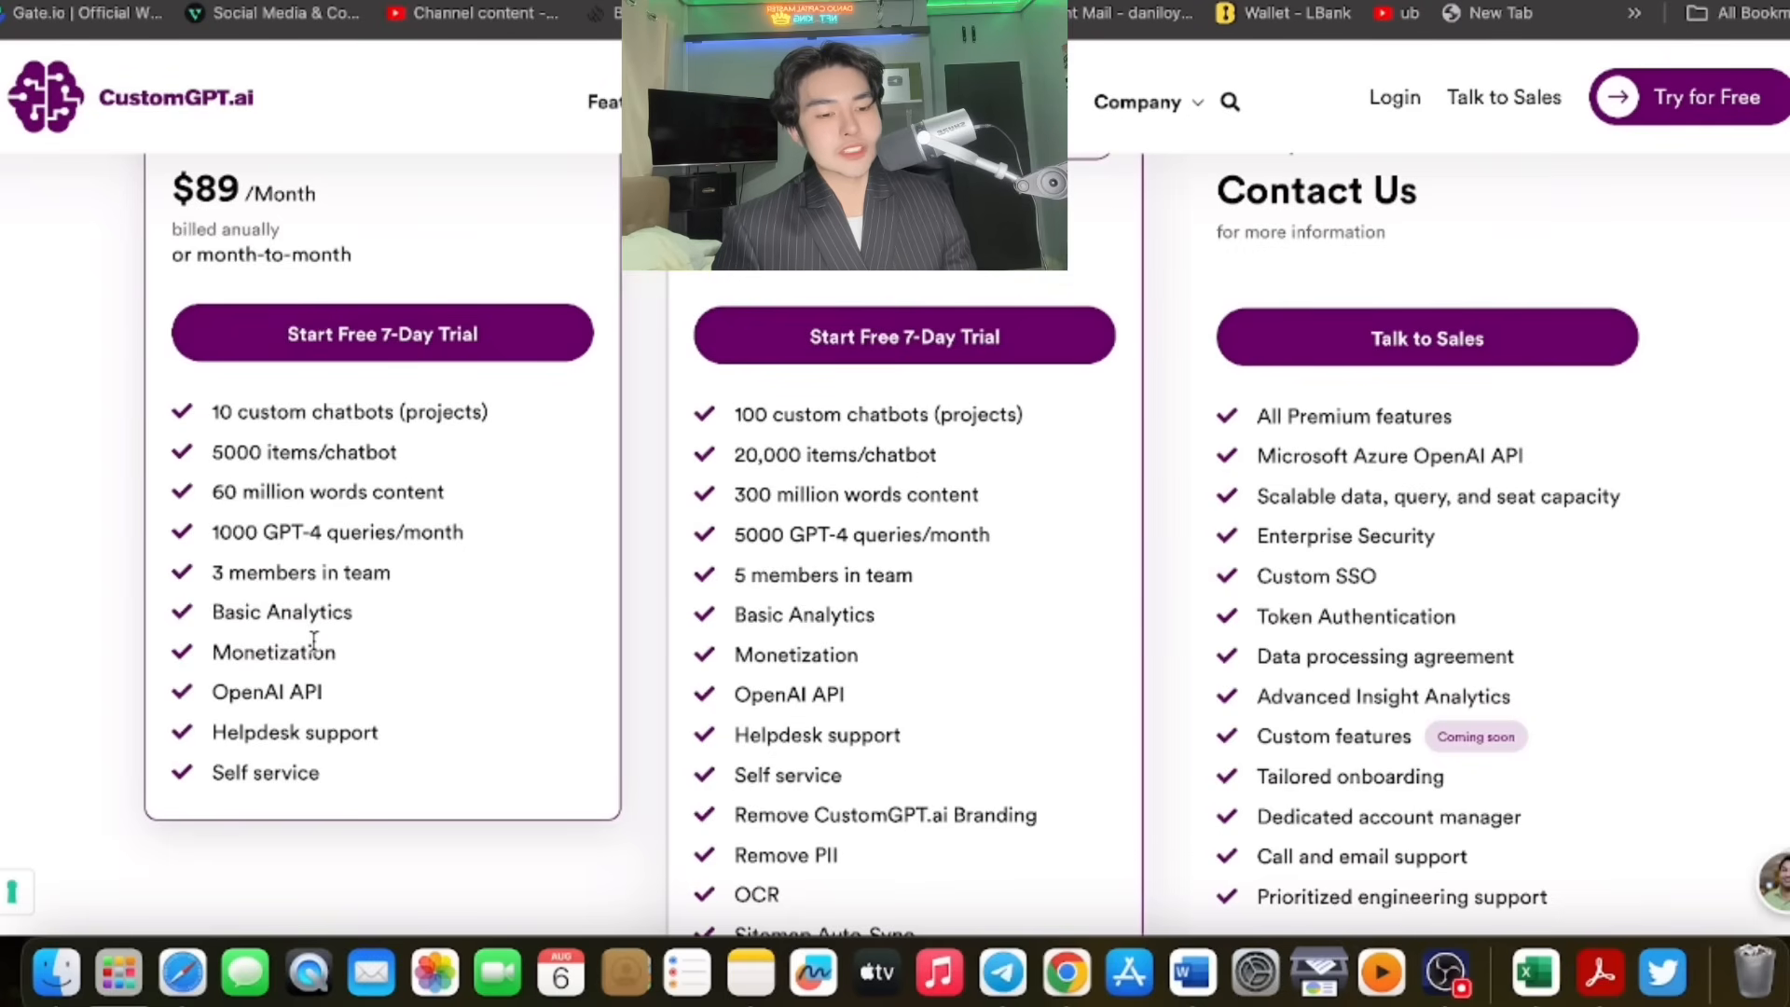
double_click(266, 690)
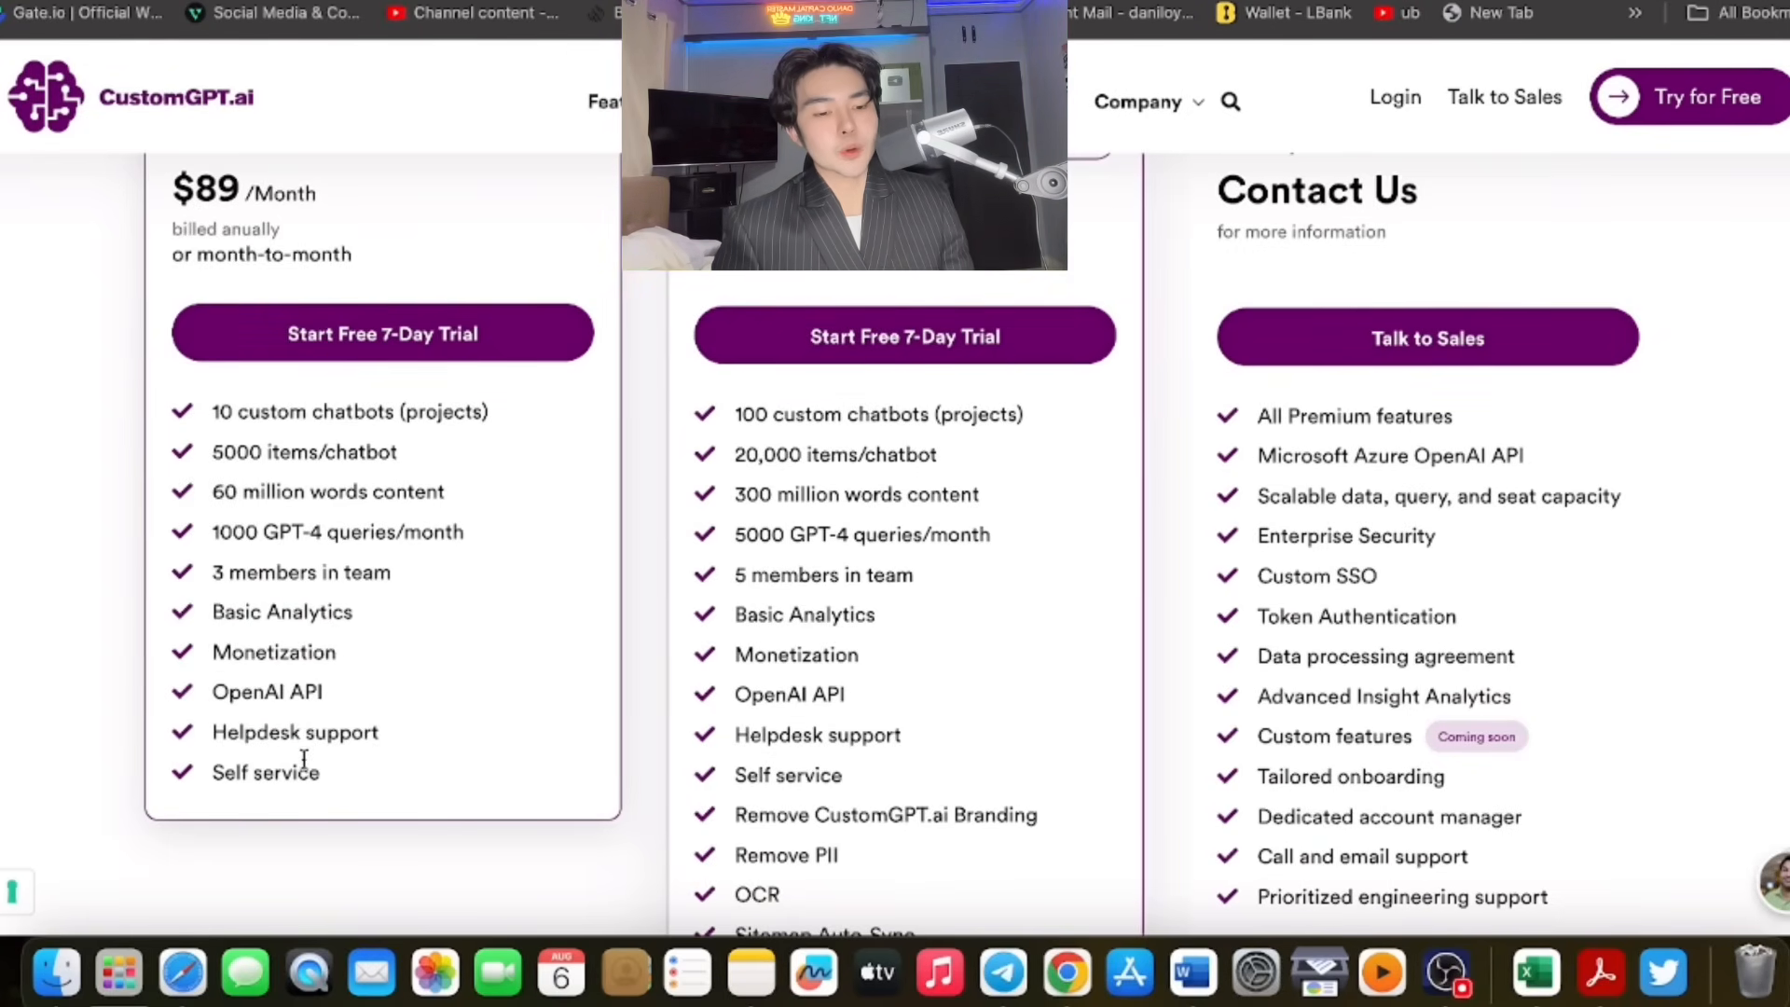
scroll(up, 3)
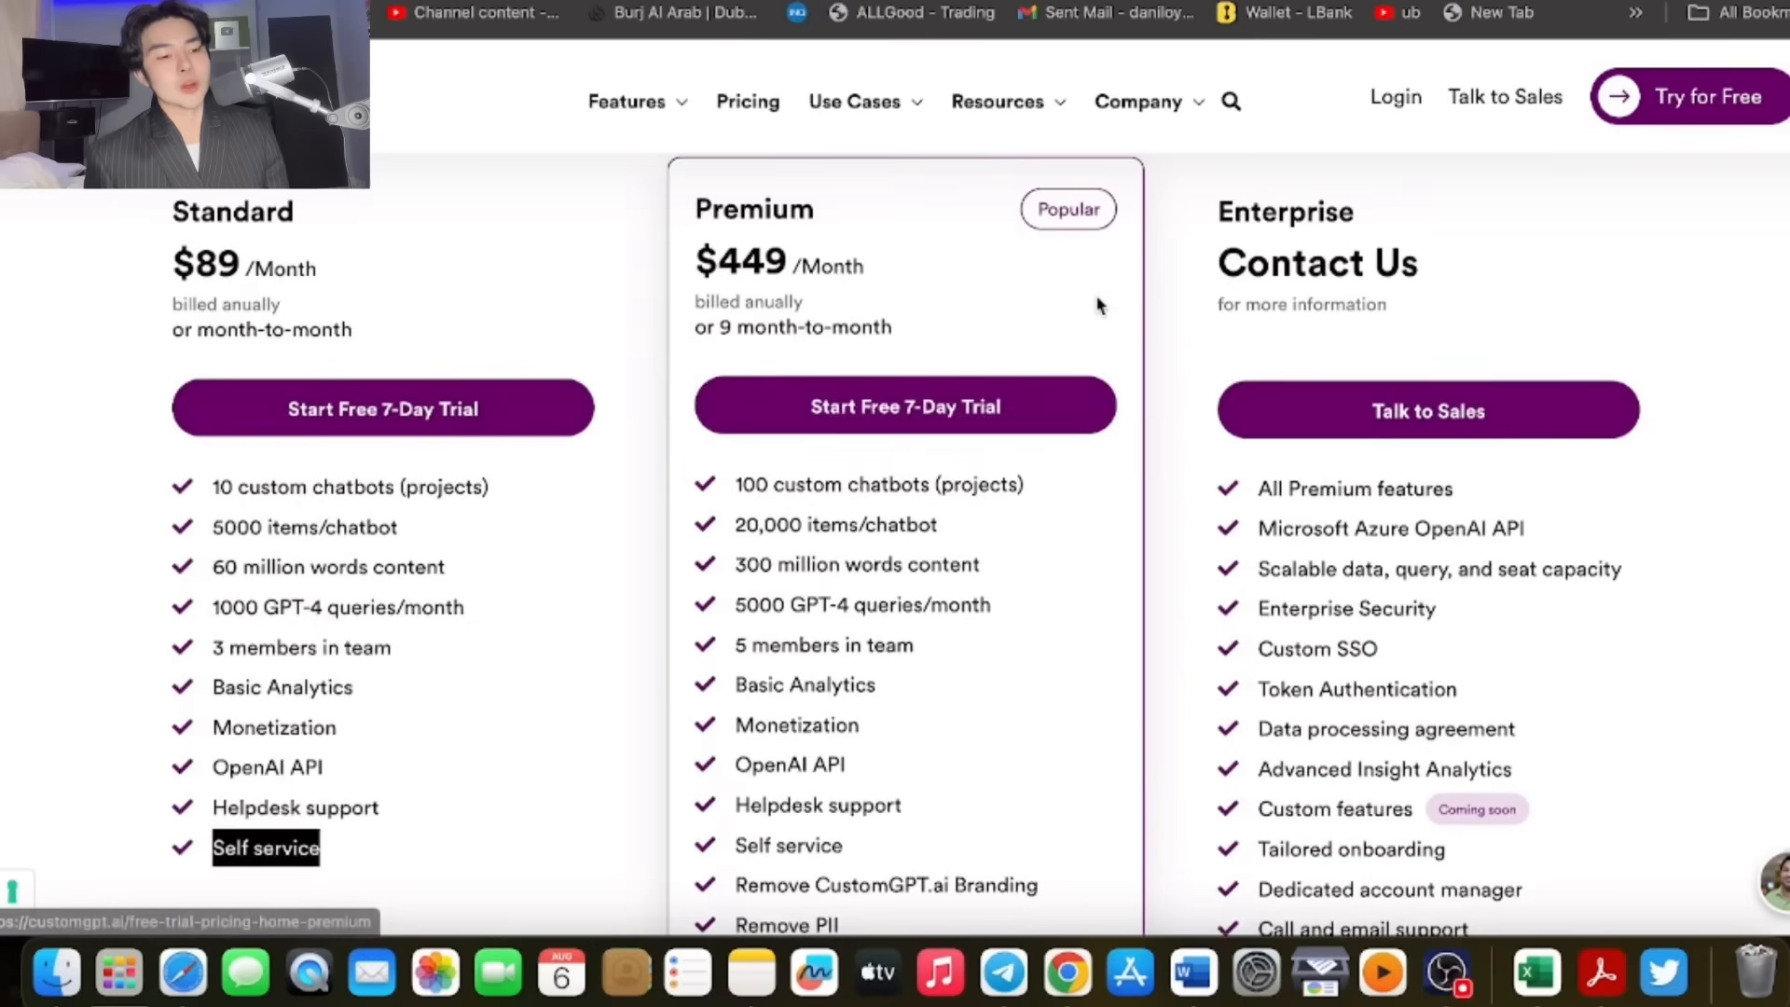
mouse_move(893, 488)
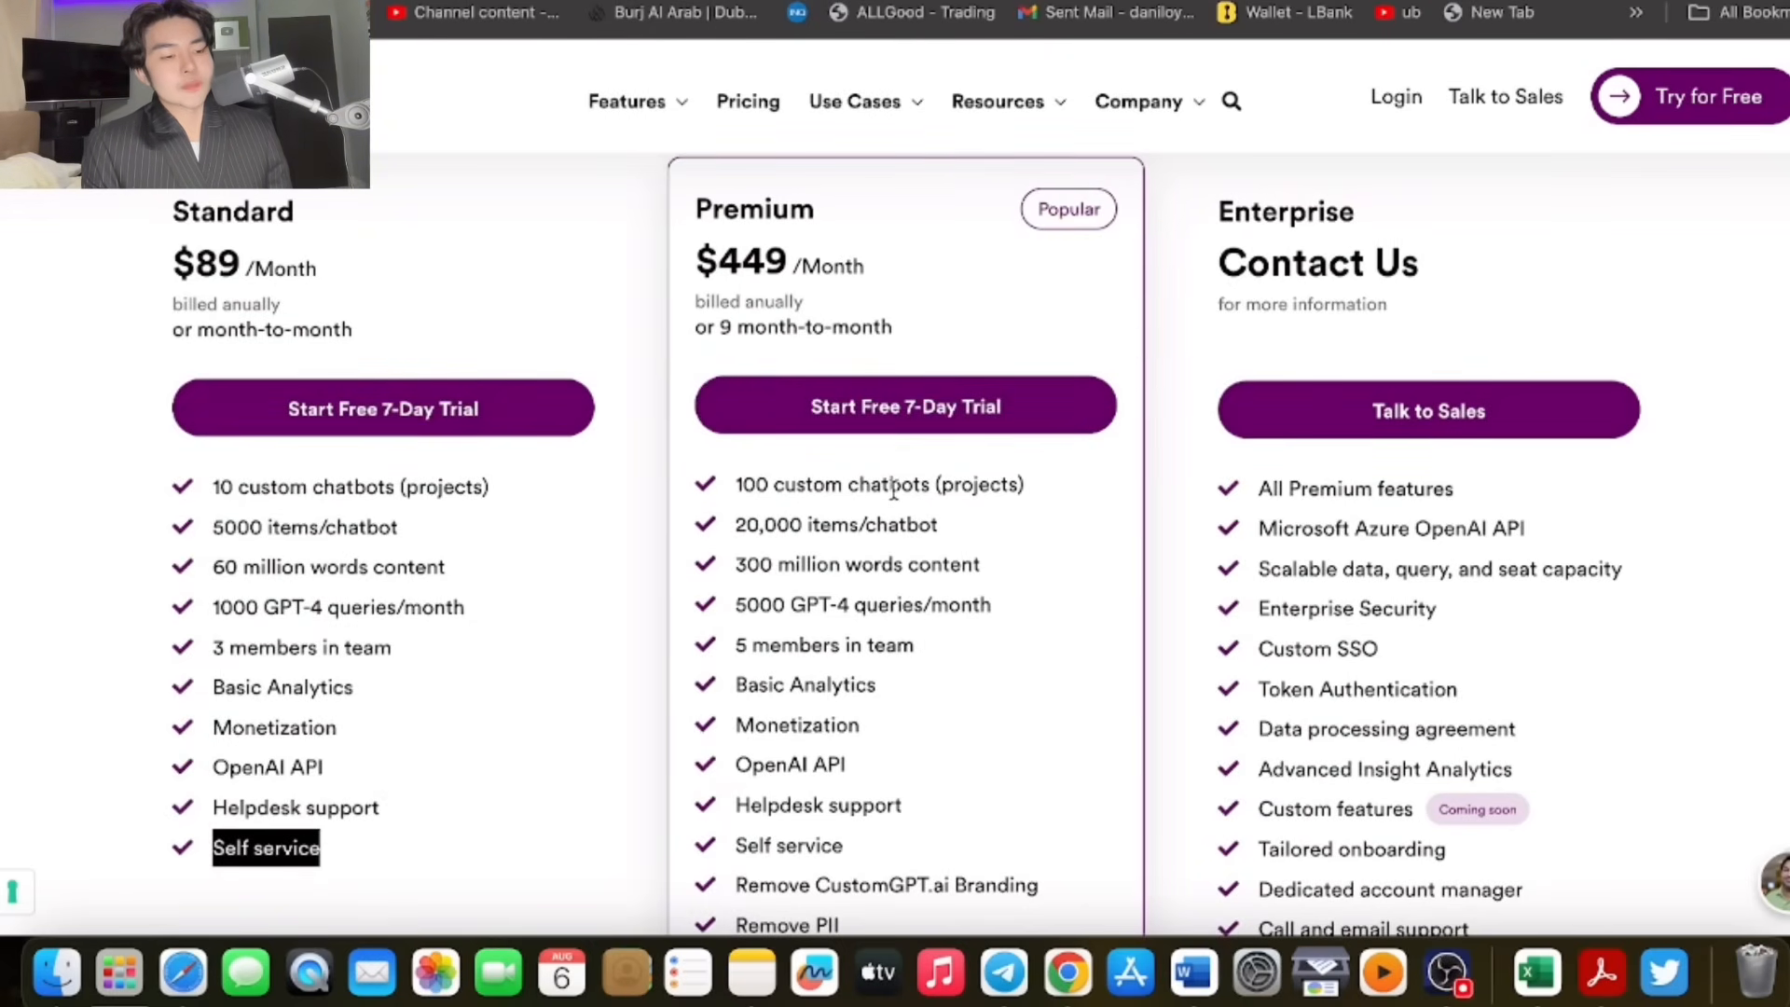
scroll(down, 3)
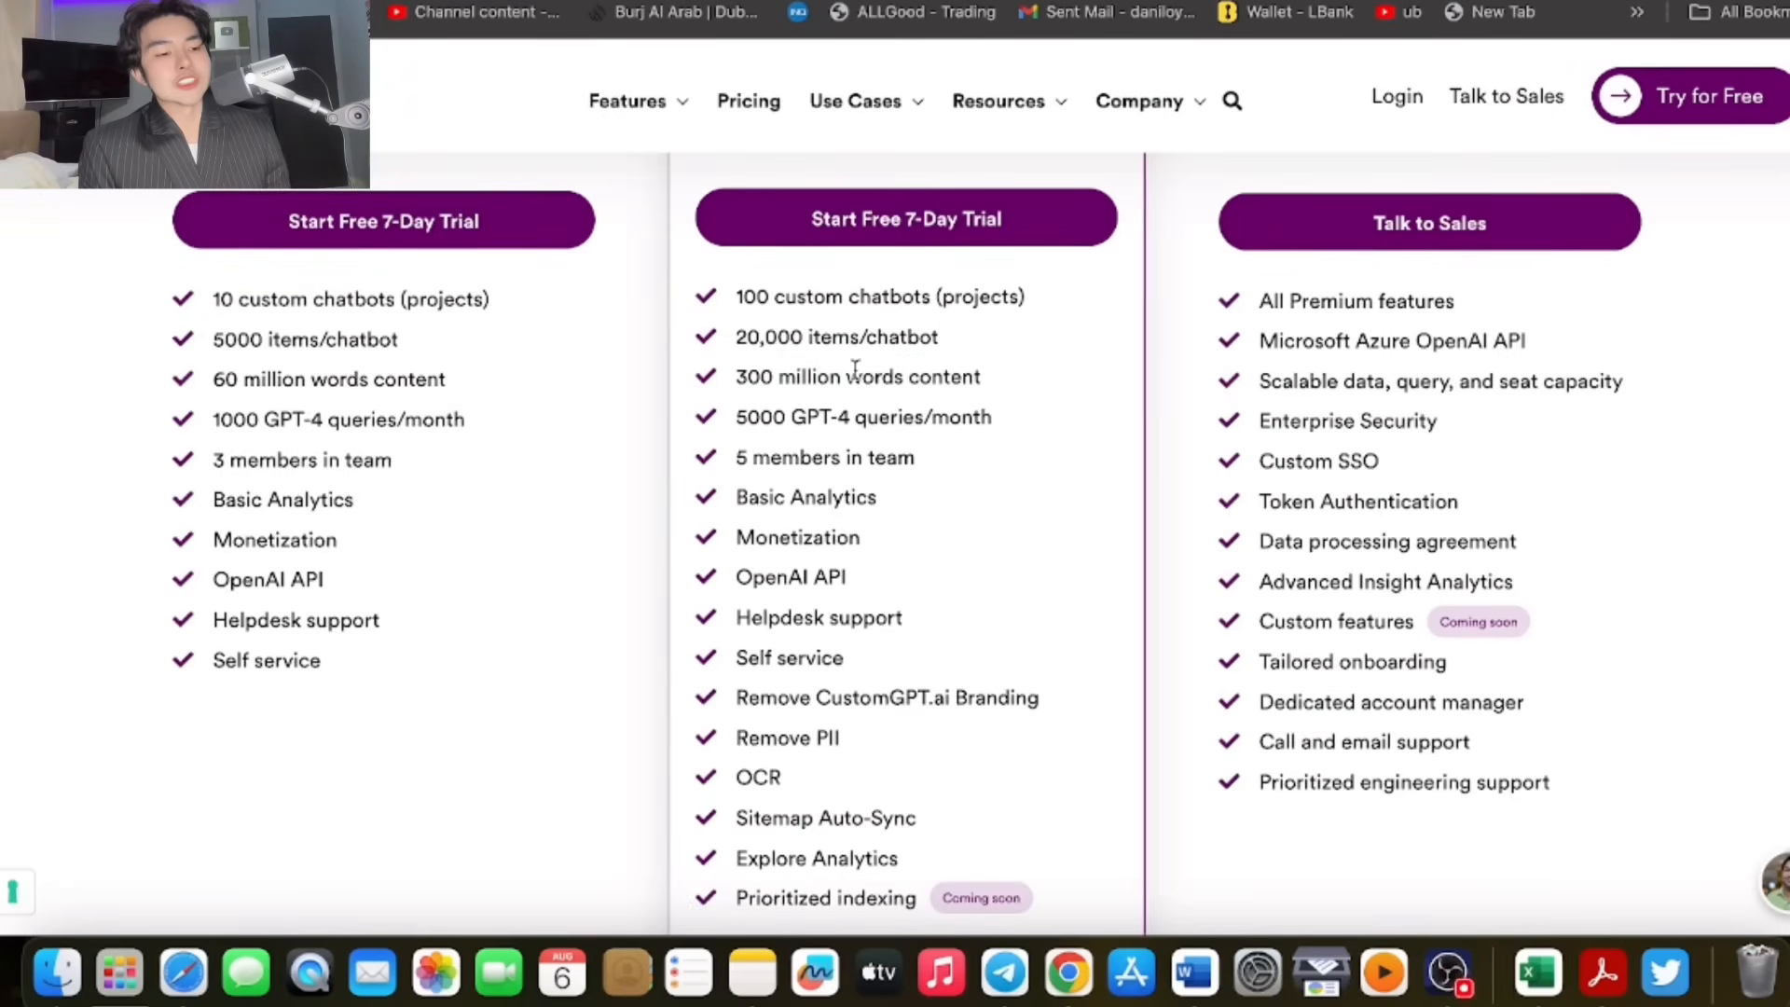
double_click(854, 377)
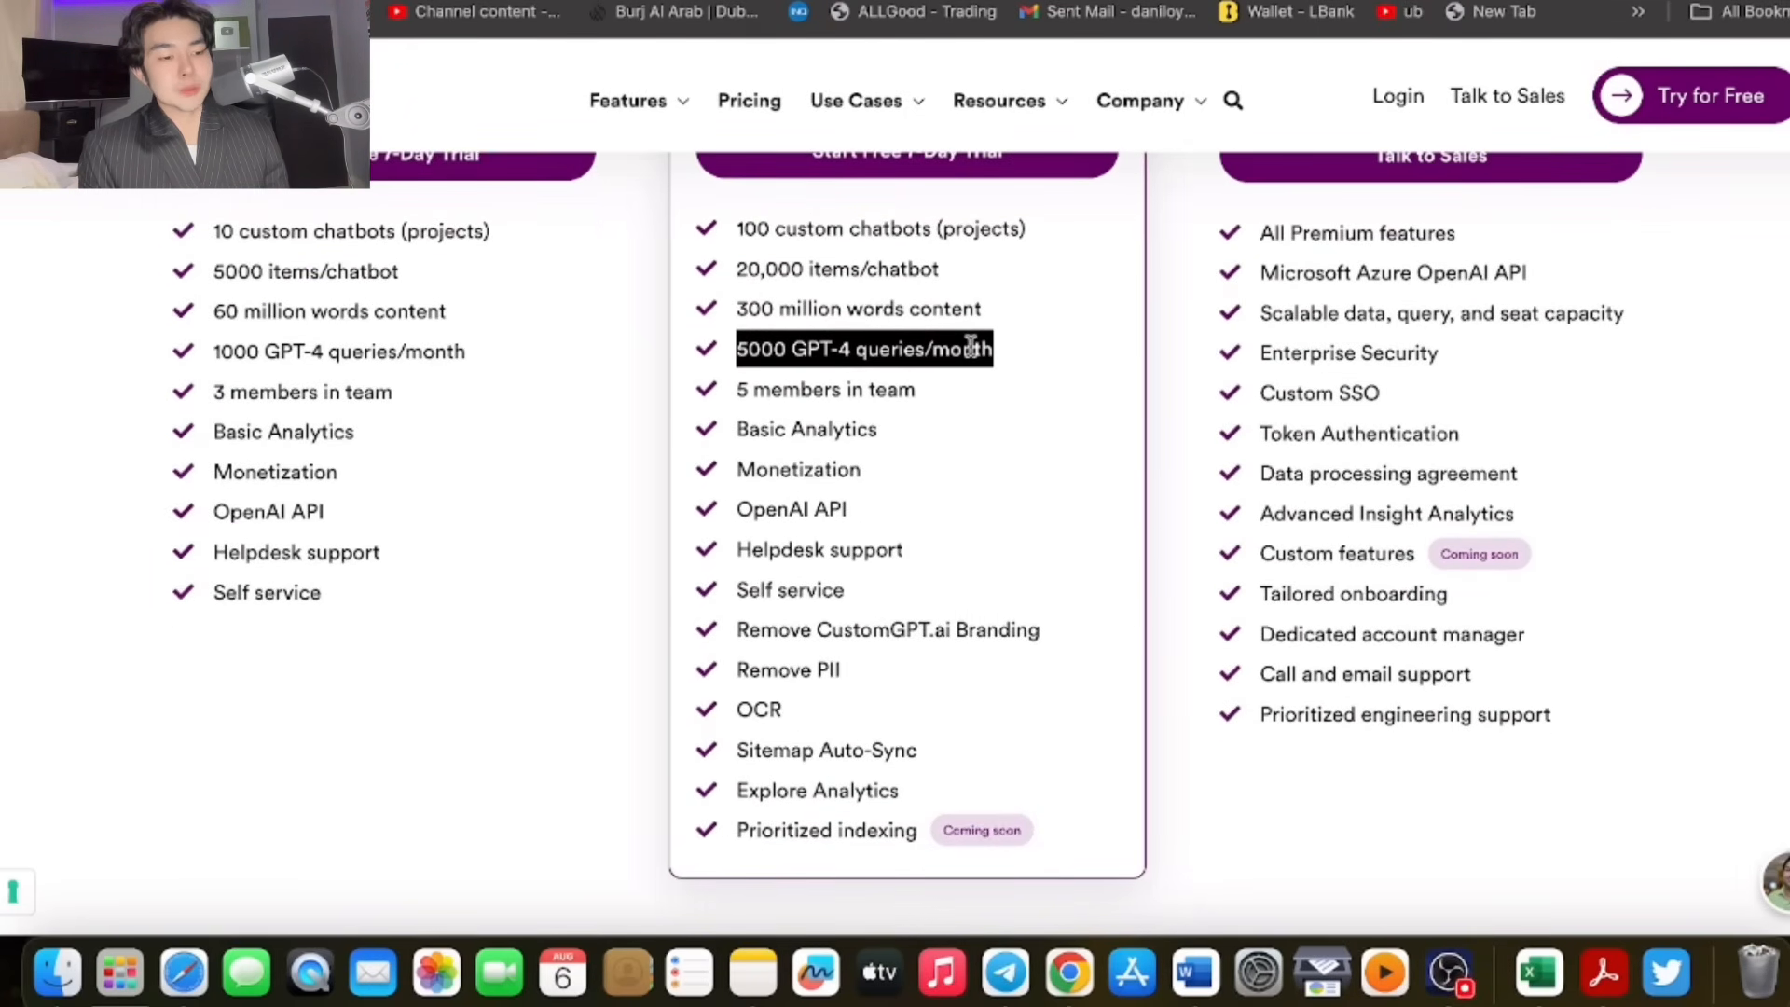
mouse_move(1128, 354)
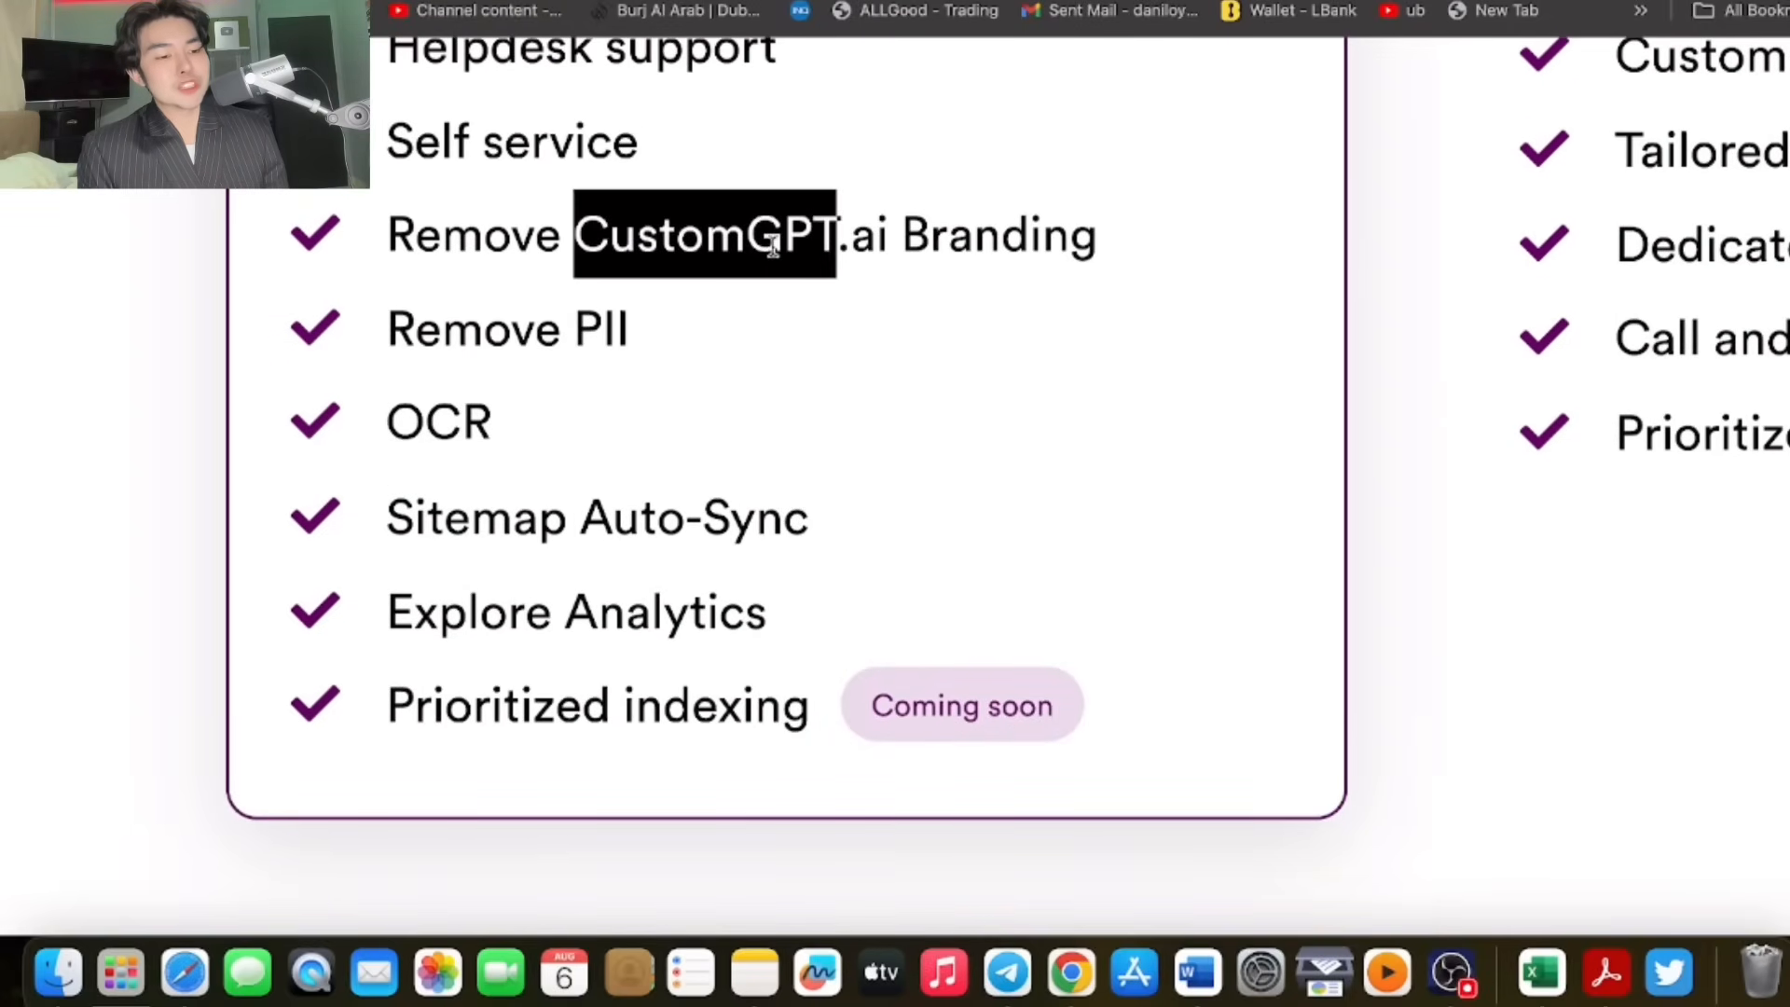
triple_click(742, 235)
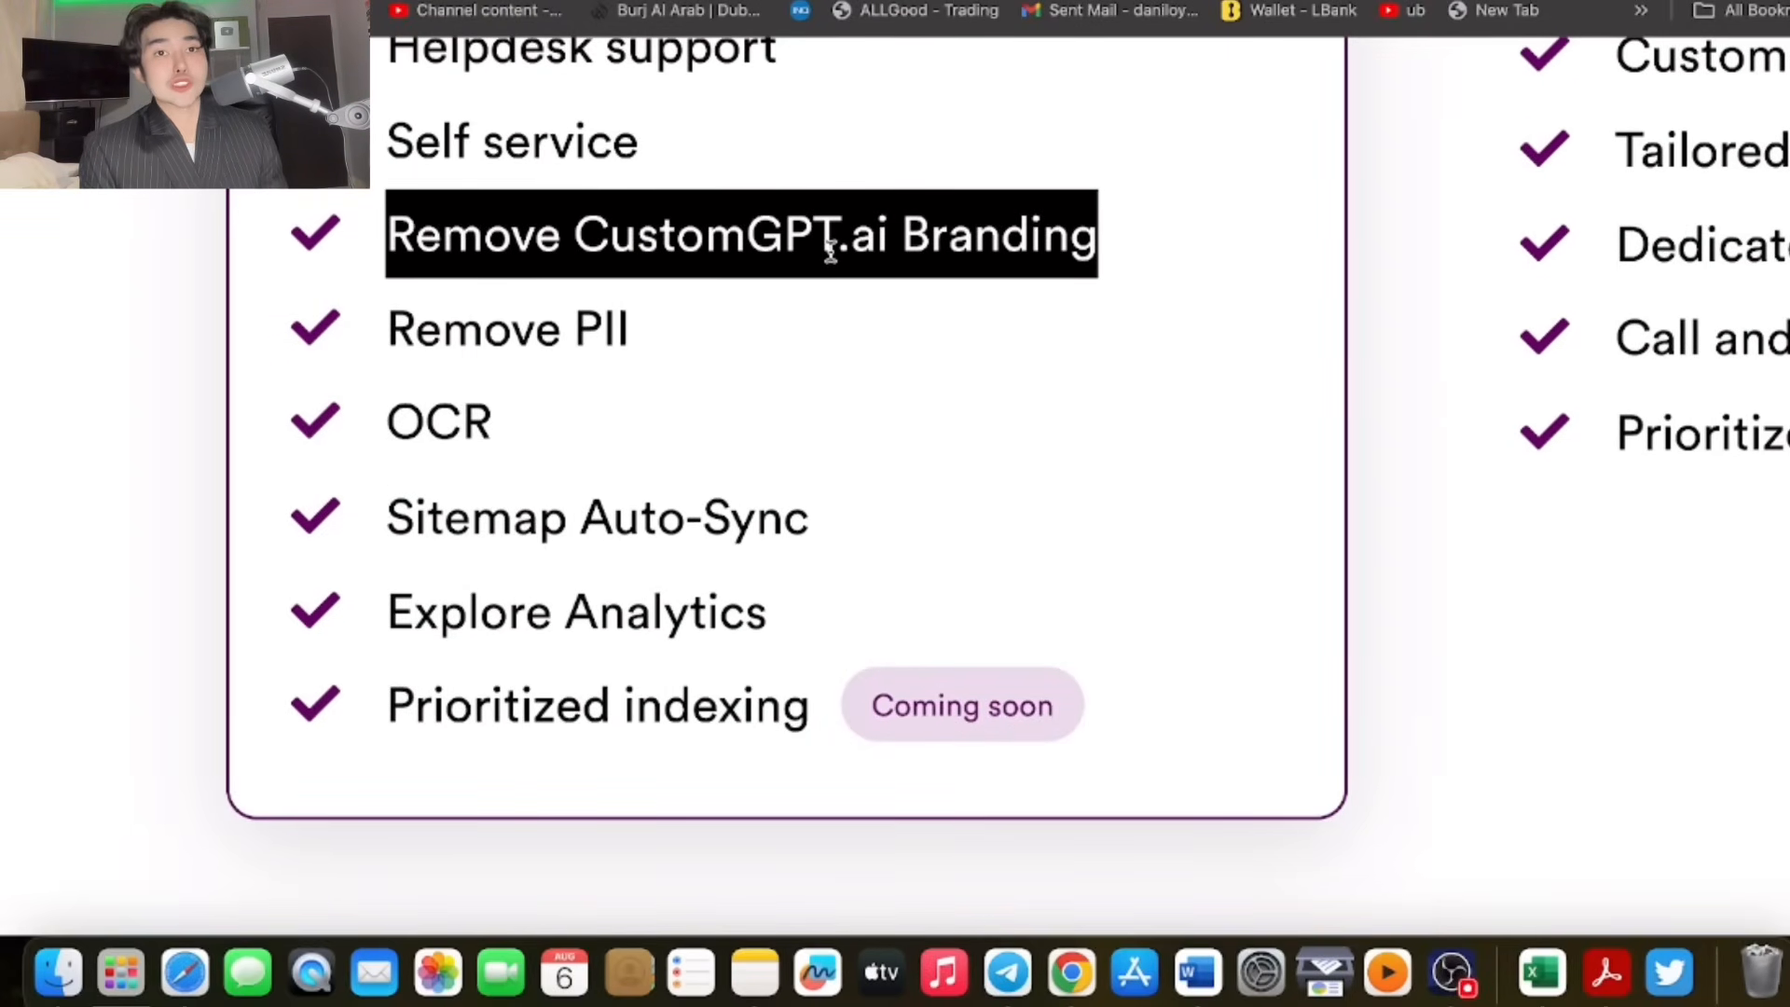
mouse_move(574, 505)
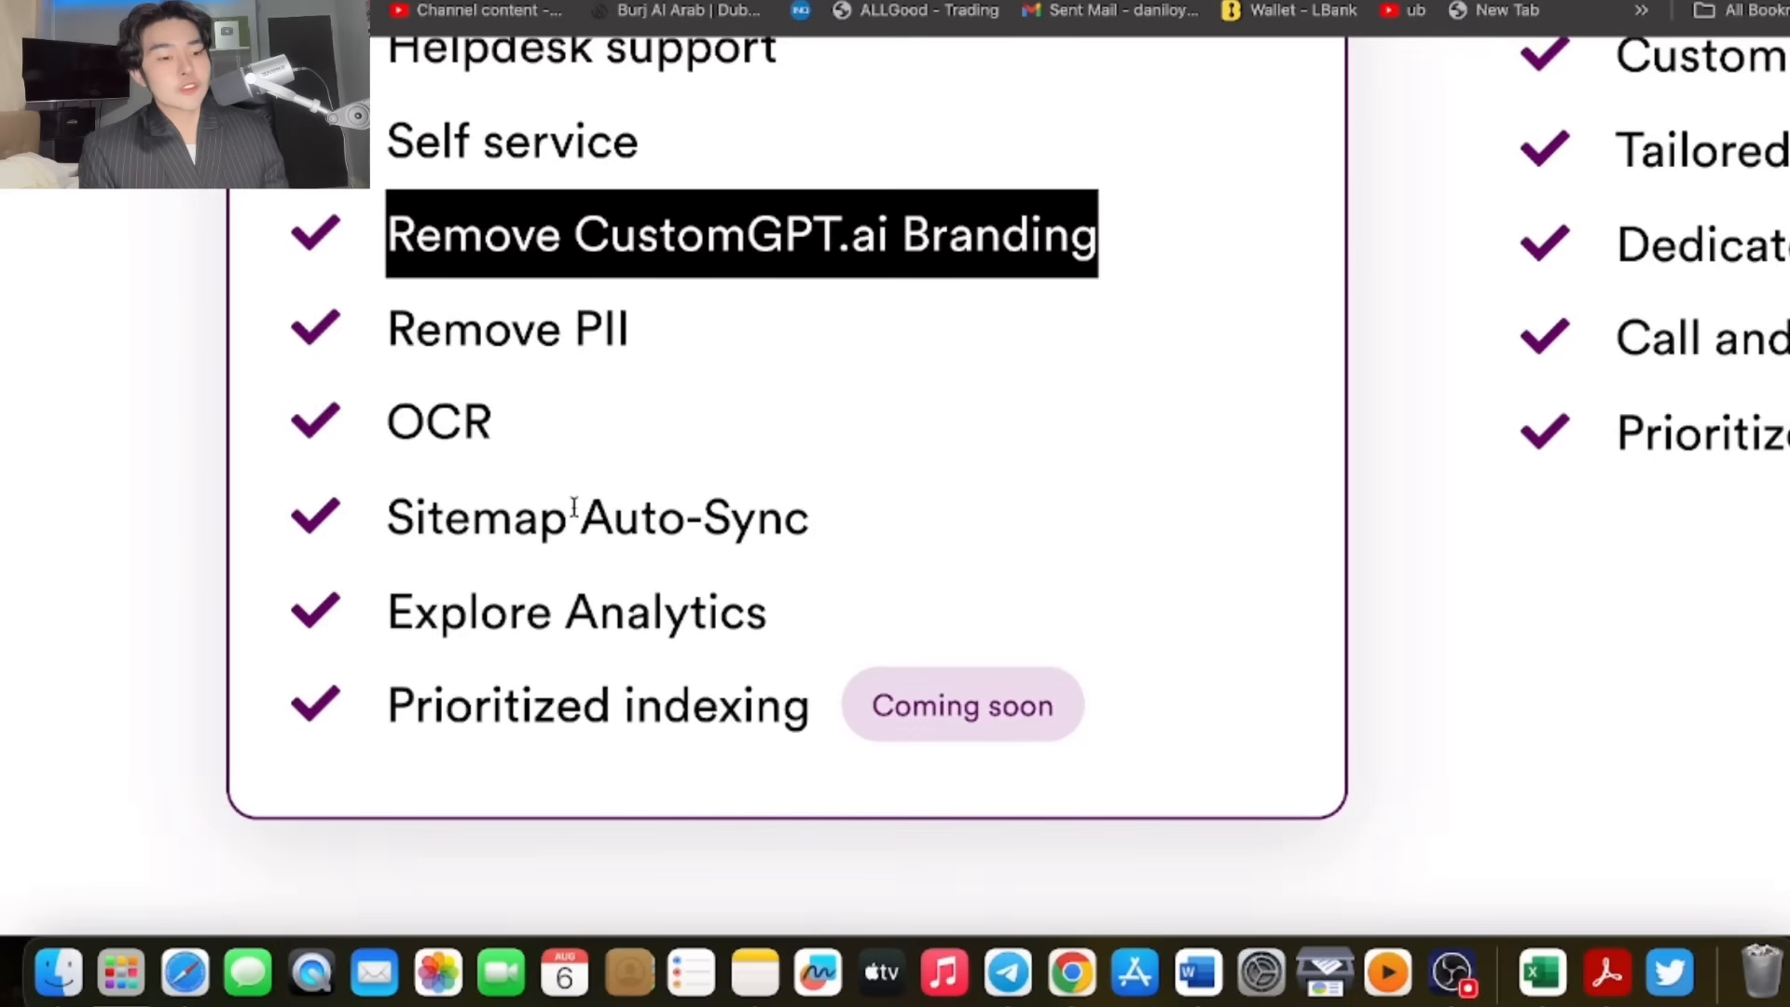
double_click(596, 517)
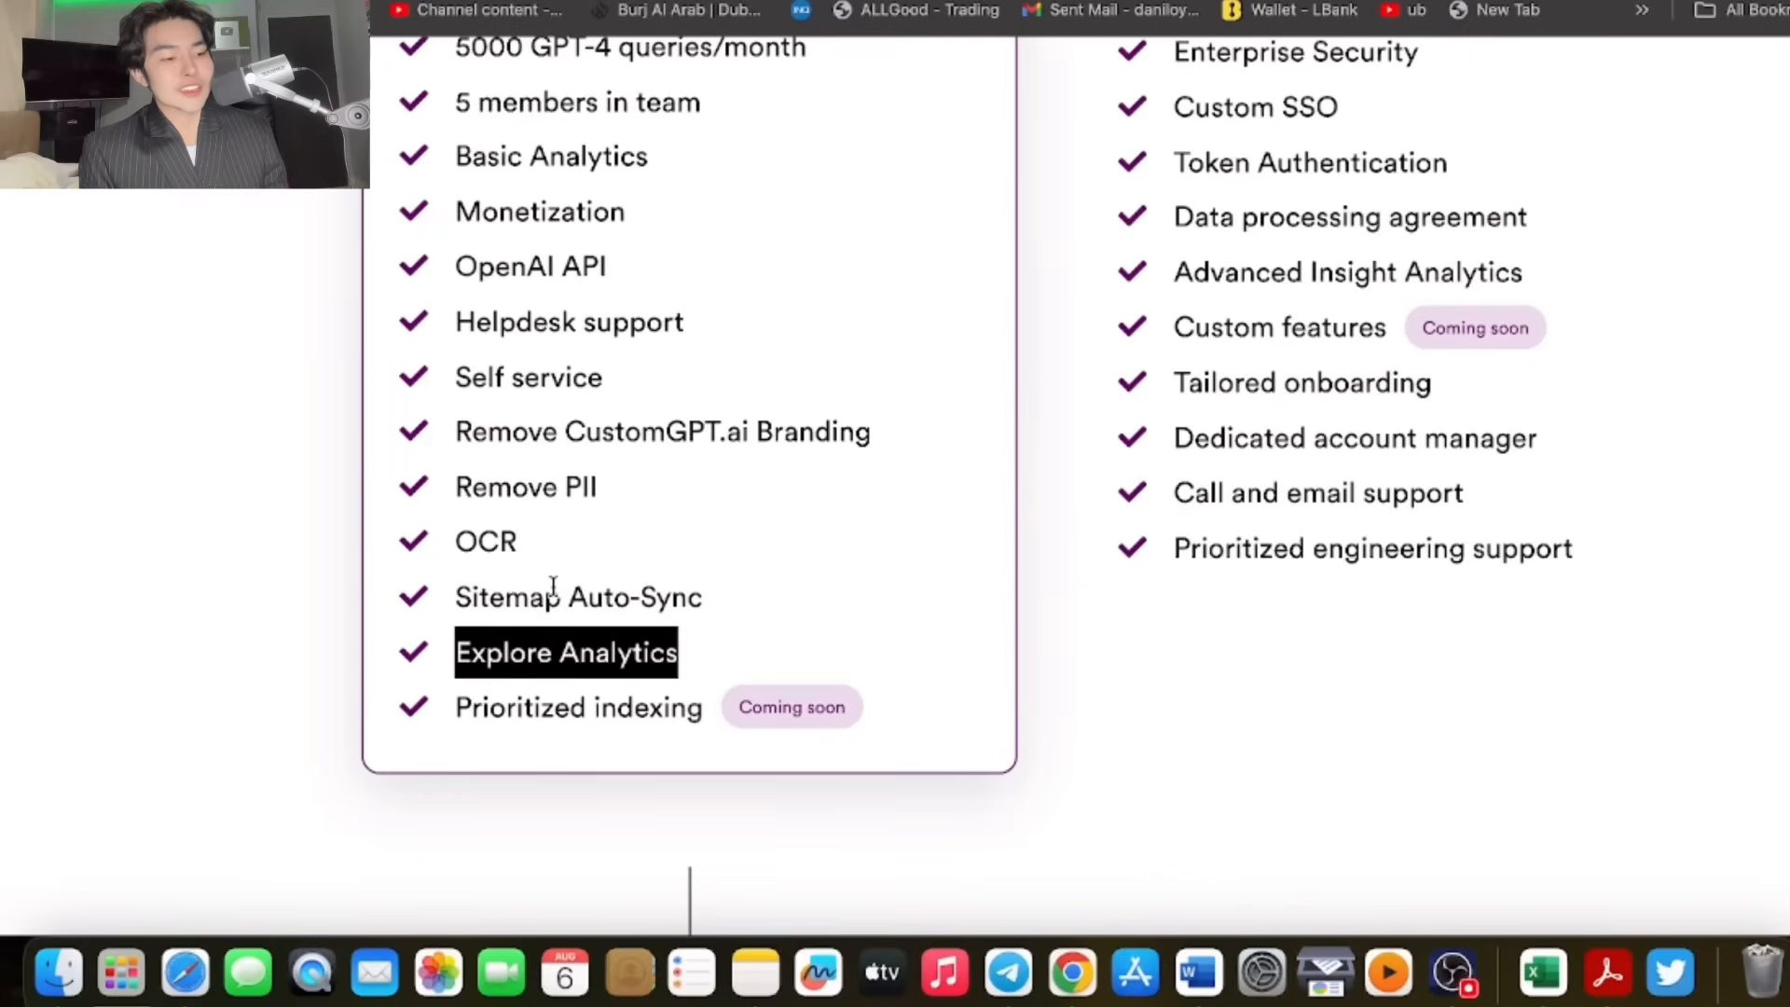
scroll(up, 3)
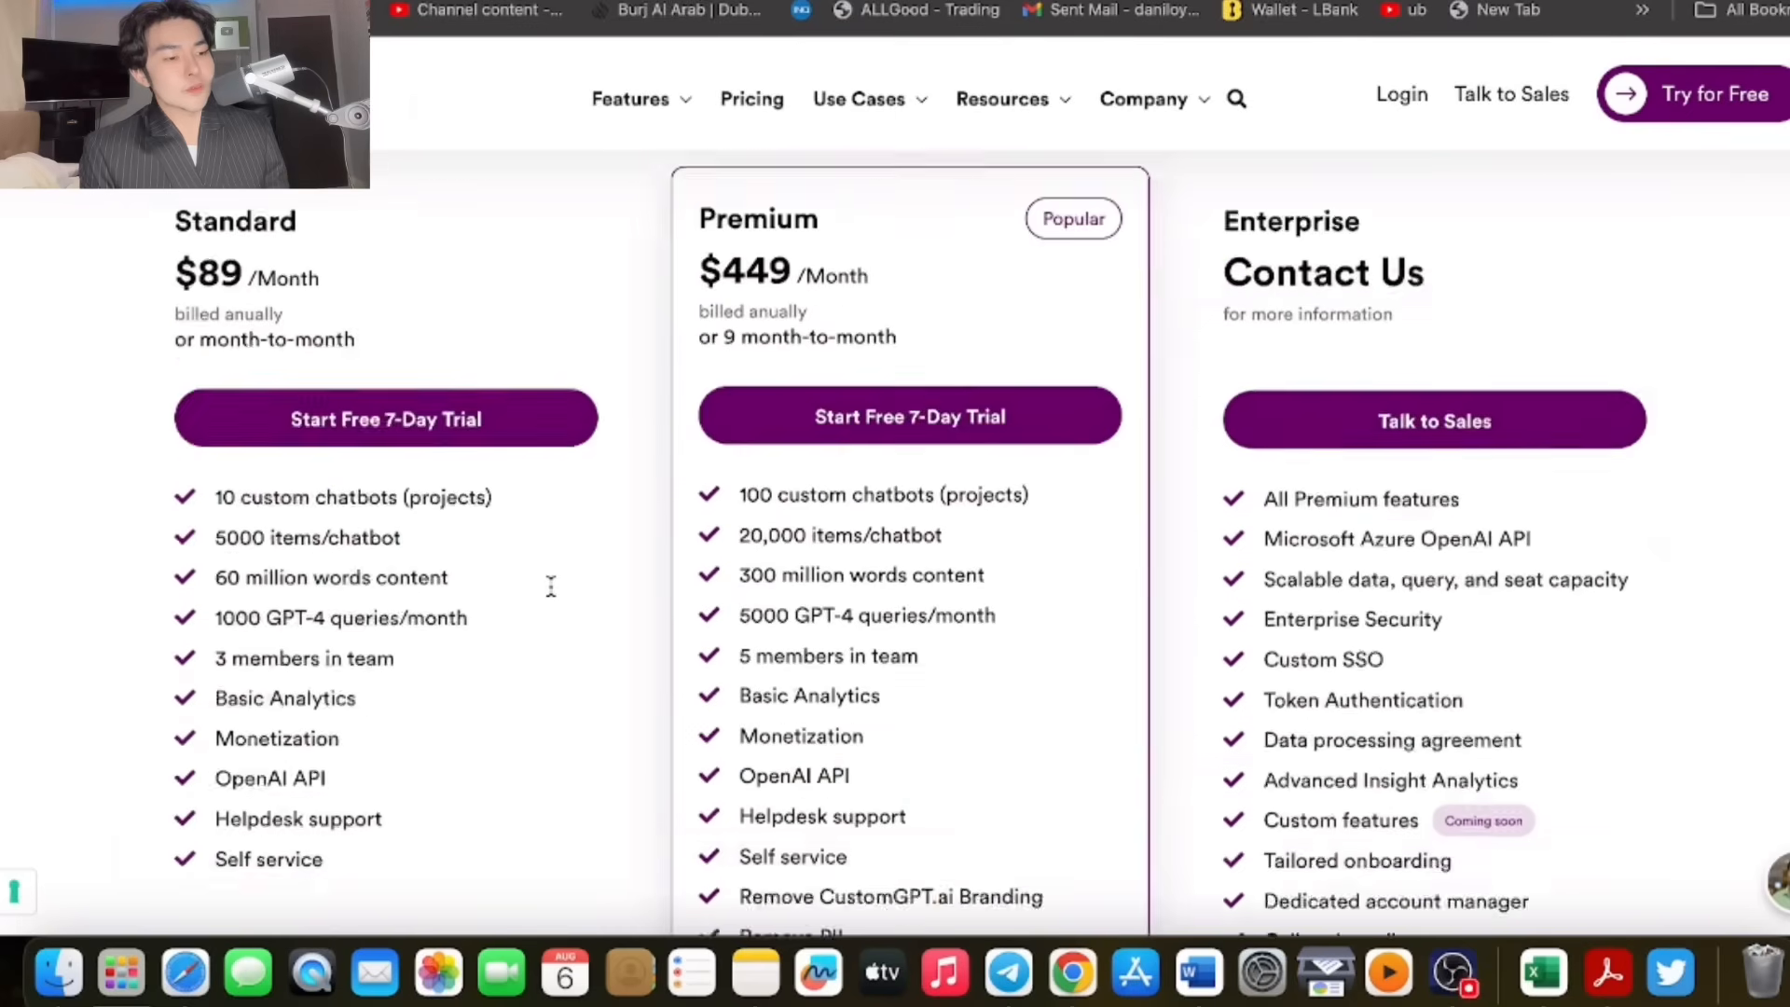
scroll(down, 3)
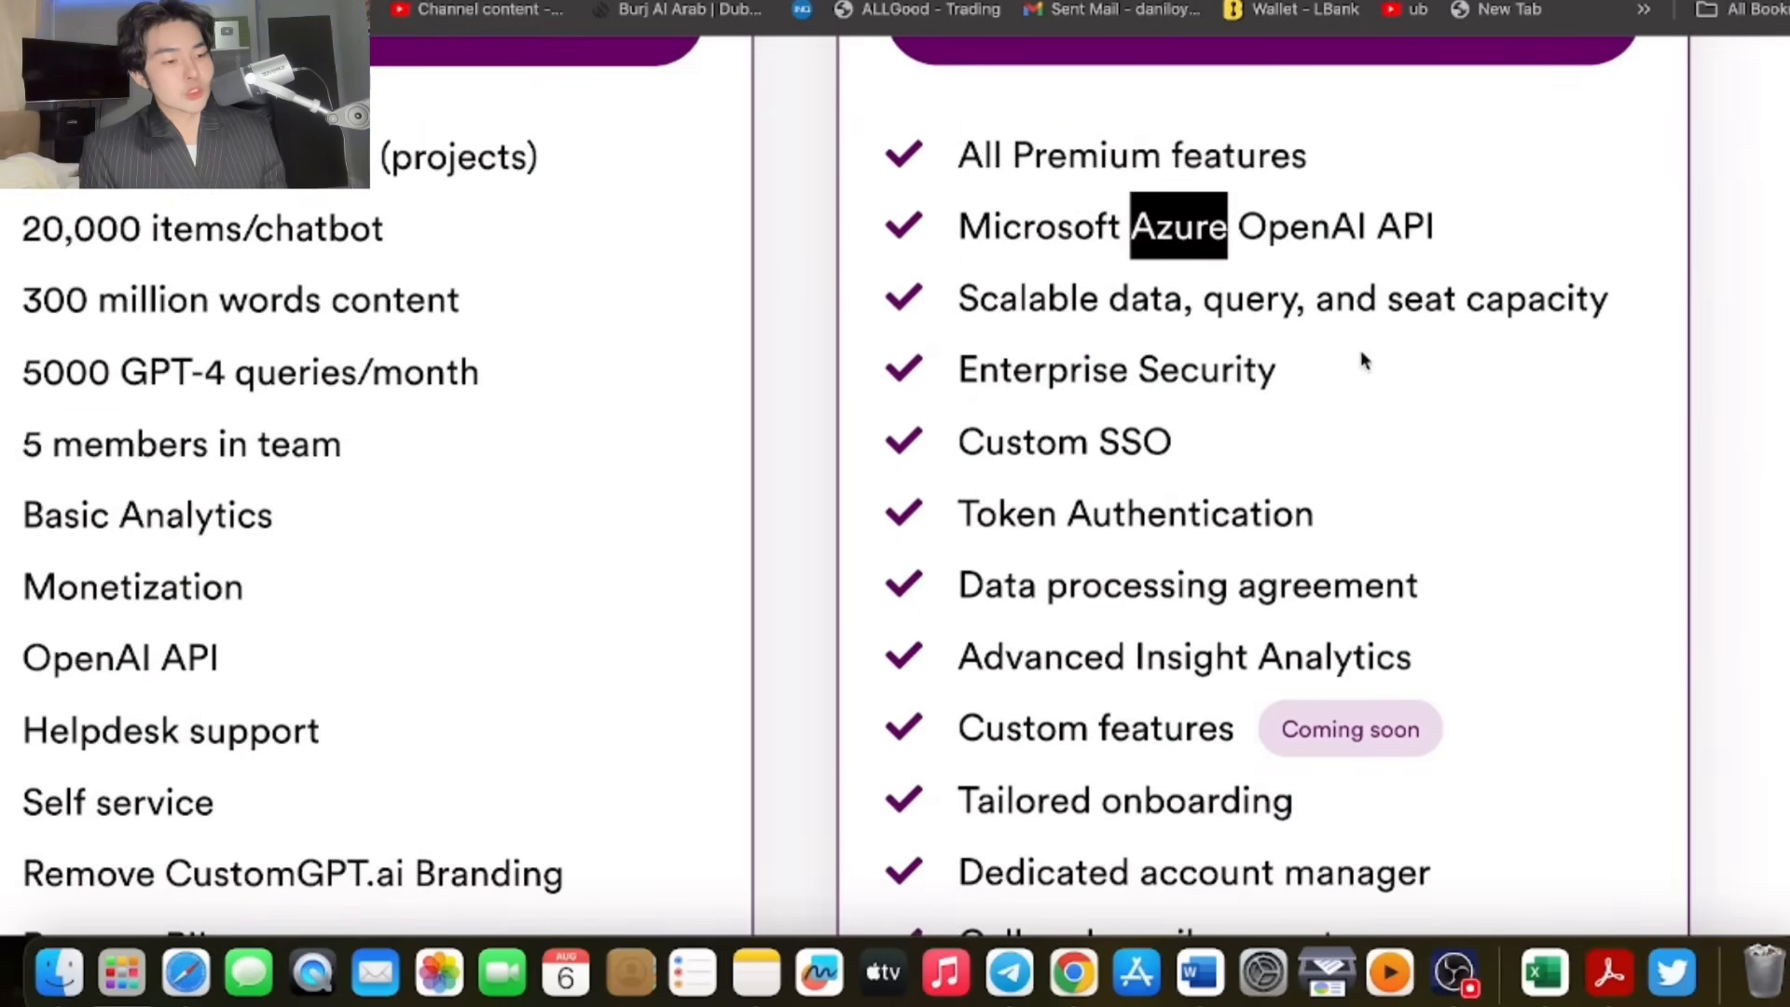
scroll(down, 3)
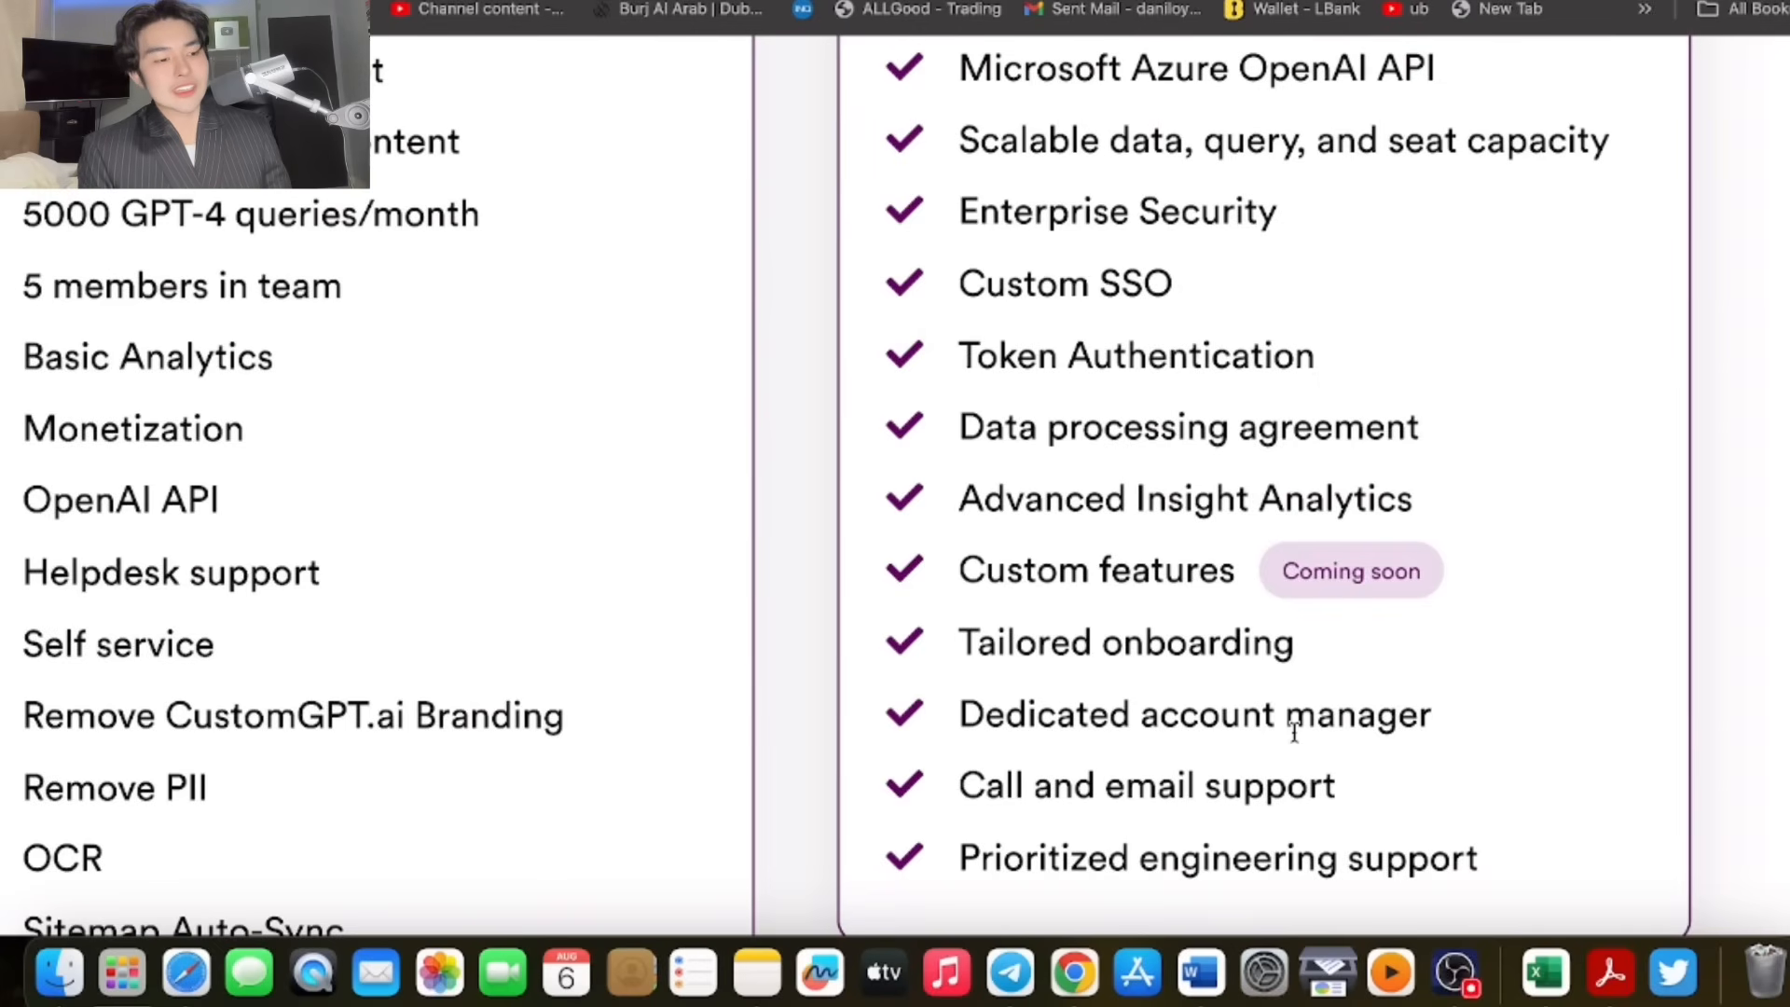
scroll(down, 3)
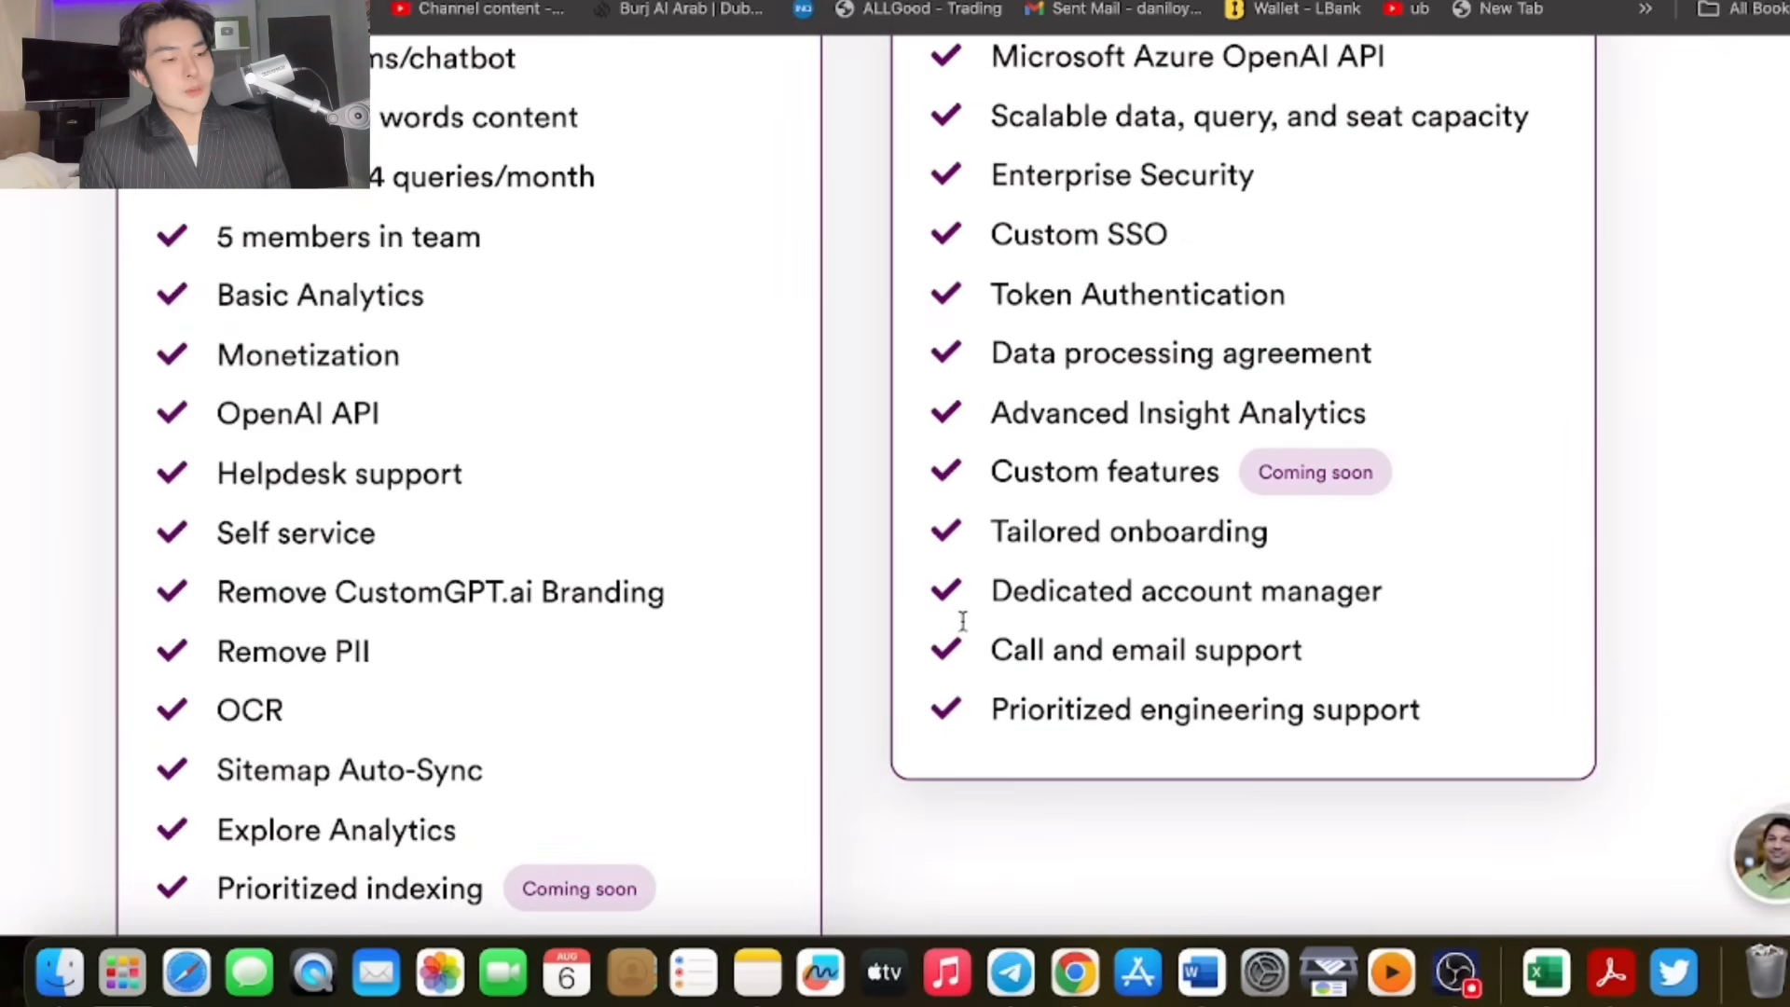
scroll(up, 3)
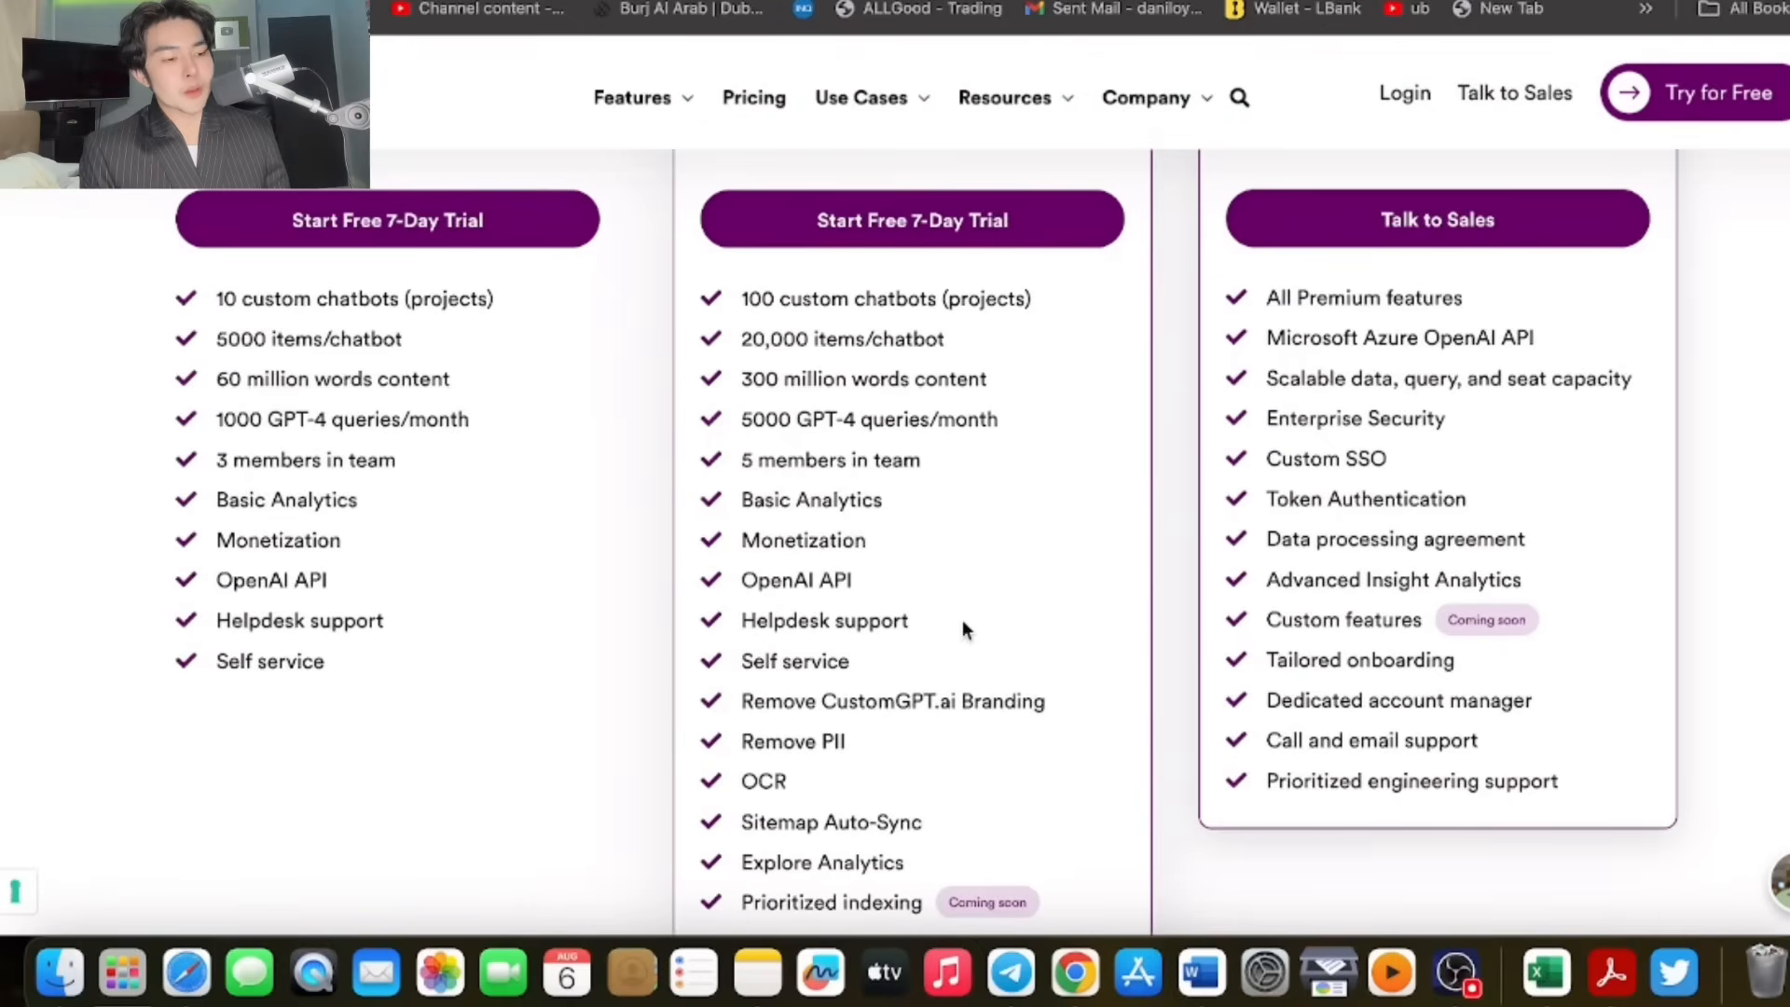
scroll(down, 3)
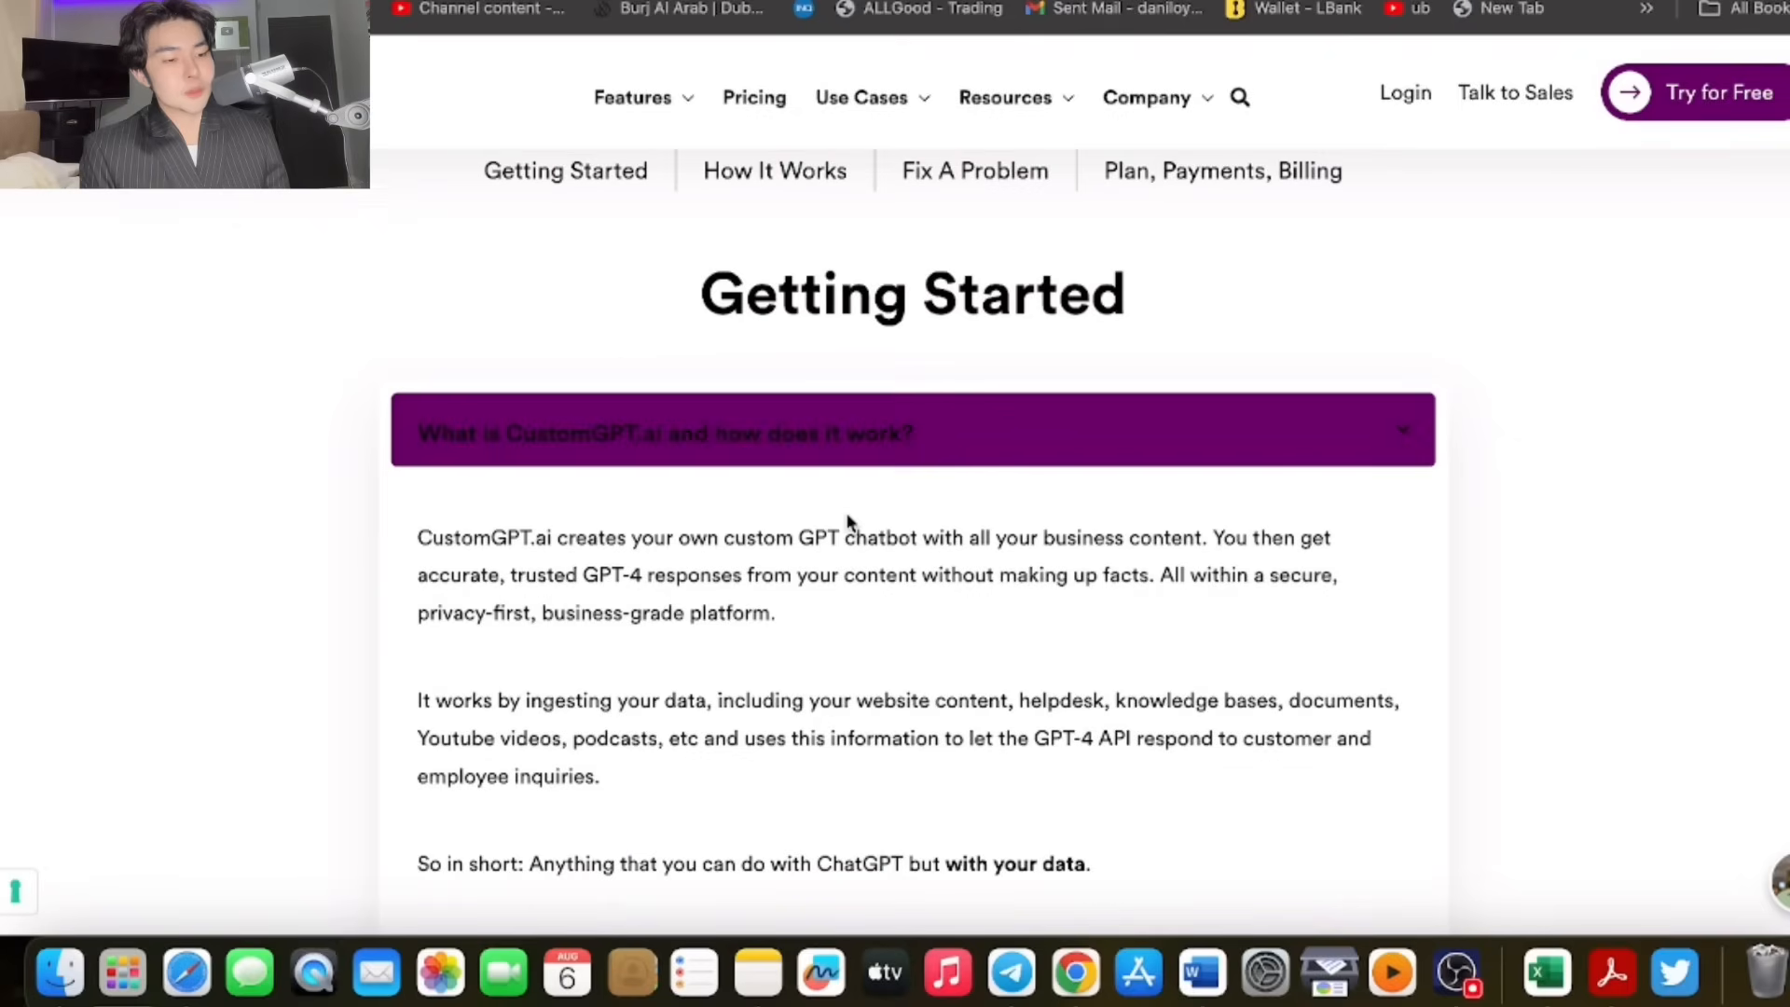
Expand the FAQ answers 'How do I cancel my subscription?' and 'Do you have an affiliate program?'.
scroll(up, 3)
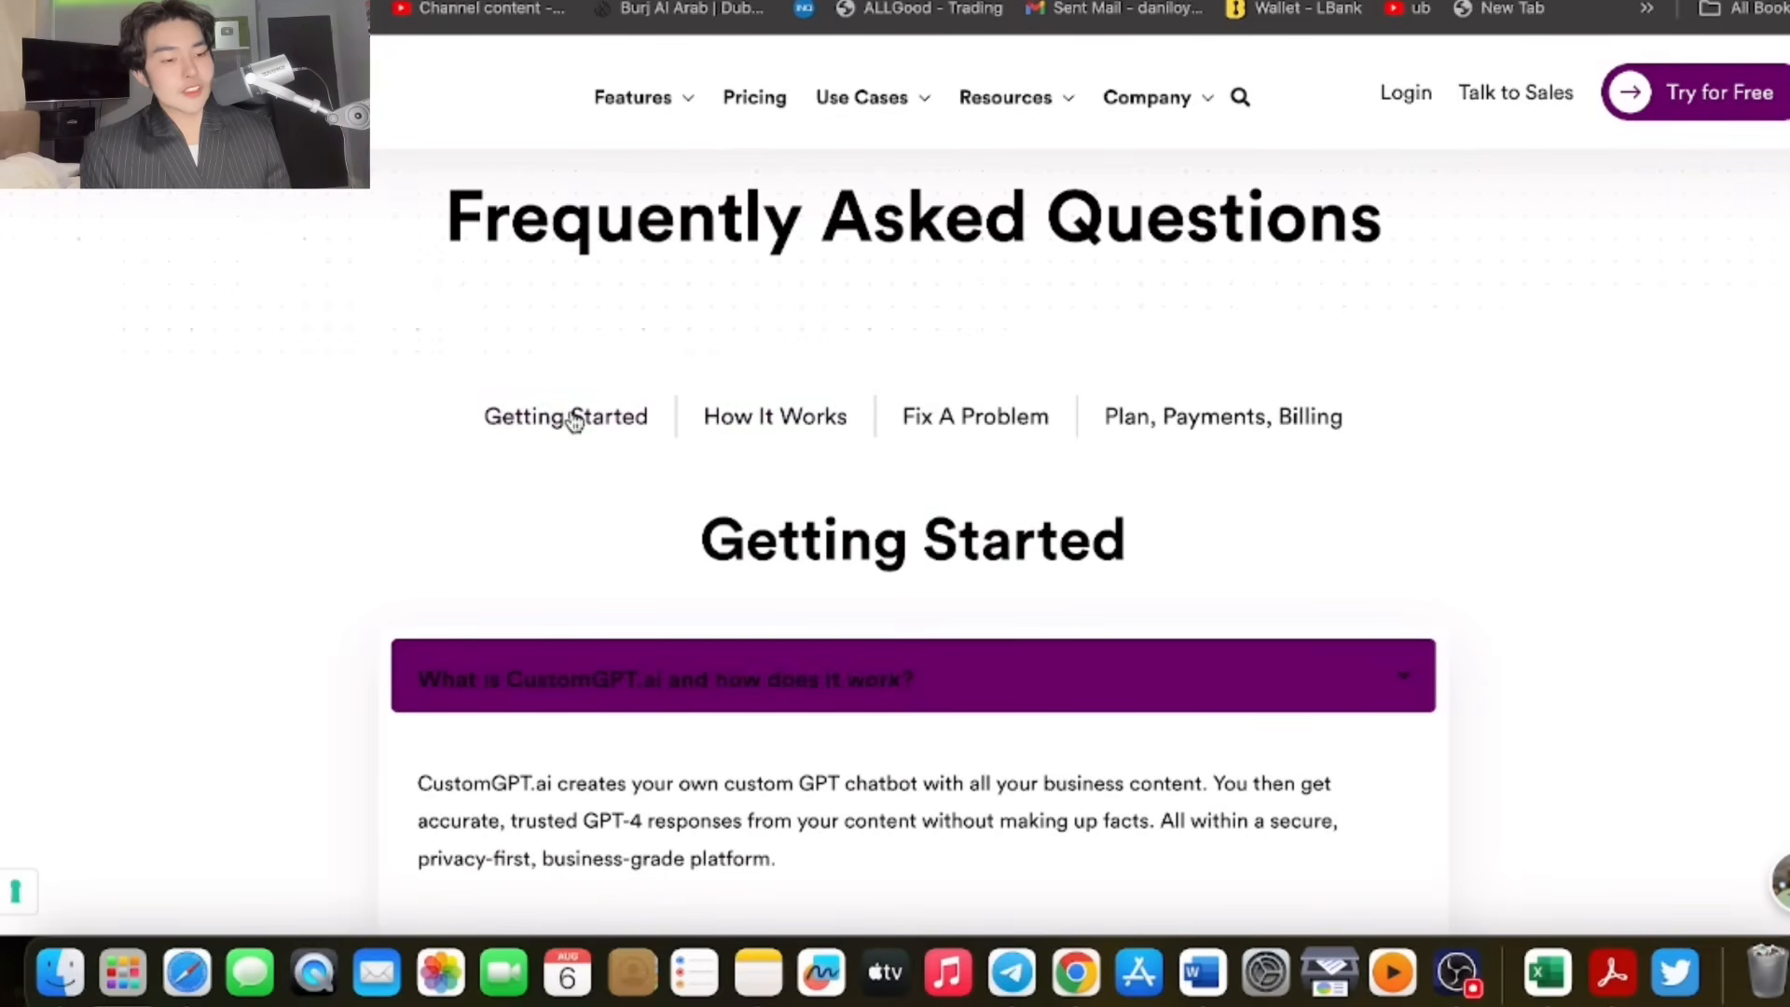
scroll(down, 3)
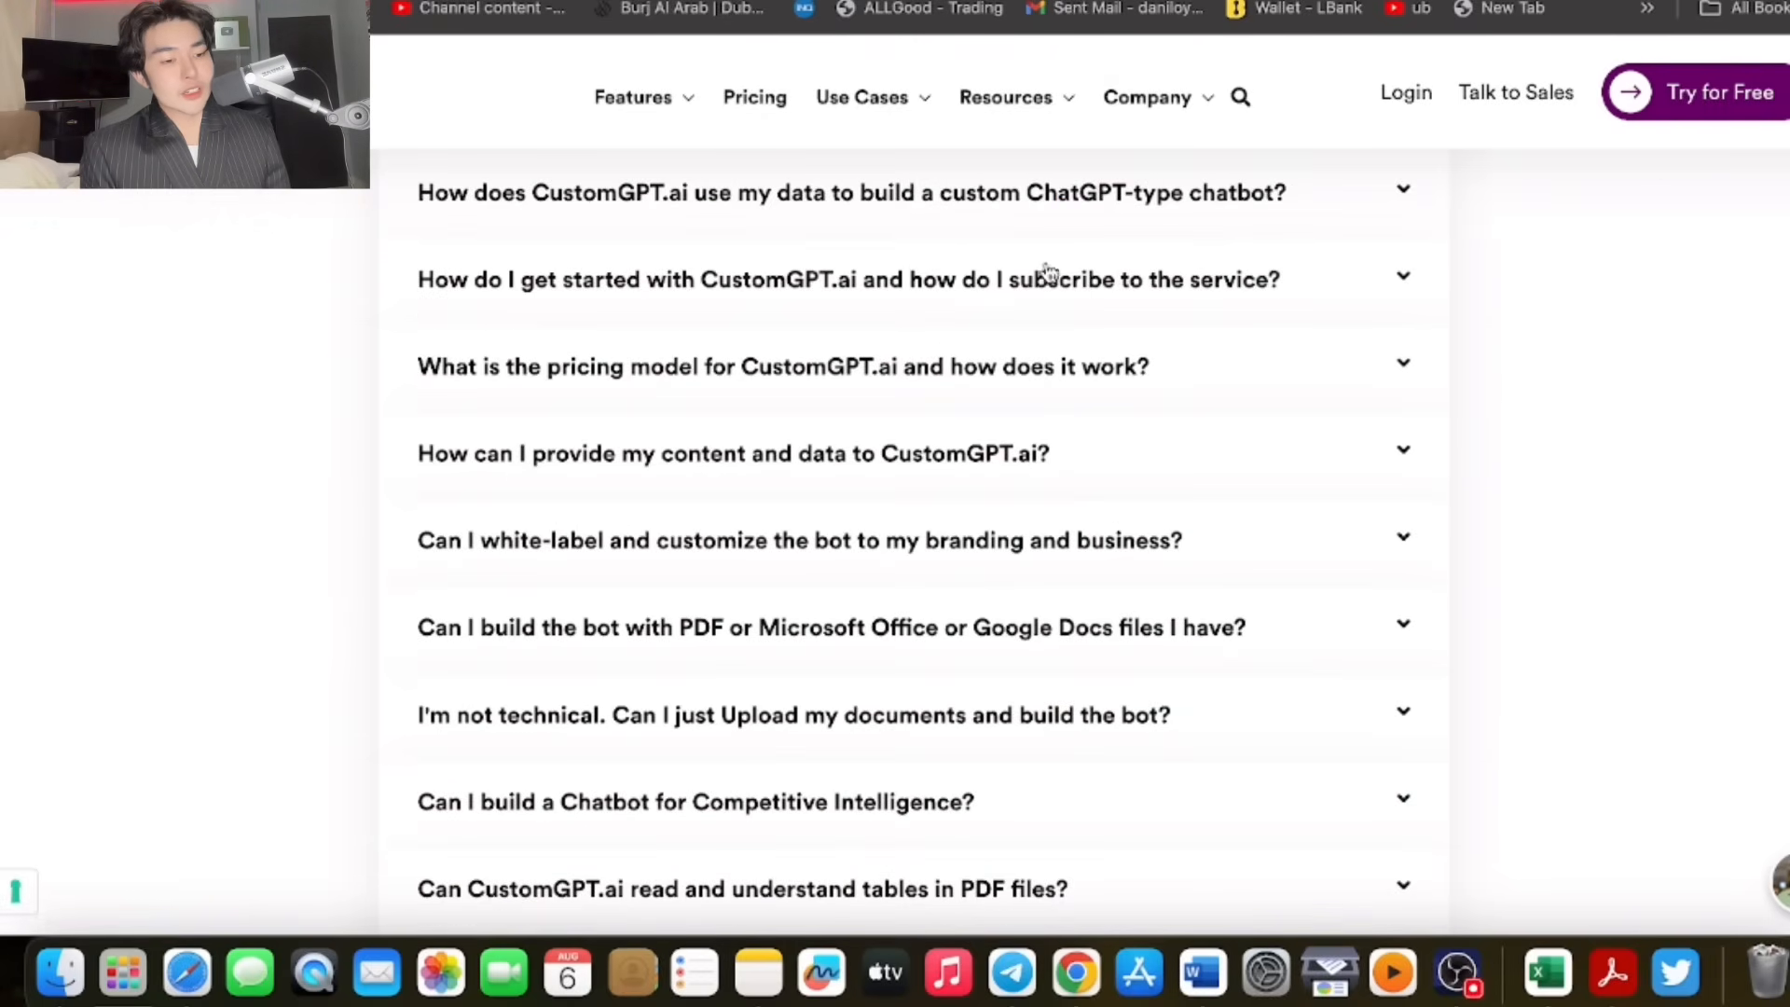
scroll(down, 3)
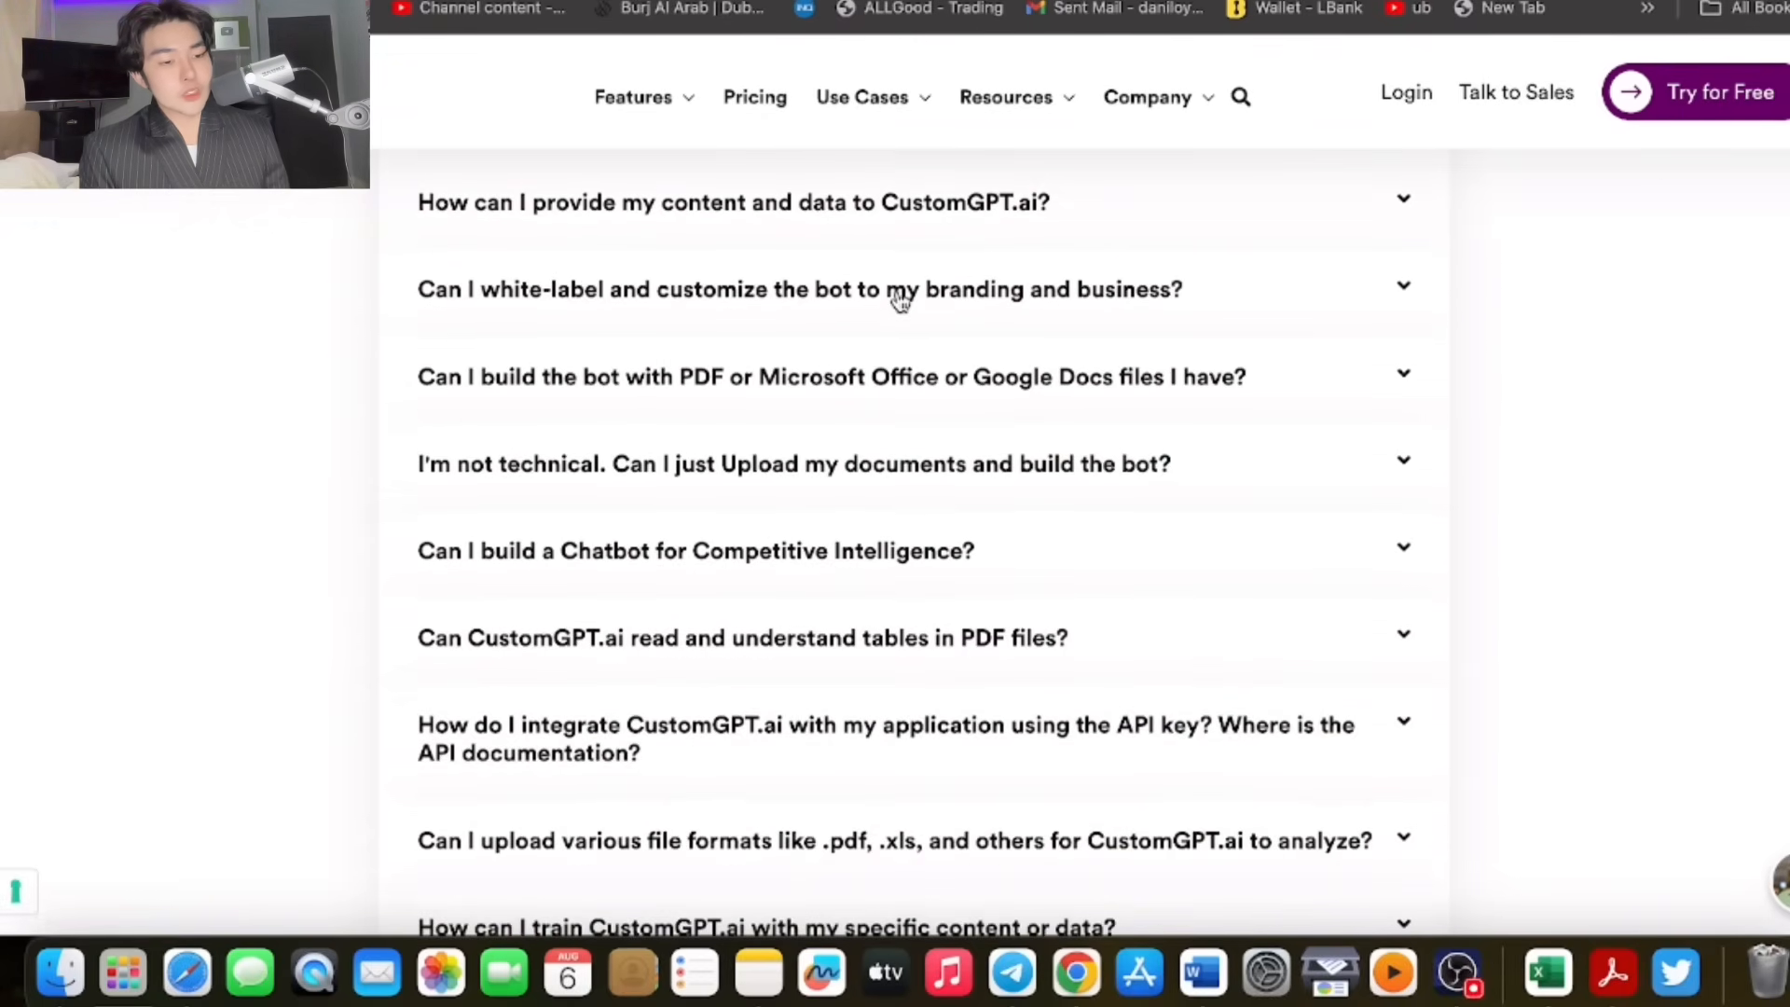
scroll(up, 3)
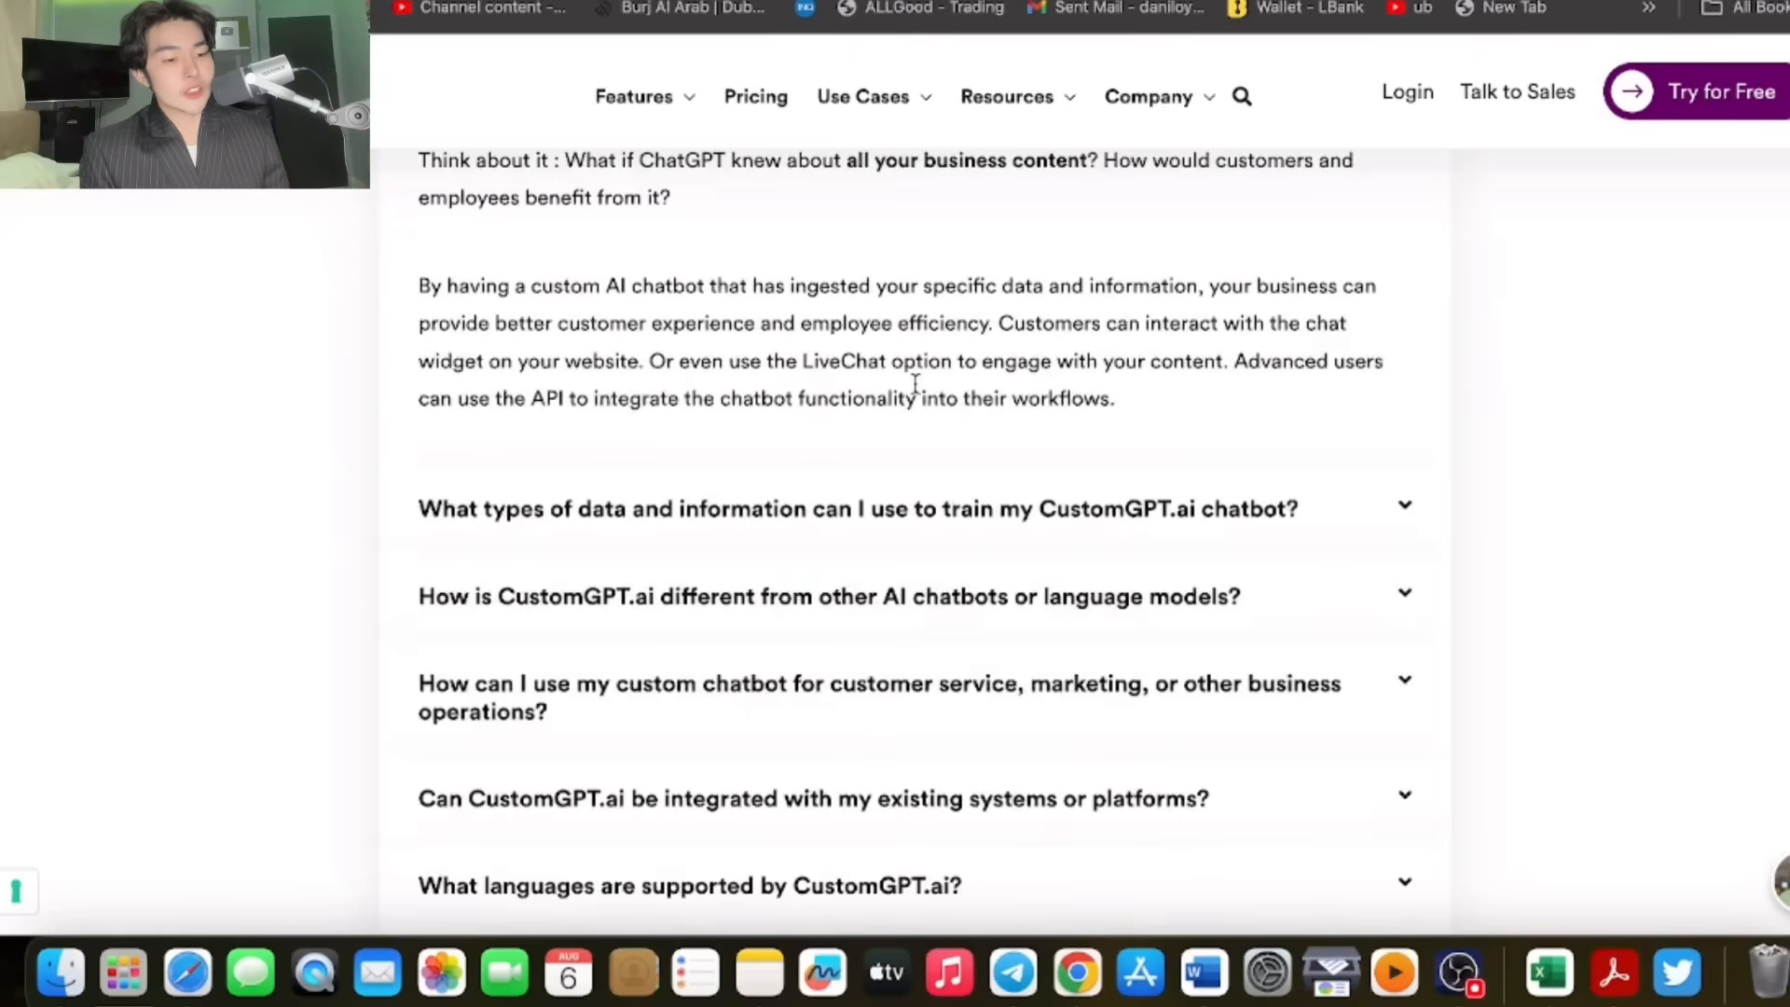
scroll(down, 3)
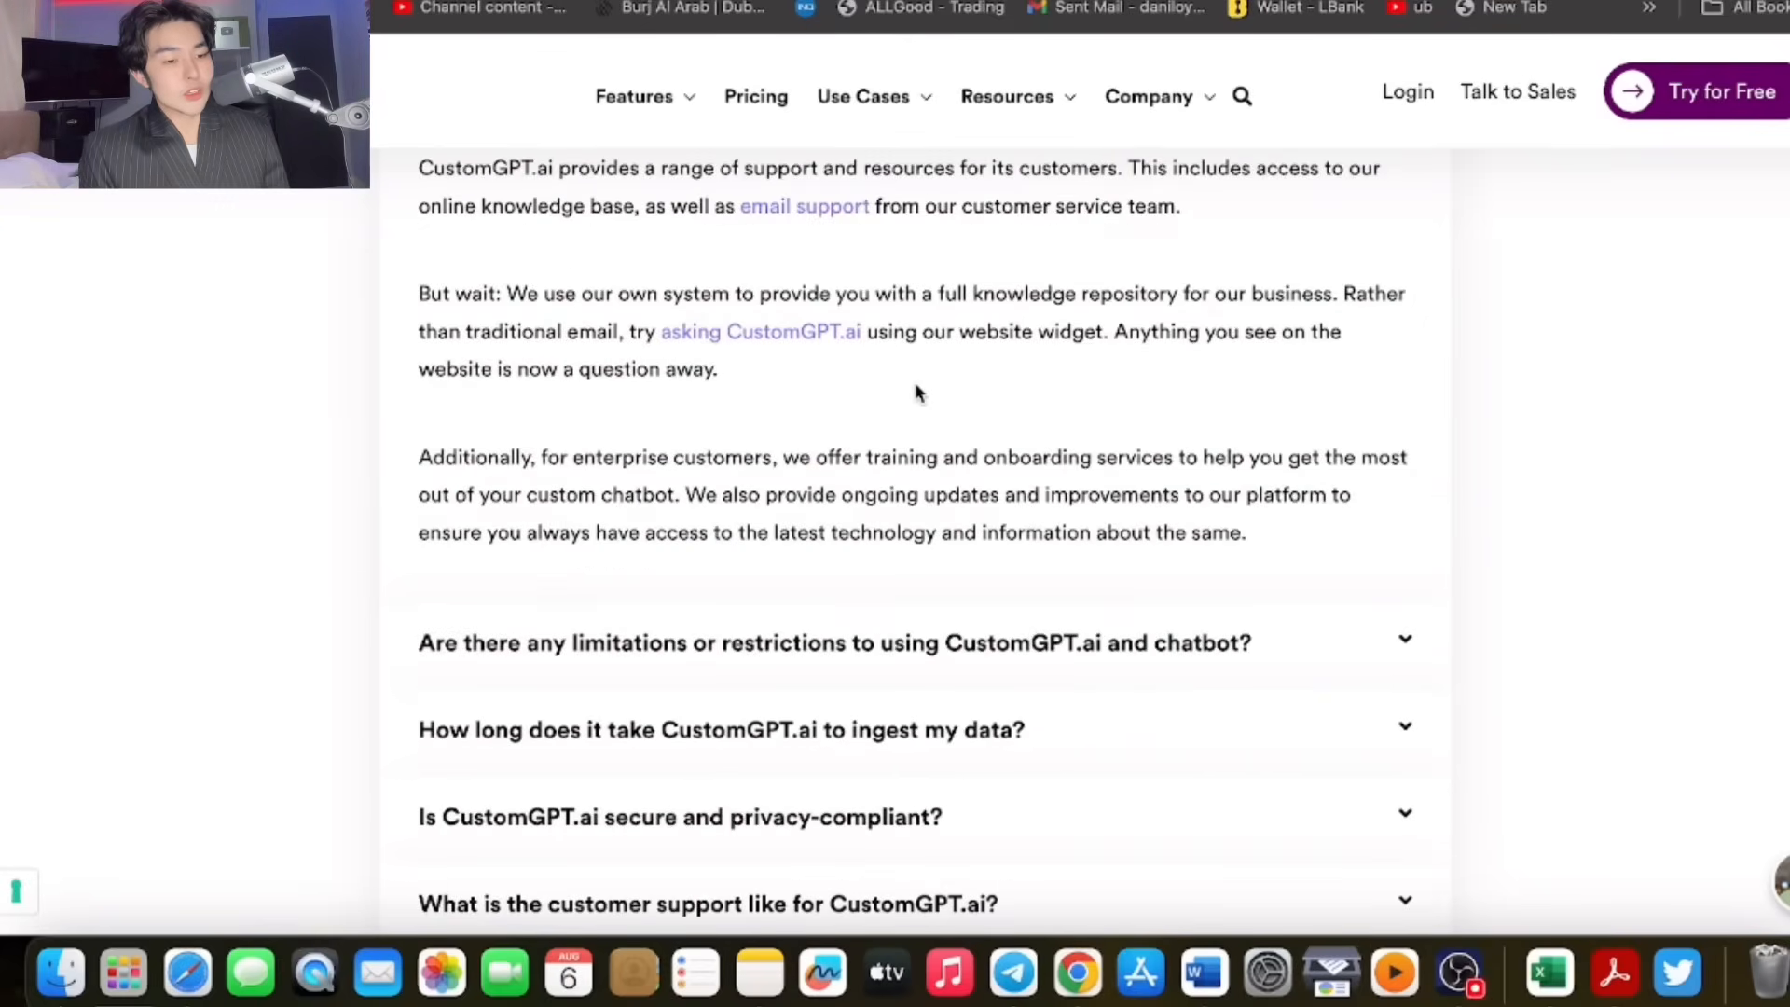
scroll(down, 3)
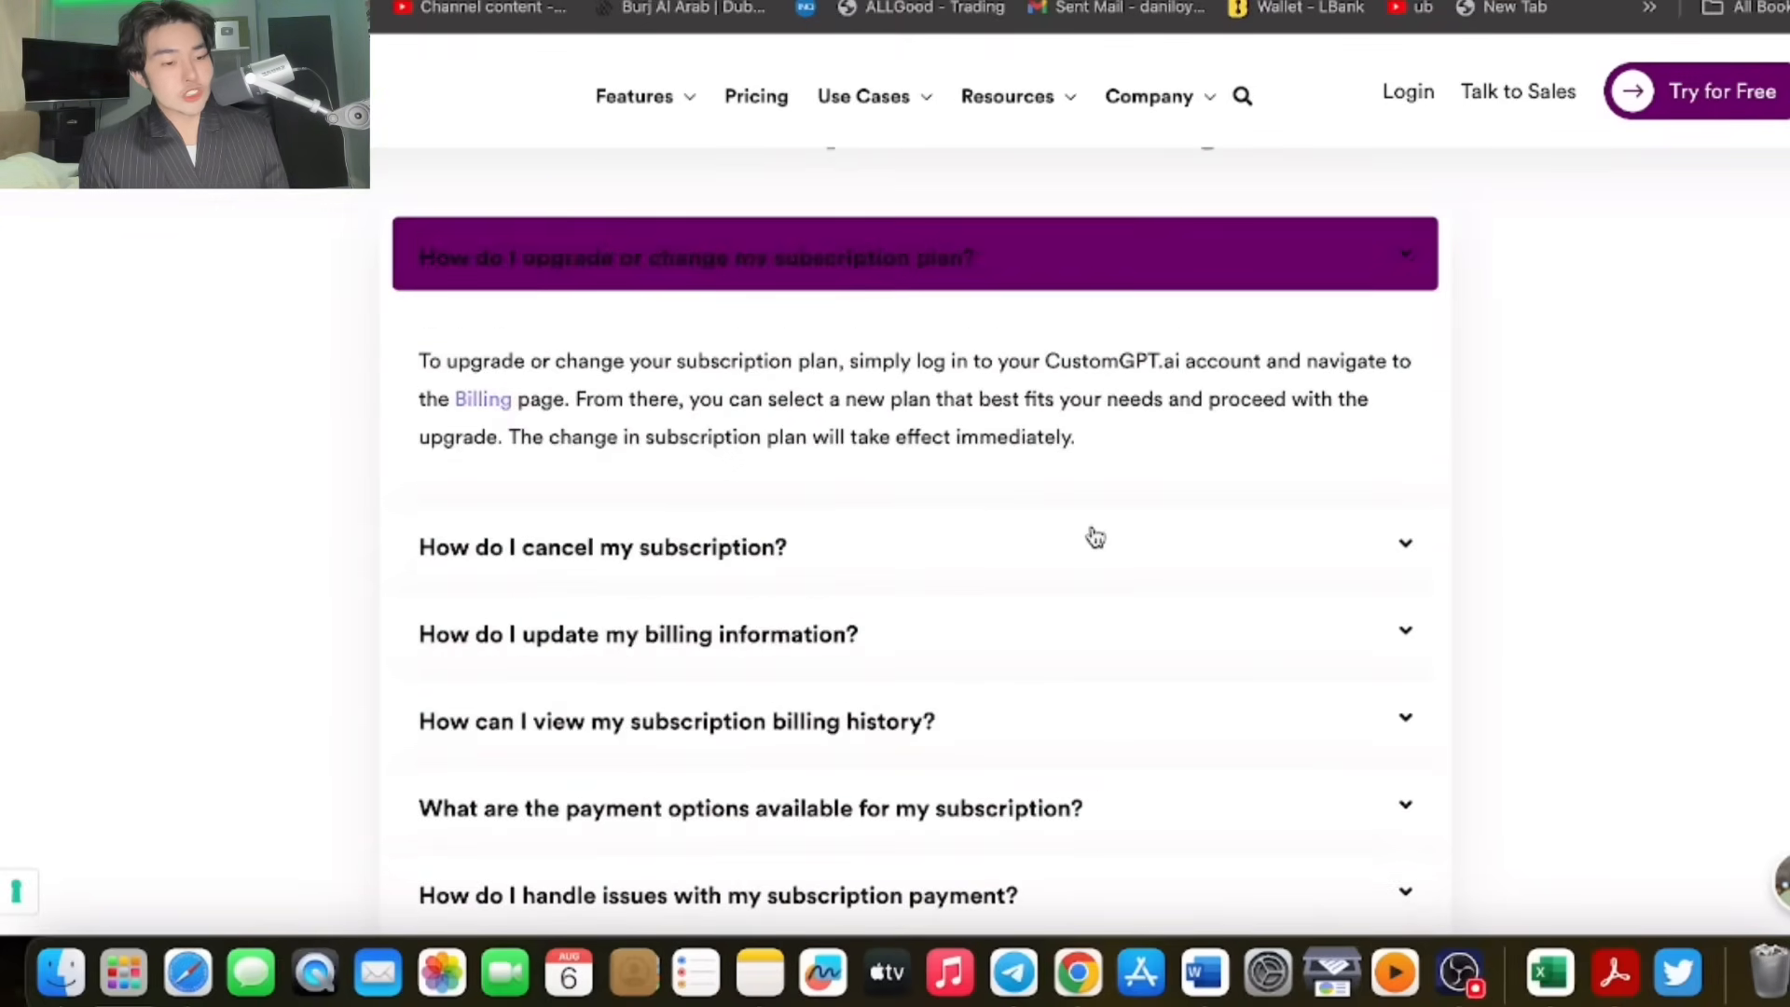
click(602, 546)
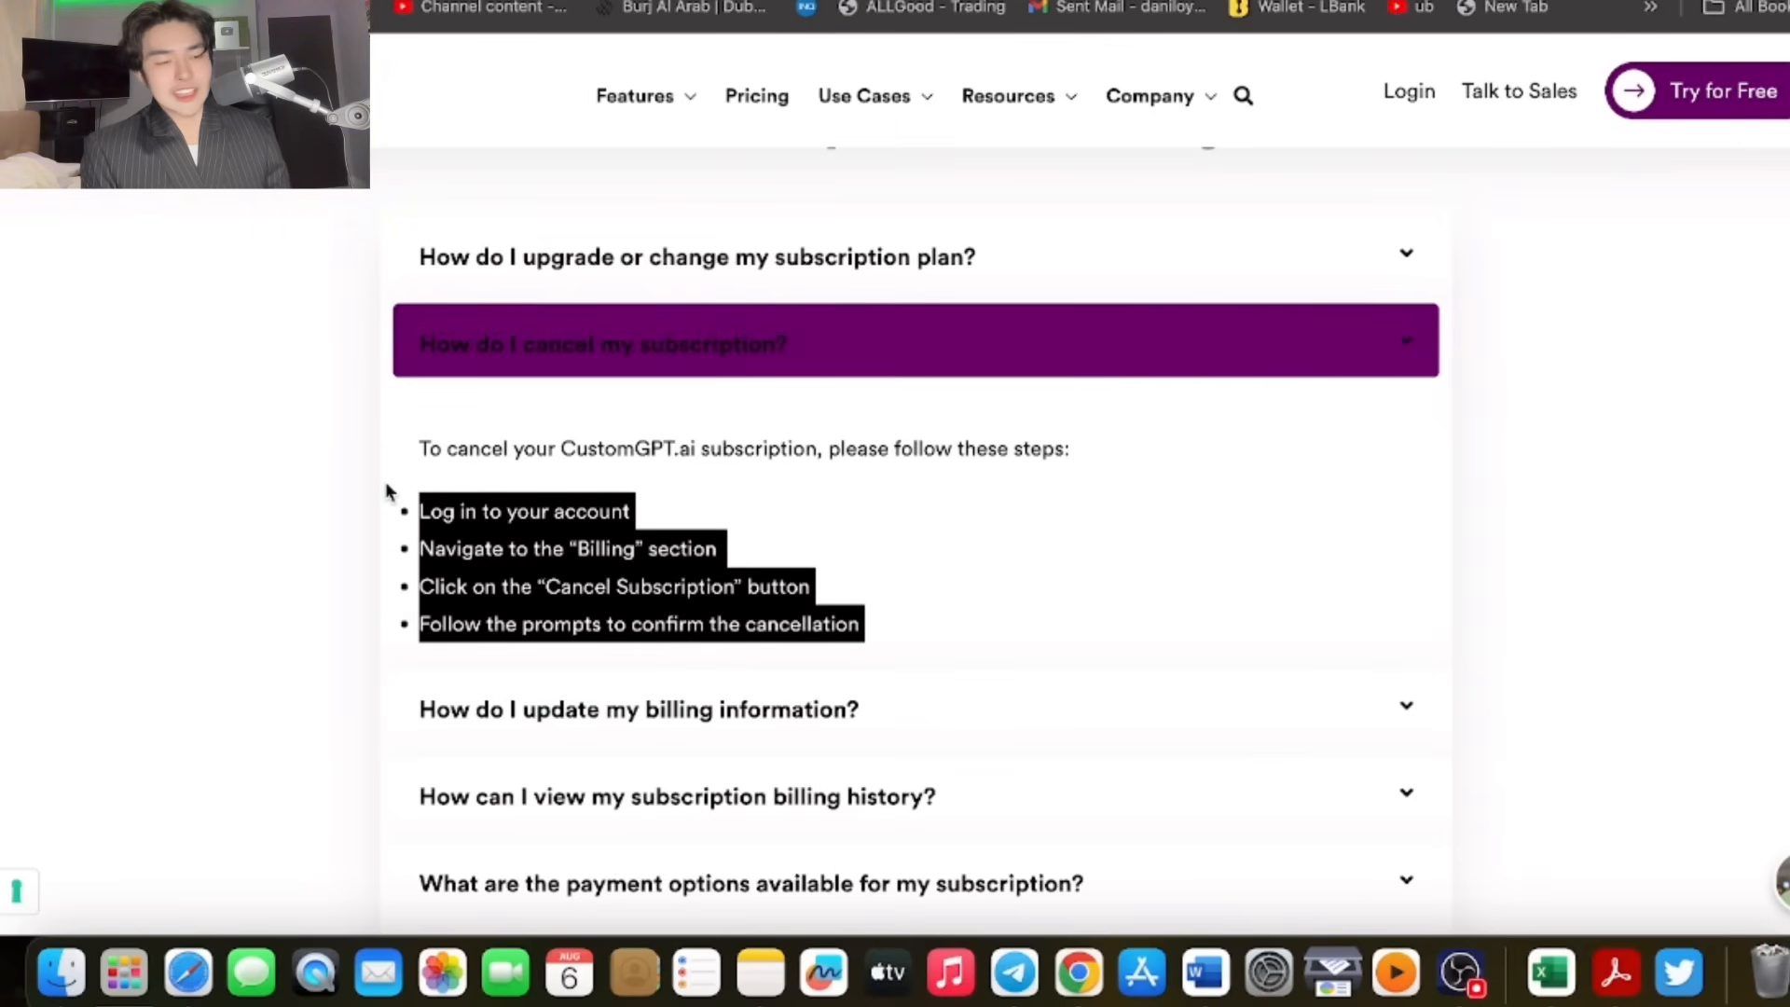
mouse_move(602, 571)
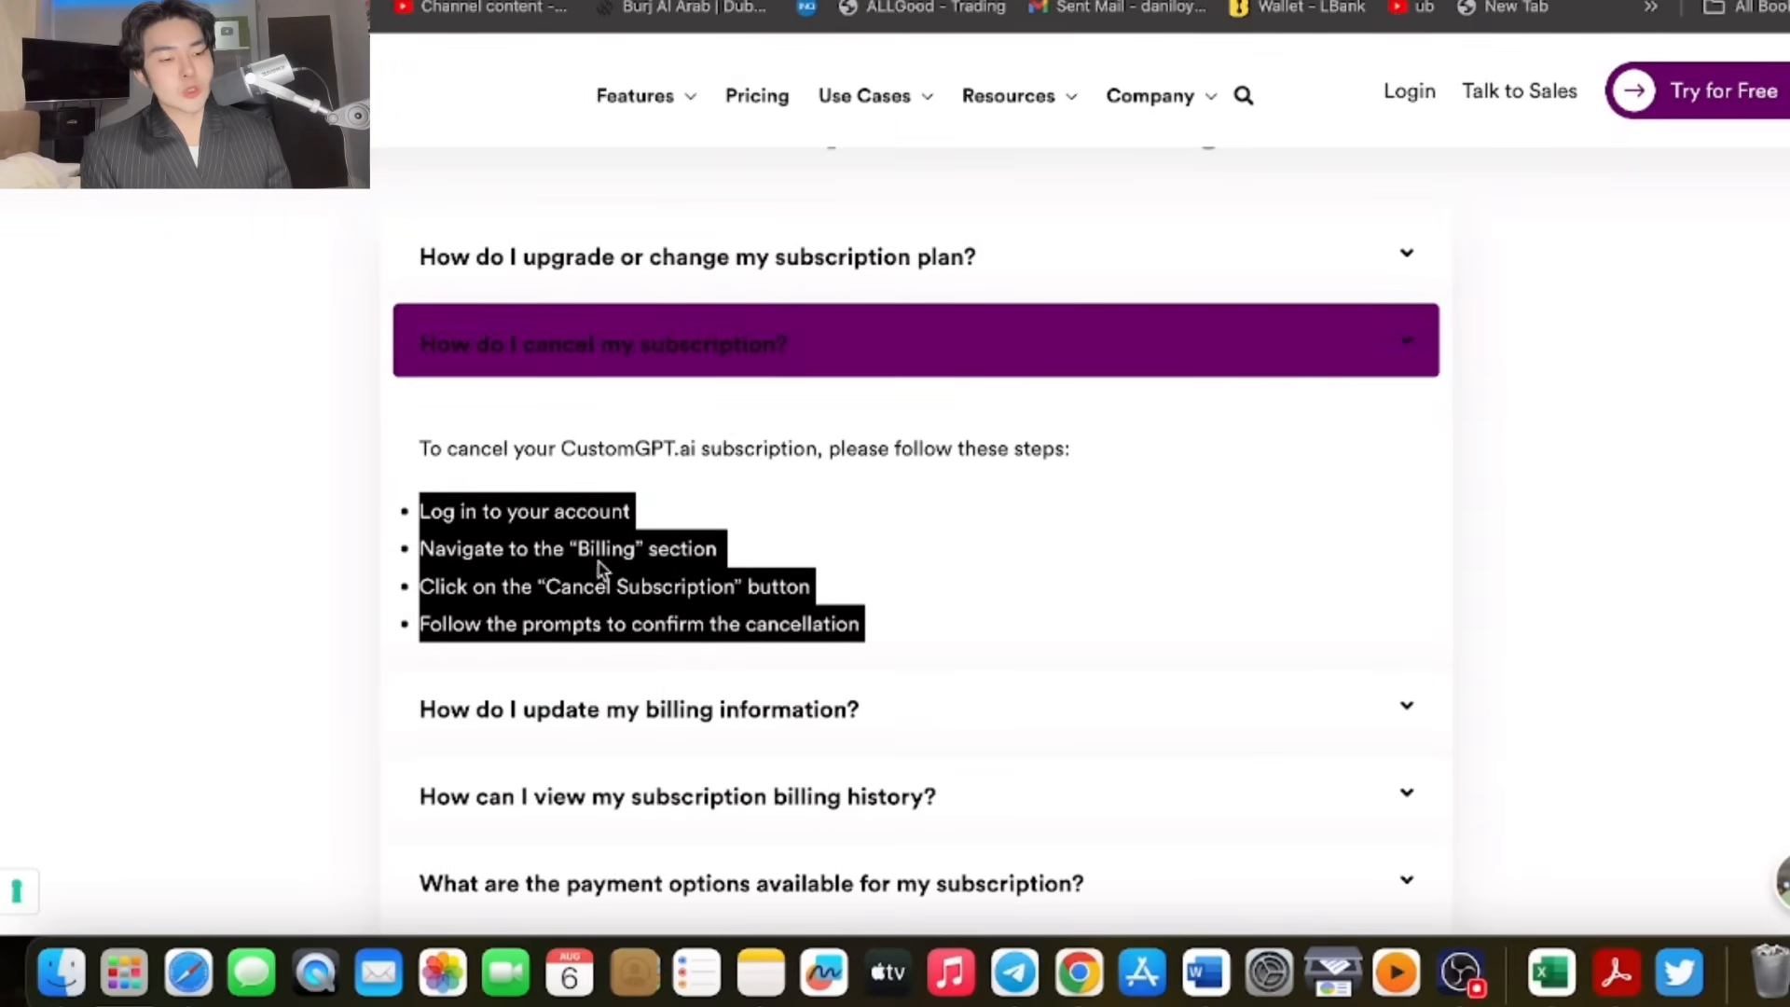
scroll(down, 3)
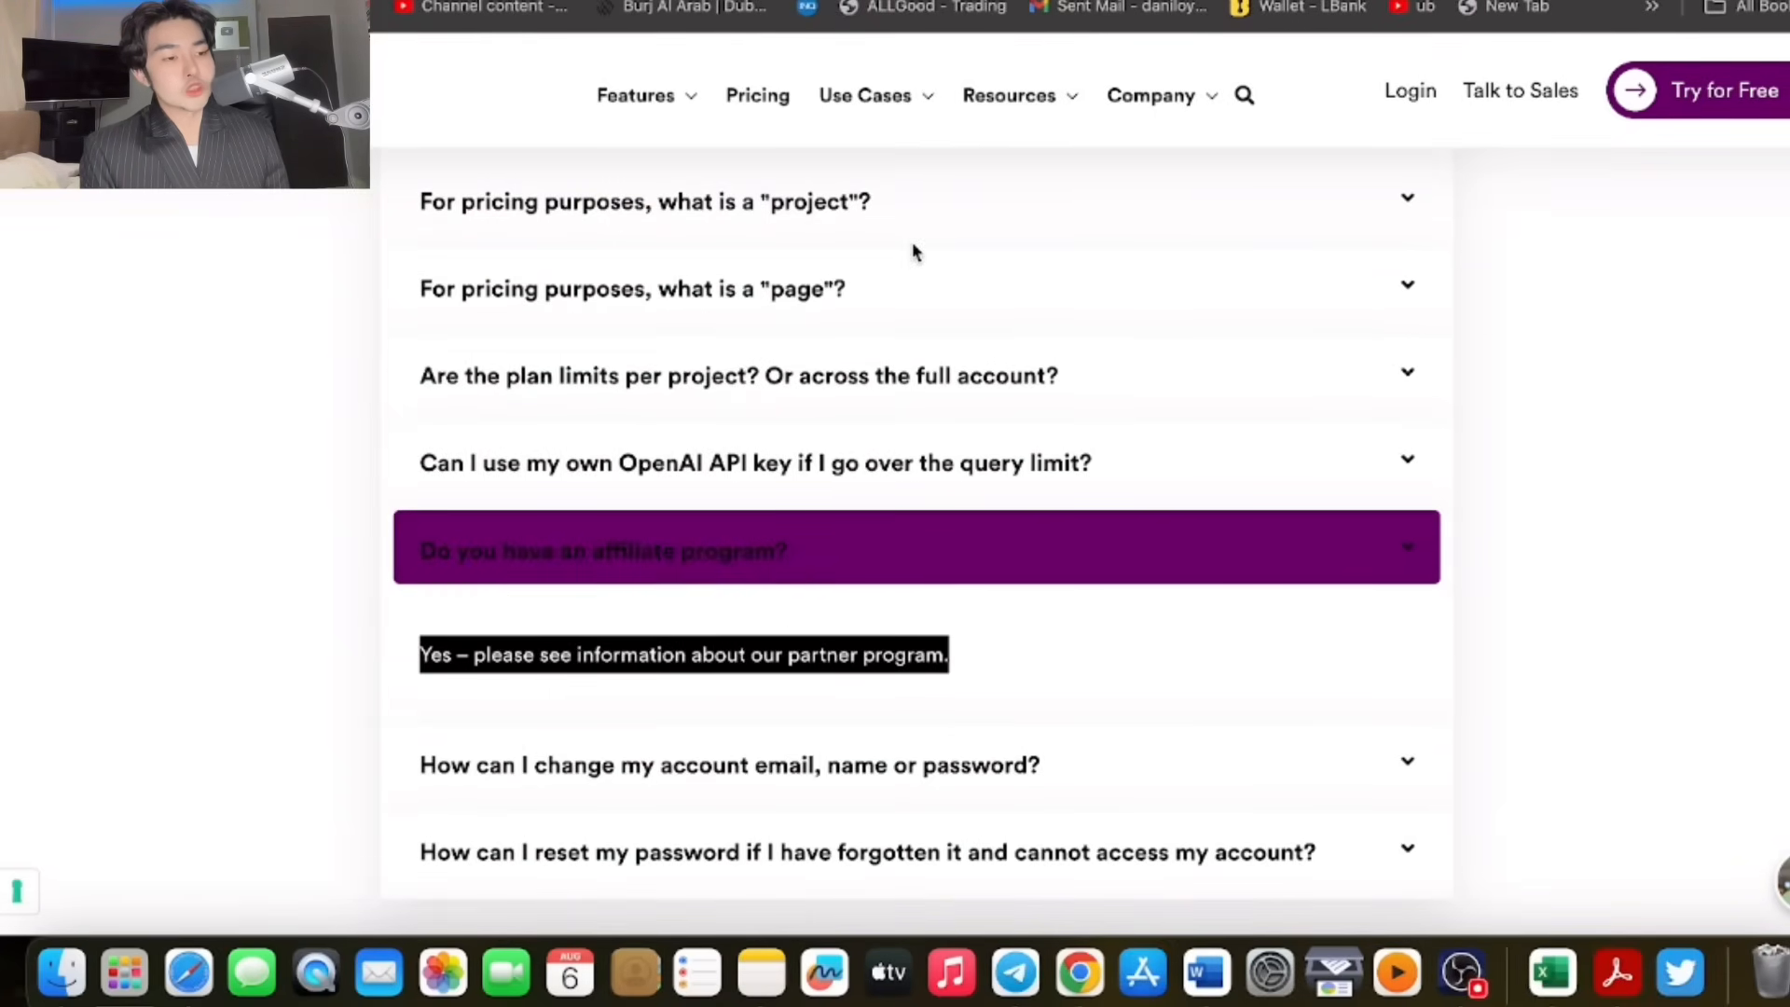
click(683, 655)
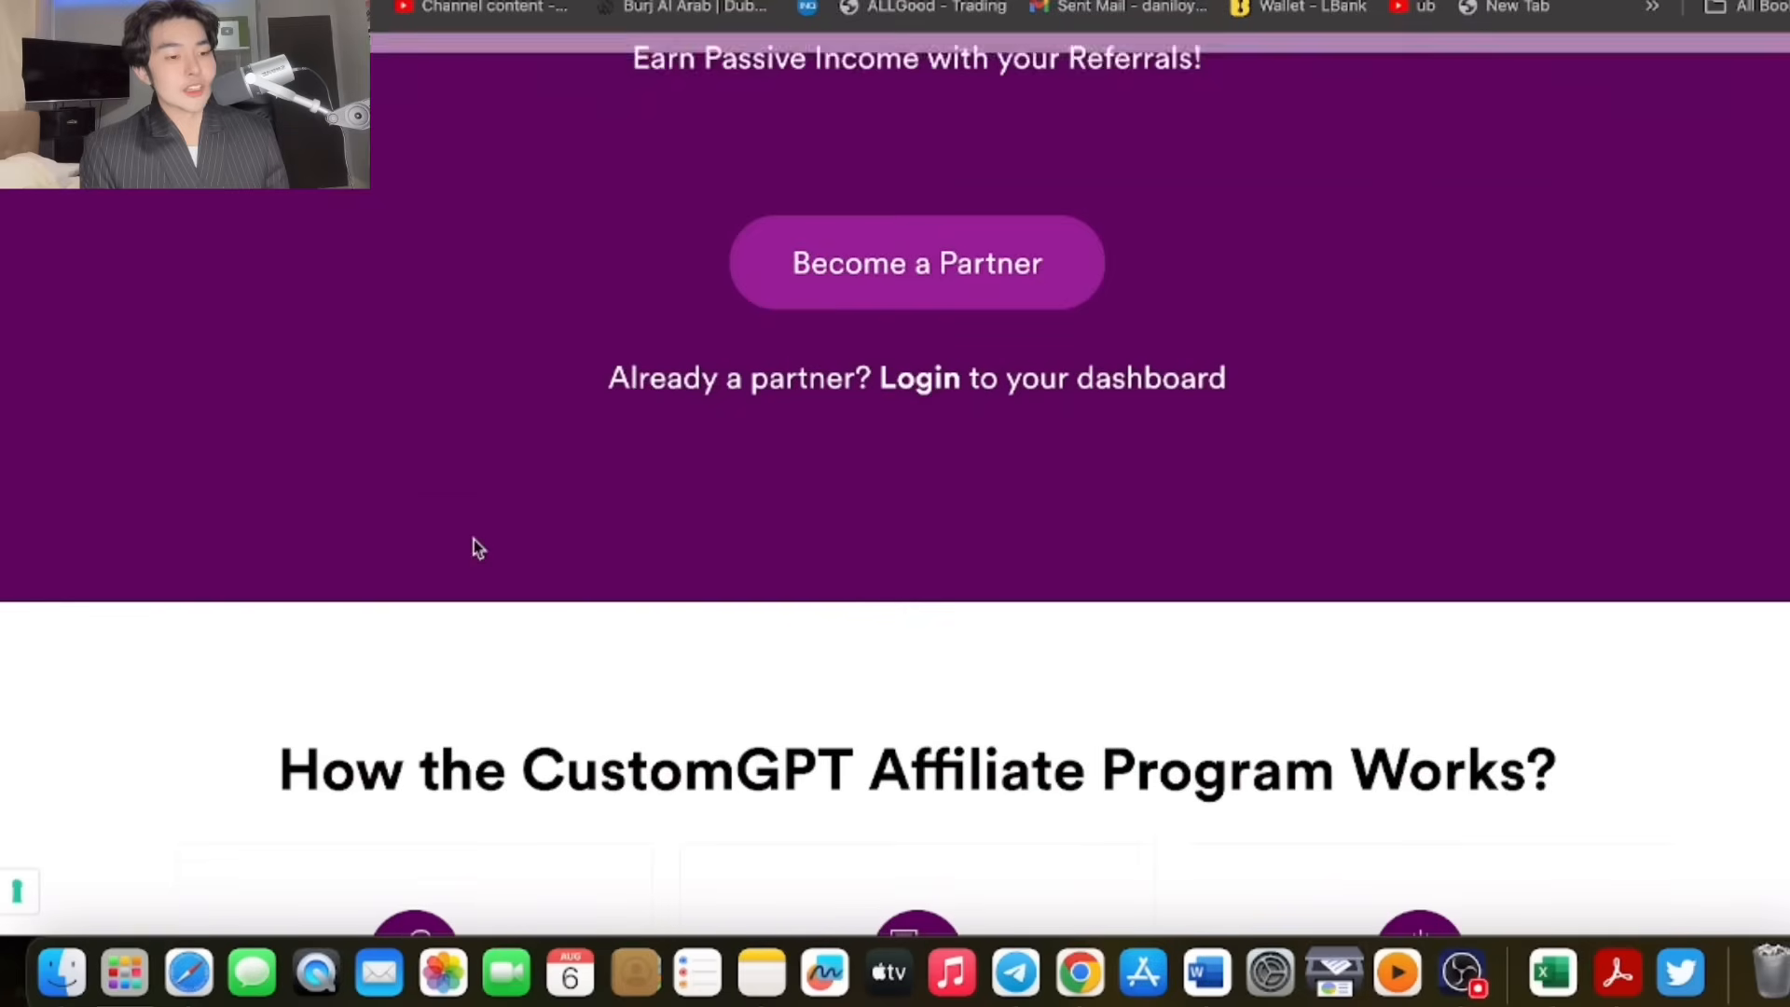
scroll(up, 3)
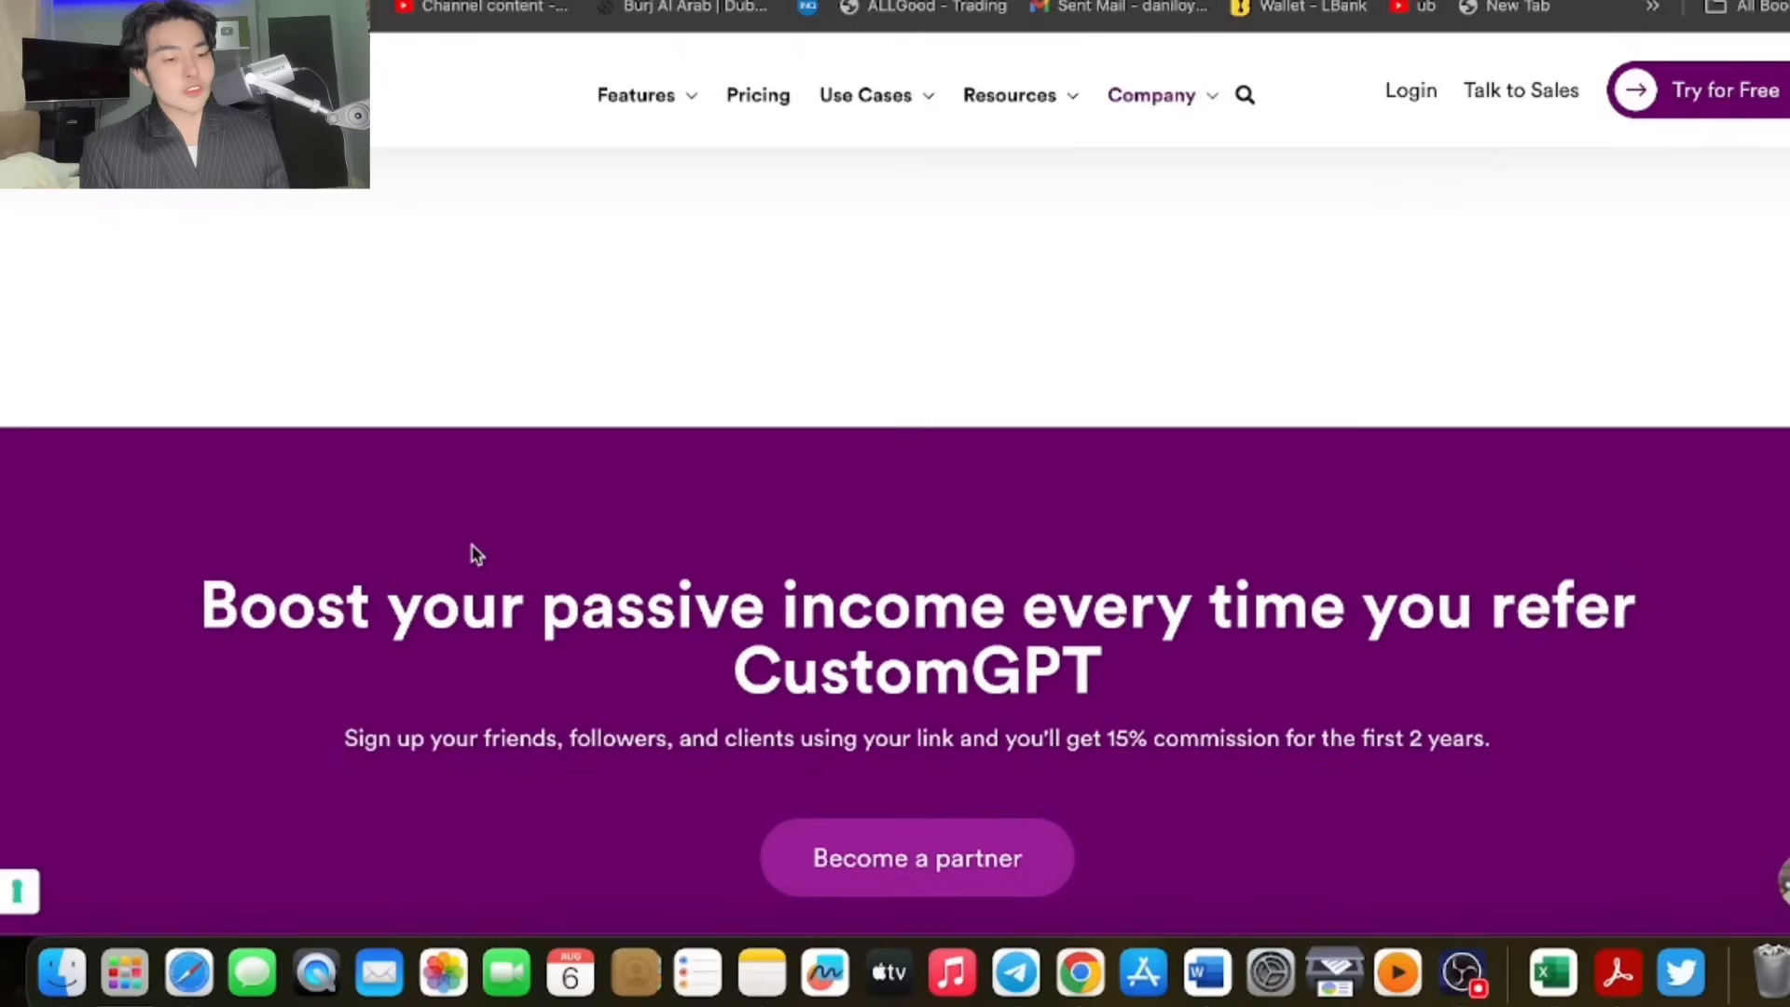
scroll(down, 3)
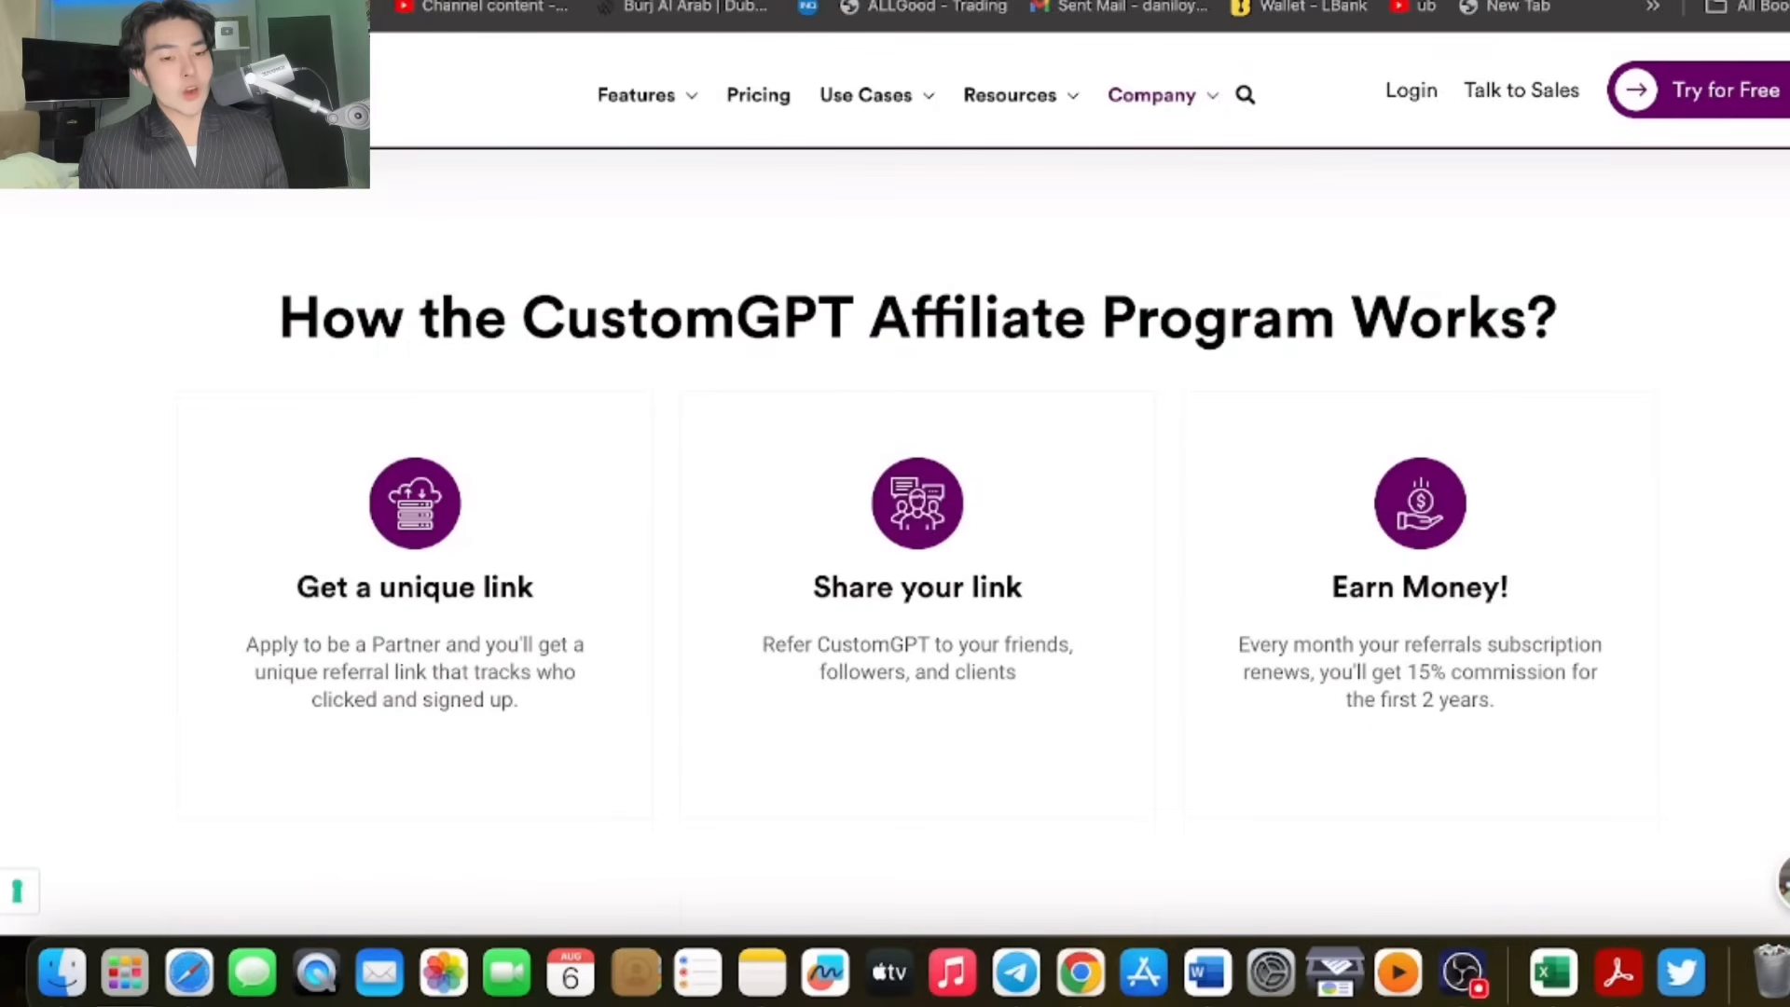
scroll(down, 3)
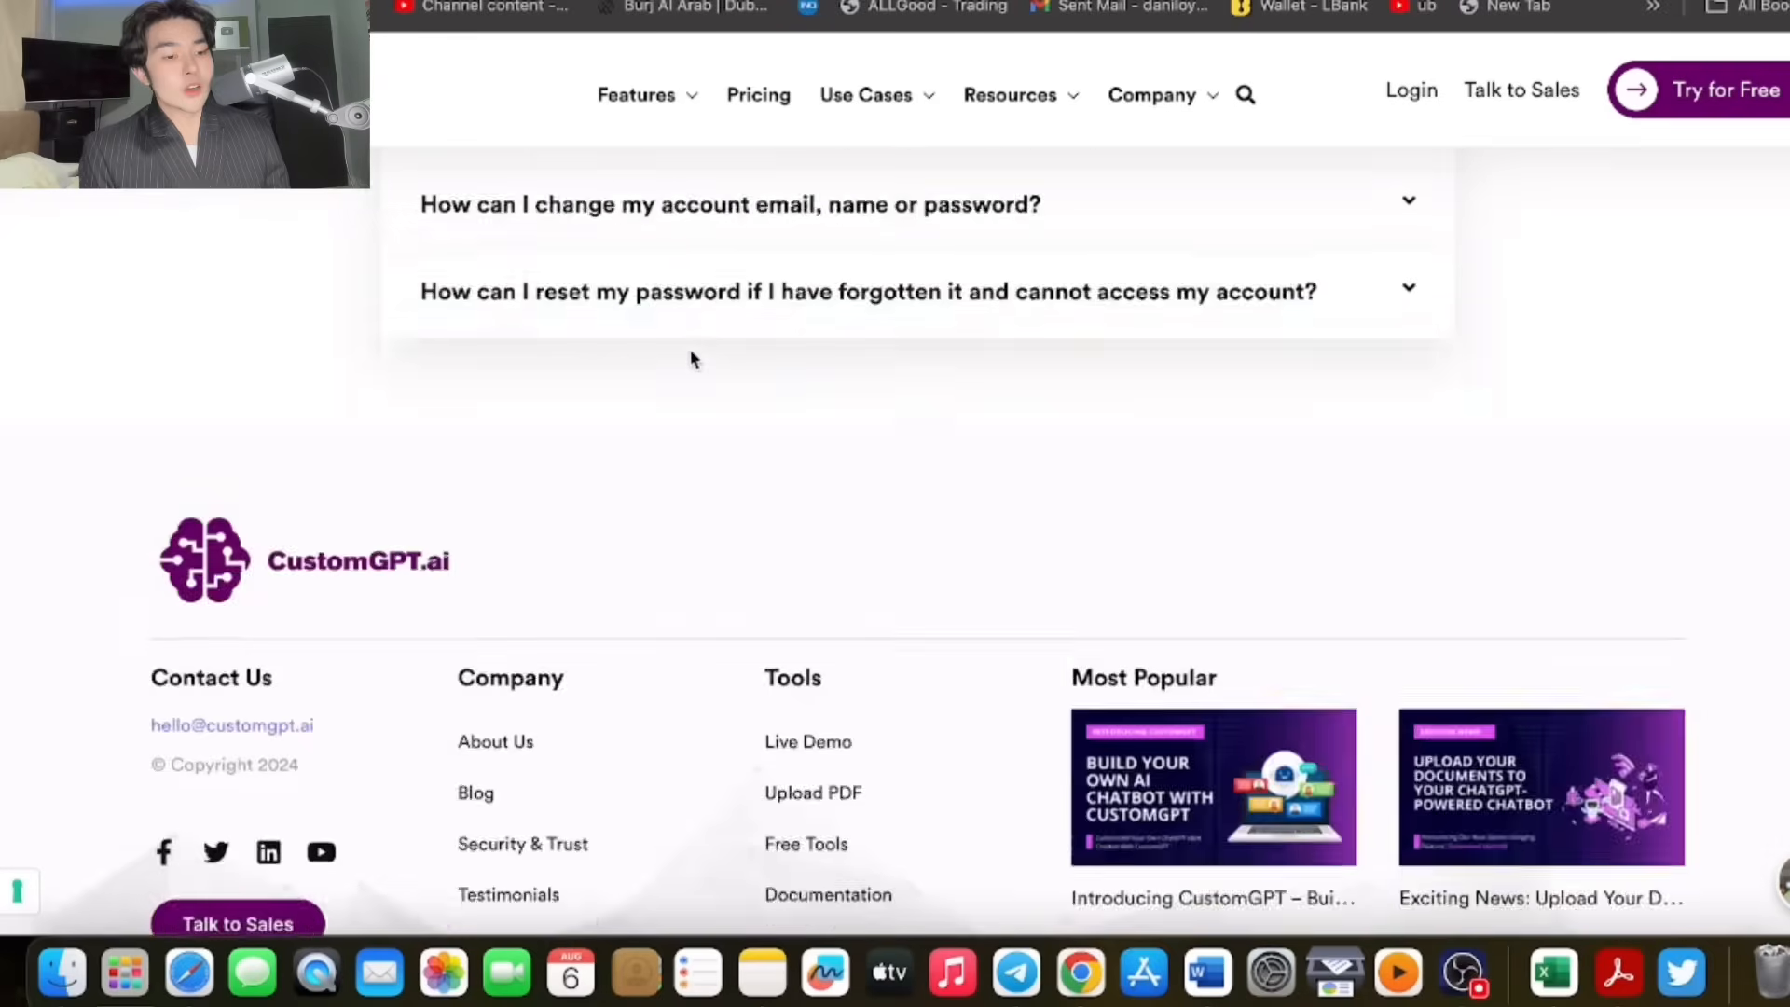
scroll(up, 3)
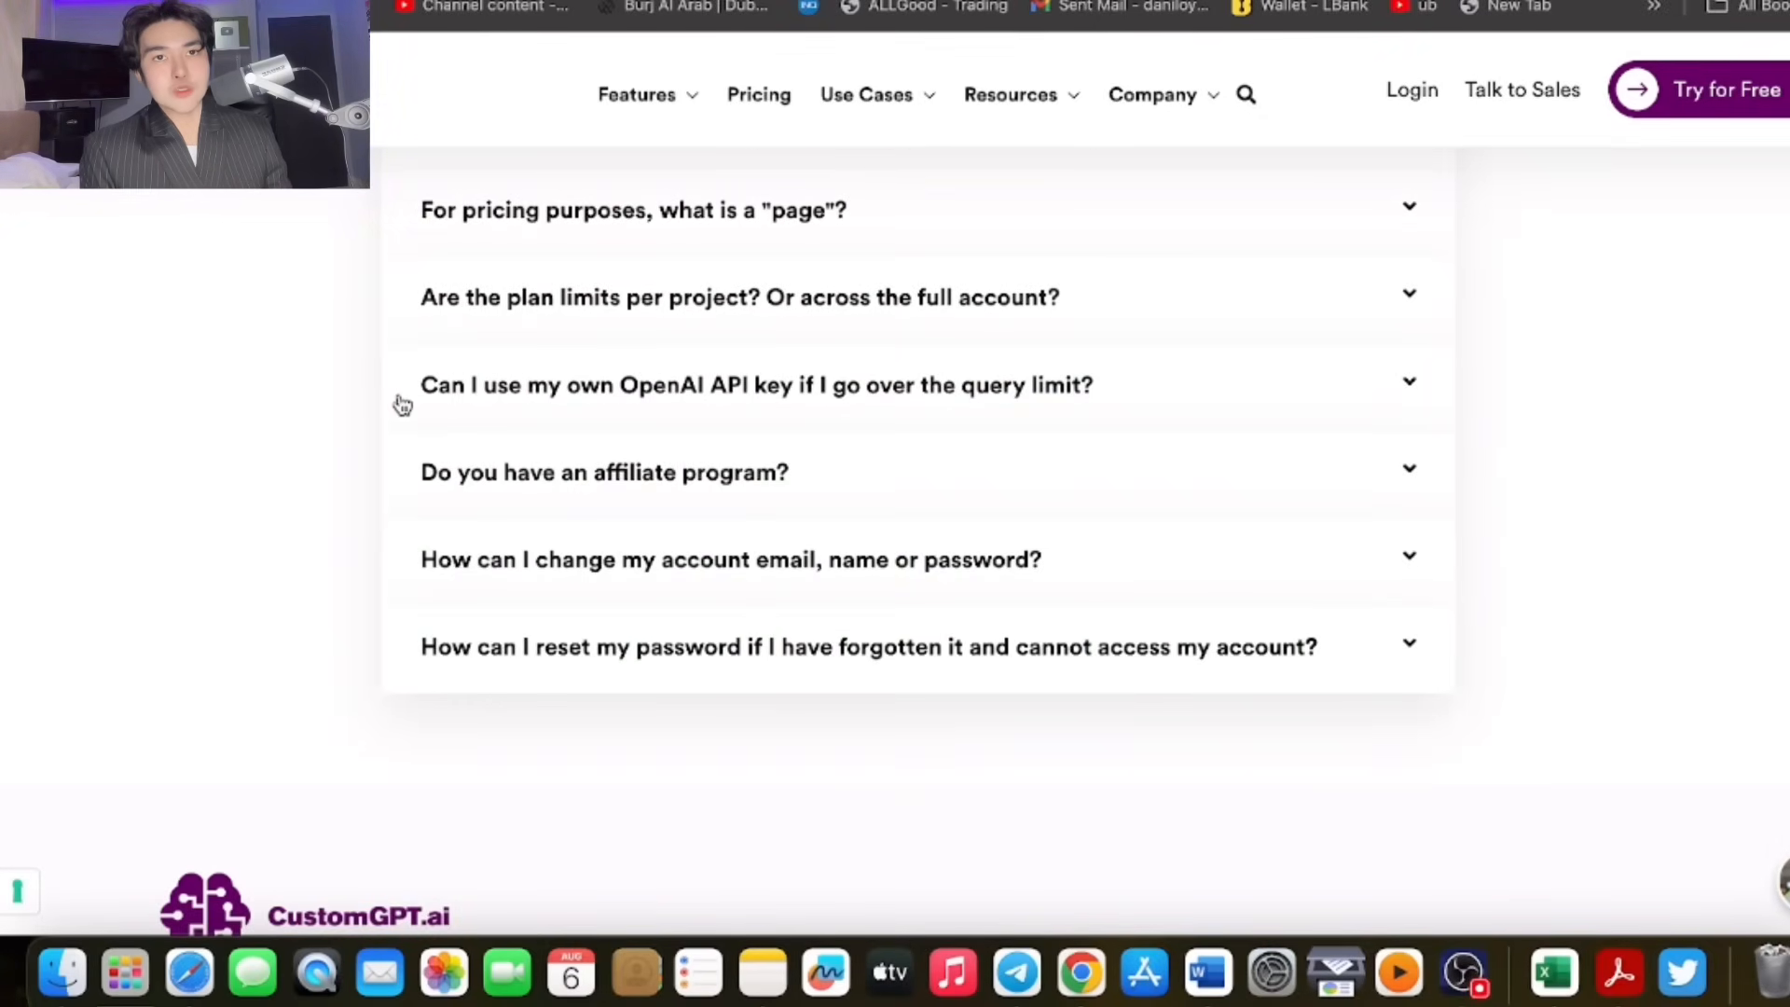
scroll(down, 3)
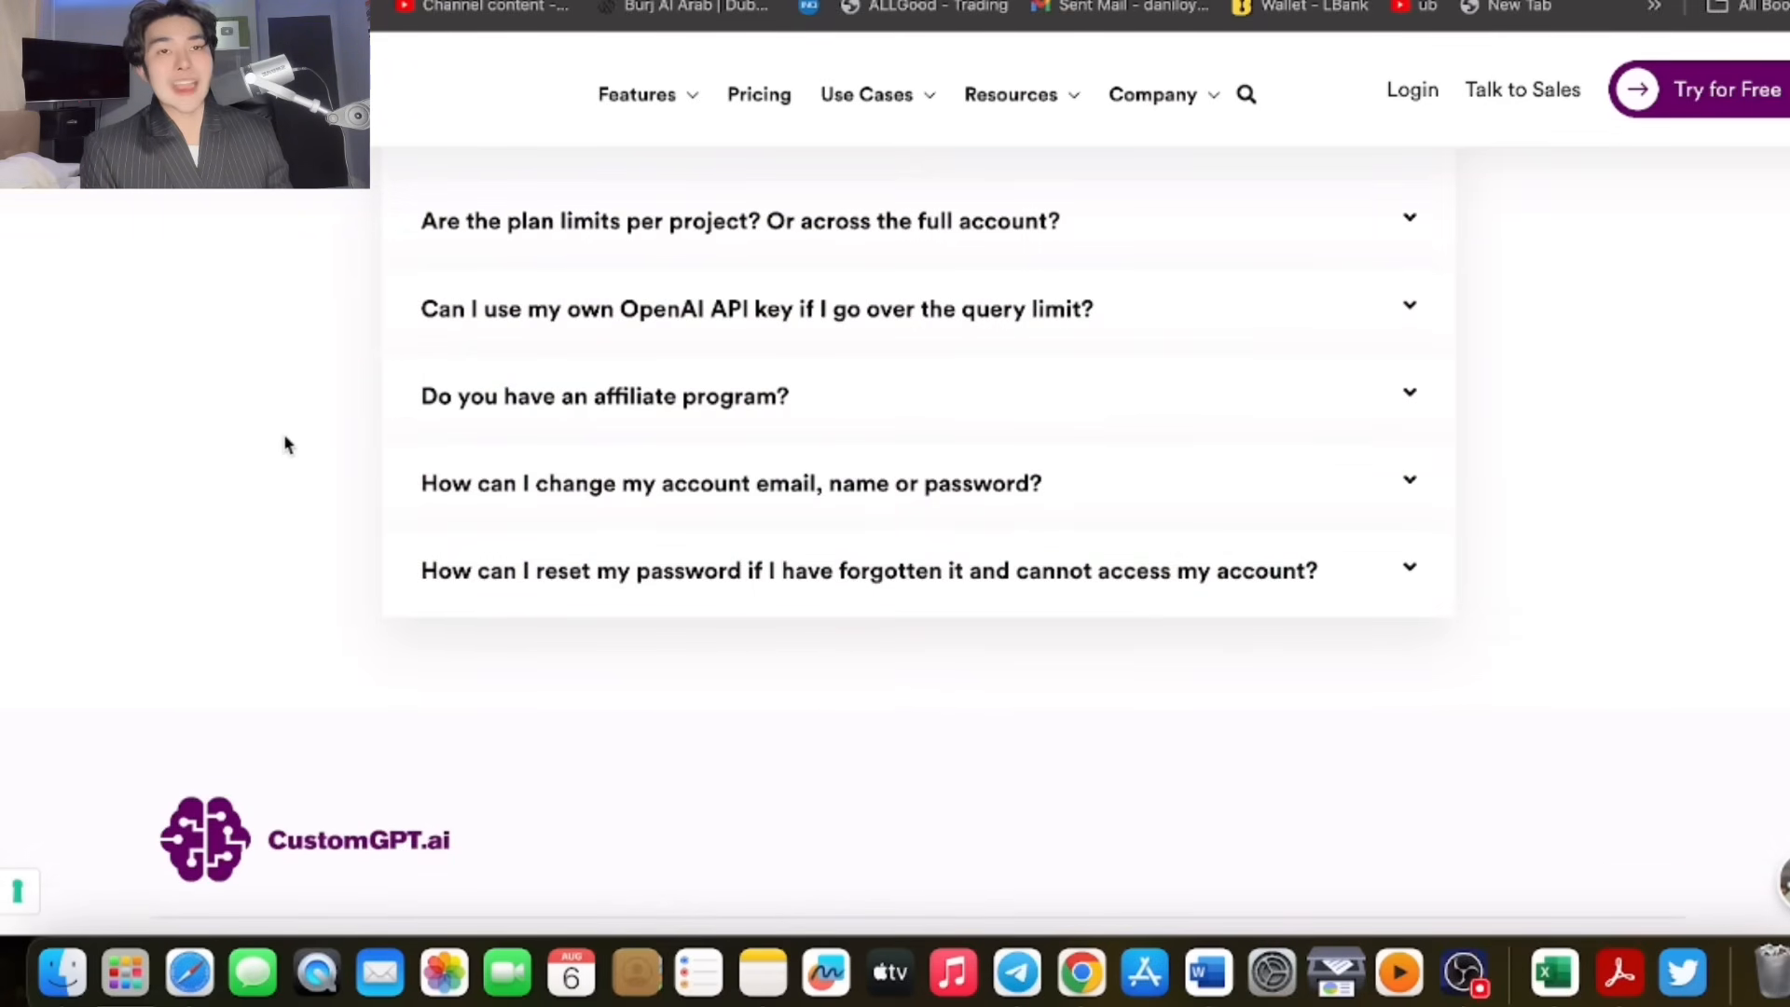
scroll(up, 3)
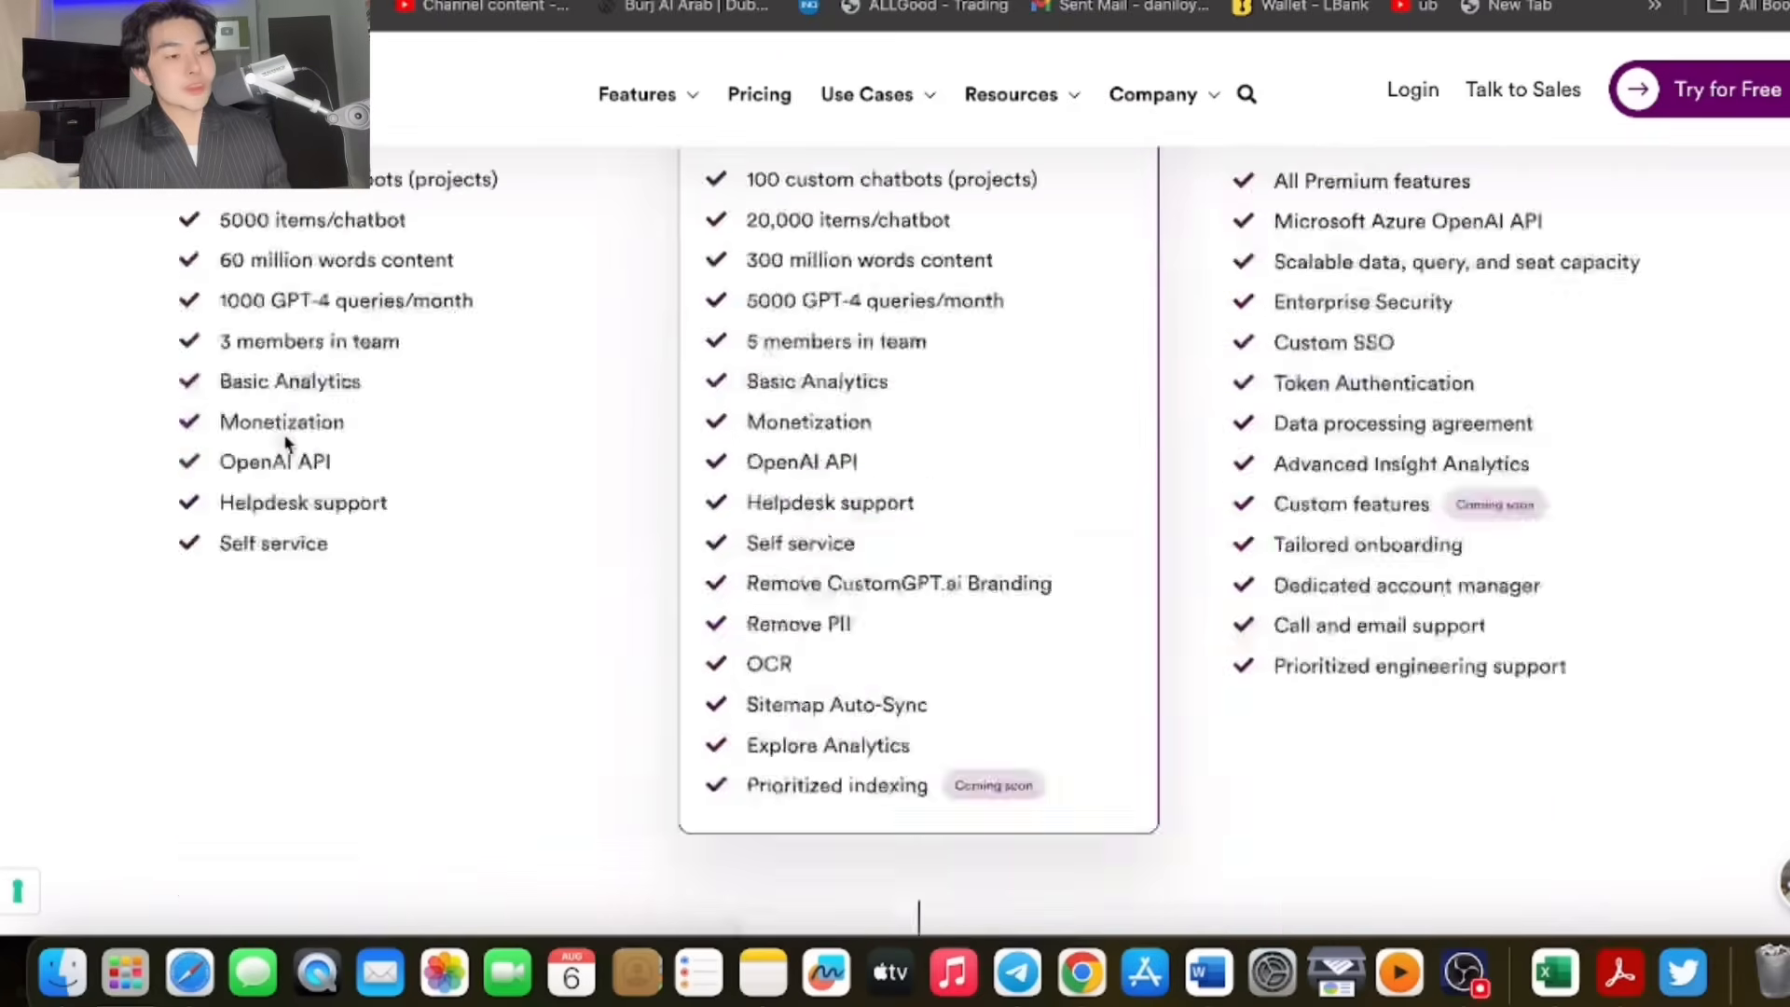
Sign up for the 7-day free trial as DANJO CAPITAL with the saved work email and a password.
scroll(up, 3)
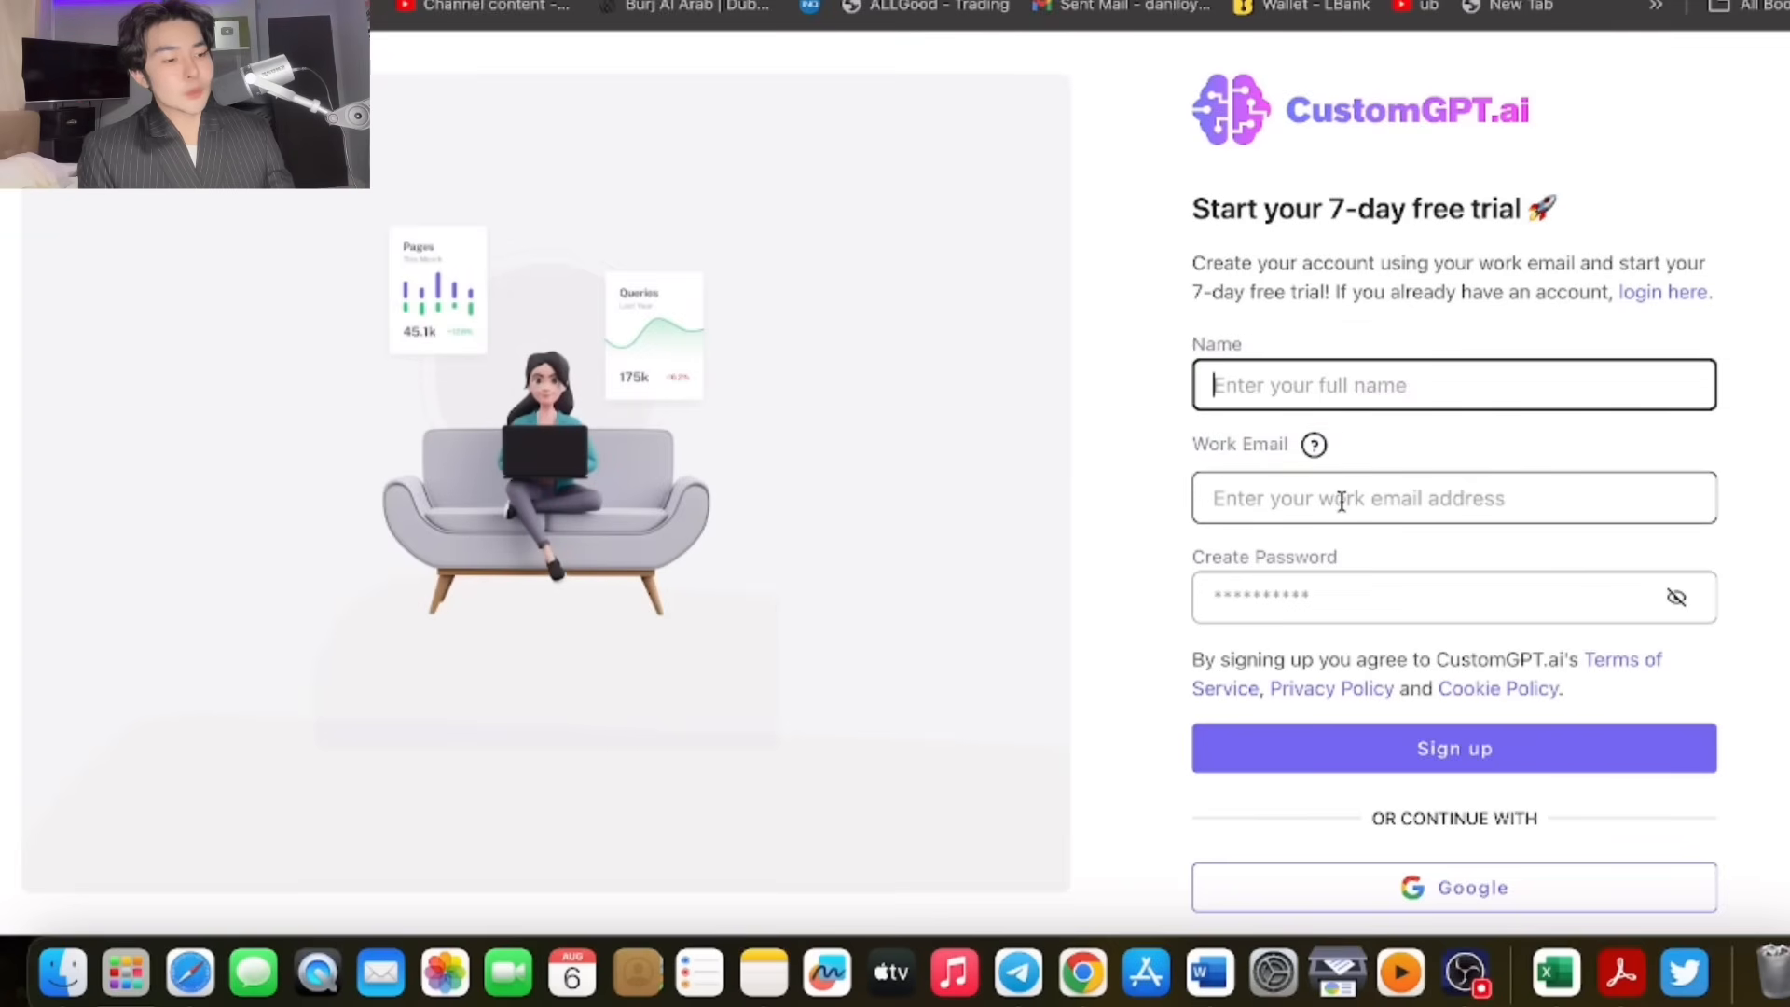
scroll(up, 3)
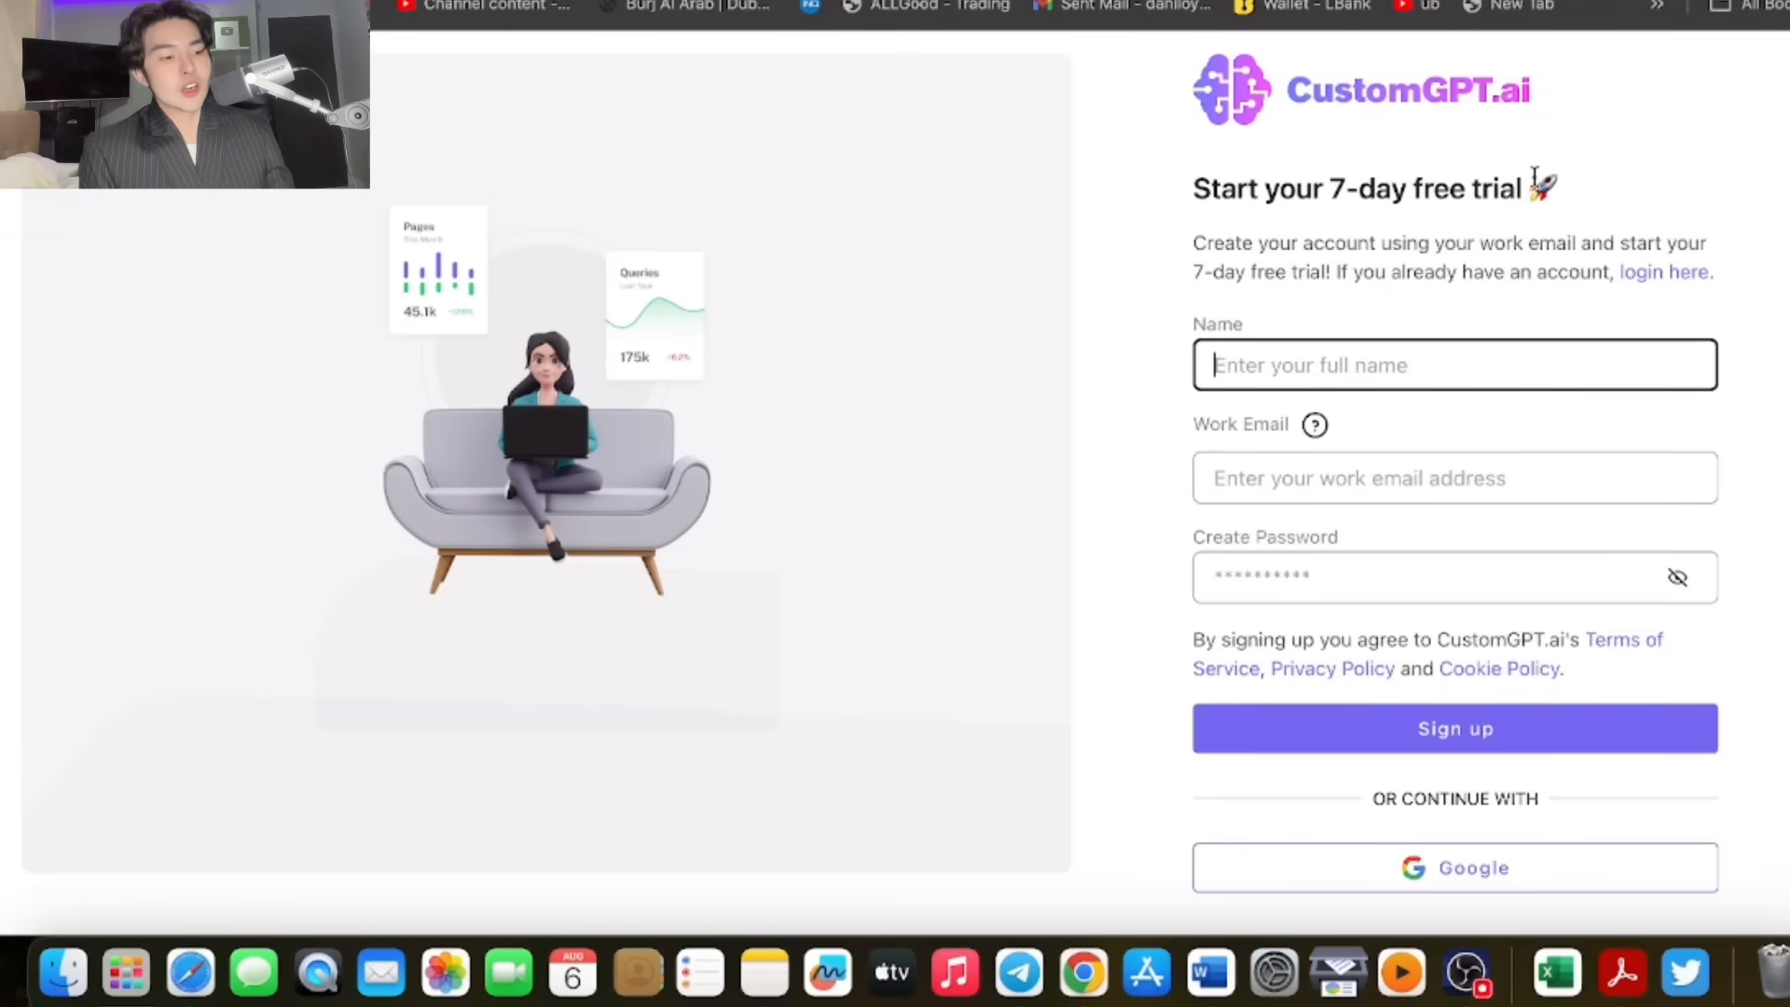
text(DANJO CAPITAL)
click(1455, 477)
text(legen)
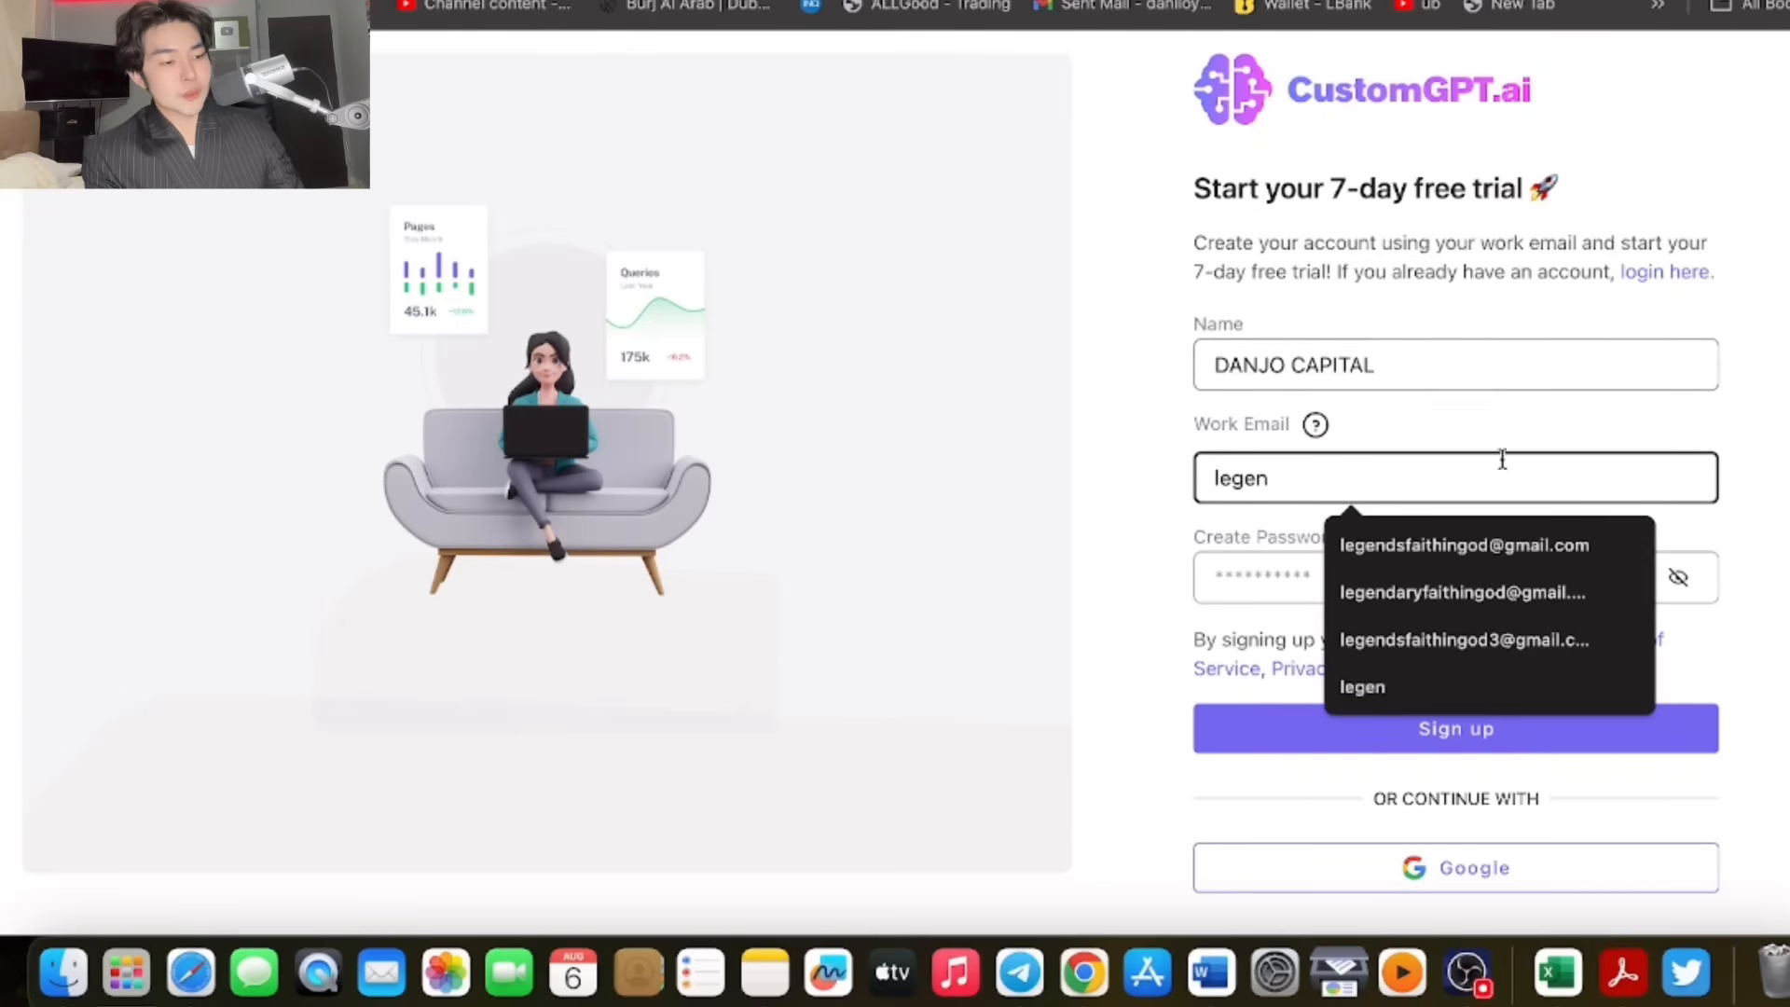
click(1466, 544)
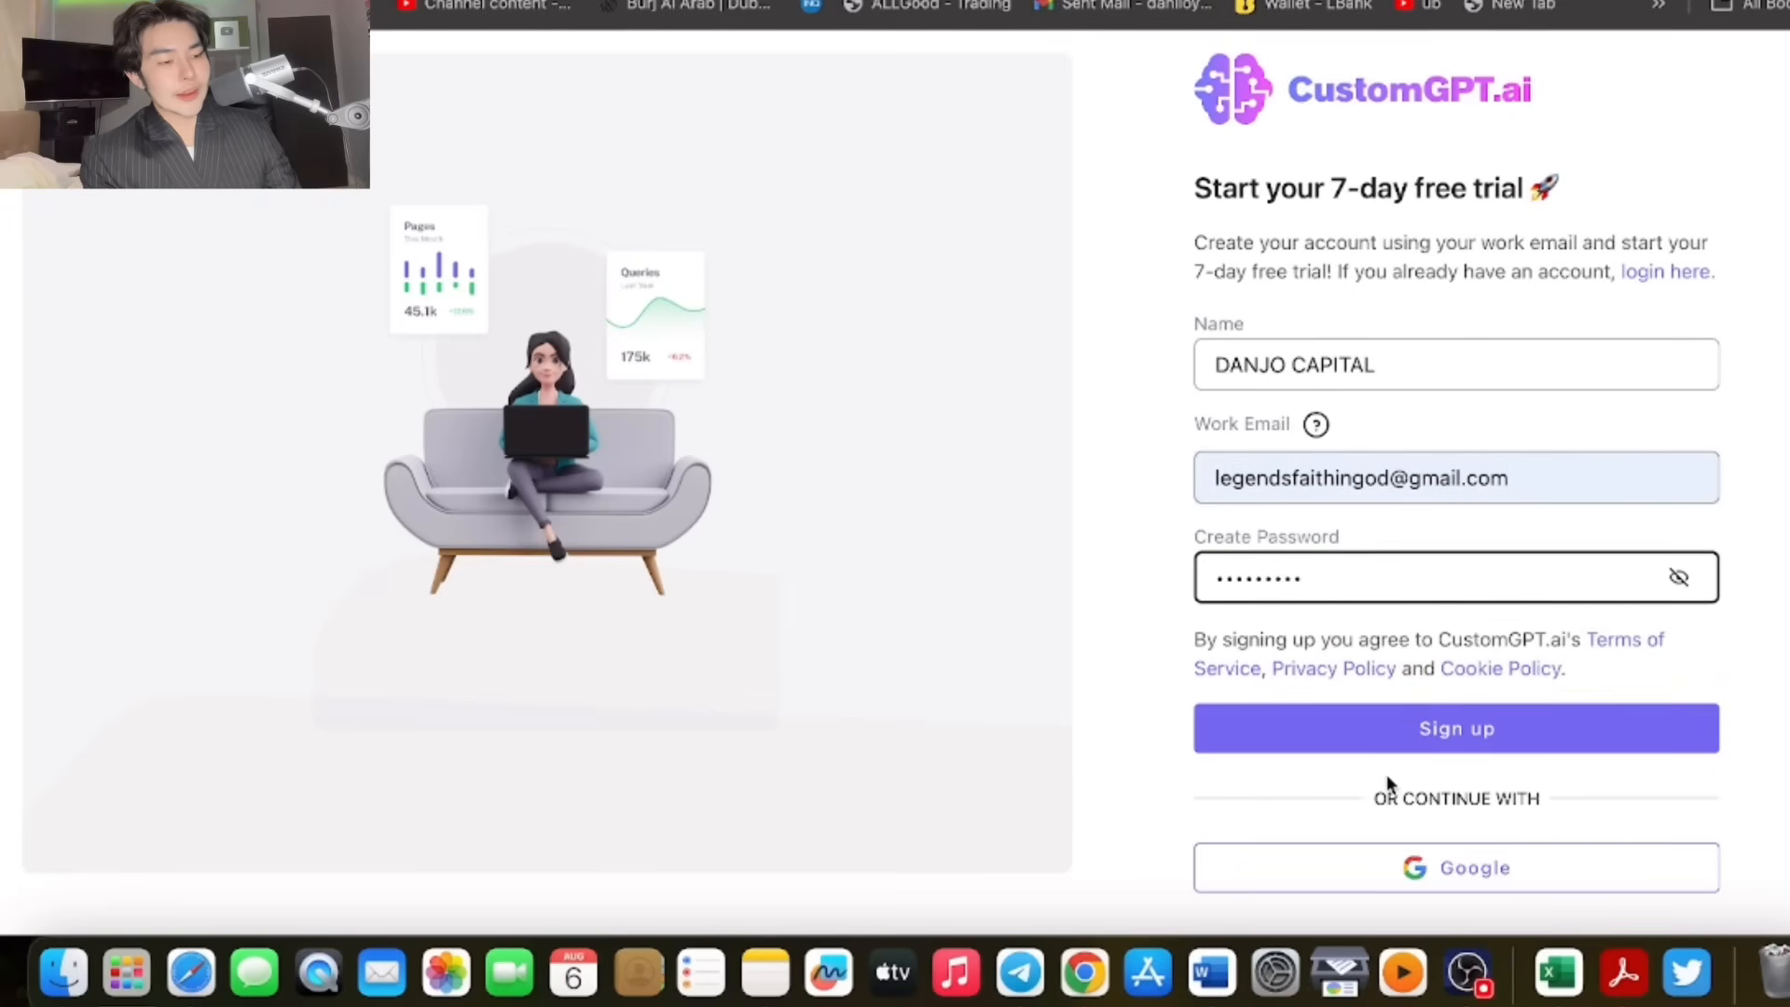
click(1456, 729)
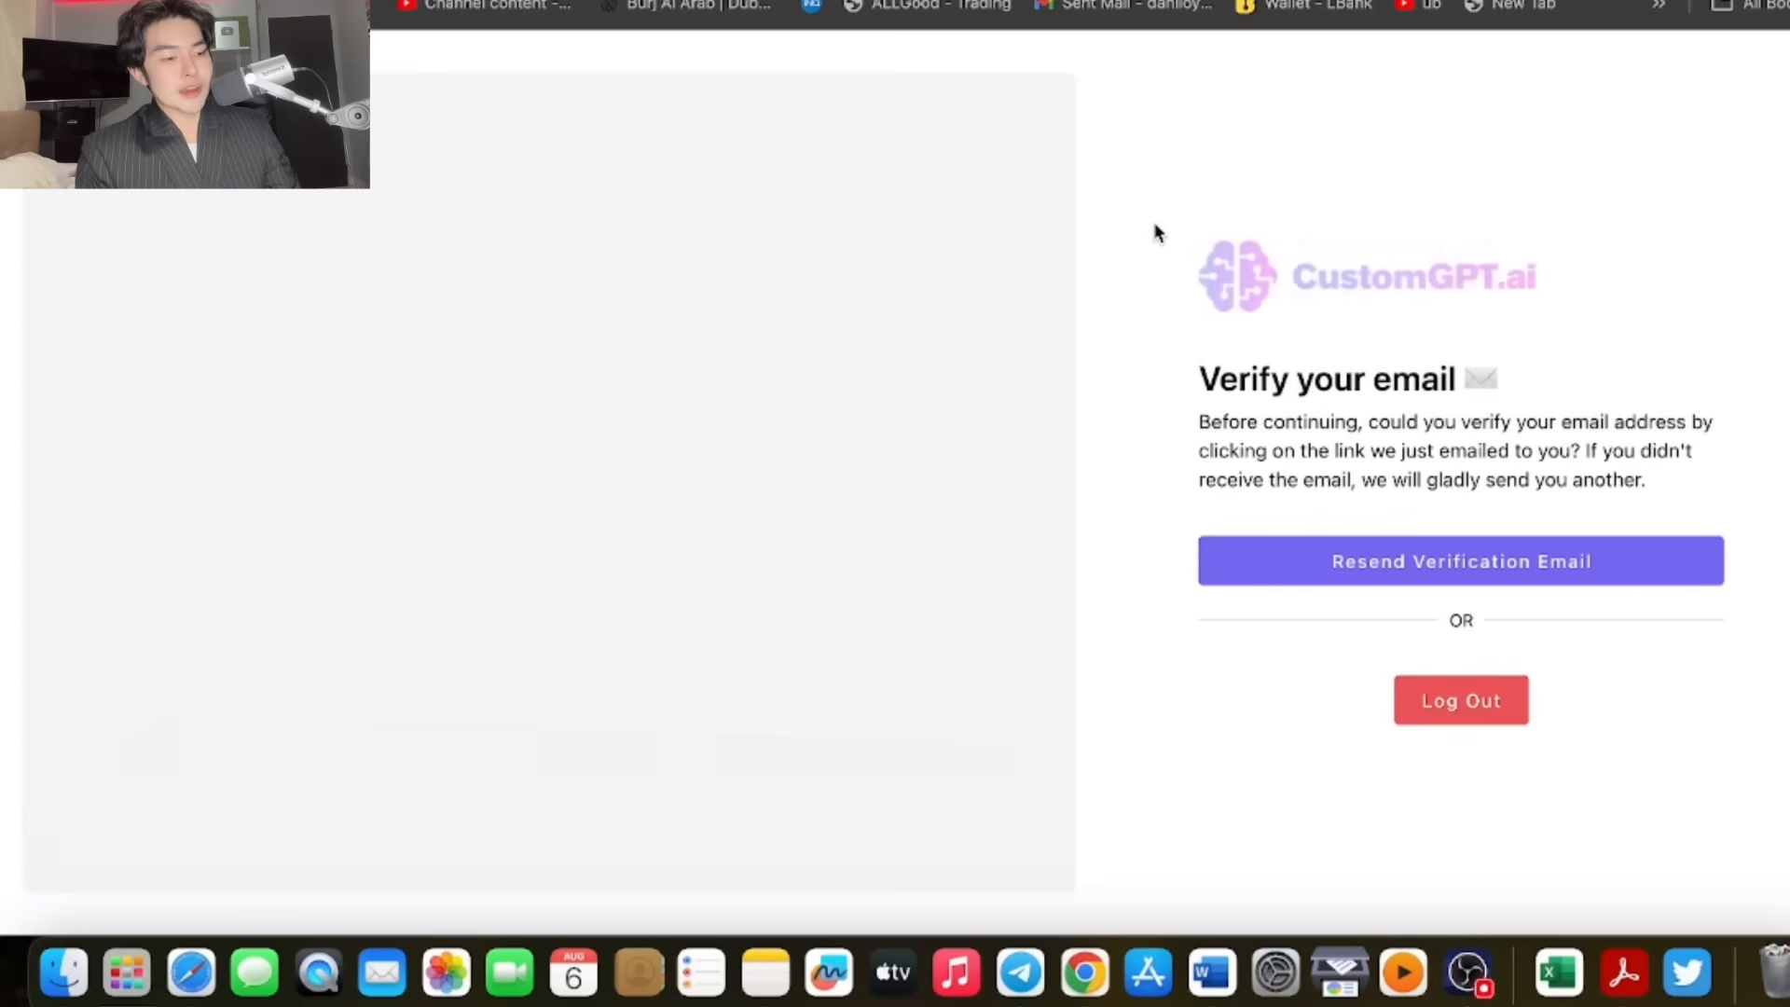
Follow the email verification link and choose 'Start Your Free Trial'.
click(1460, 699)
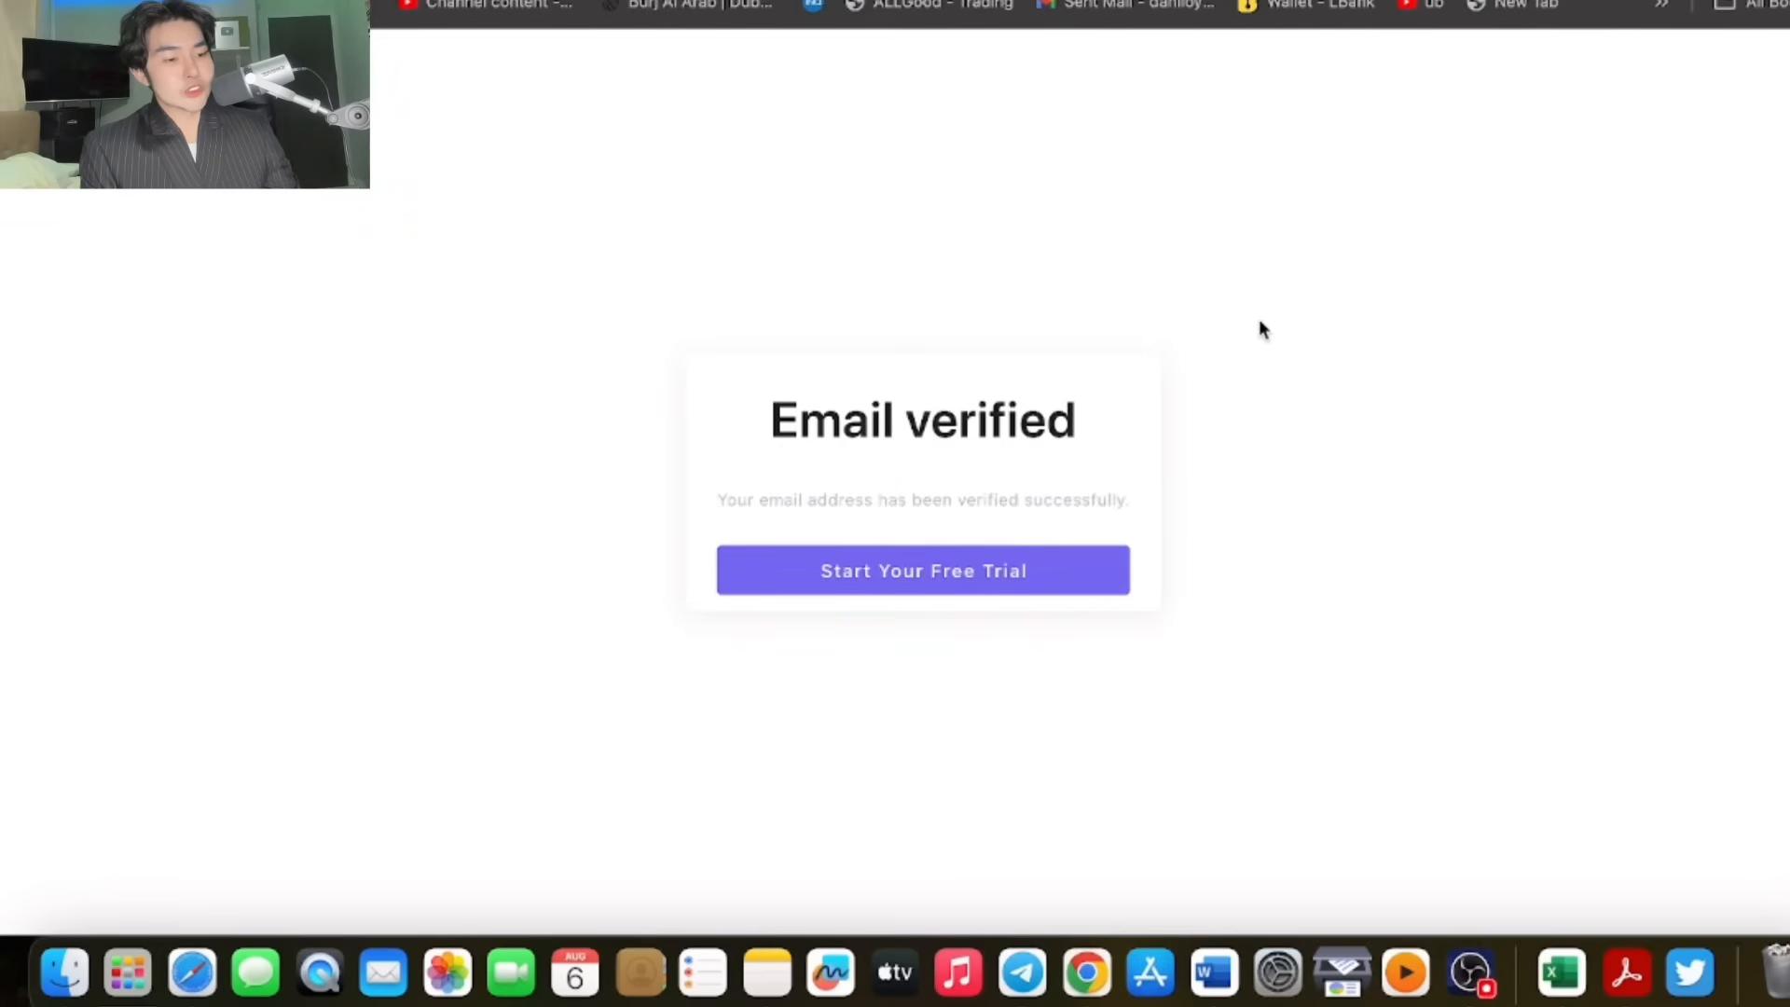
click(923, 571)
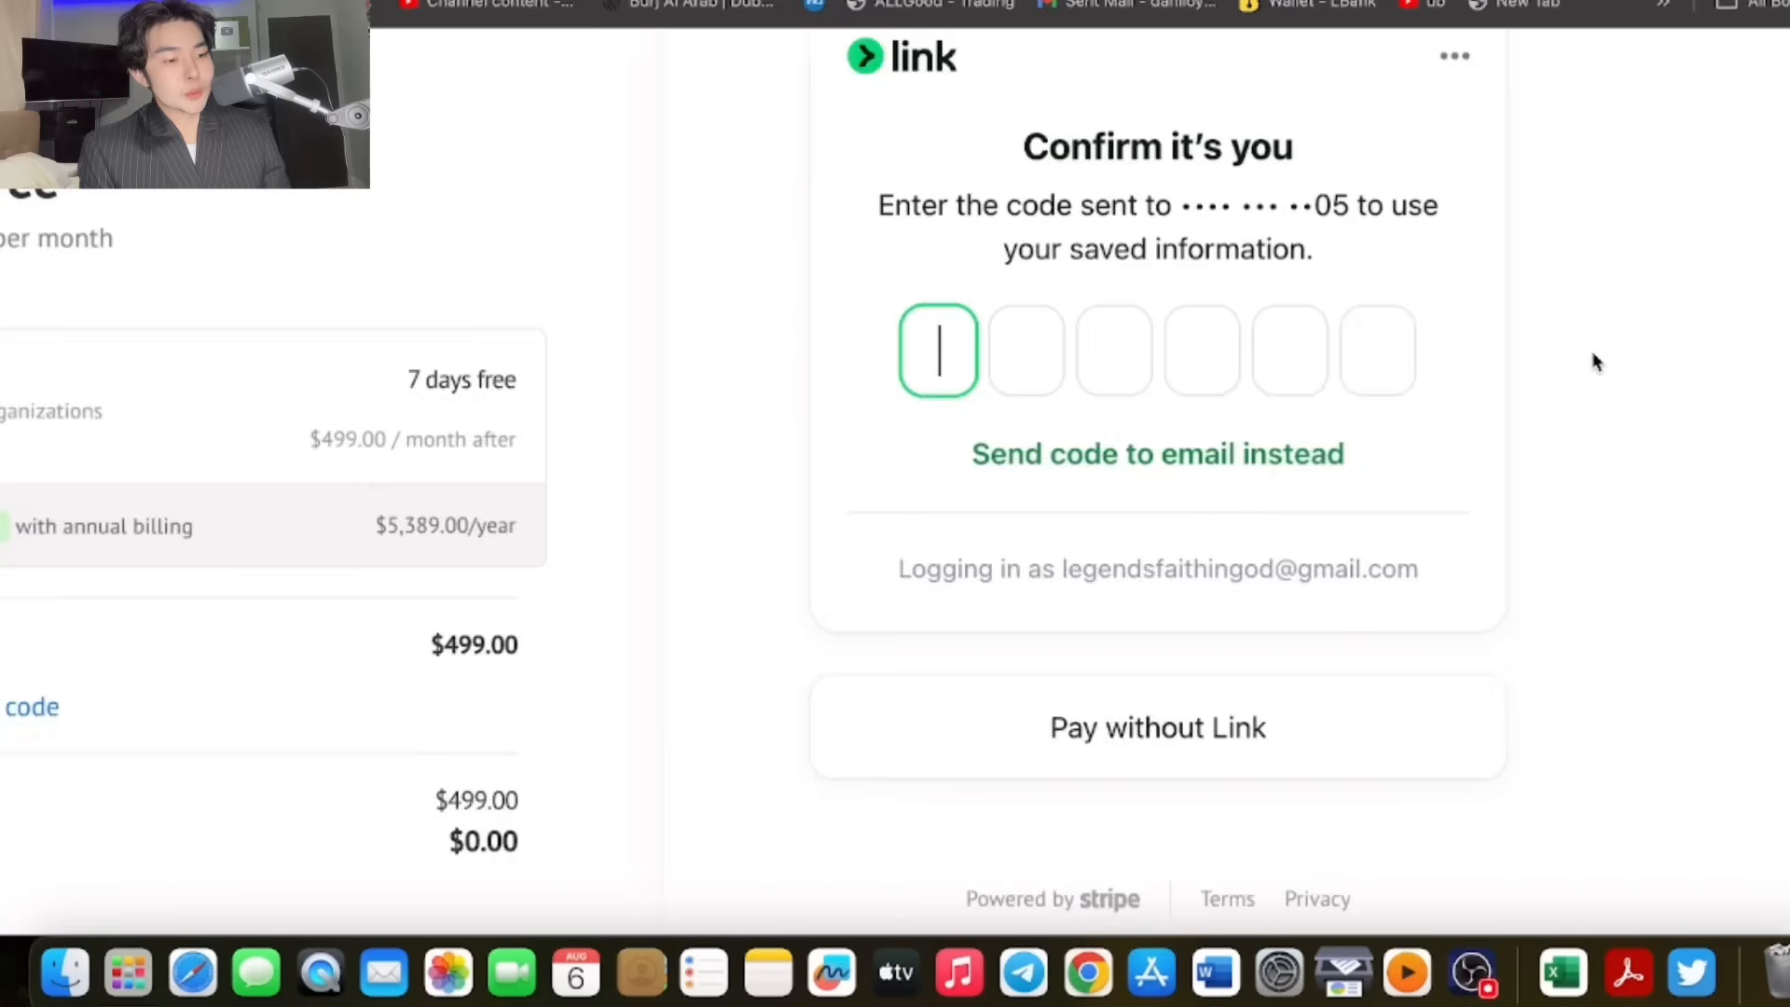
Sign in with the account password to reach the 'Build Your First AI Agent' dashboard popup.
click(1155, 727)
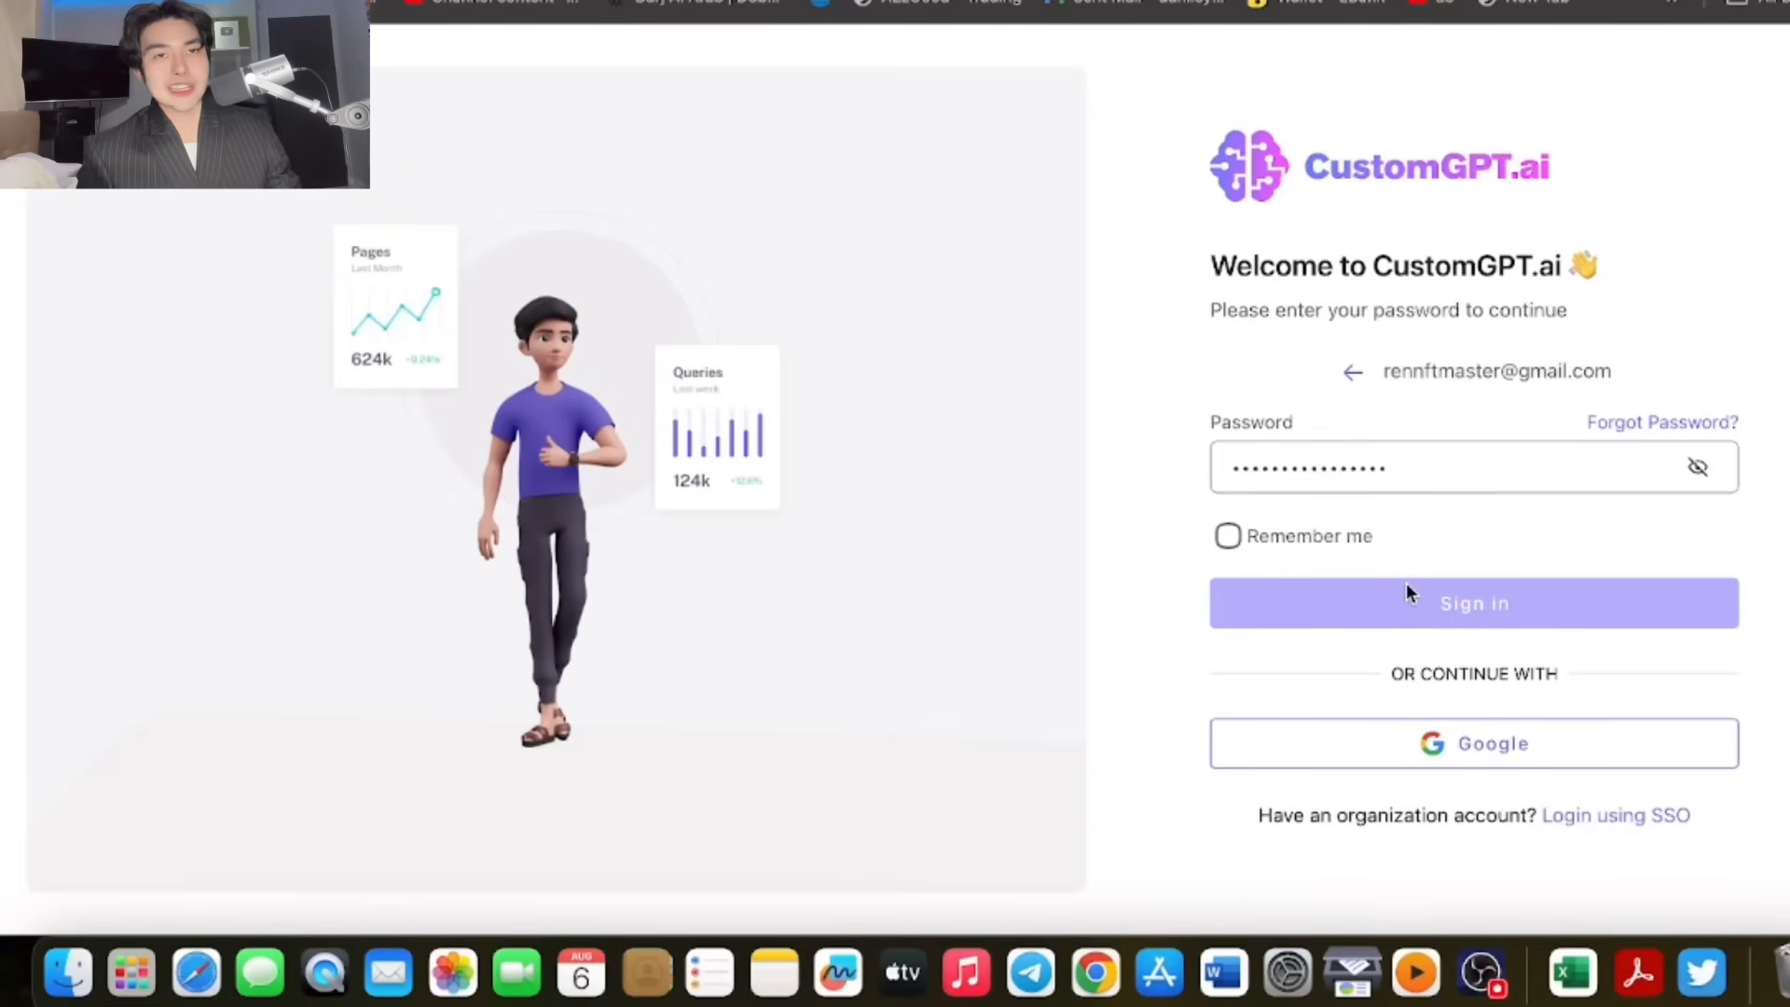
click(1473, 602)
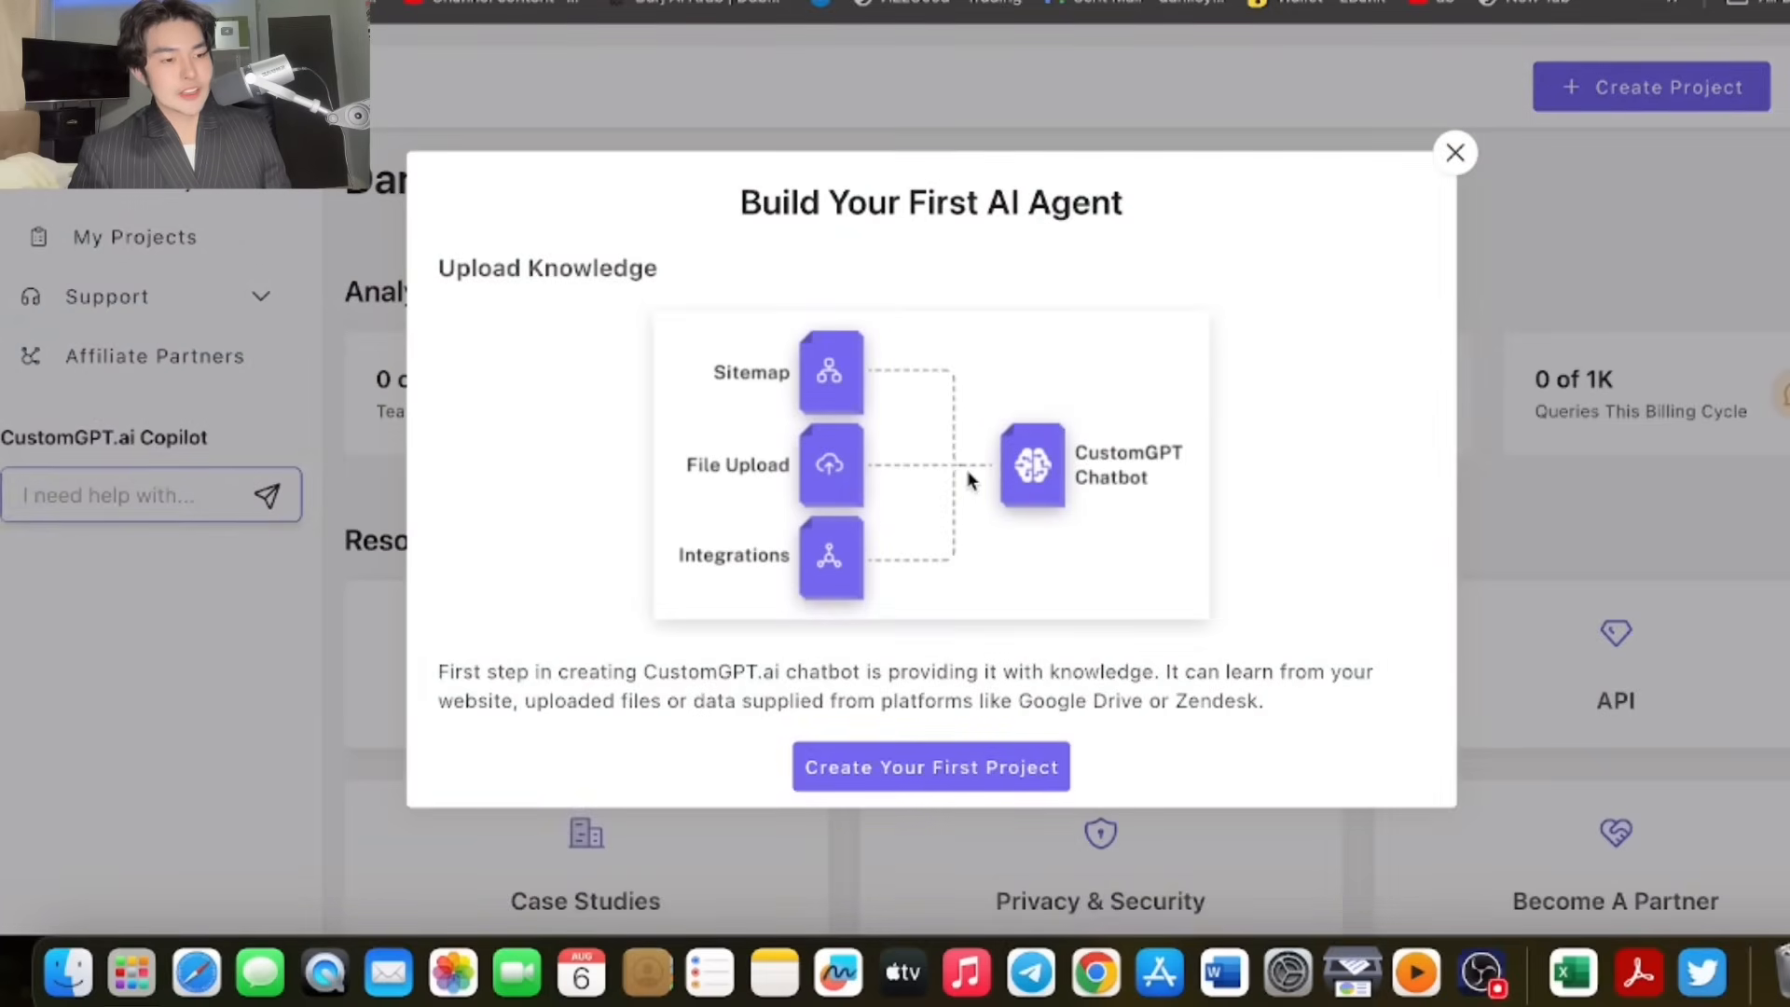
mouse_move(947, 325)
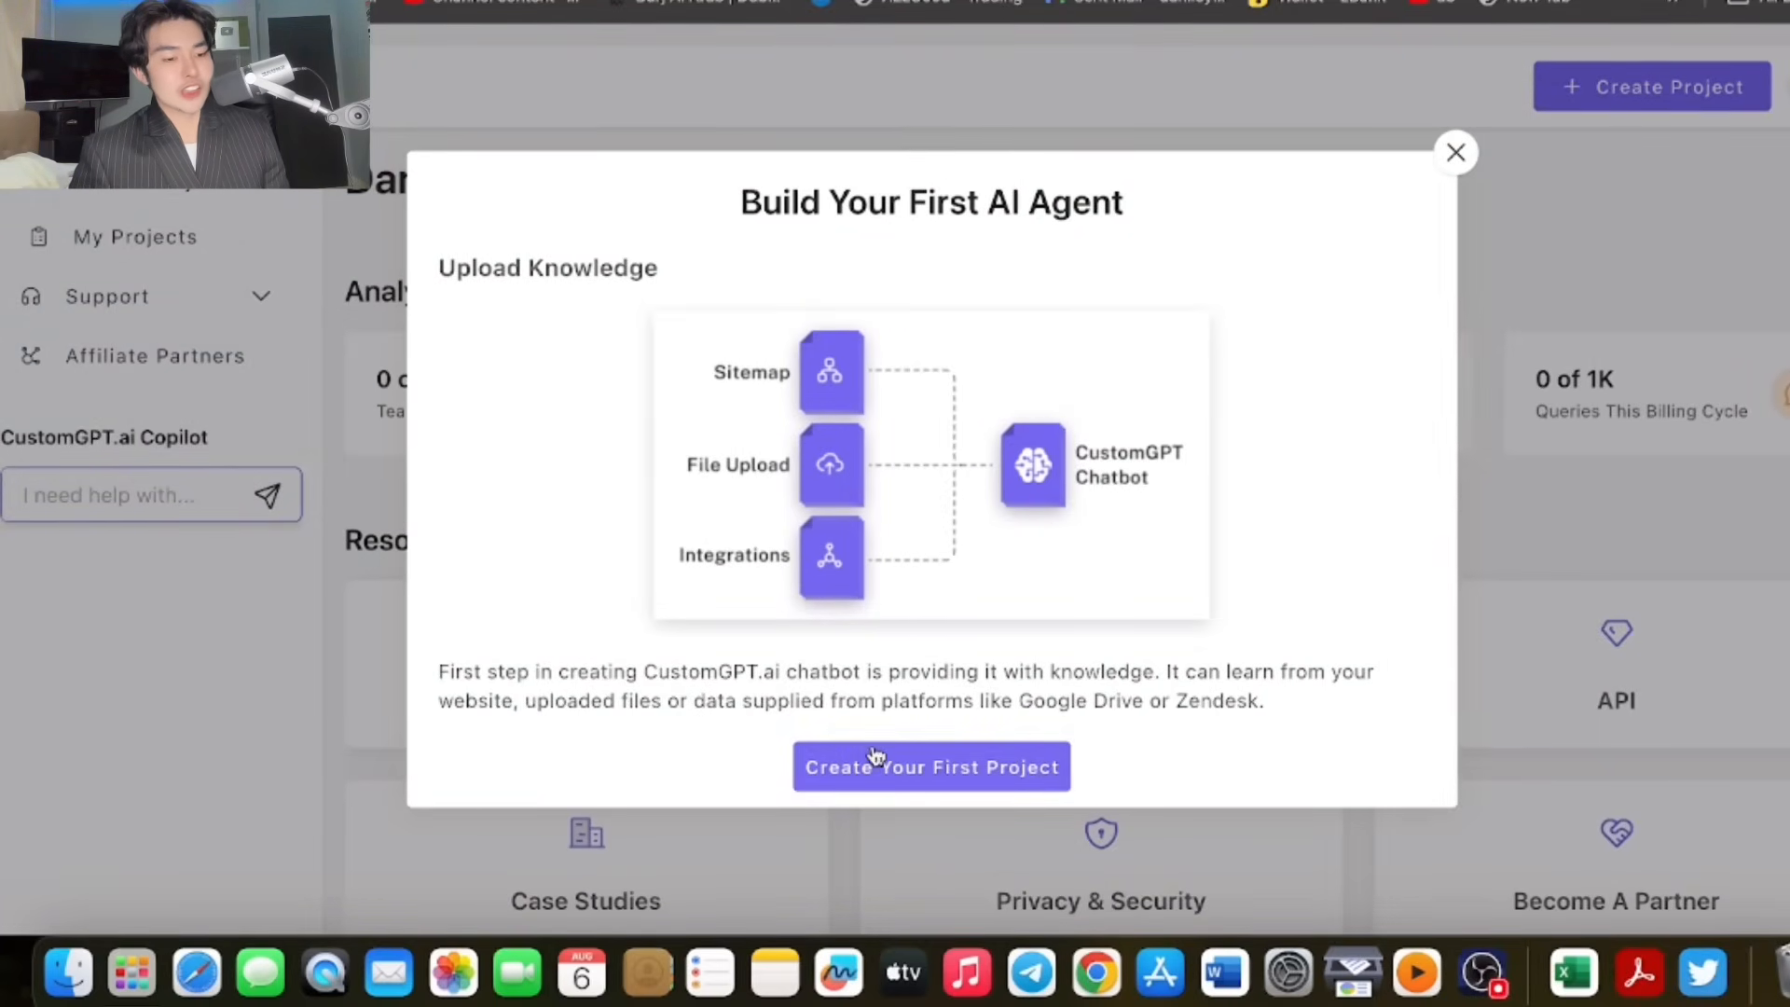
click(931, 766)
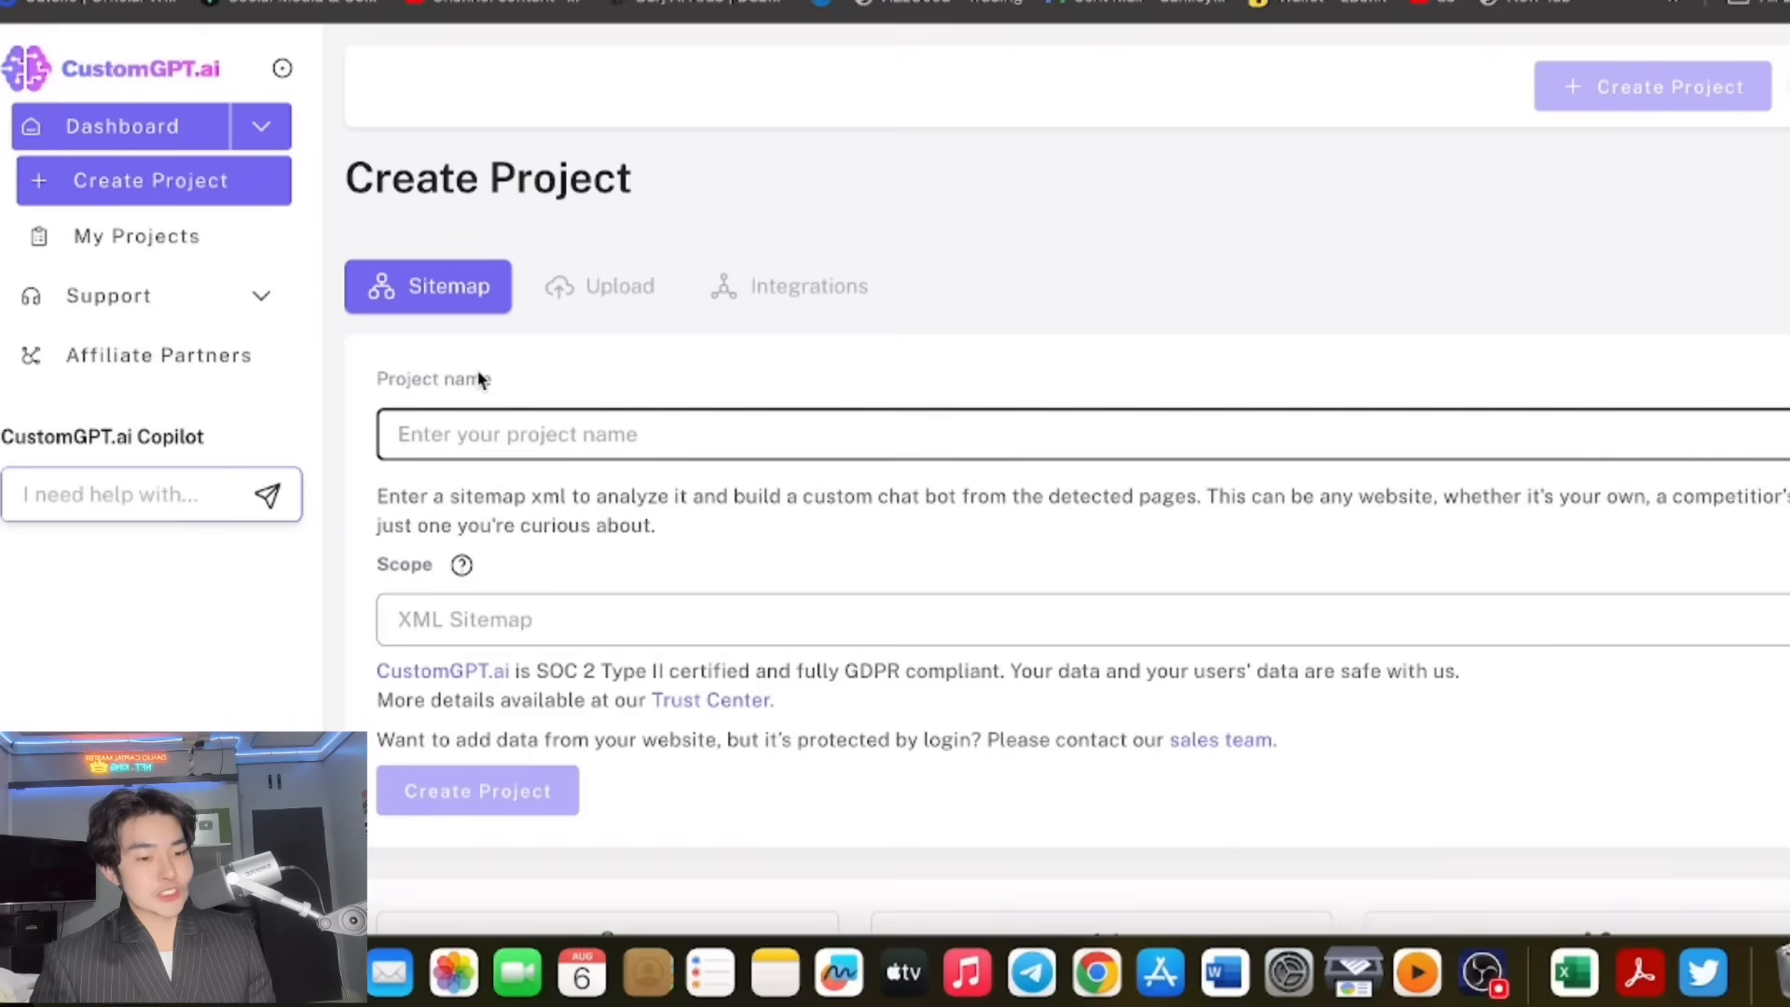
text(NF)
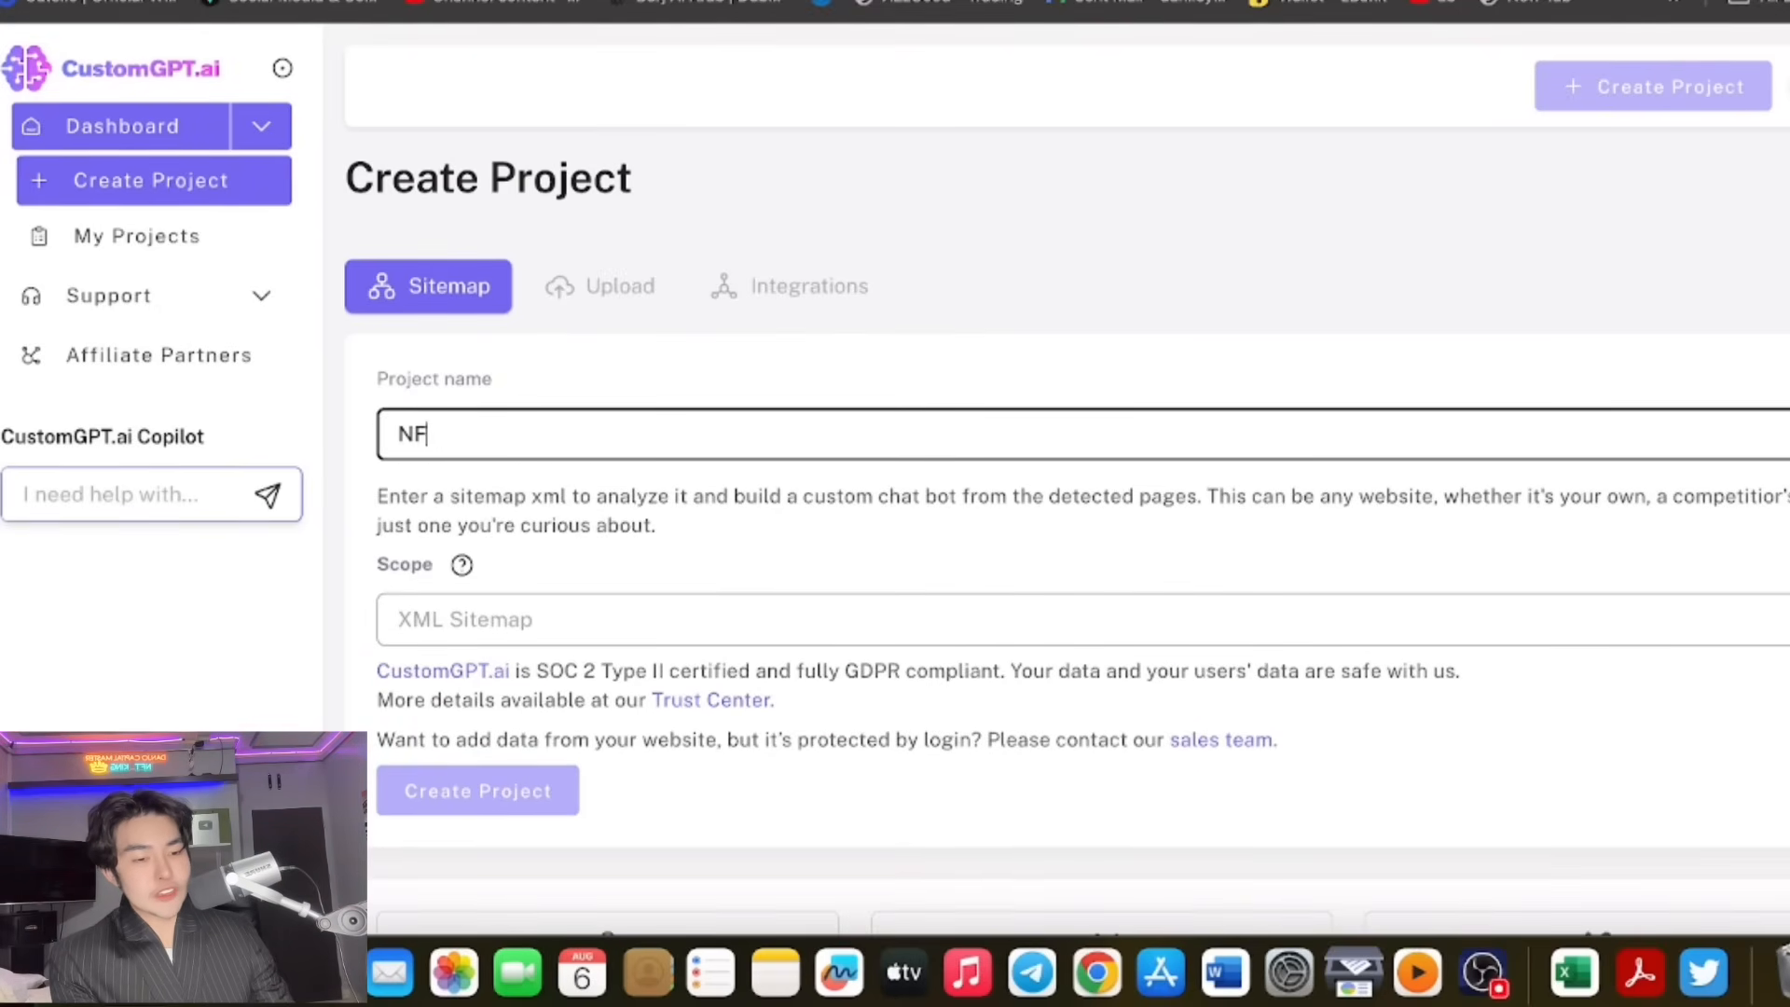
text(T KING)
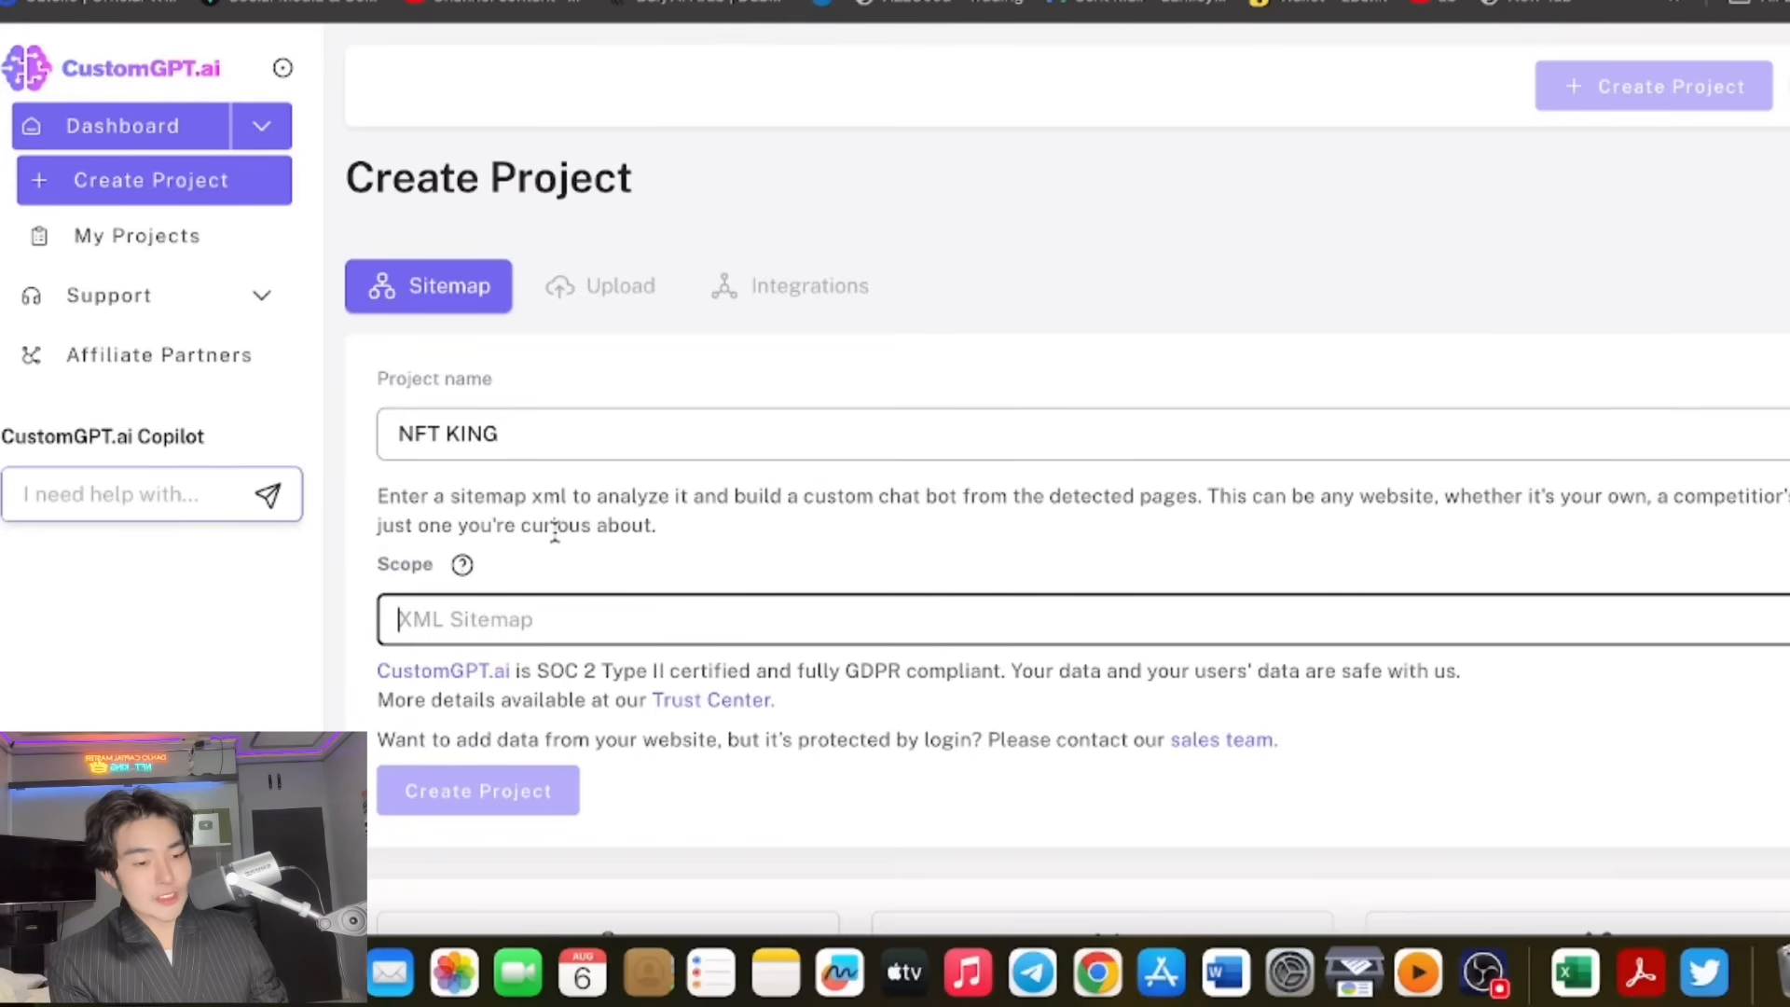
scroll(down, 3)
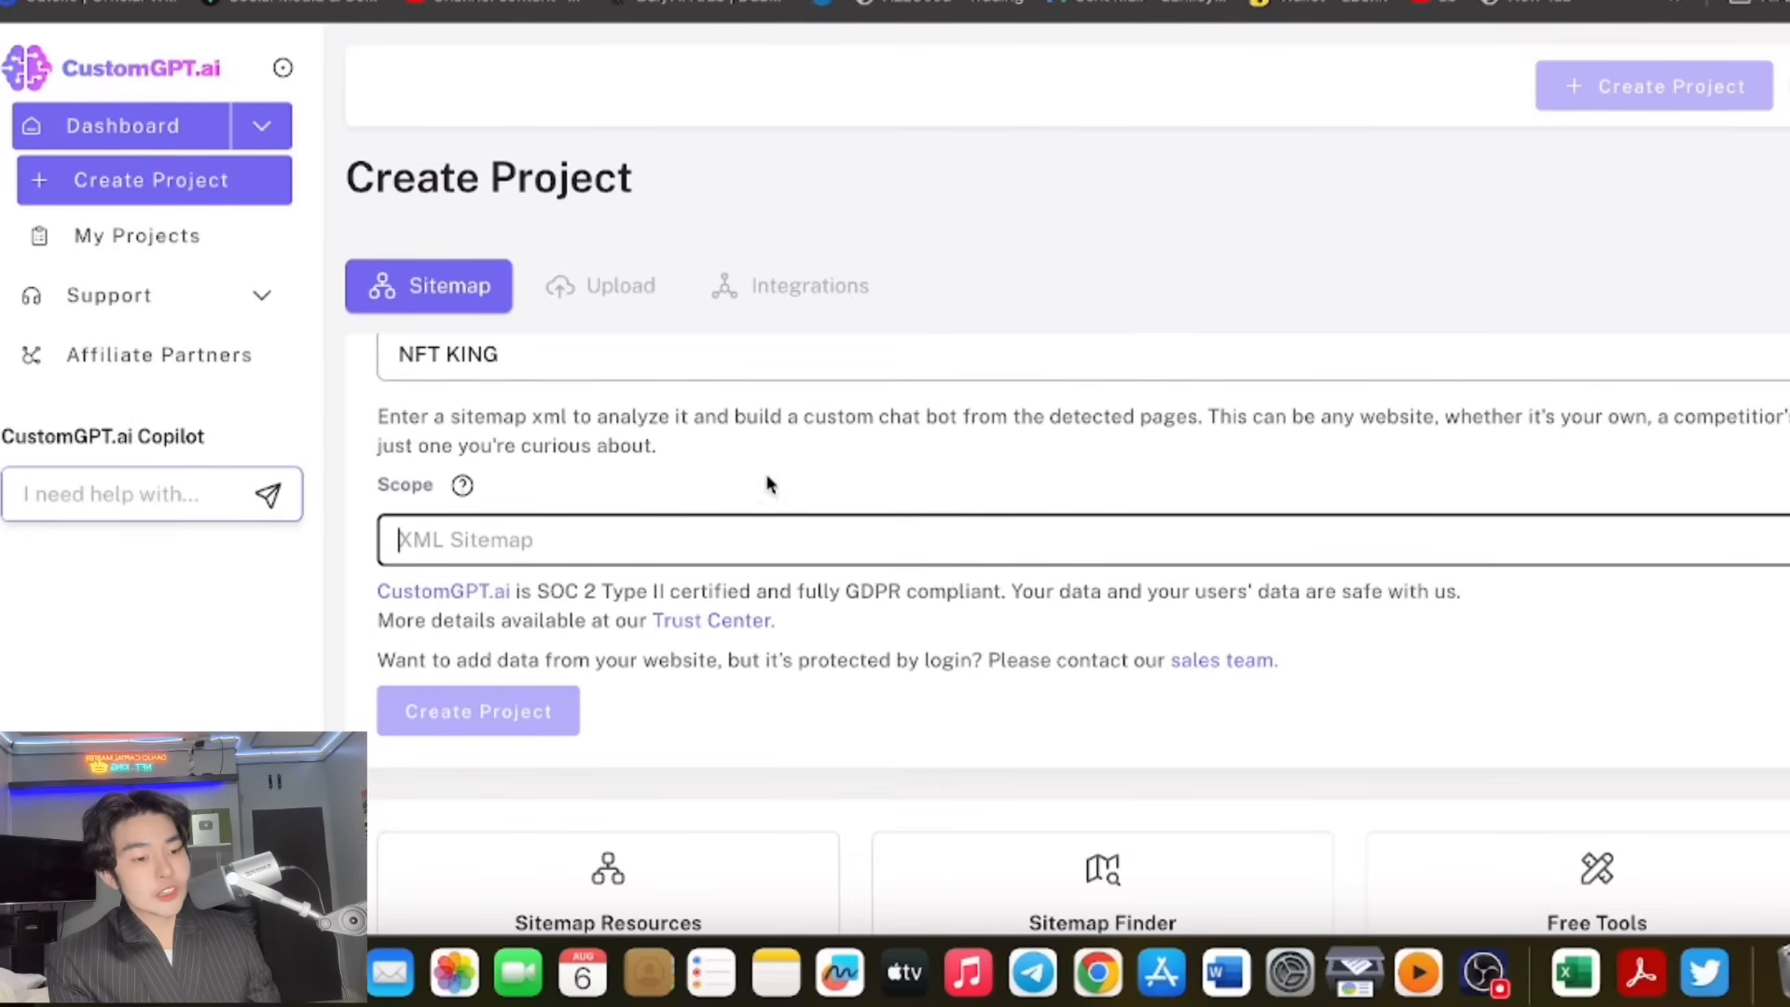
mouse_move(602, 505)
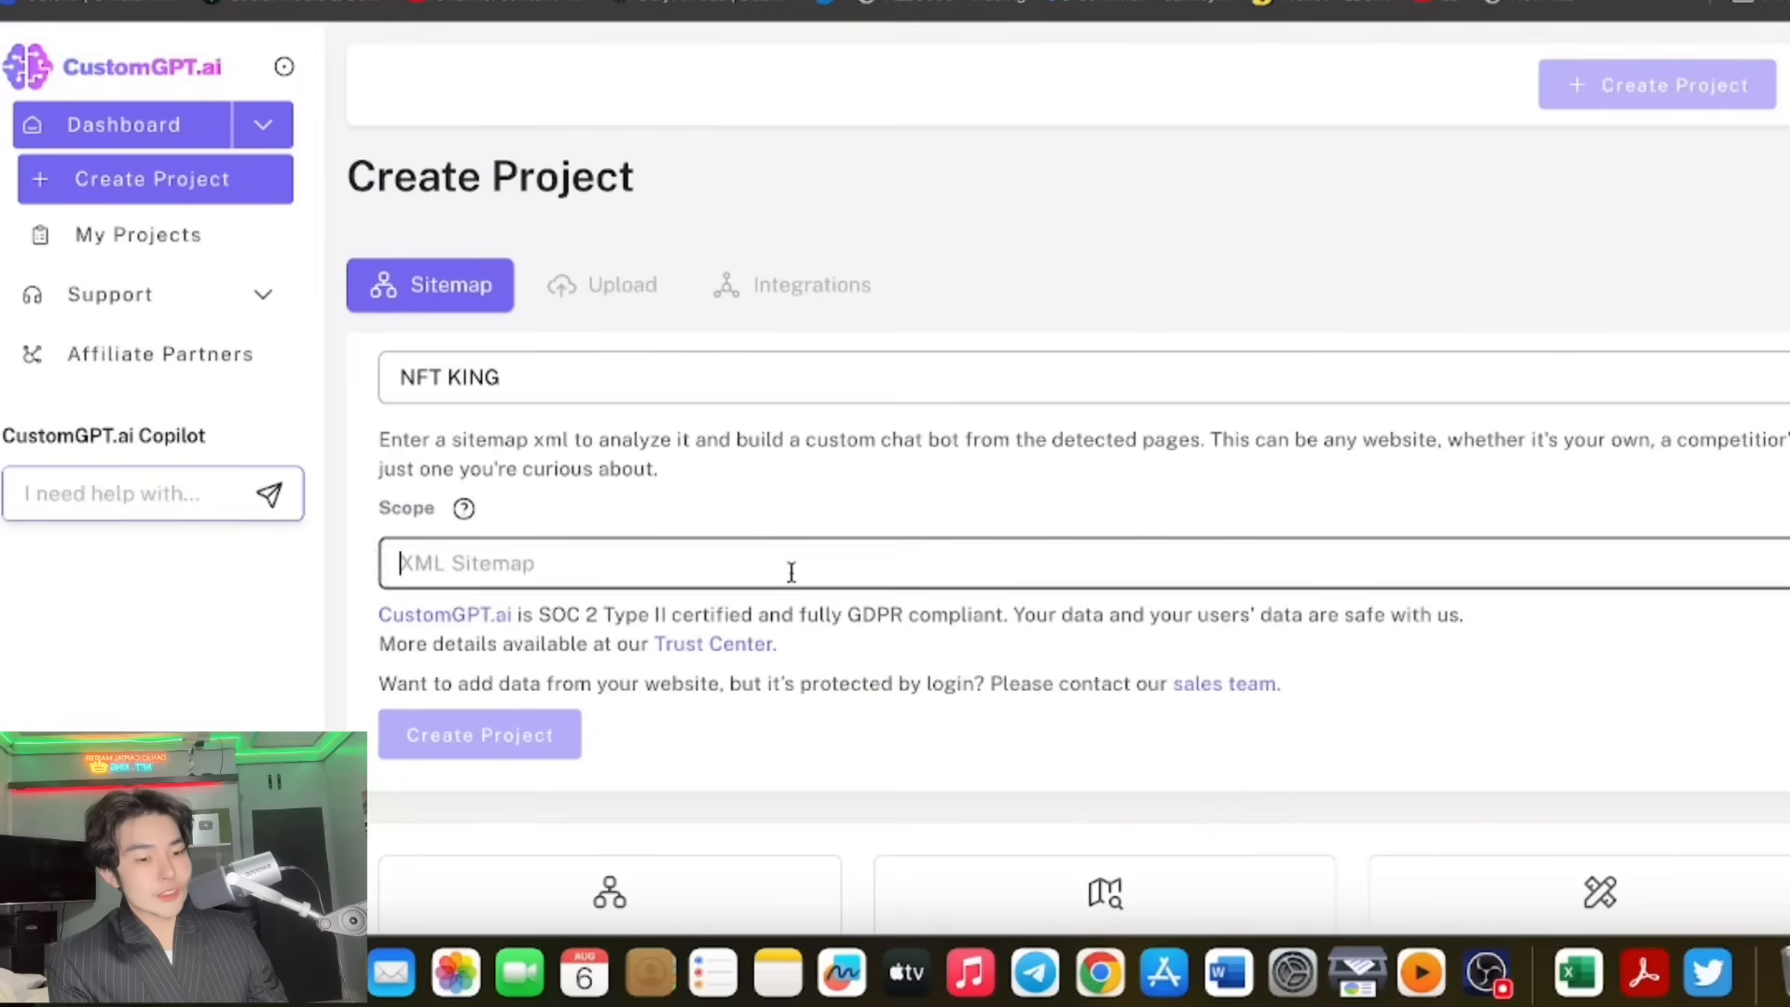
text(https://www.facebook.com/danjocapitalmaster/)
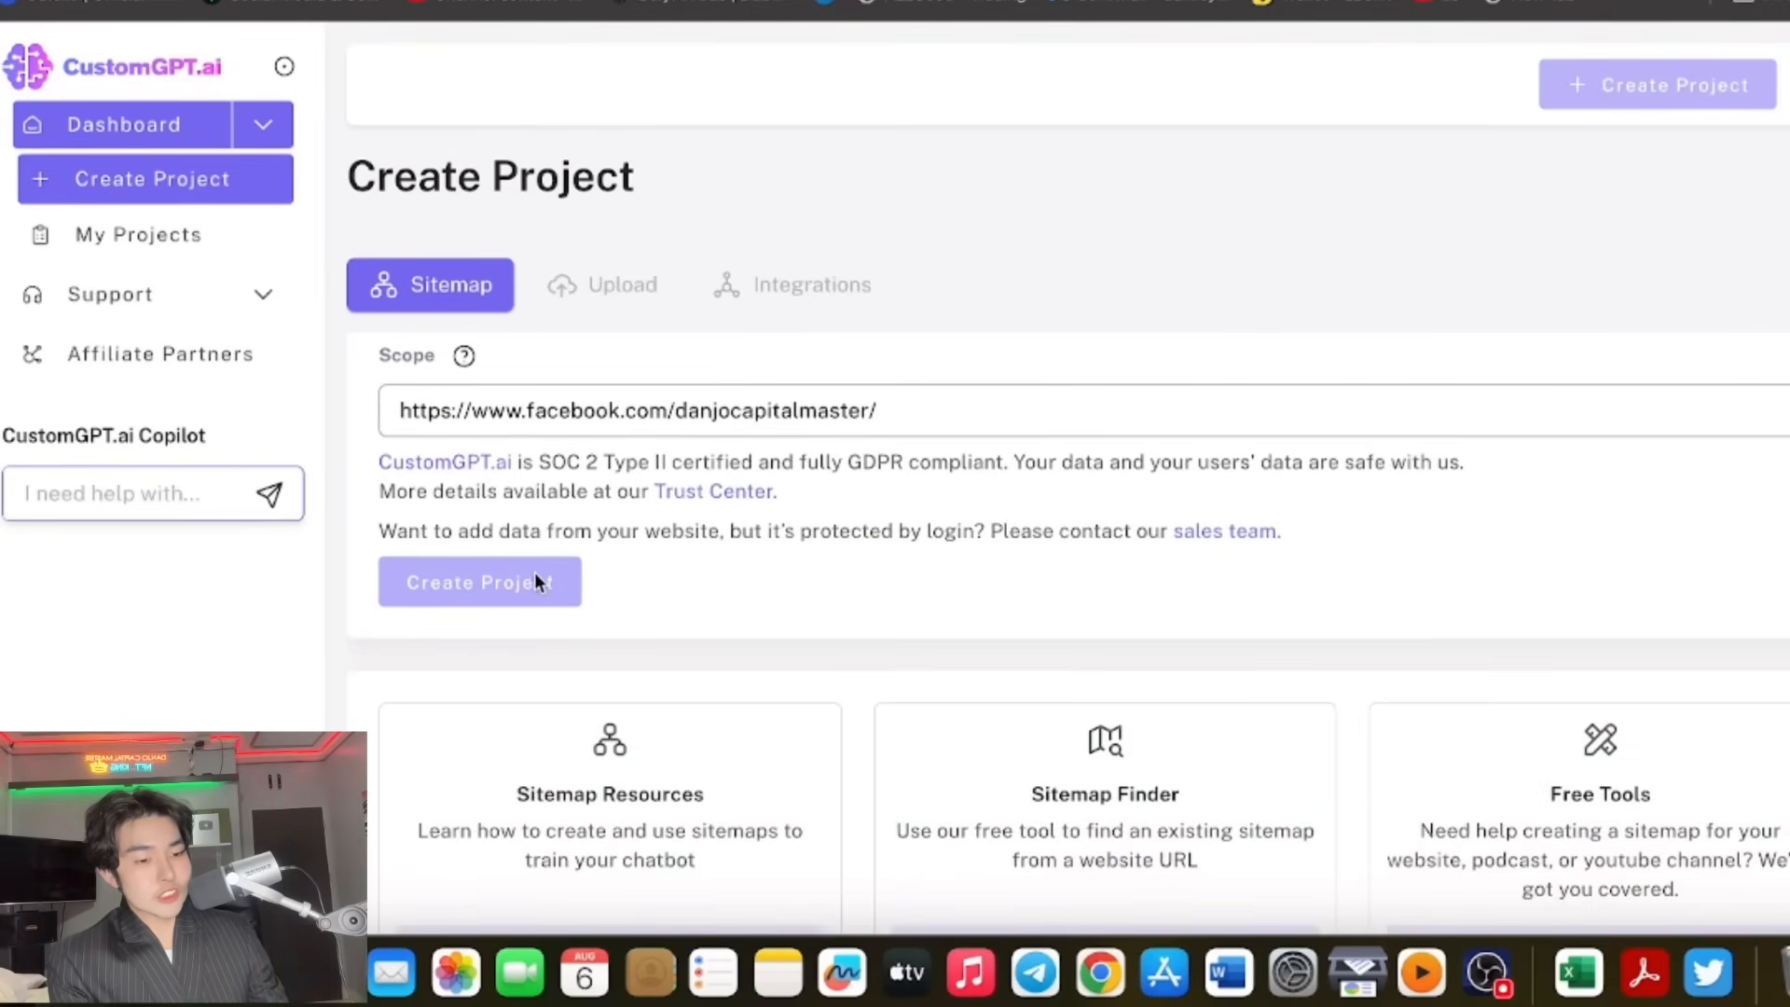
mouse_move(573, 572)
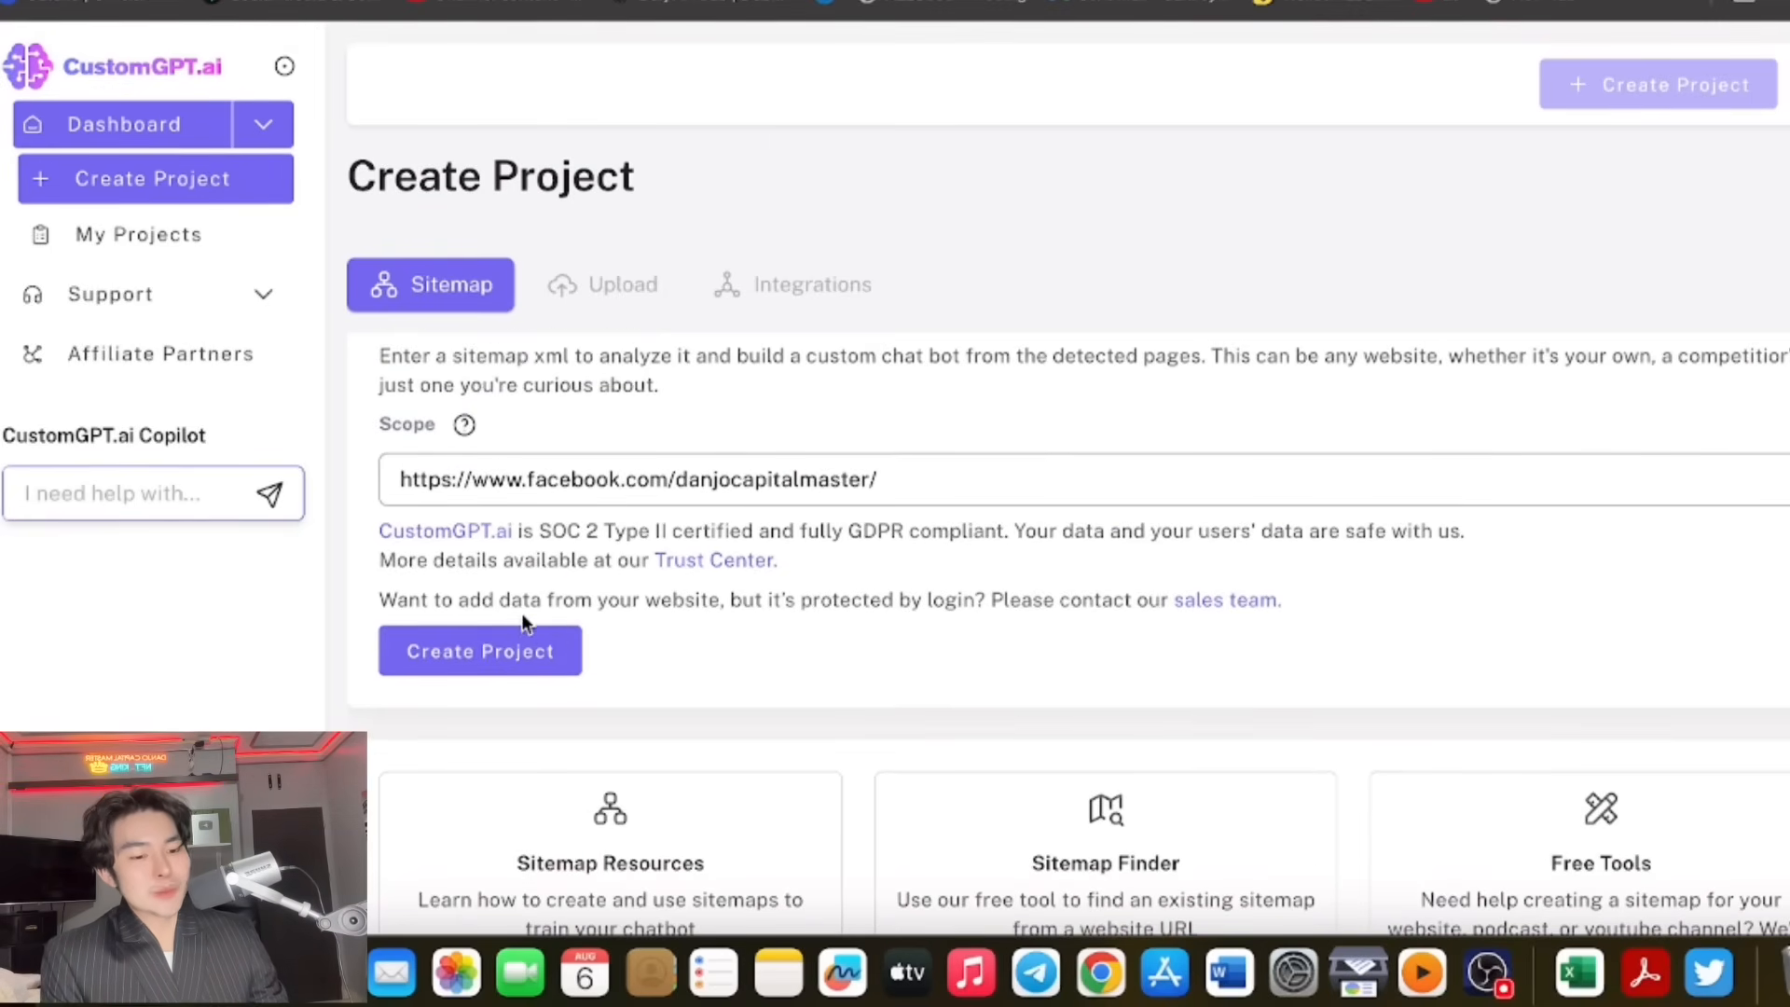
scroll(down, 3)
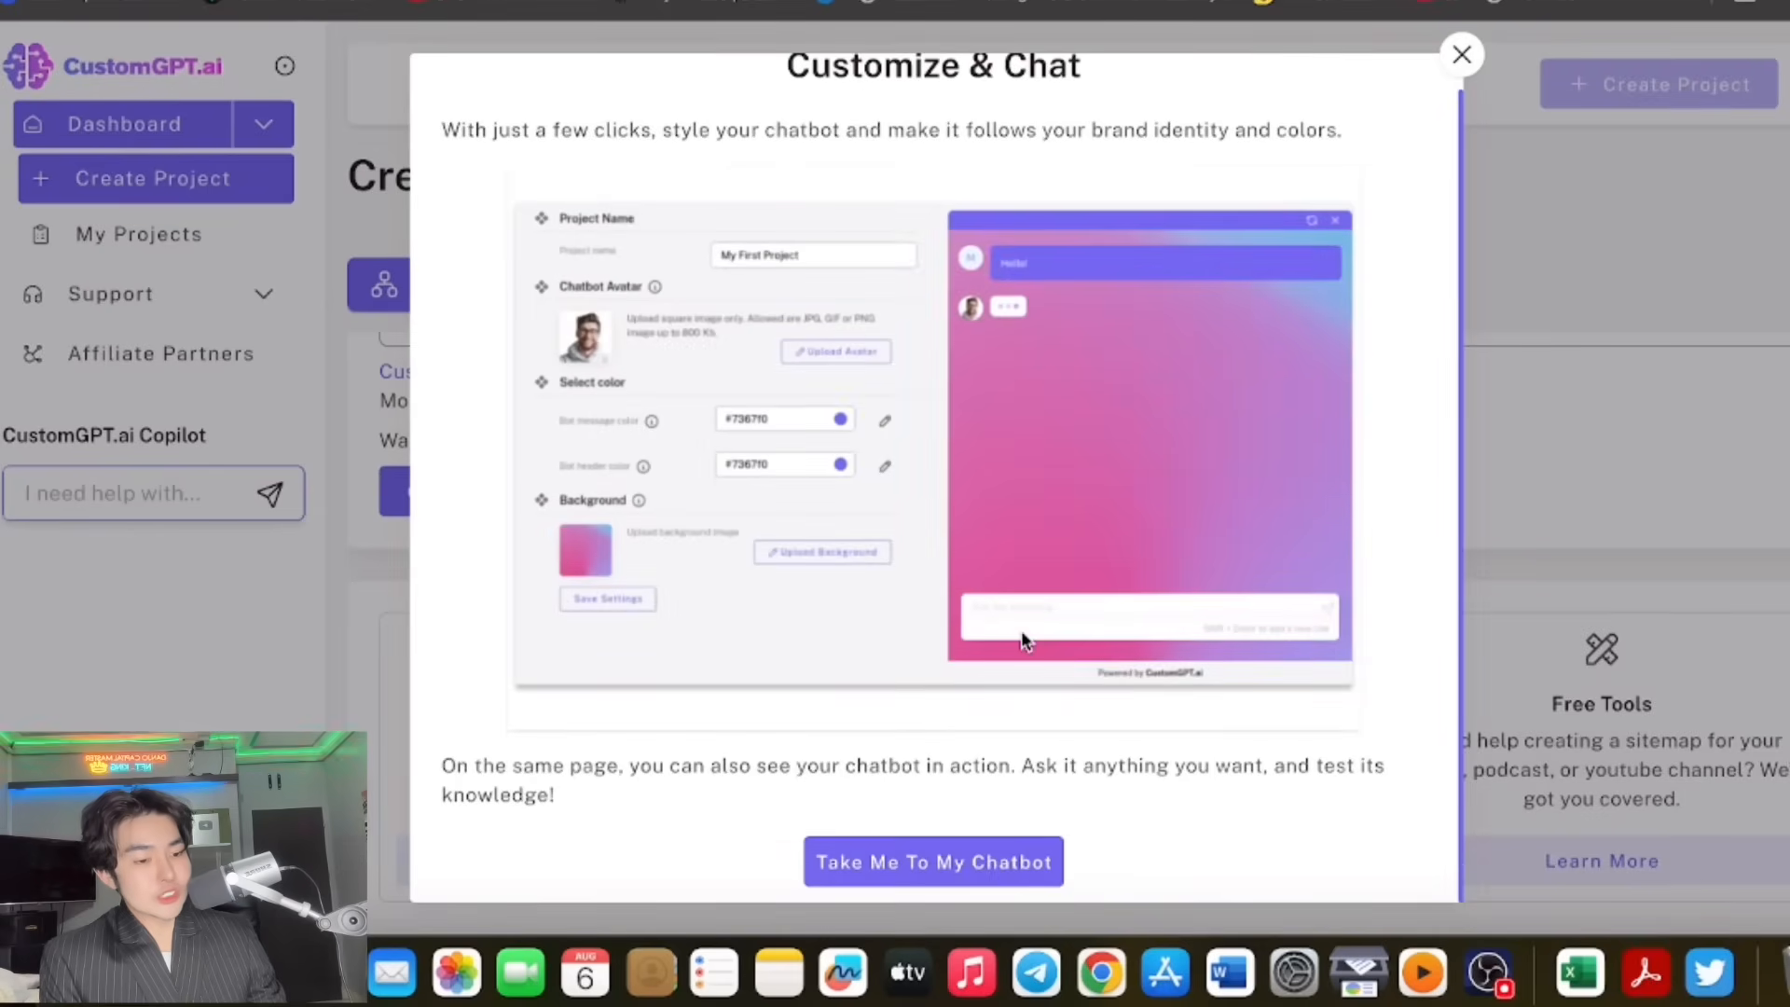
Go to the new NFT KING chatbot's settings and start uploading an avatar.
click(932, 861)
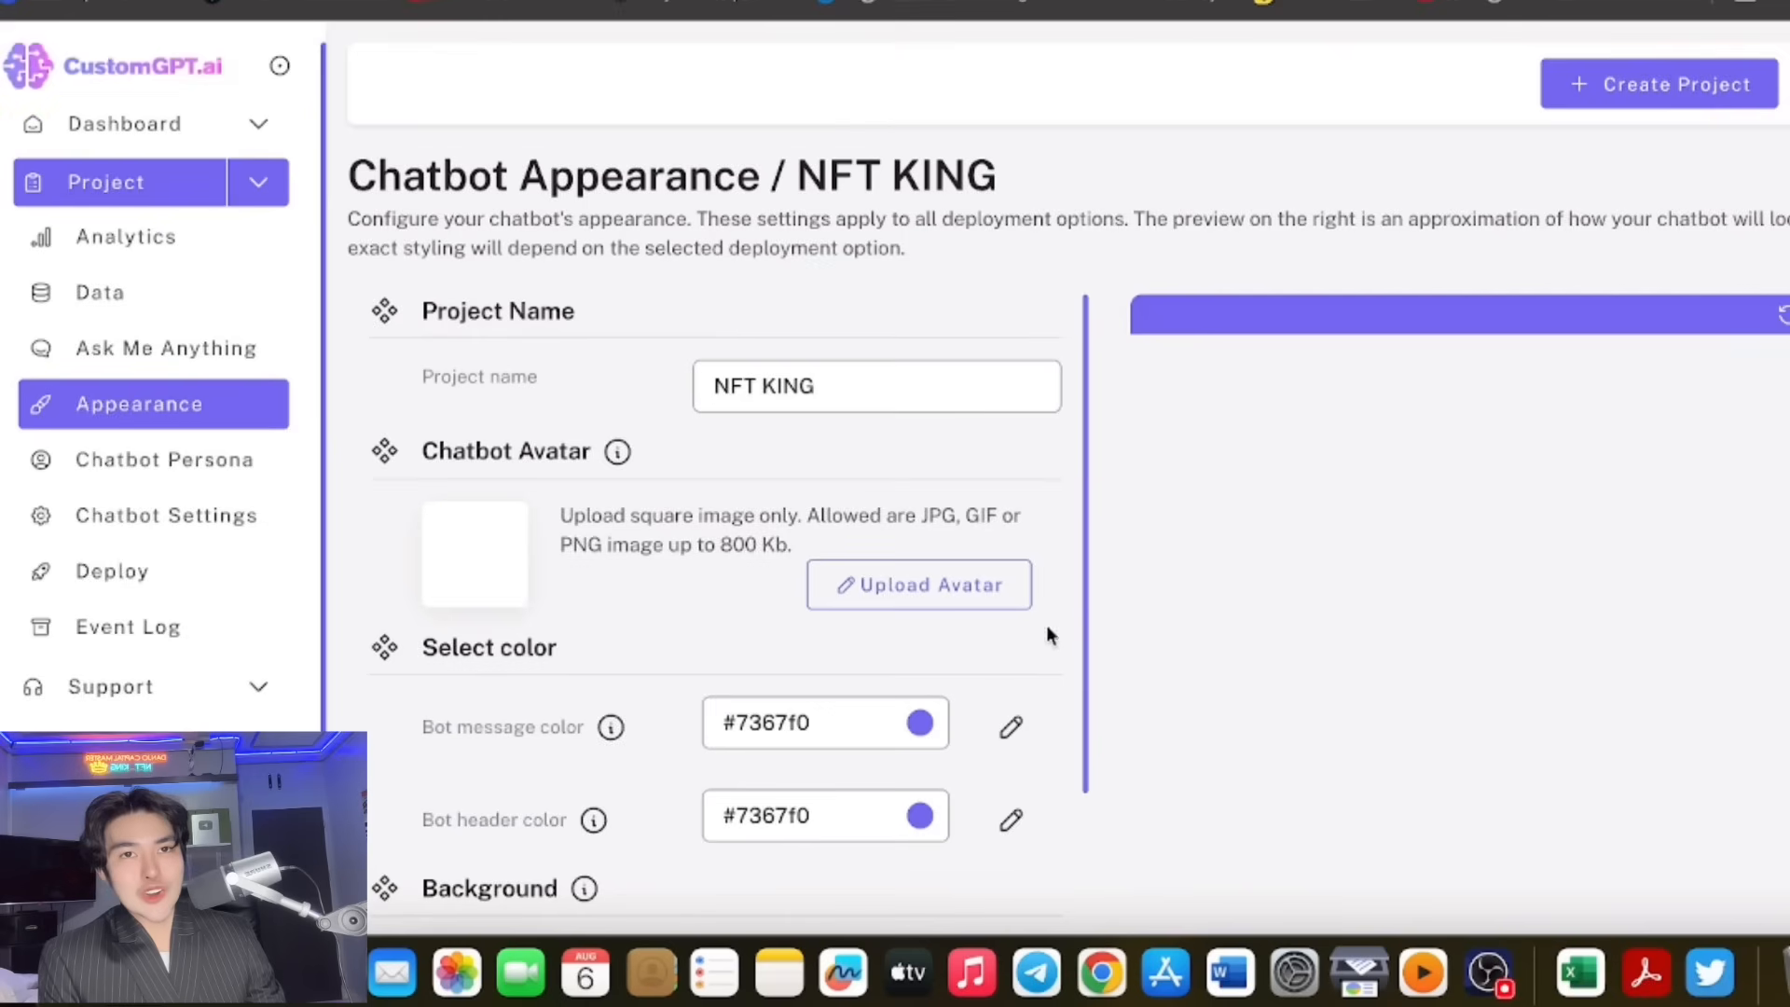
scroll(down, 3)
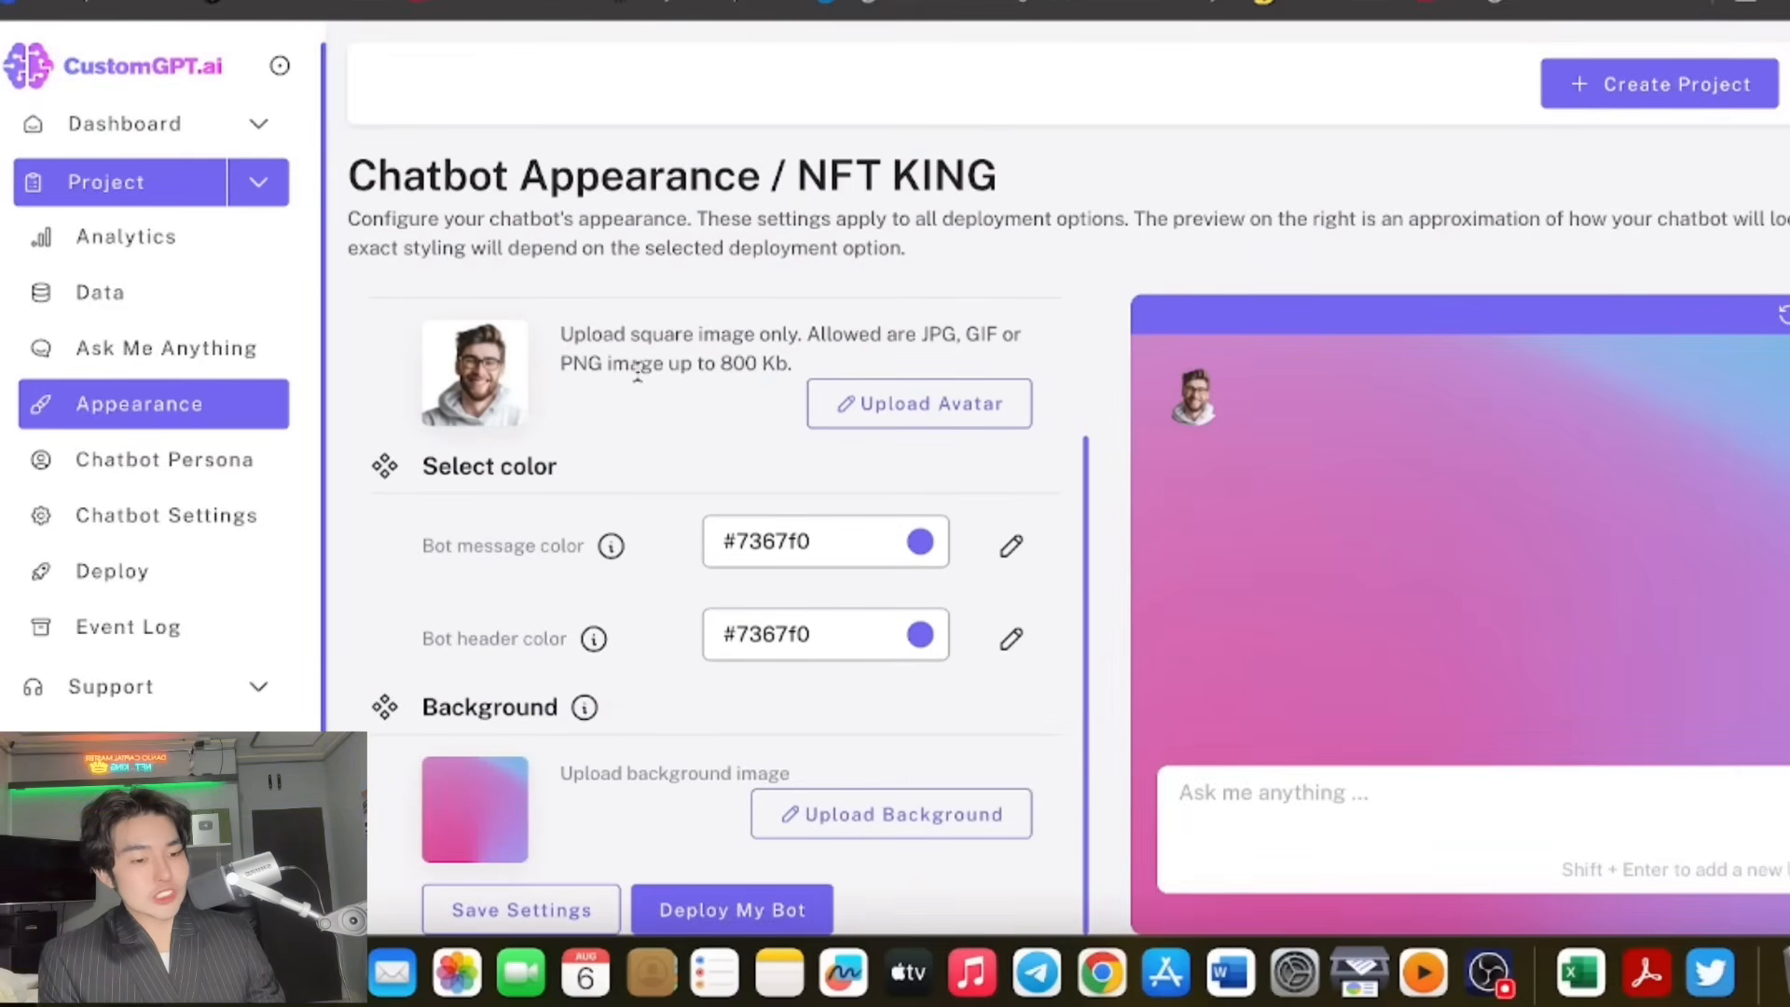
scroll(up, 3)
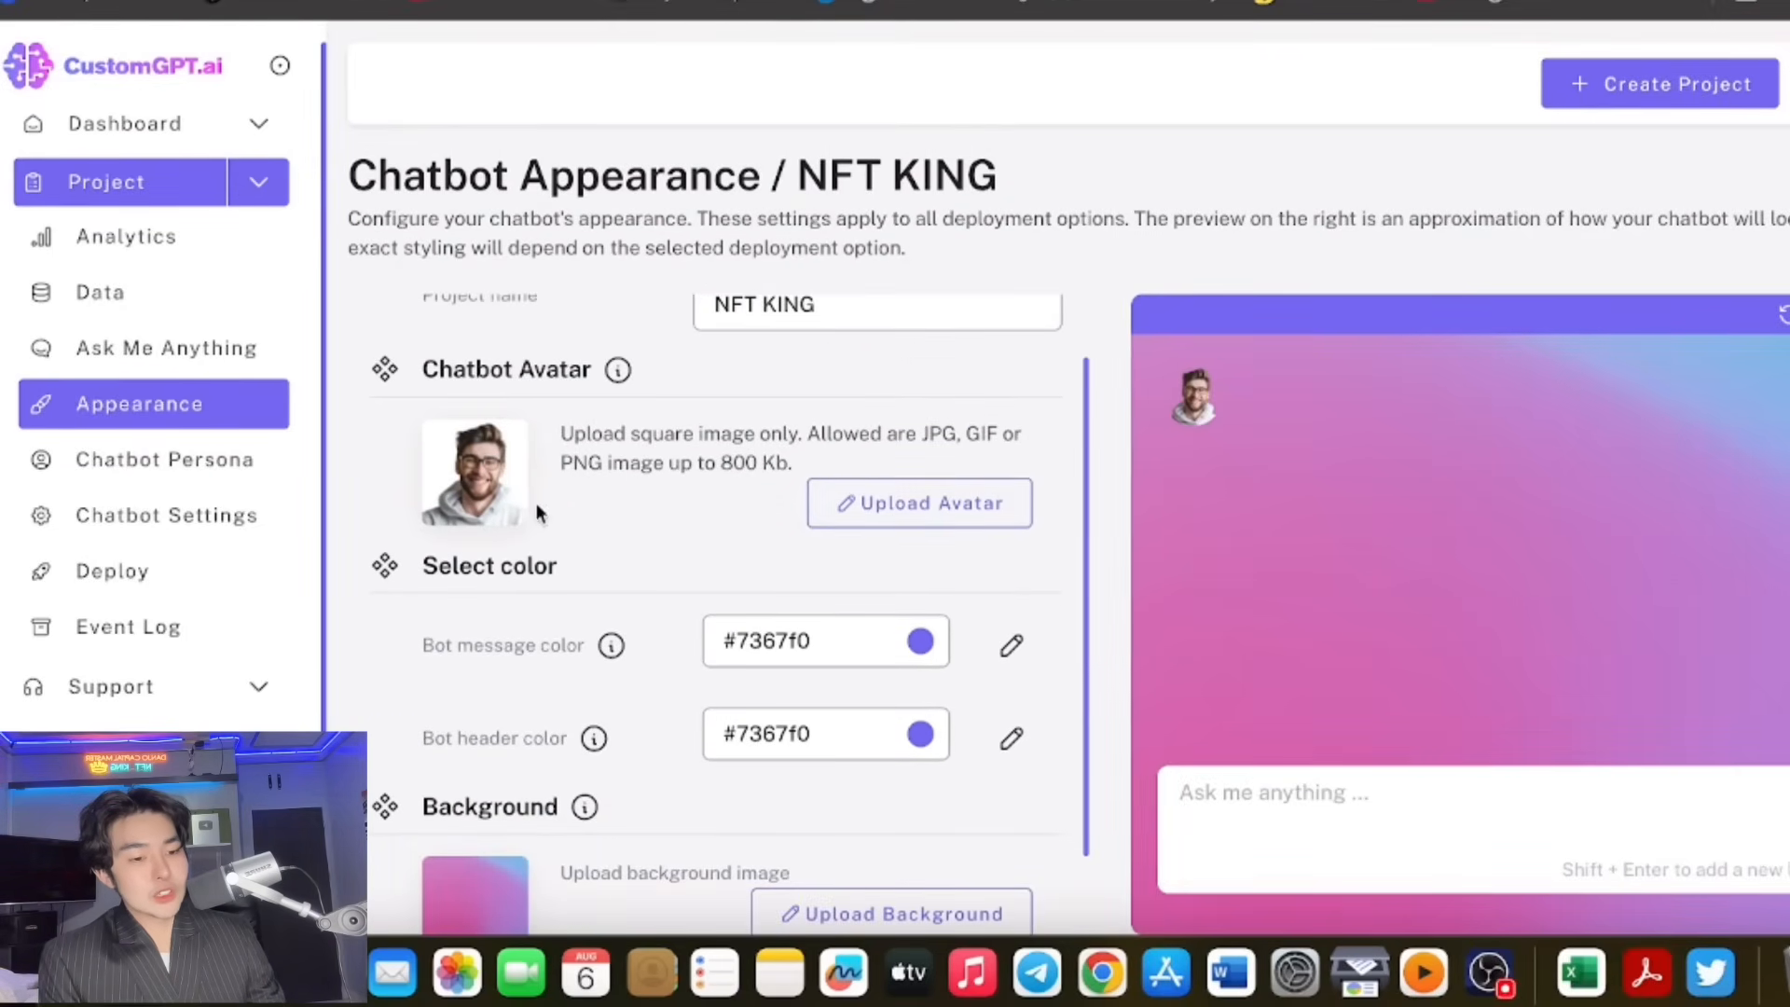
mouse_move(839, 414)
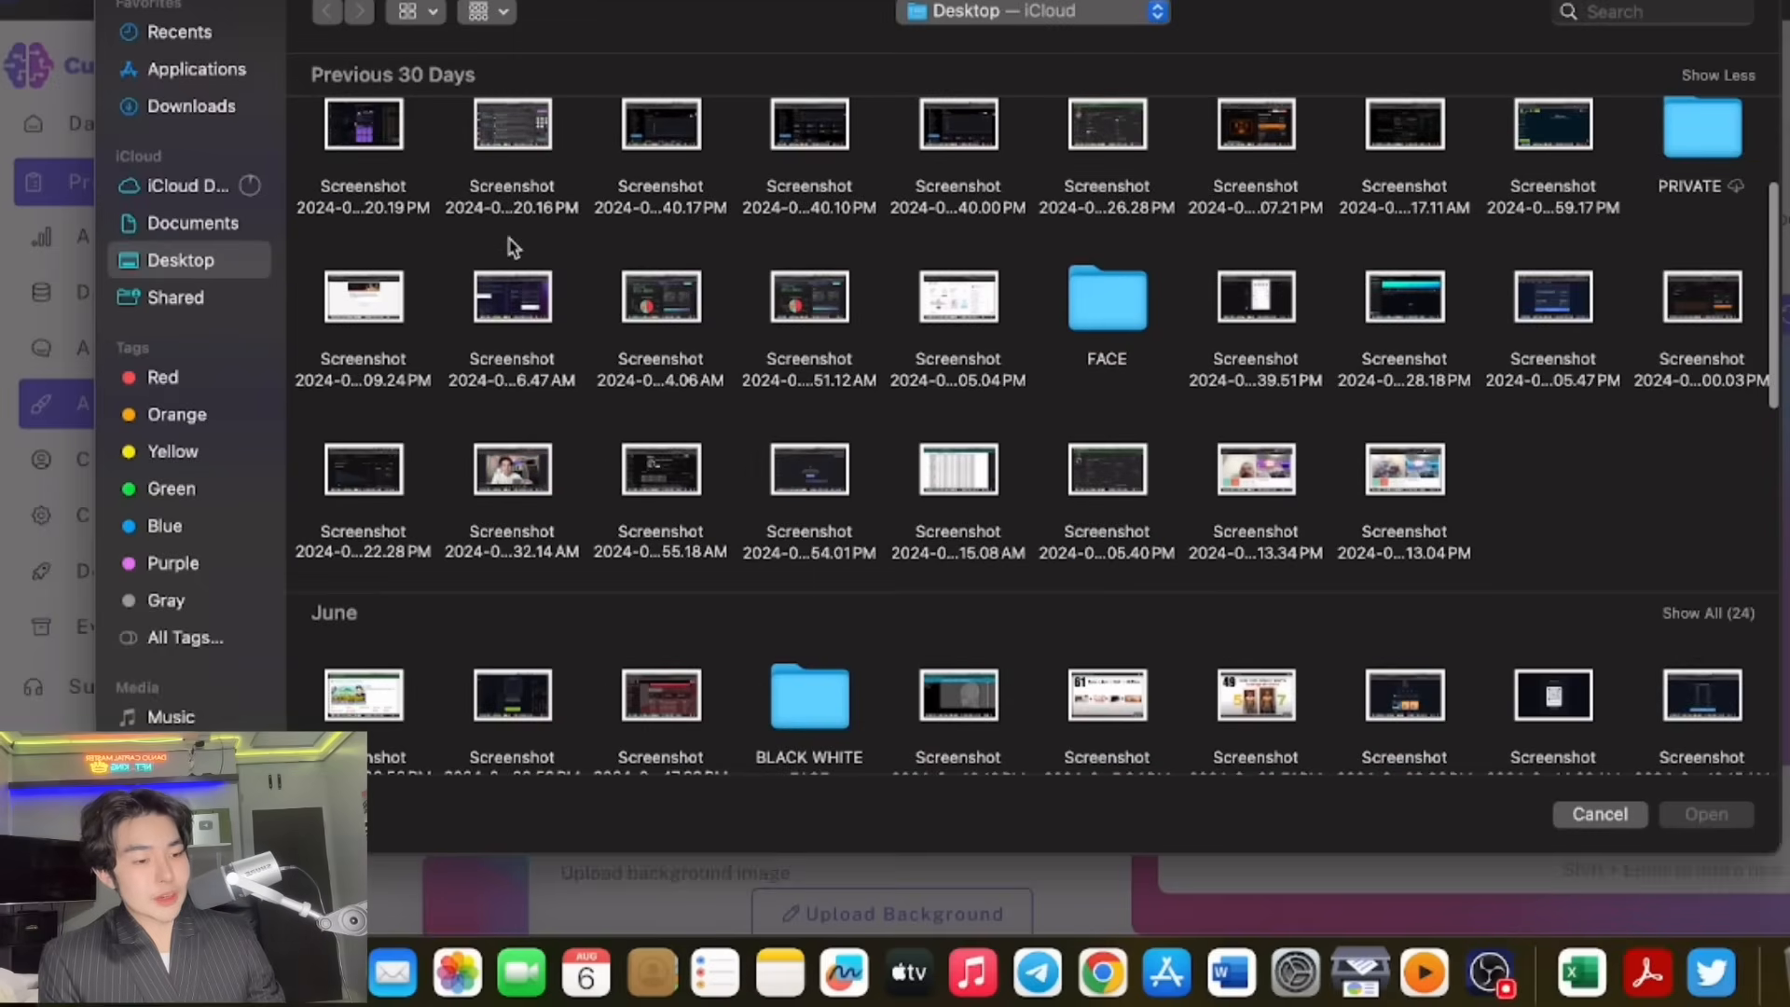
scroll(down, 3)
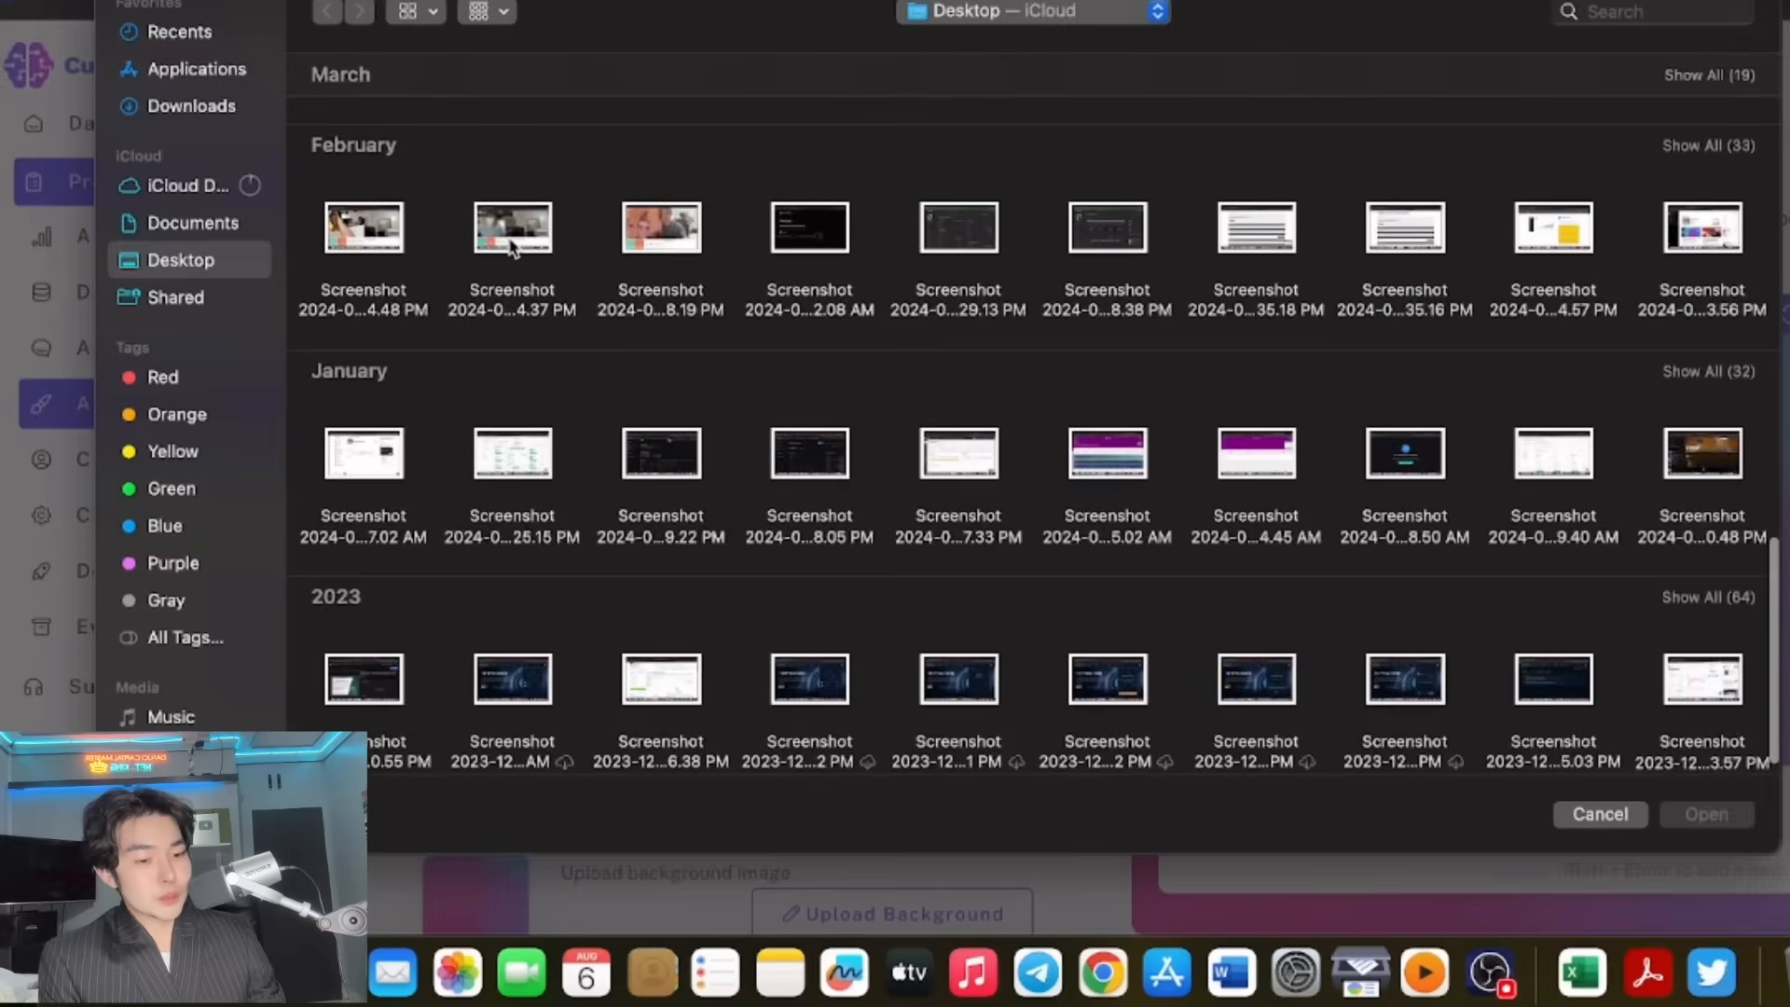
Choose a thumbnail image from the Downloads folder as the chatbot's new avatar.
click(190, 104)
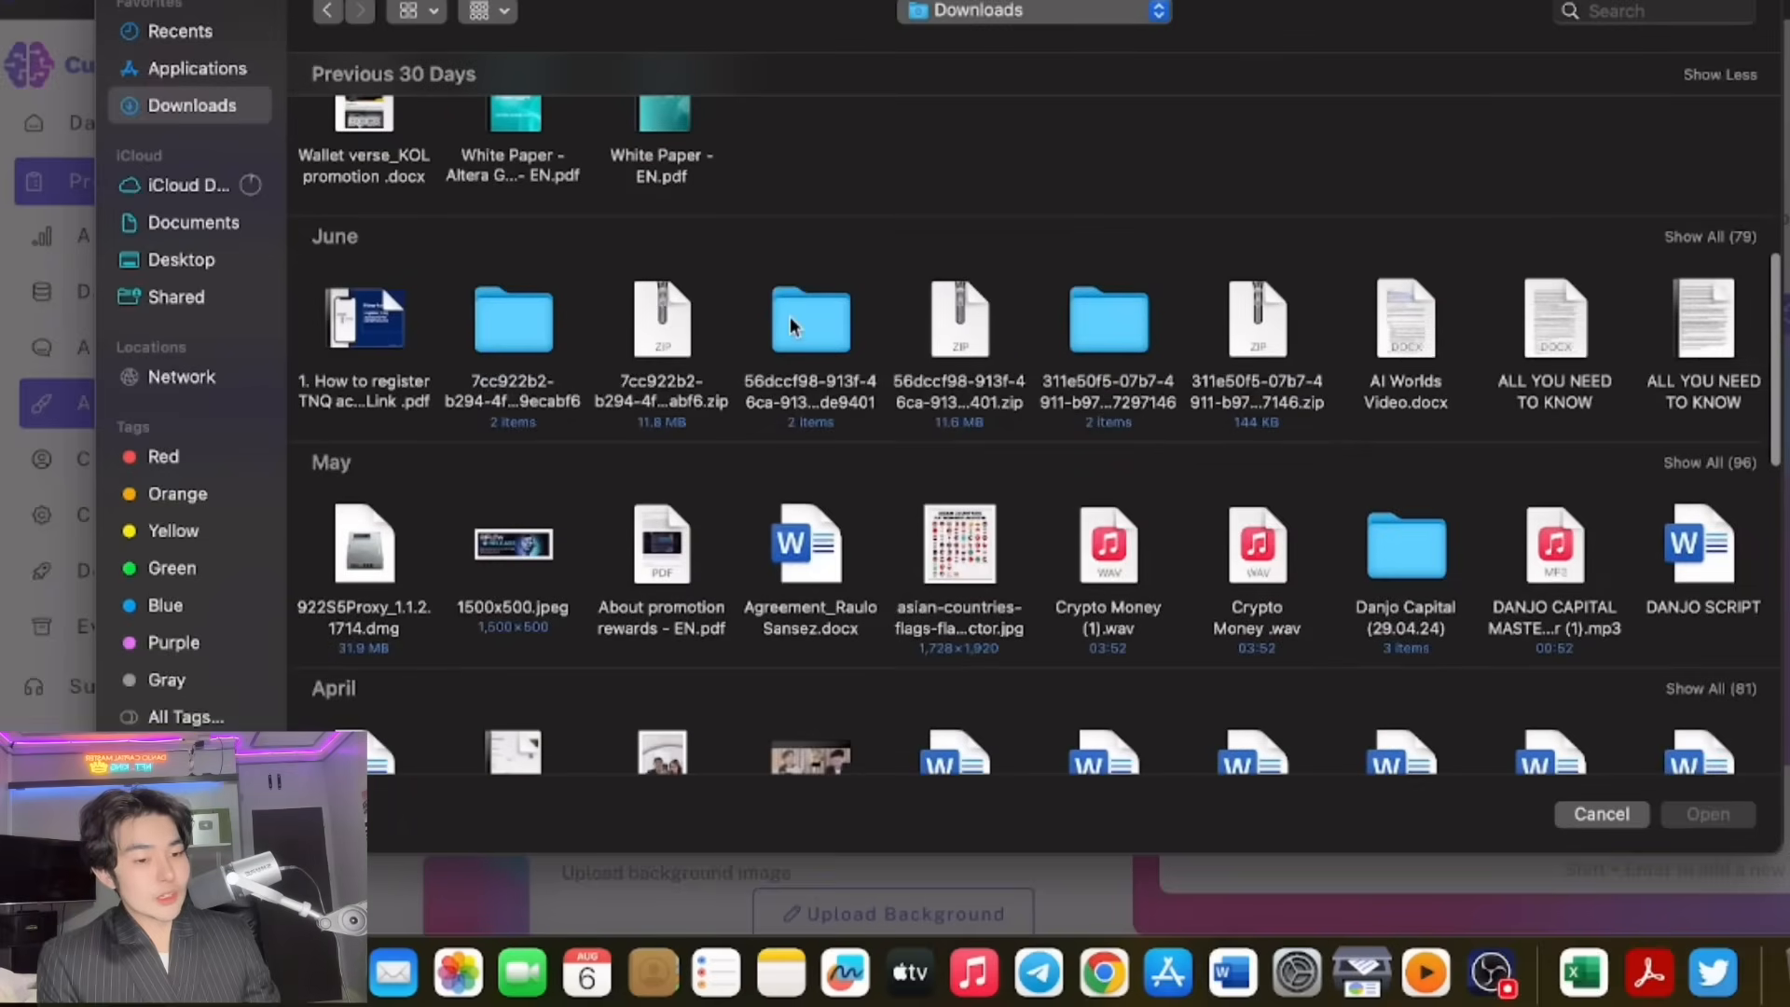
scroll(down, 3)
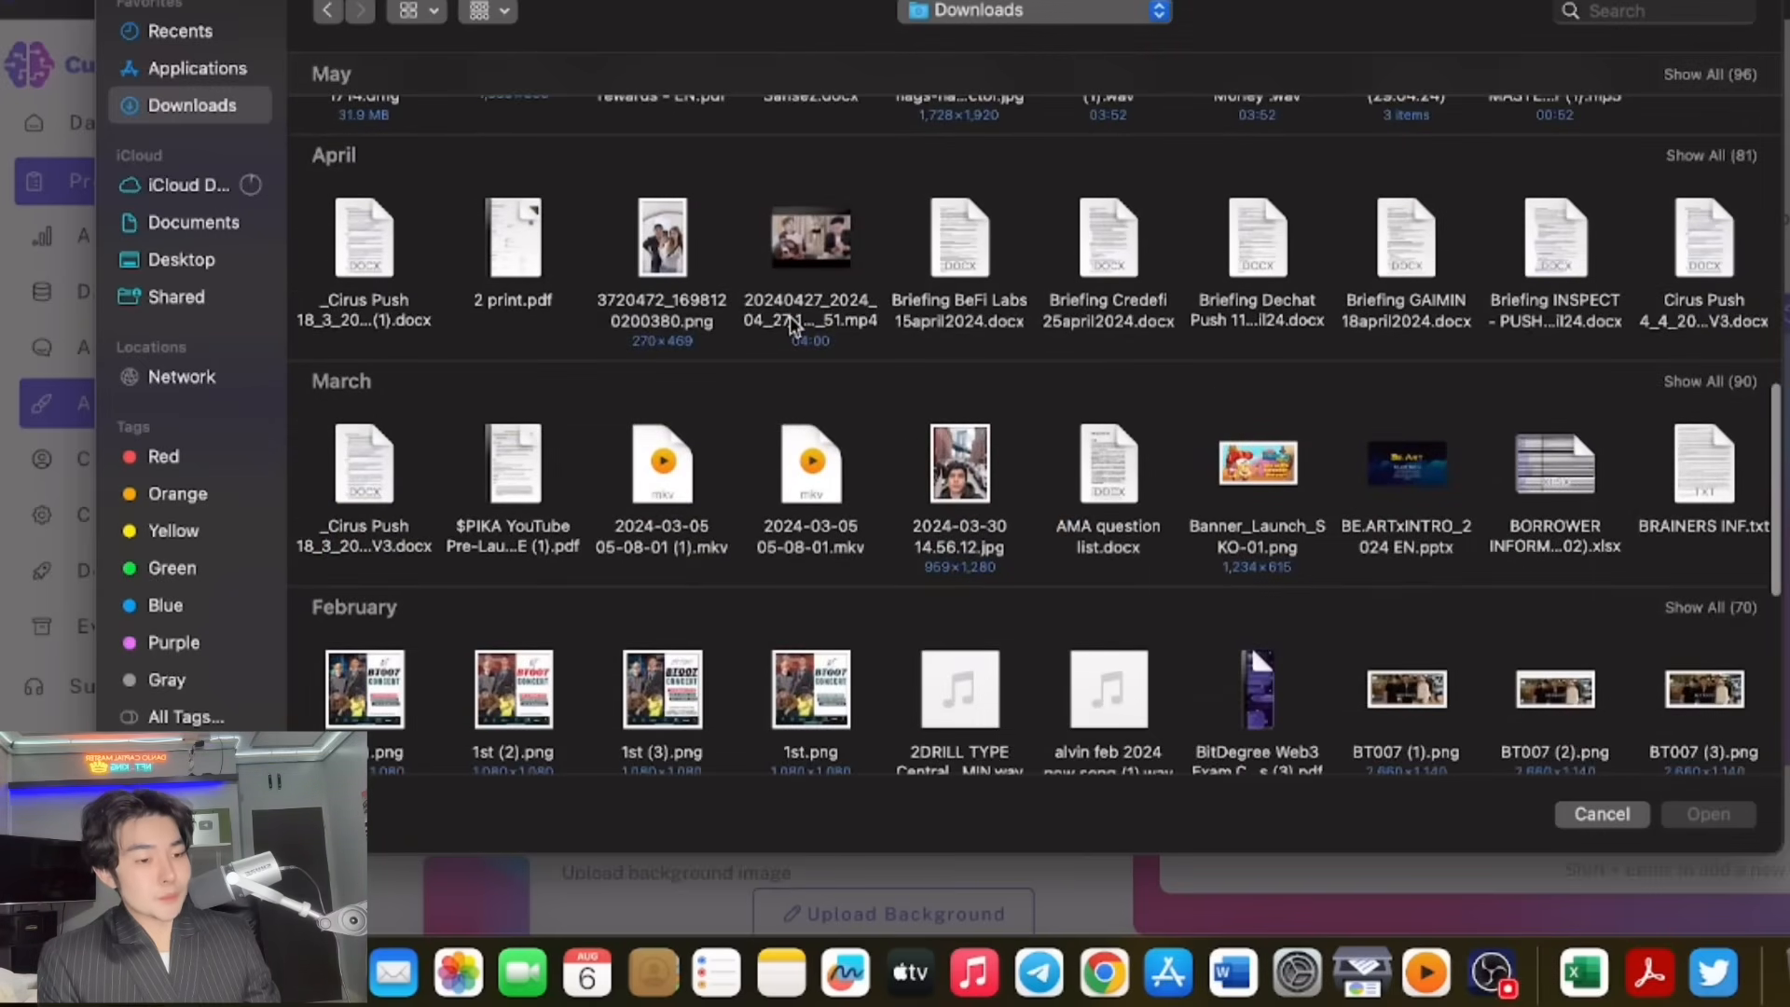
scroll(down, 3)
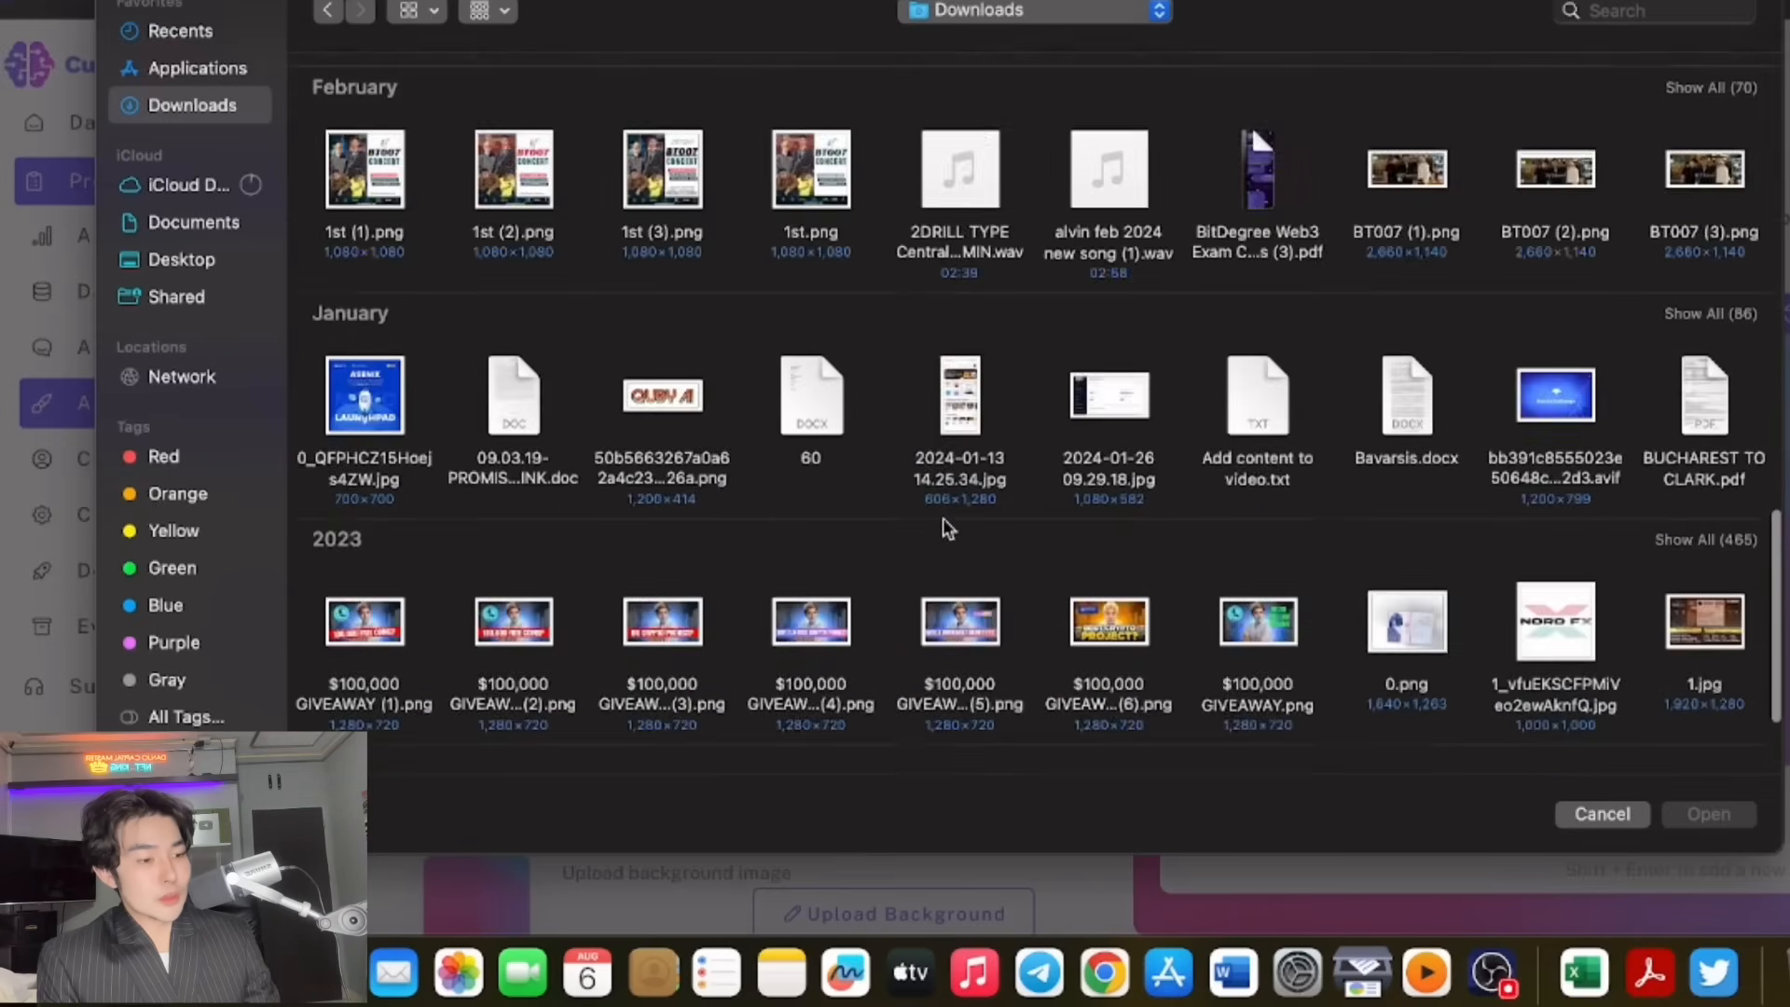
scroll(down, 3)
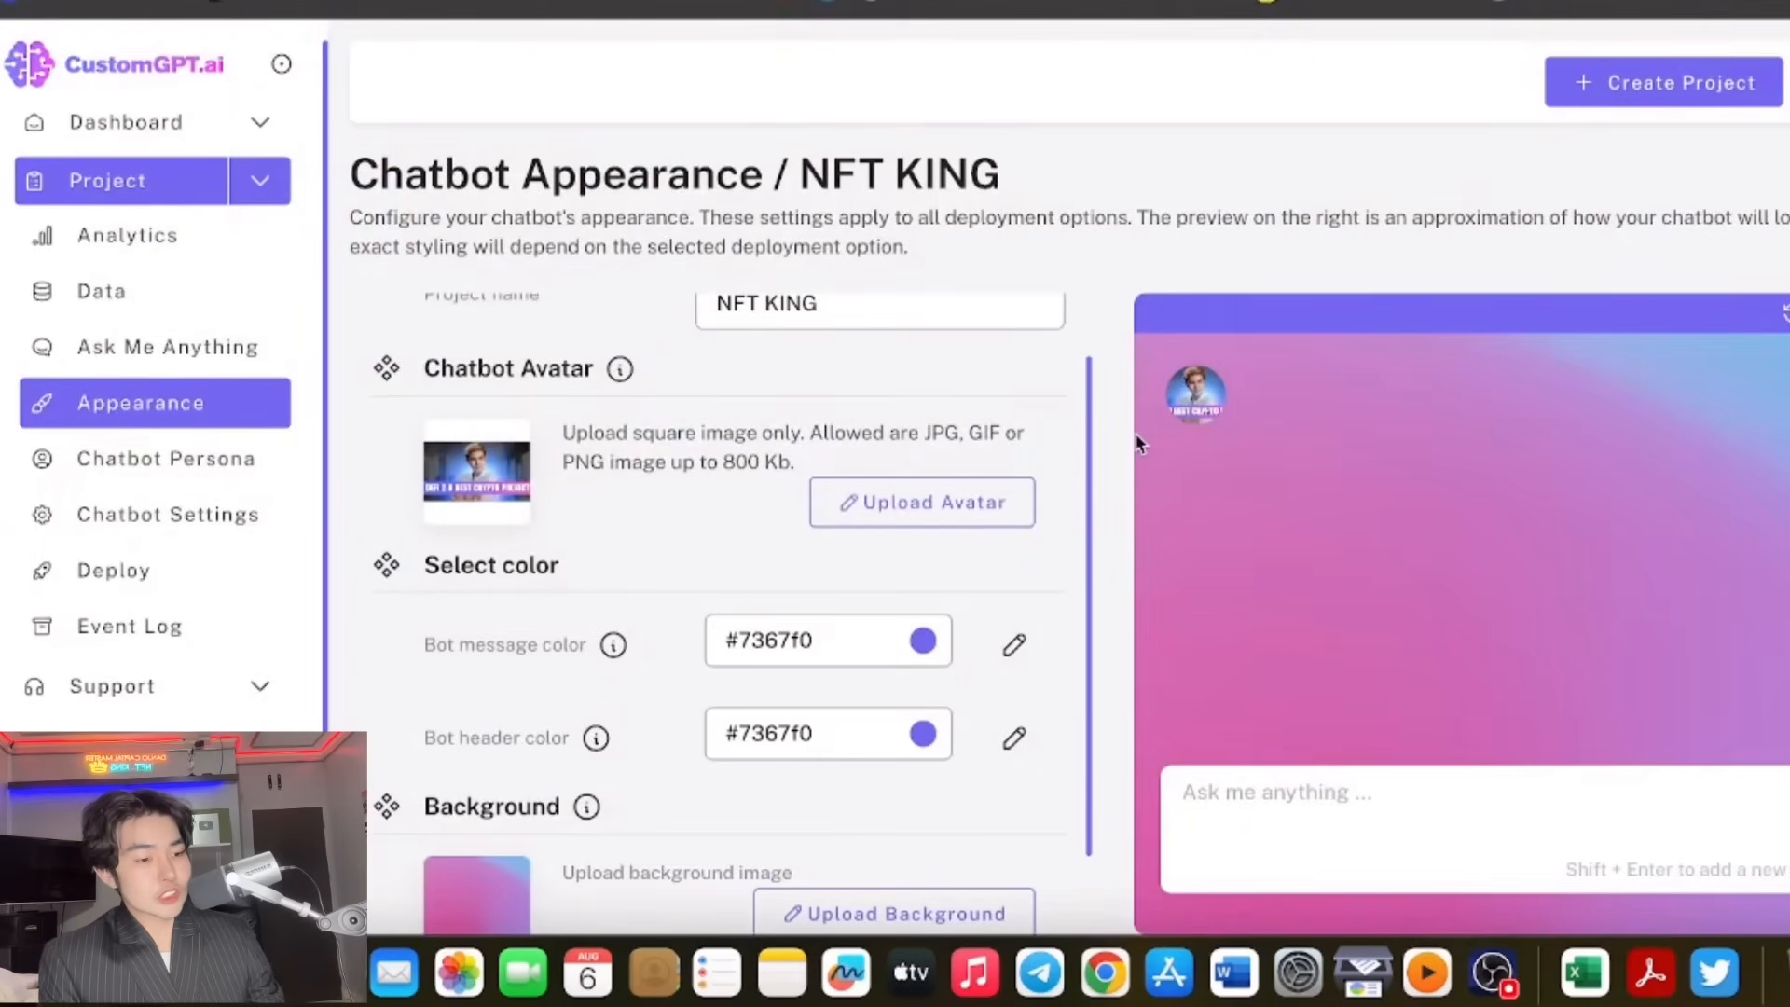
Check the Facebook sitemap data source, then view the Ask Me Anything chat page still building.
scroll(down, 3)
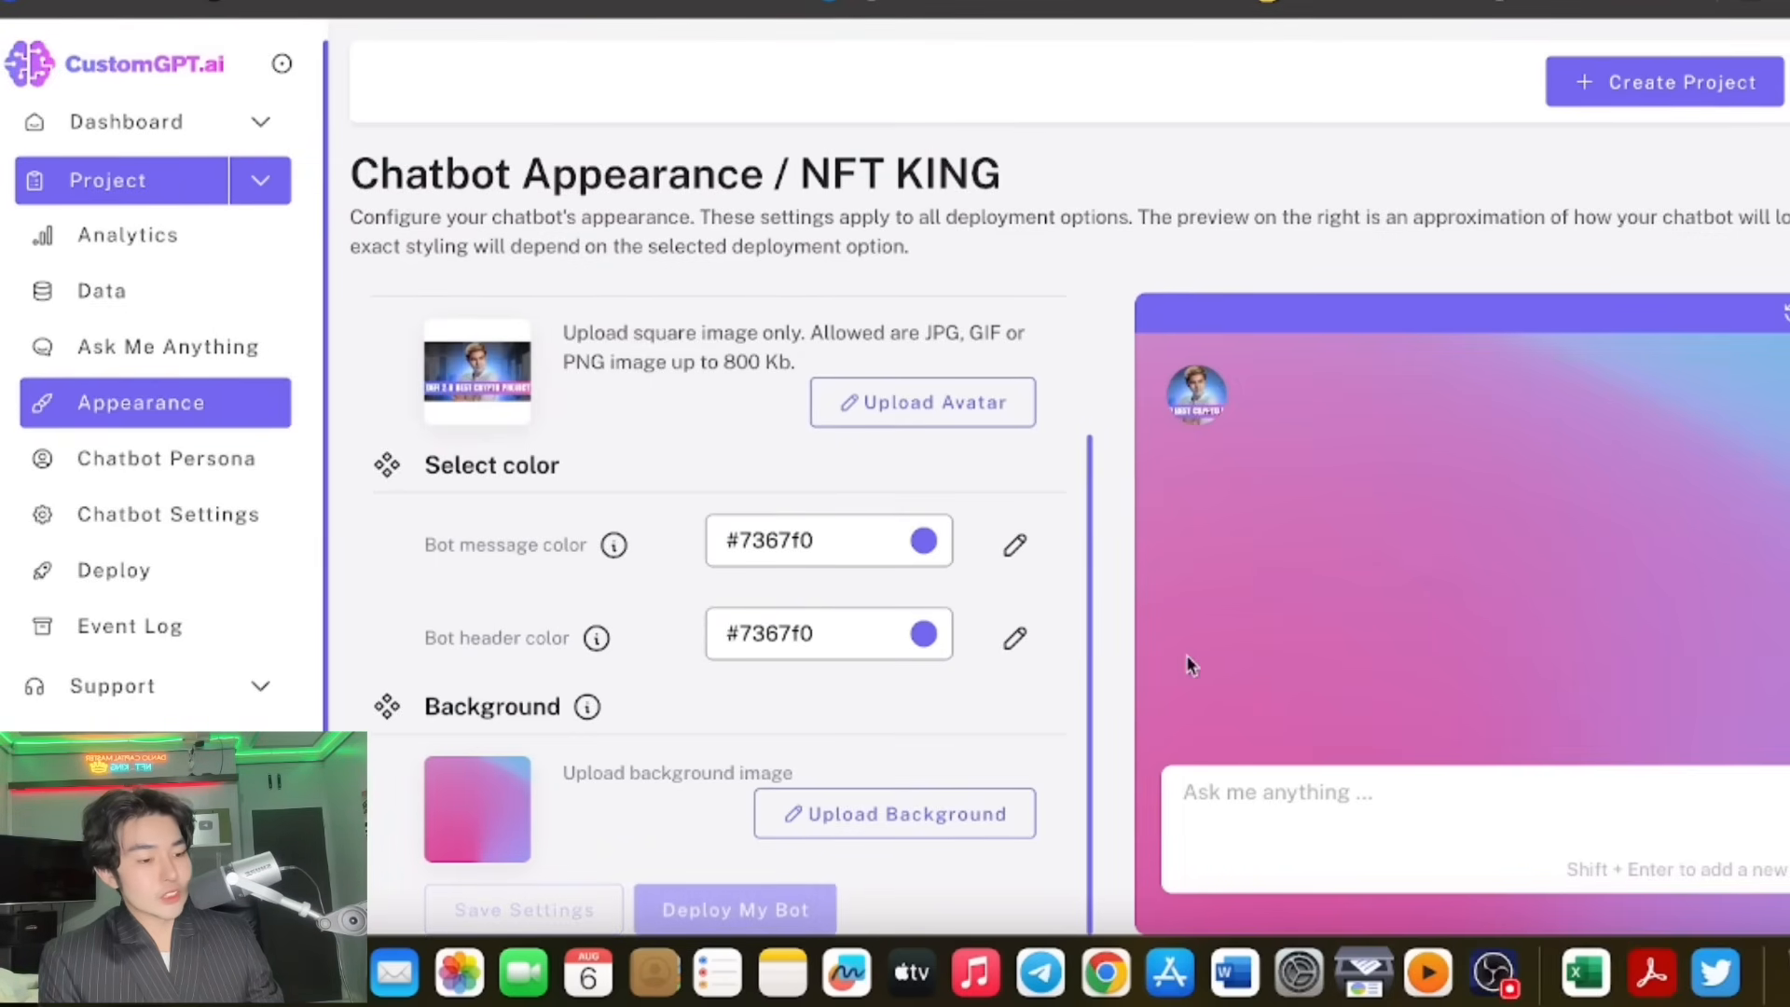
mouse_move(297, 531)
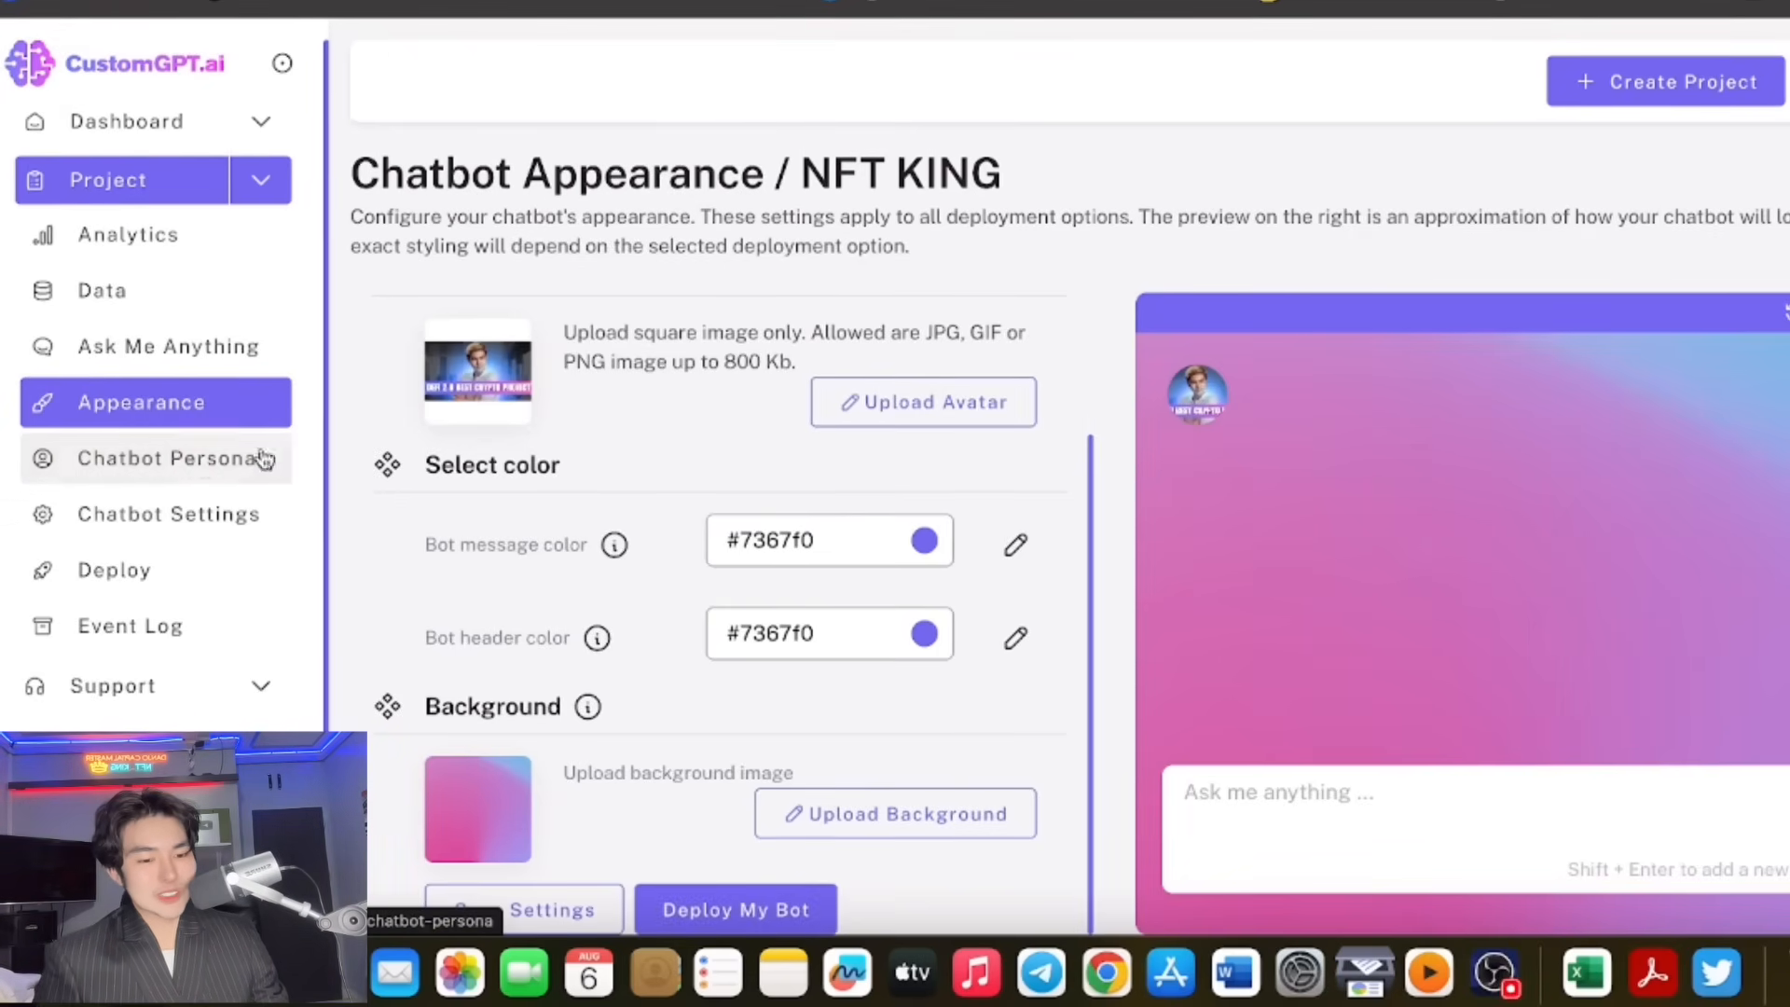
click(100, 291)
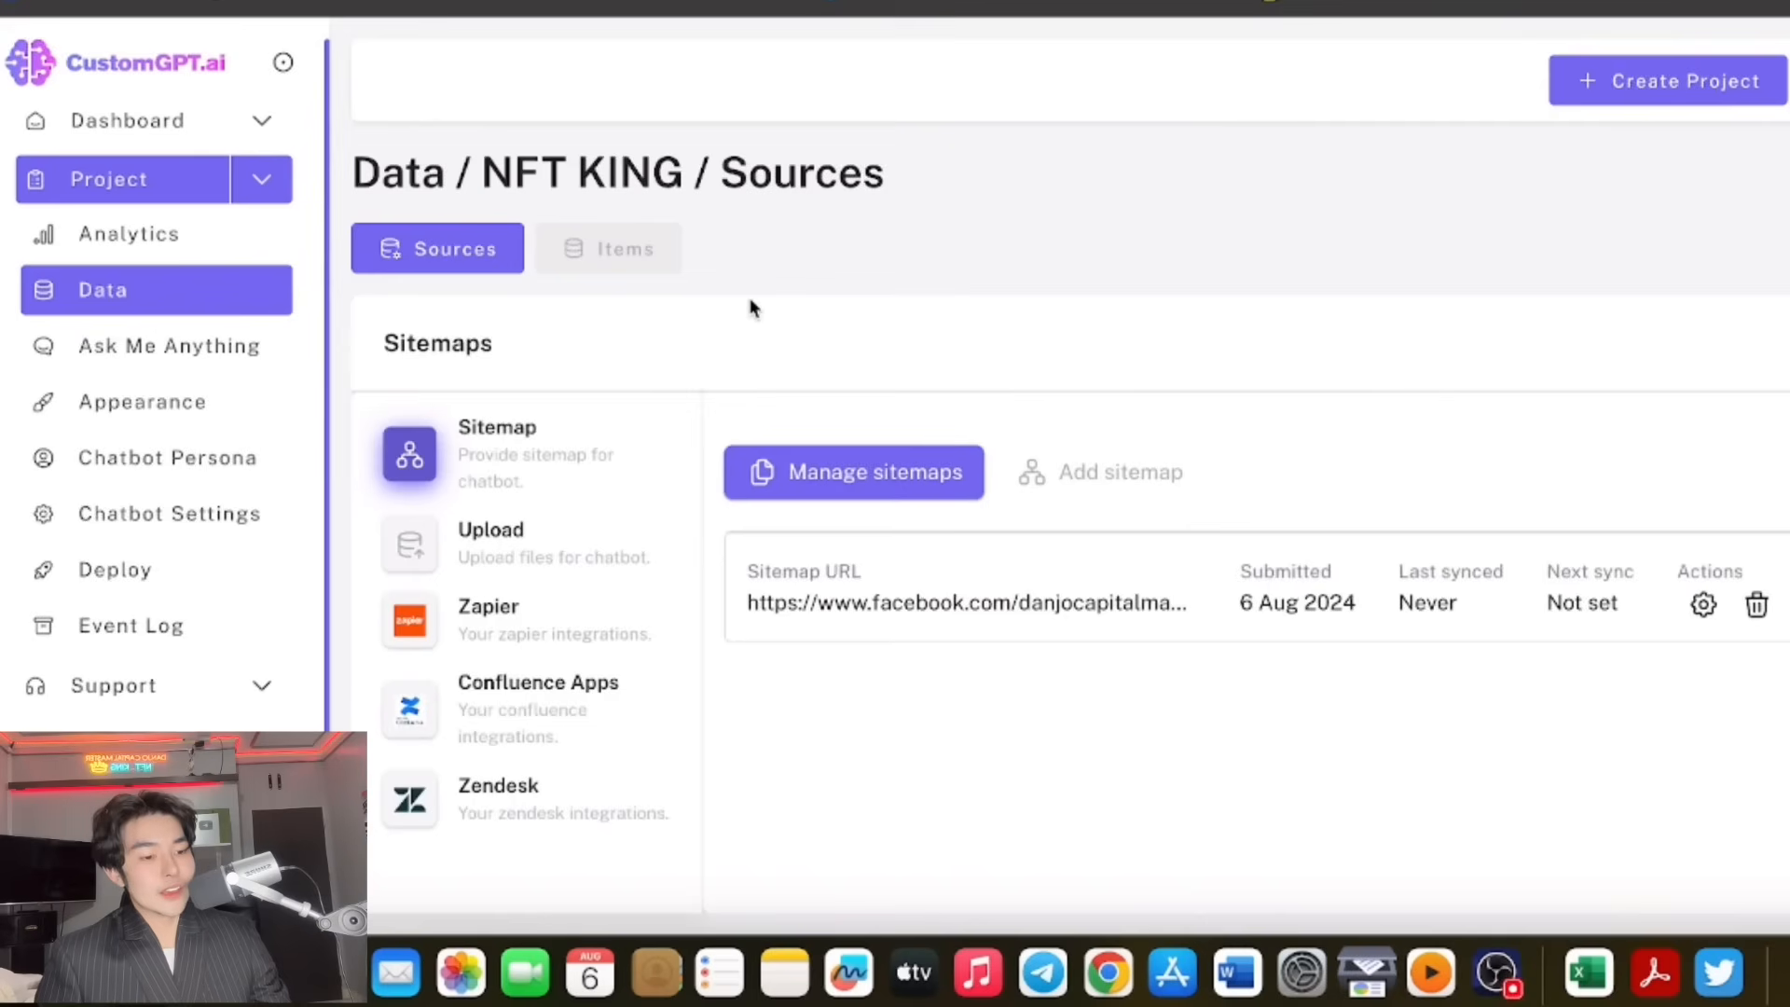
mouse_move(640, 593)
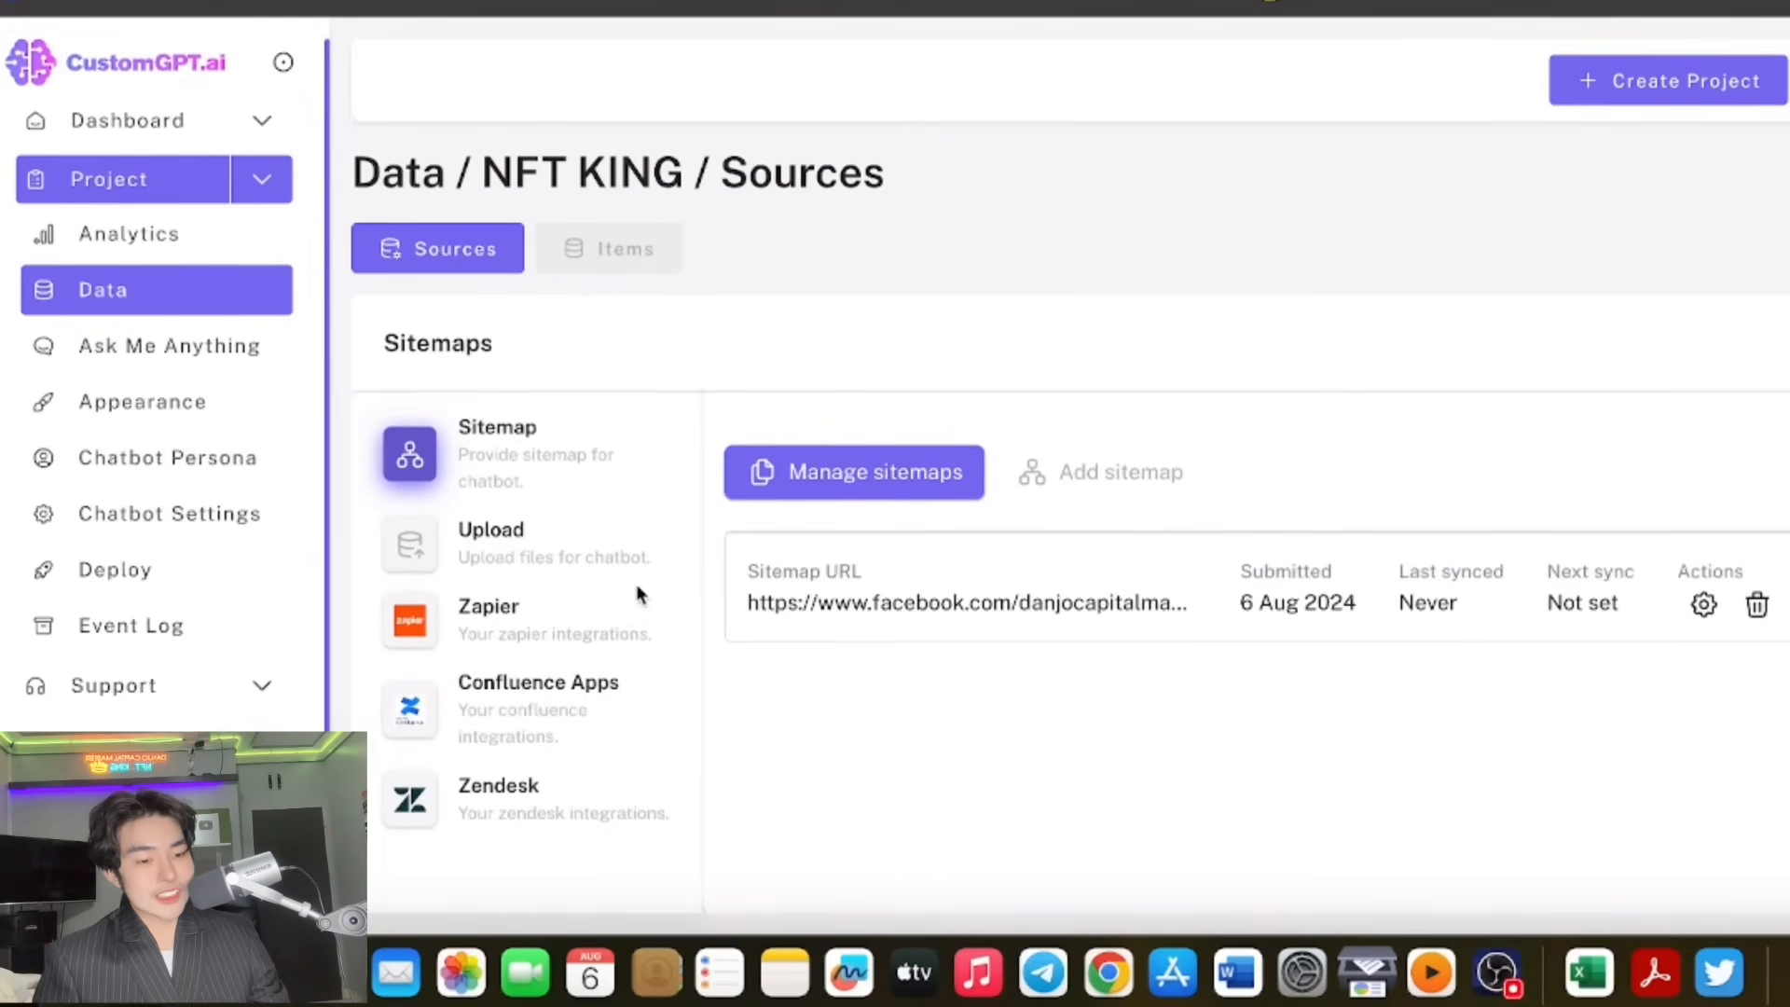
mouse_move(169, 345)
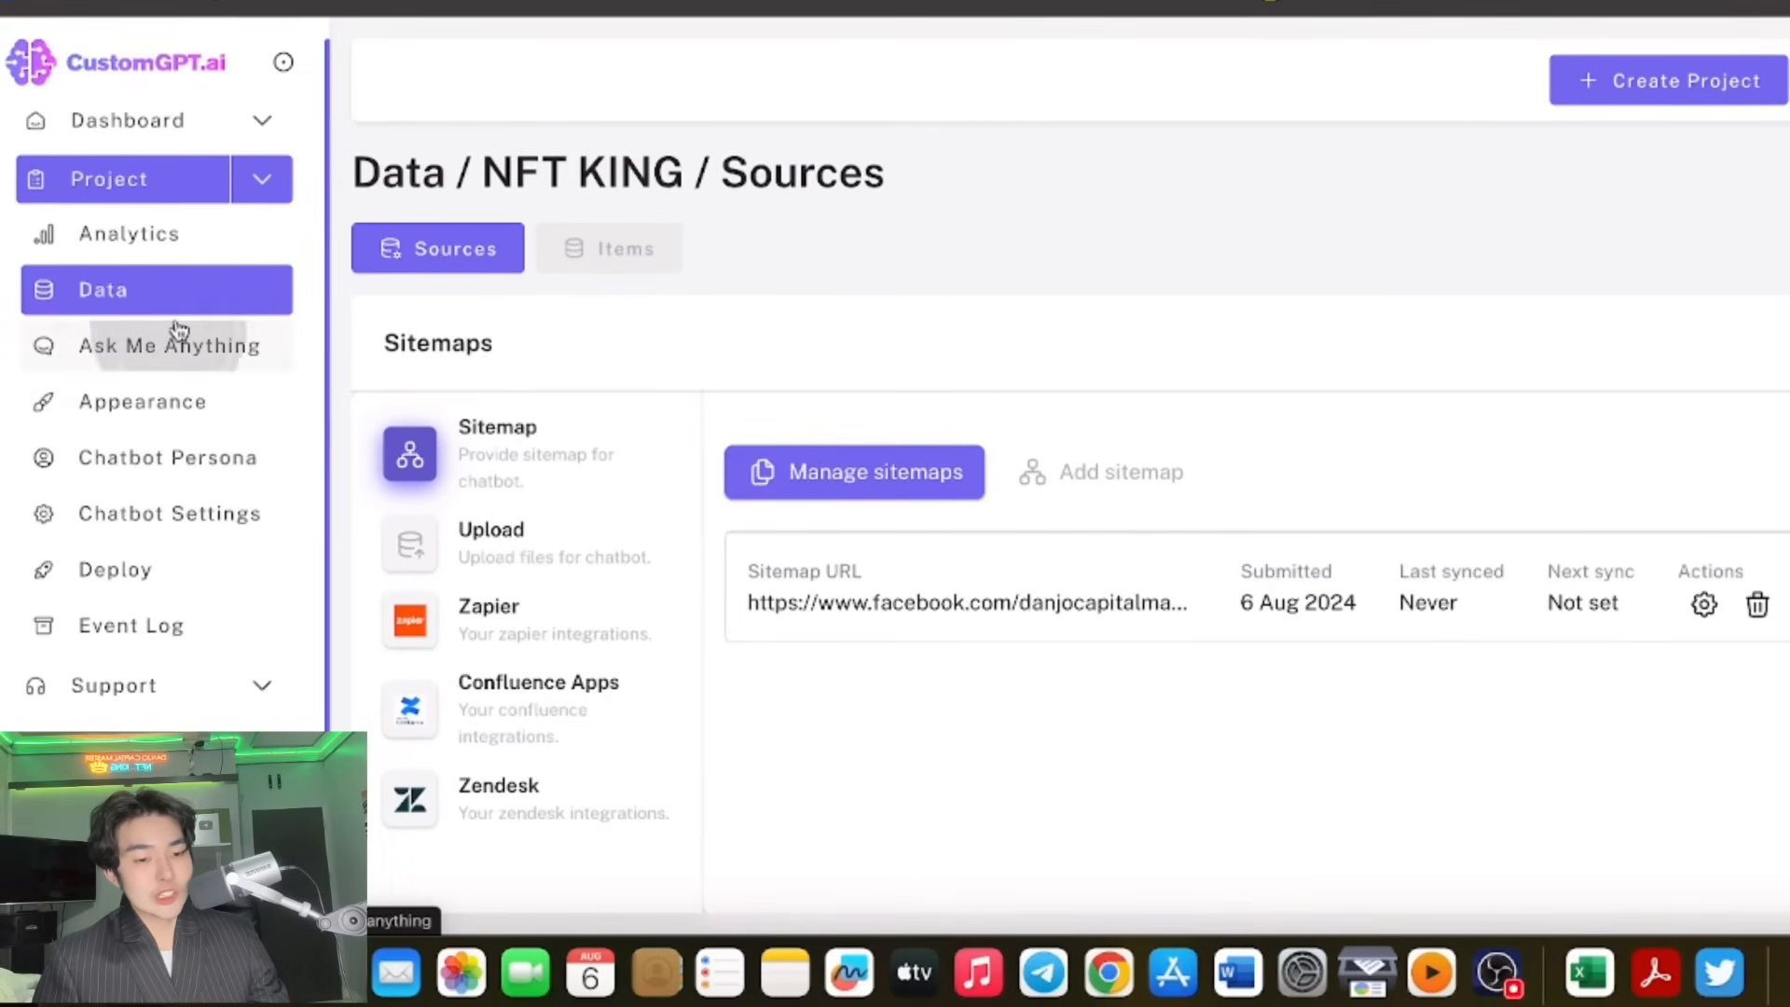
click(169, 345)
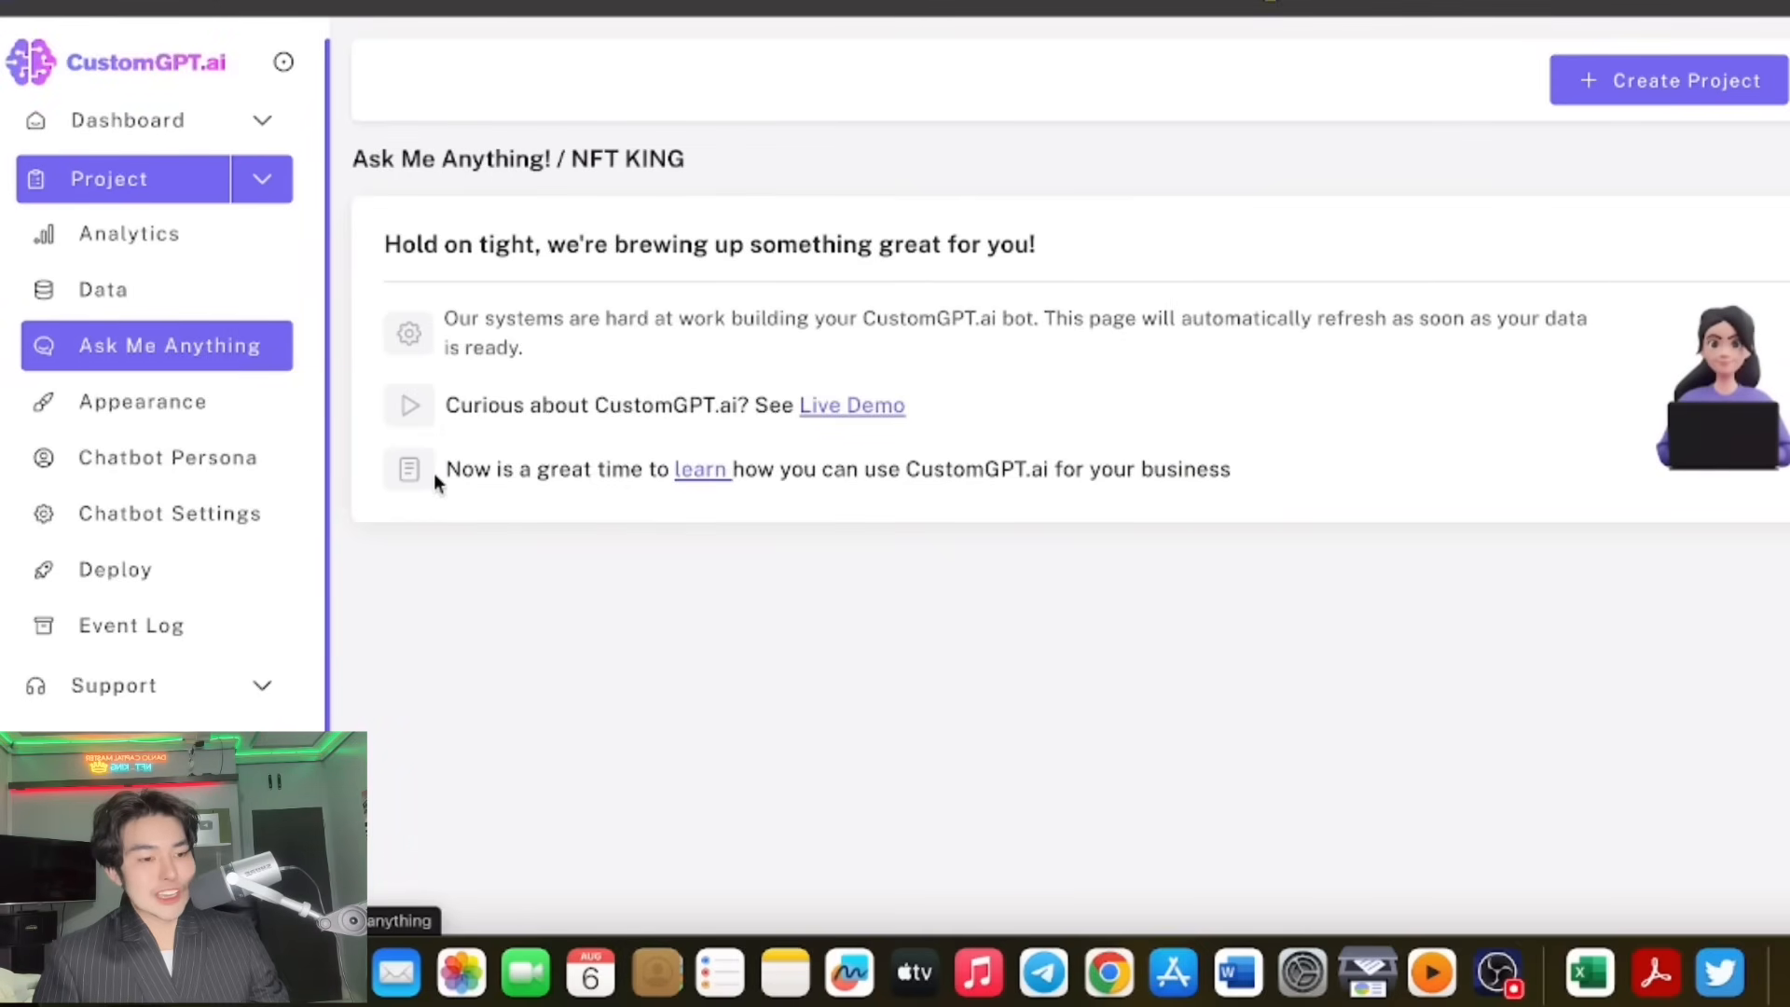
mouse_move(431, 370)
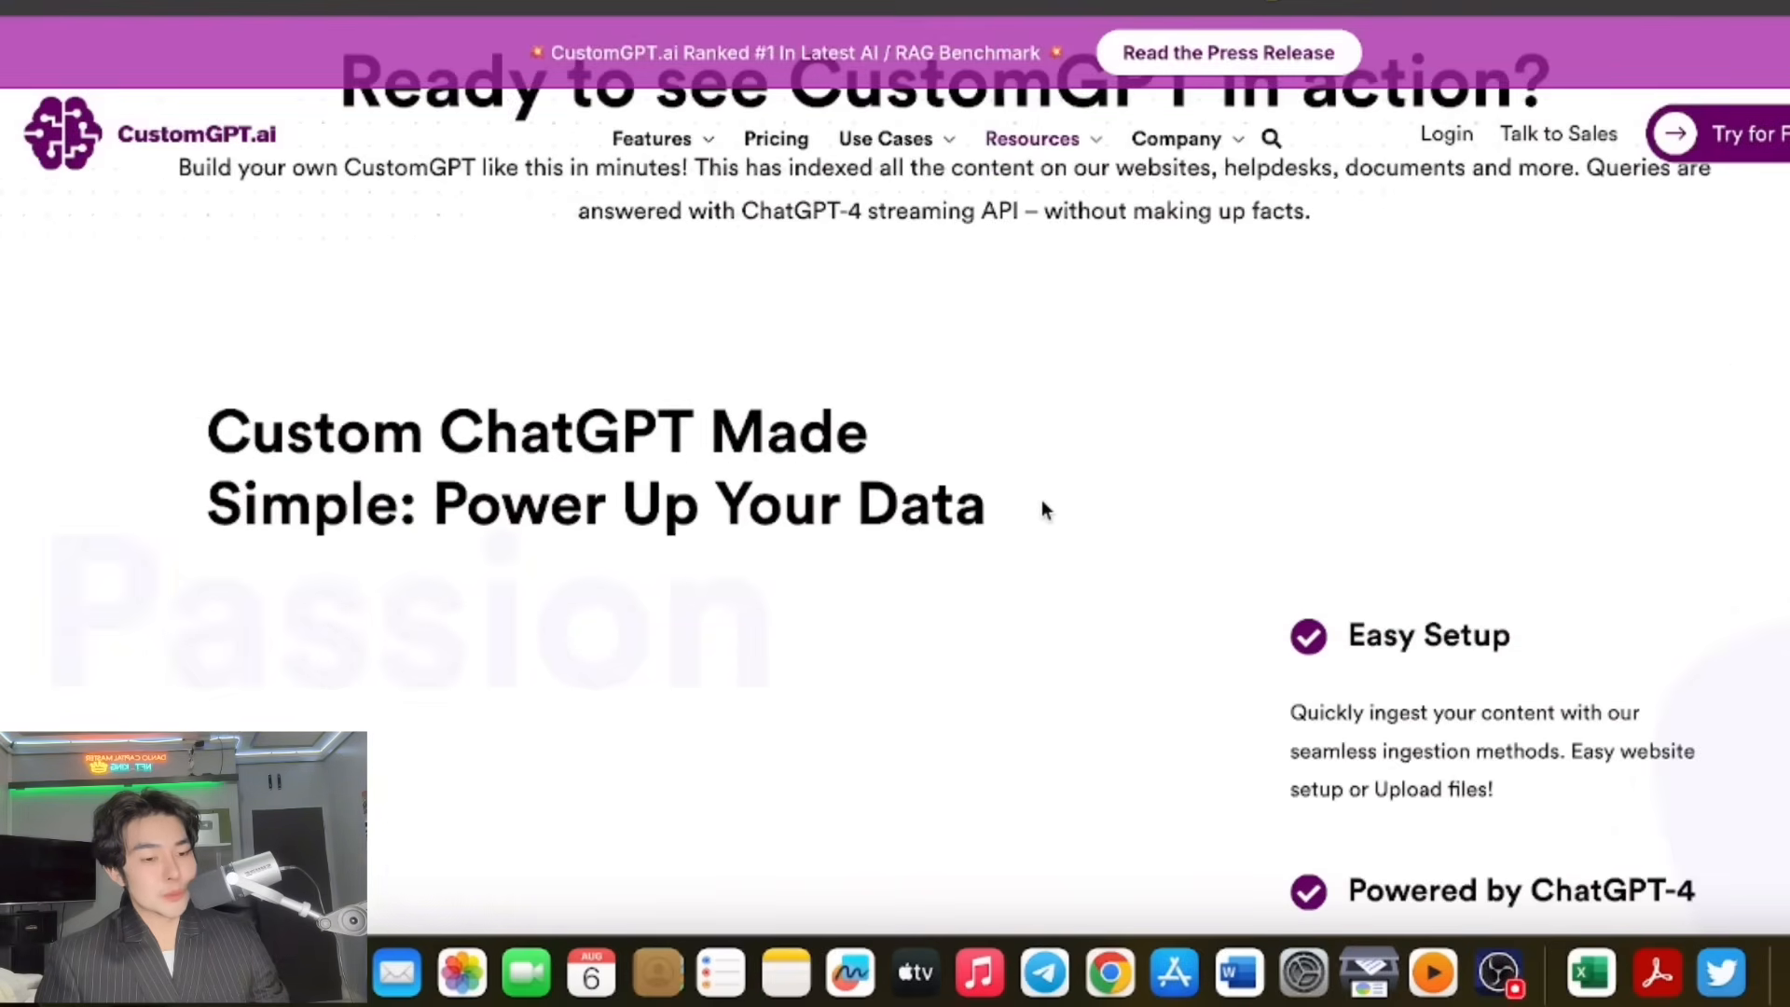
Search YouTube for CustomGPT and watch the upload-project and LevinBot demo clip.
scroll(down, 3)
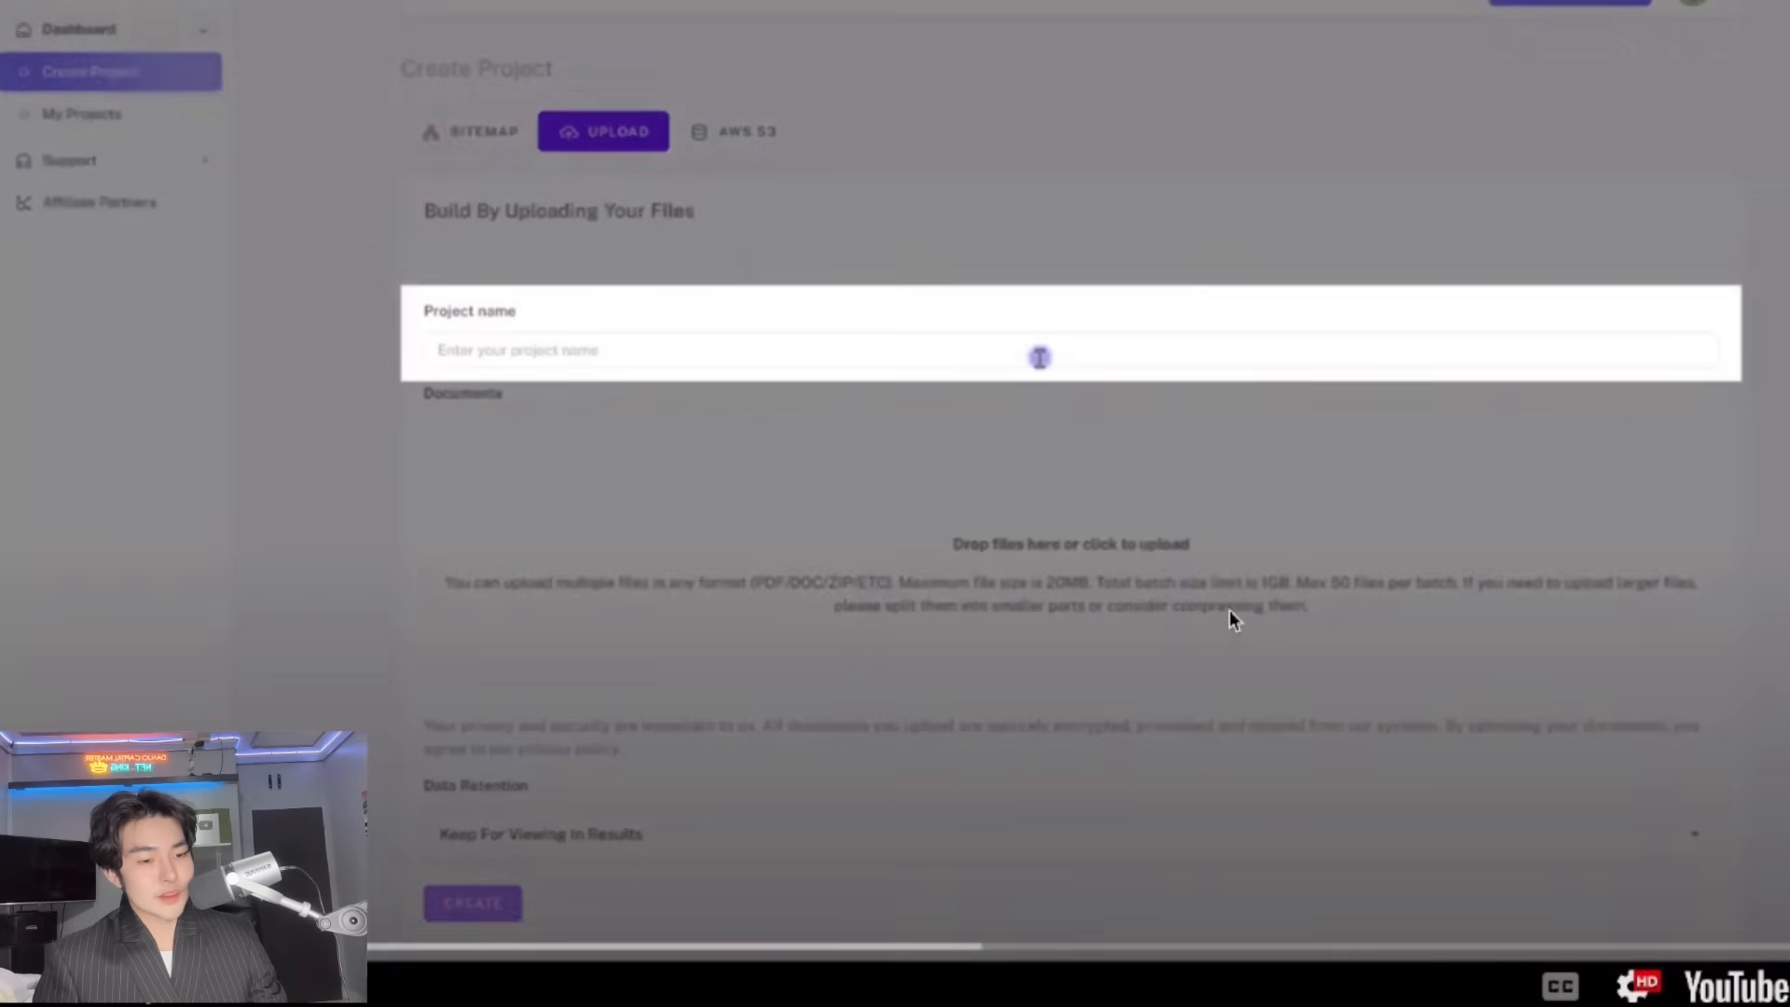
text(CustomGPT Upload)
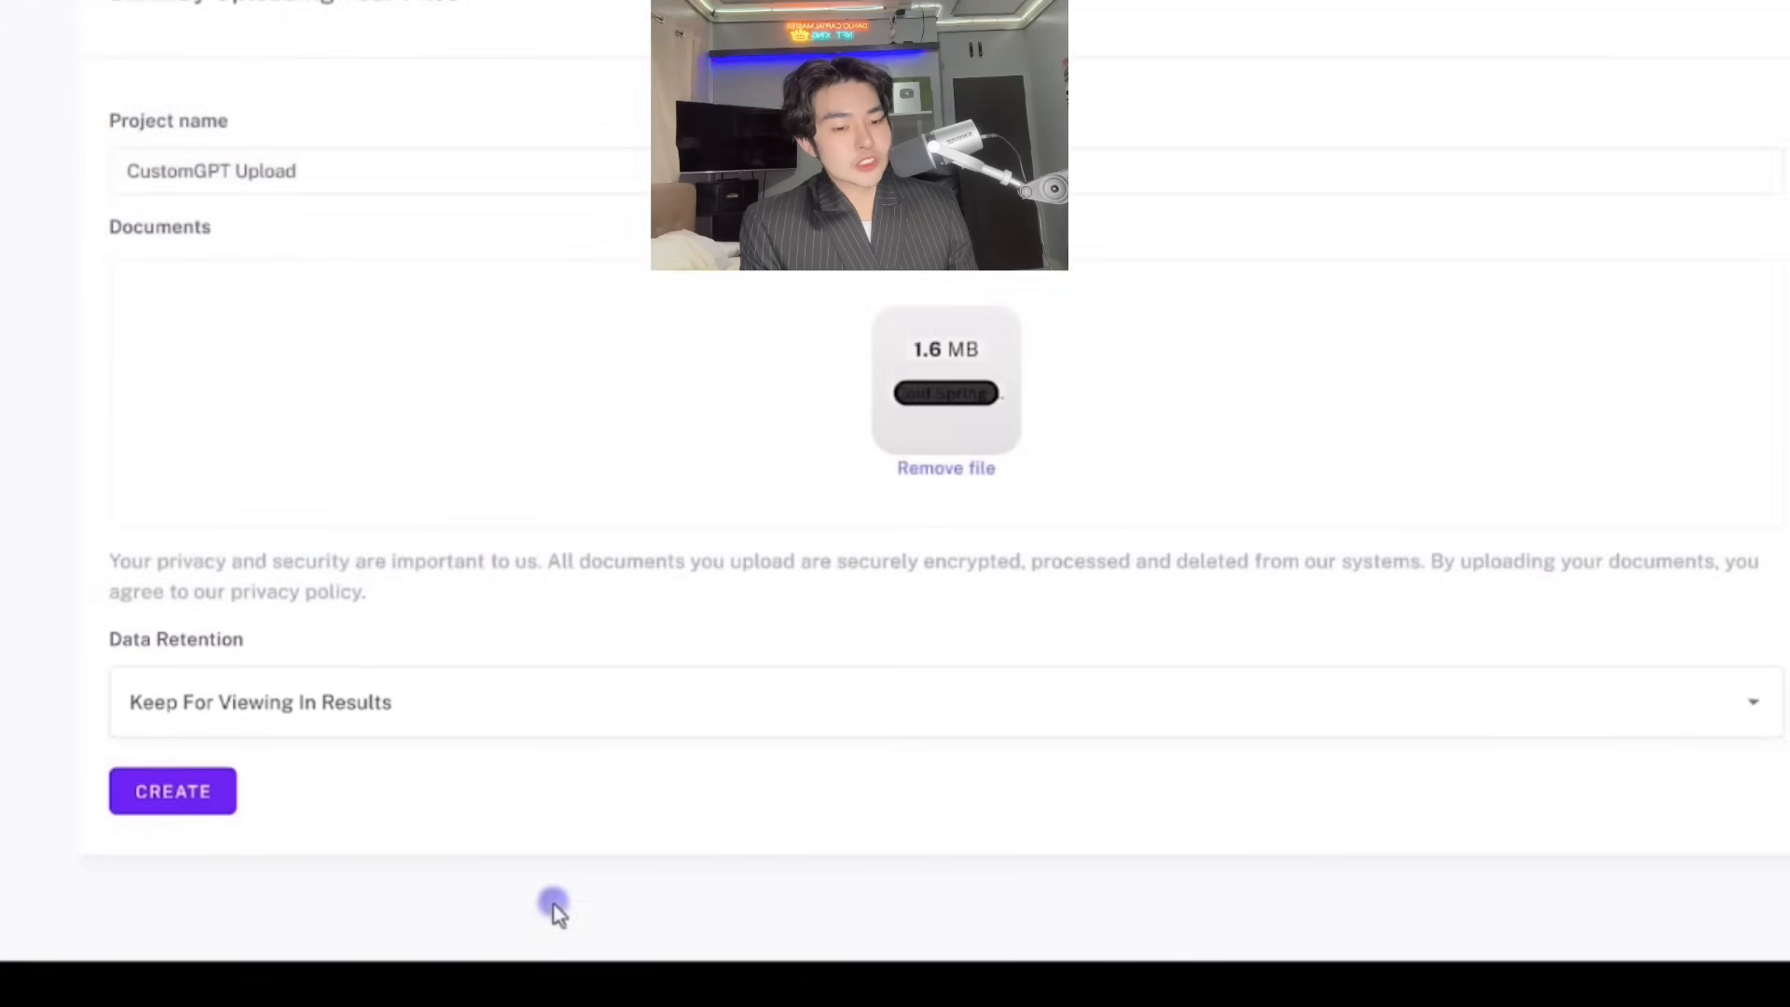
click(172, 791)
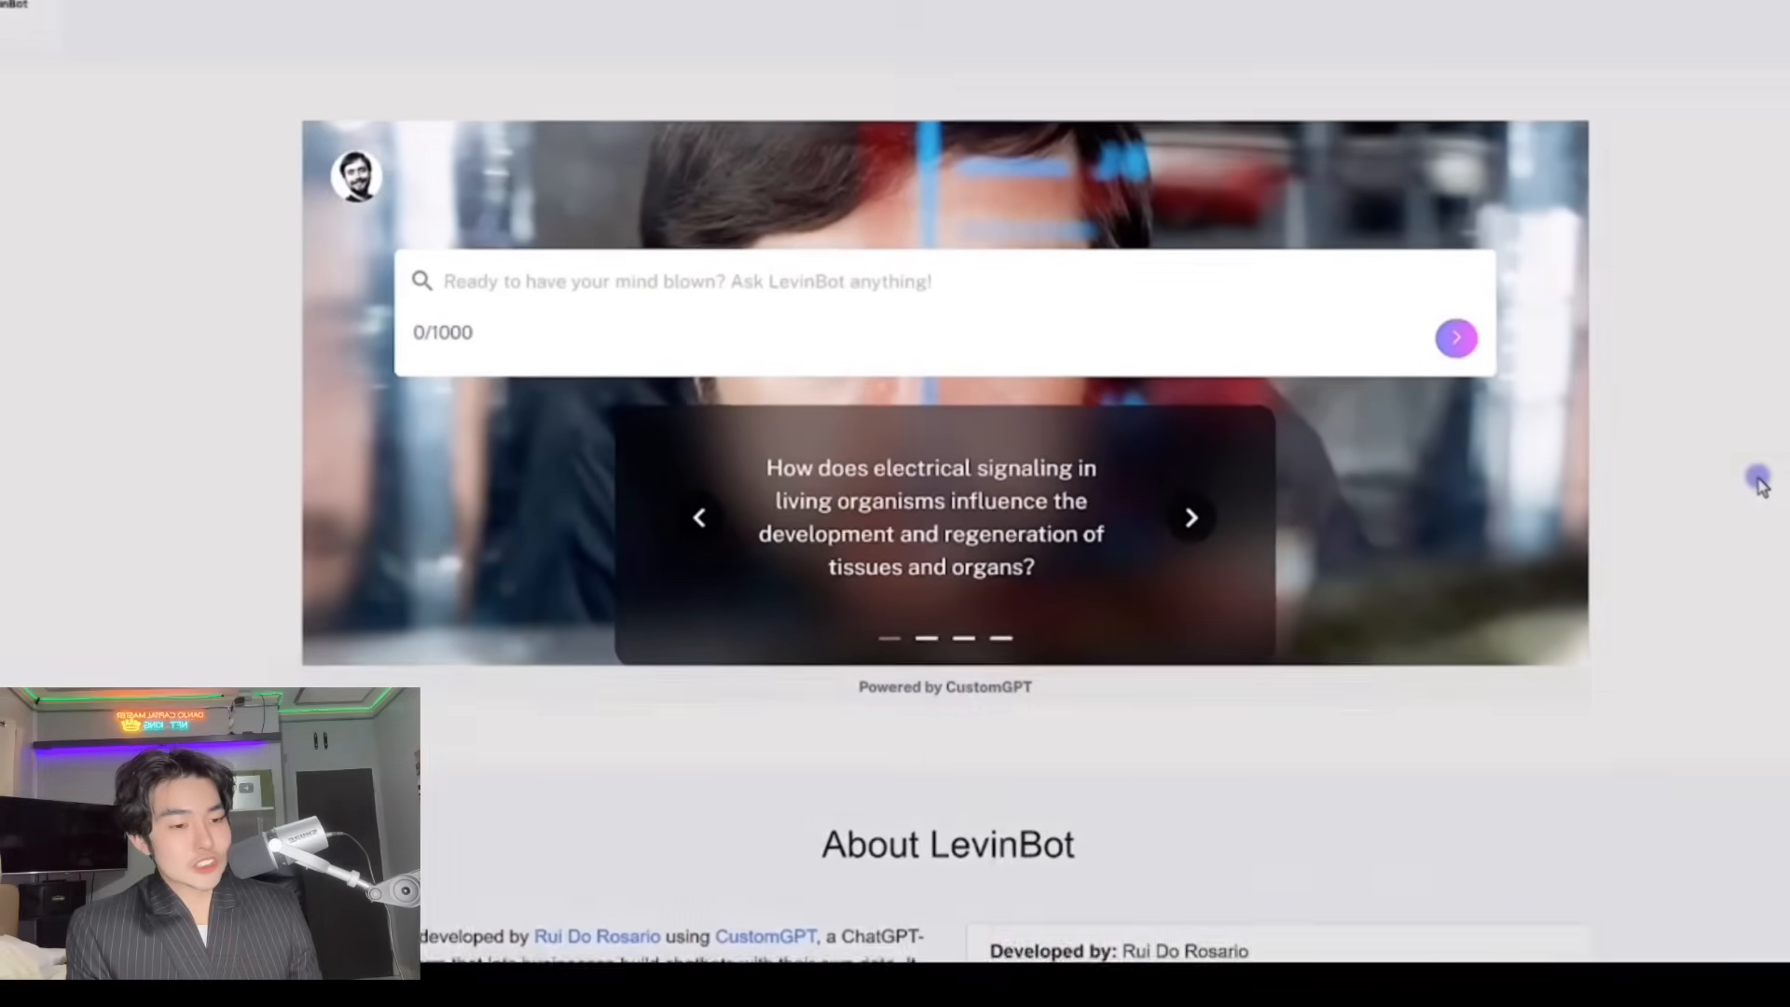
click(930, 517)
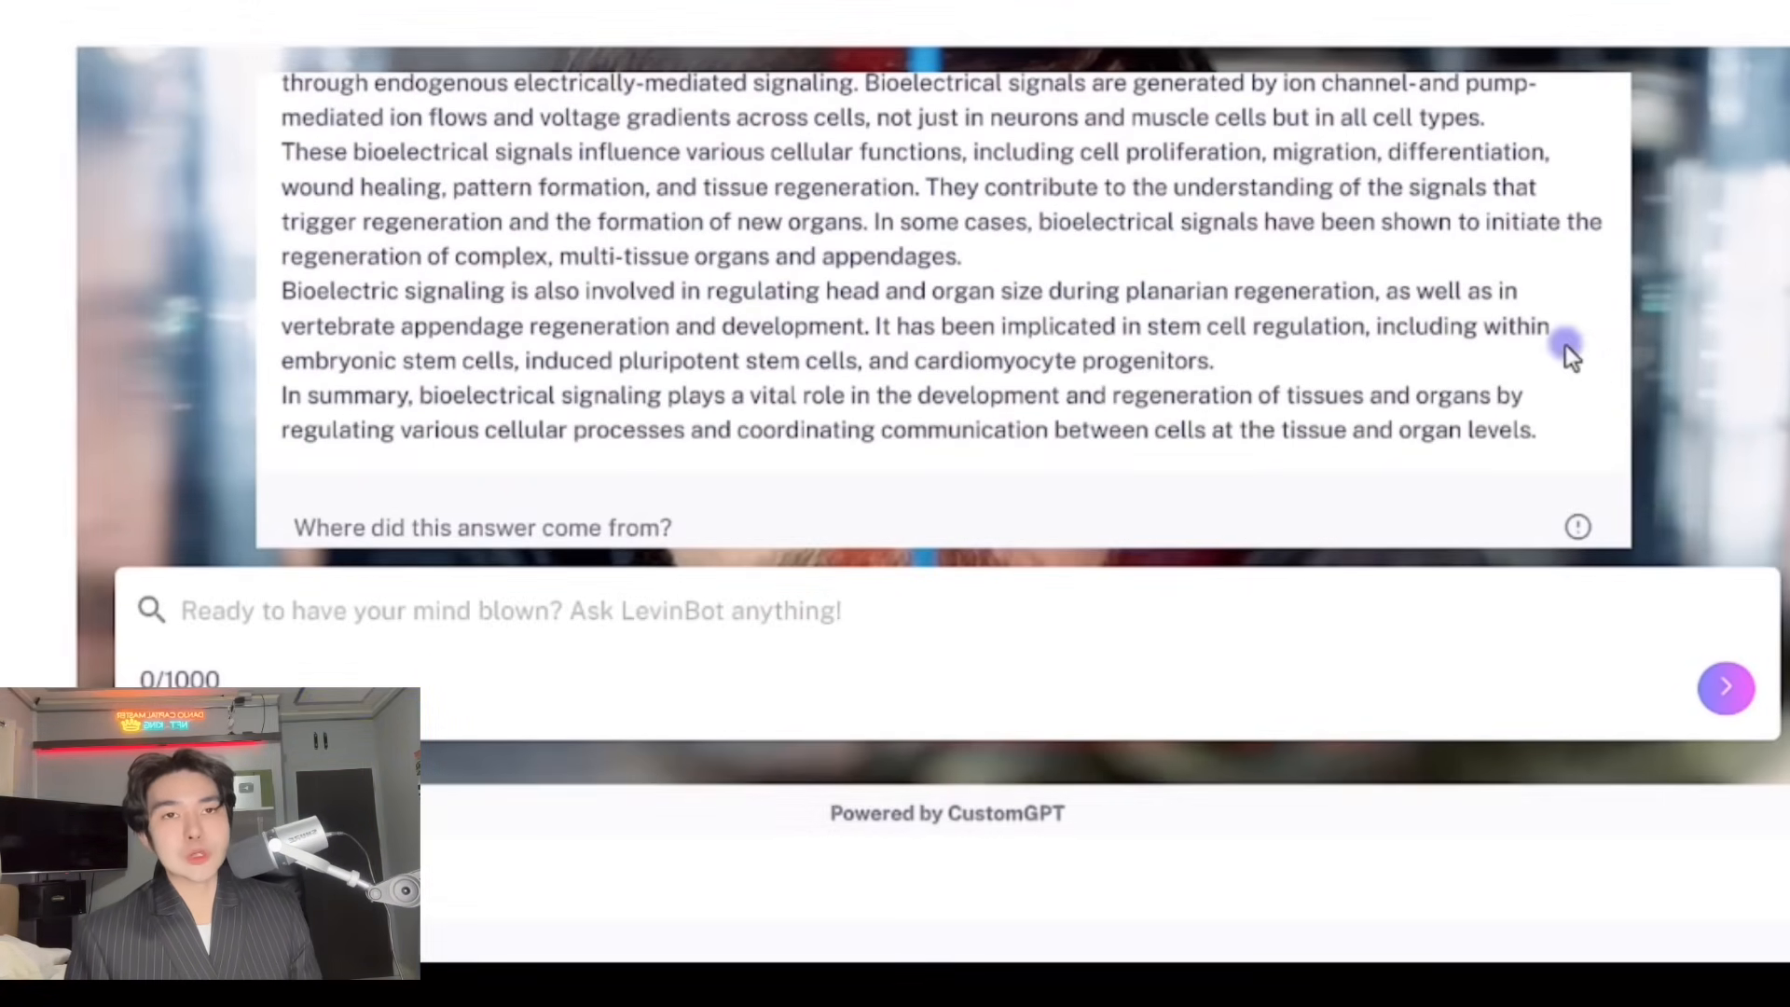
scroll(up, 3)
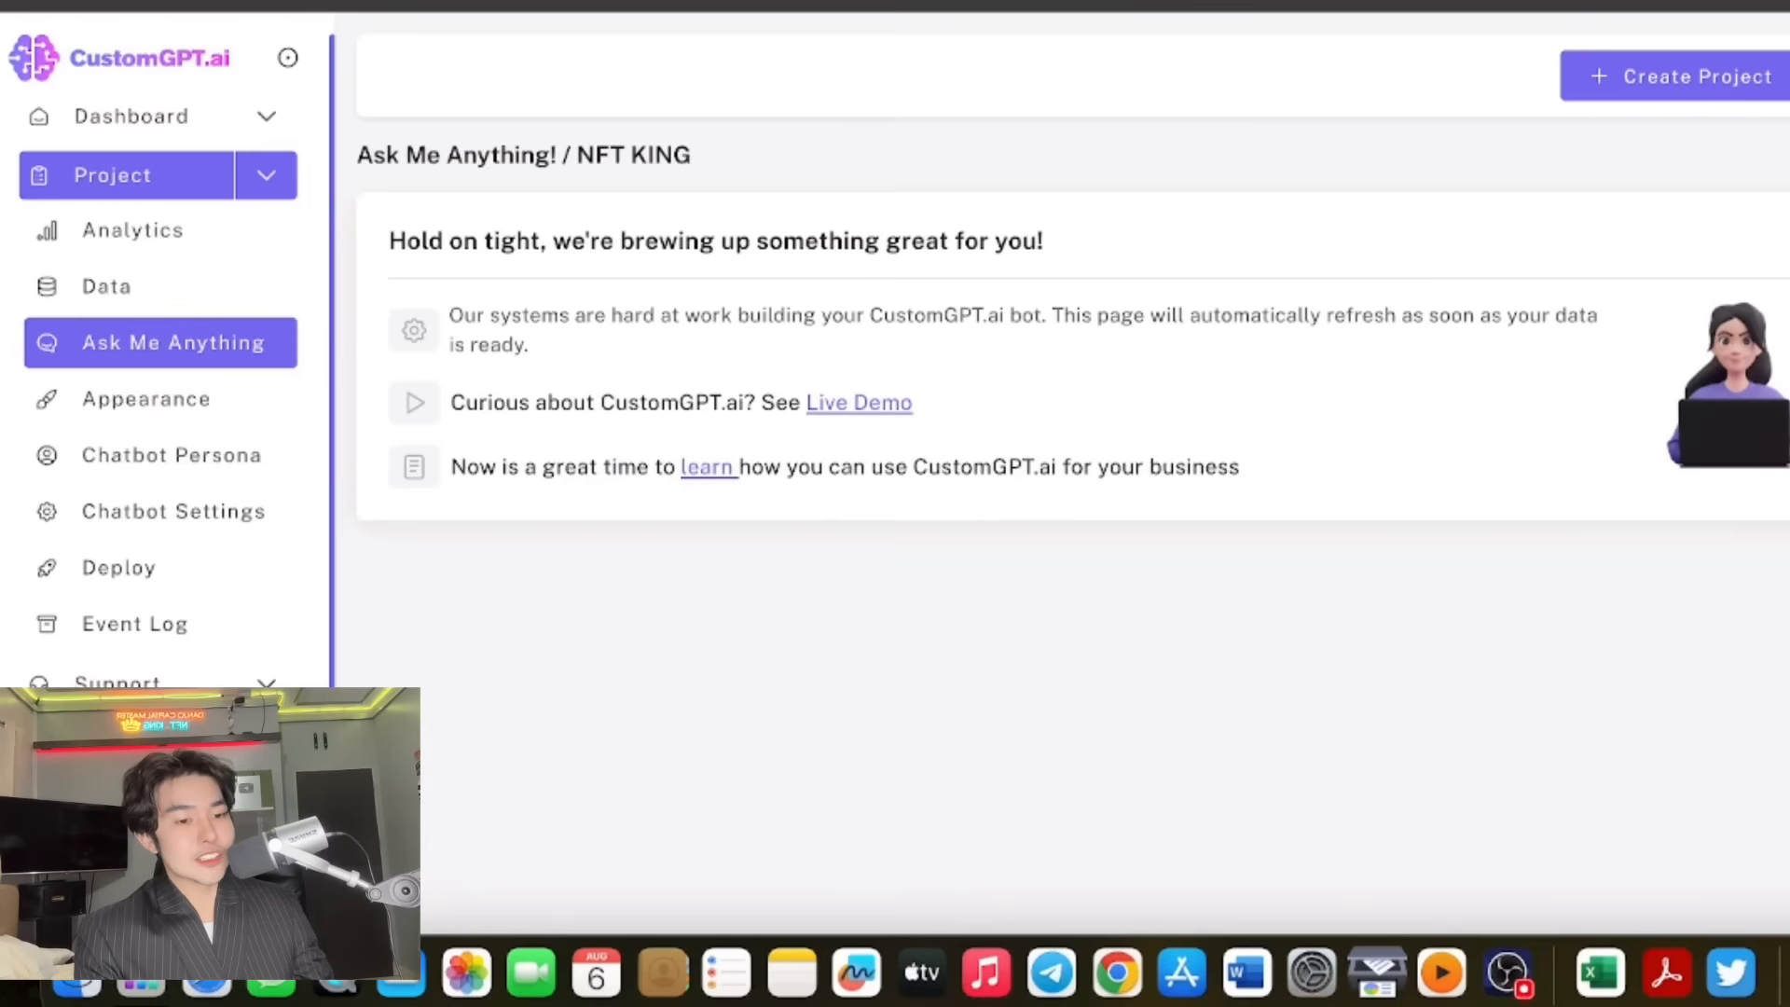
Review NFT KING's analytics showing one session and no queries, then its data sources.
click(134, 230)
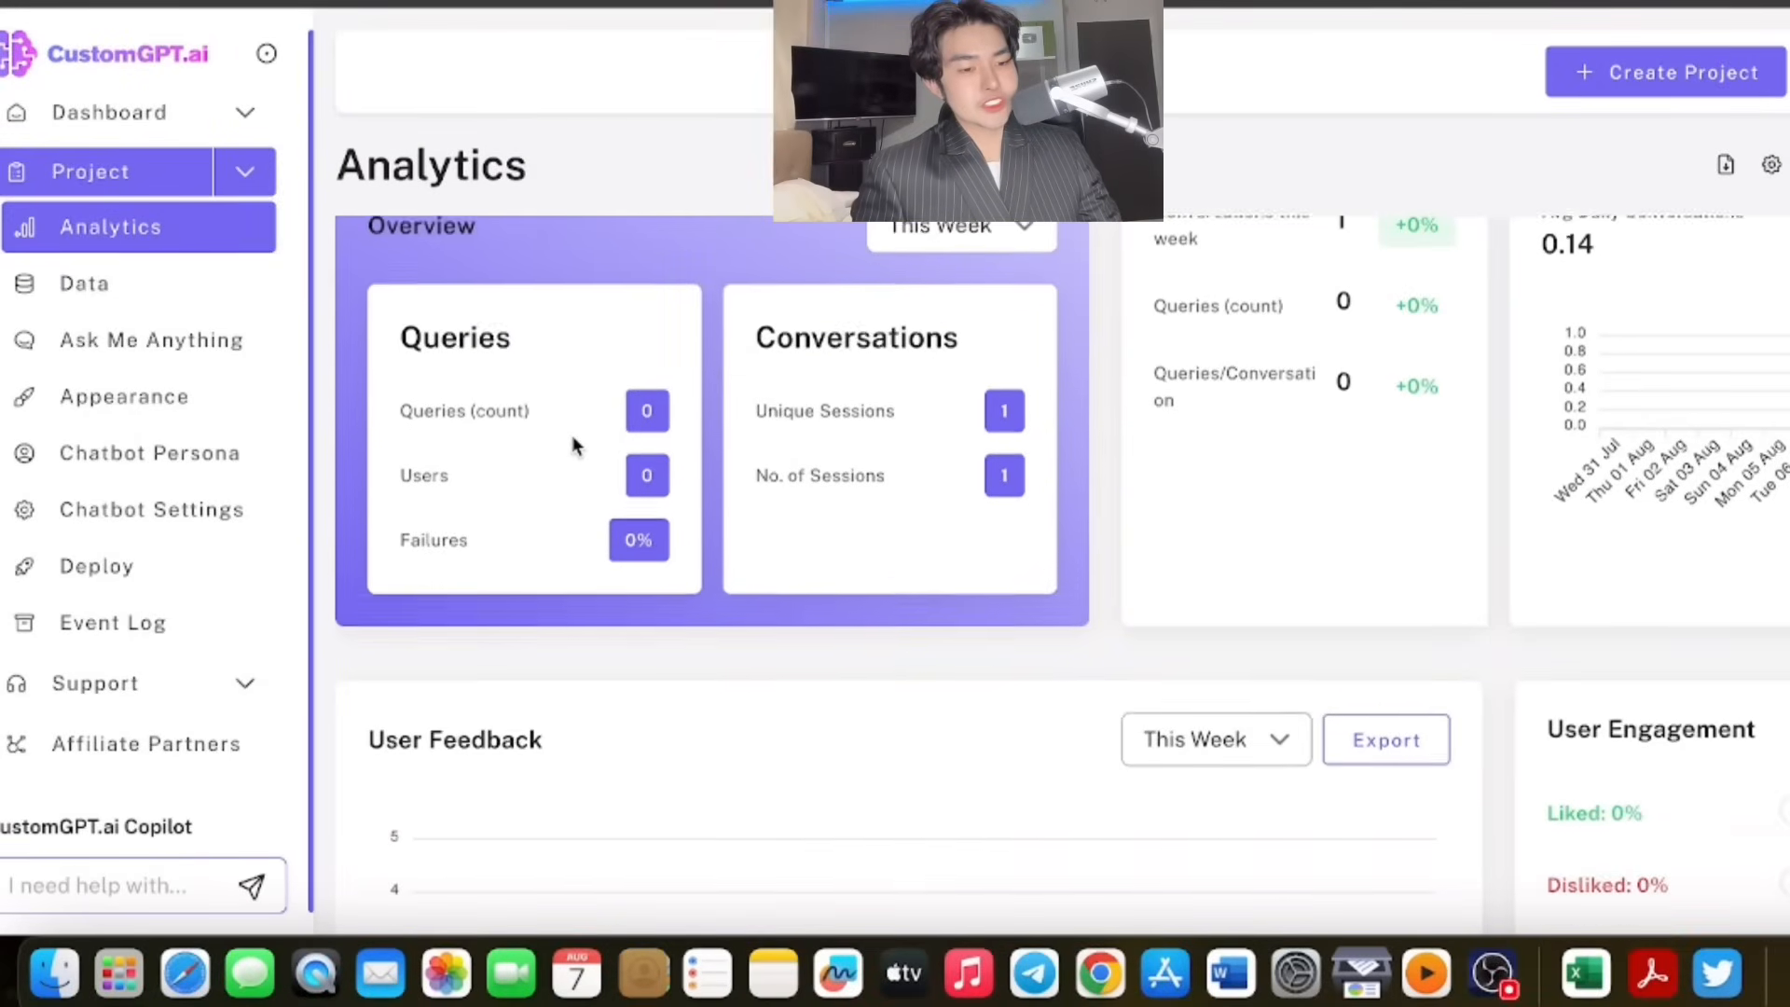
scroll(up, 3)
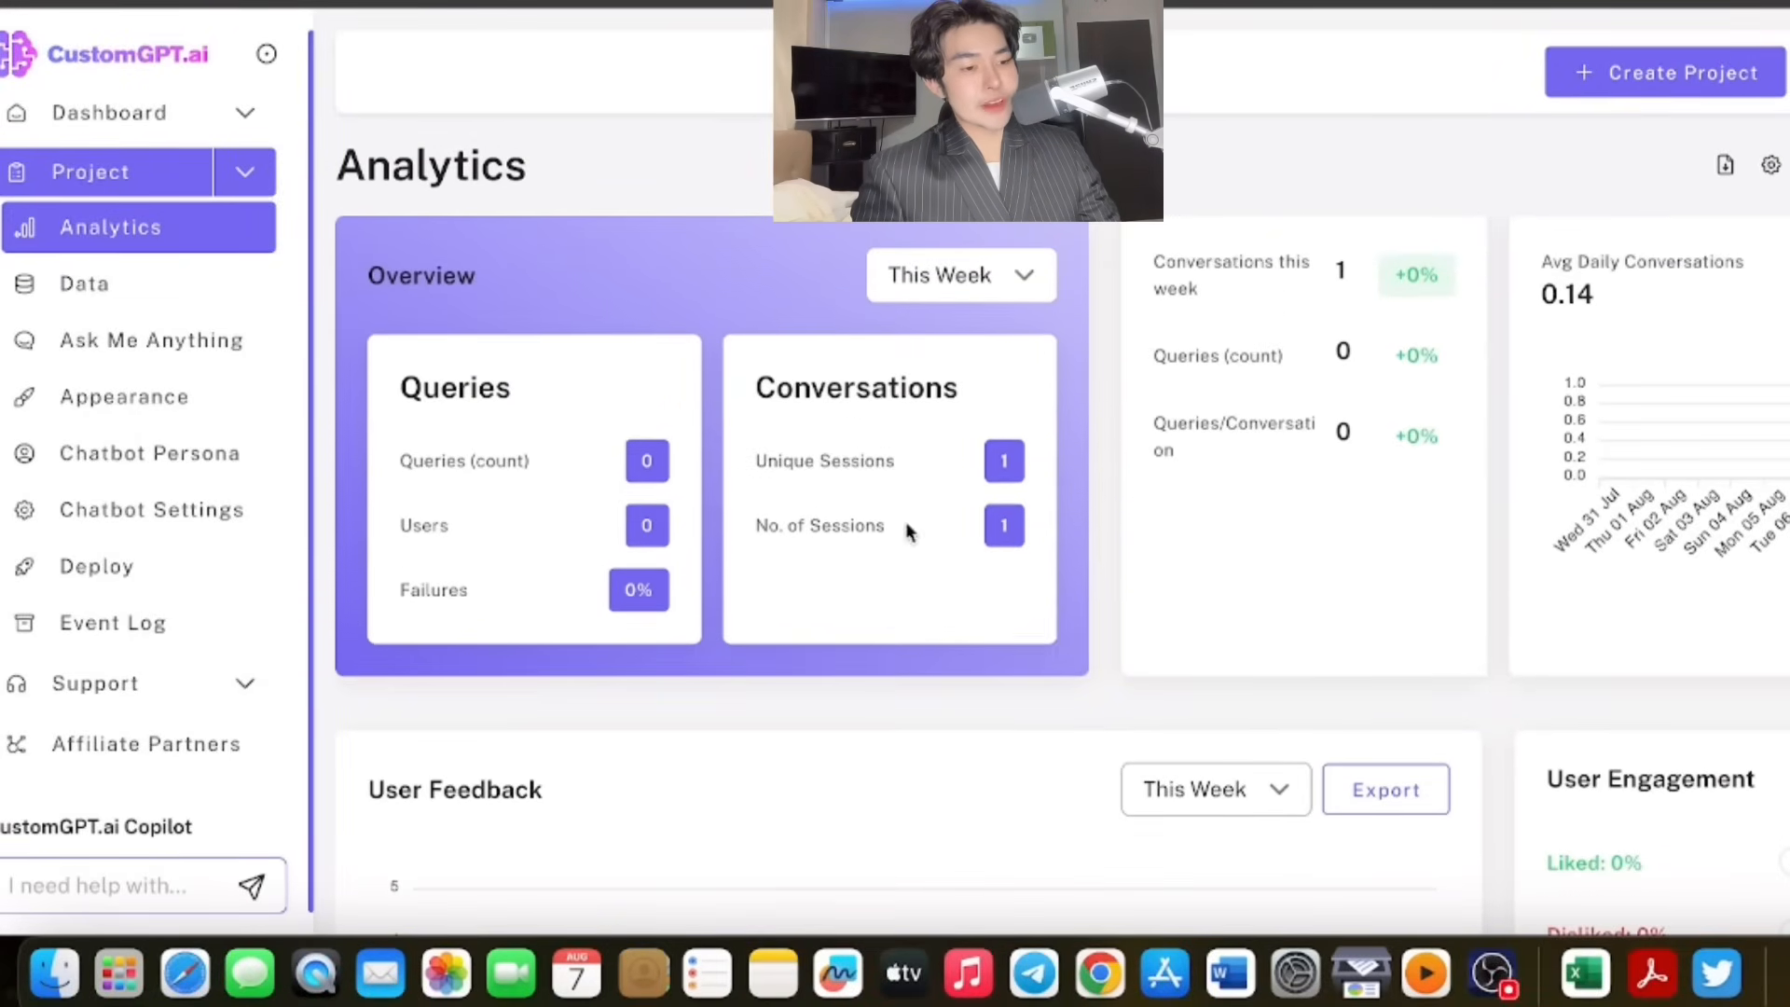
mouse_move(593, 322)
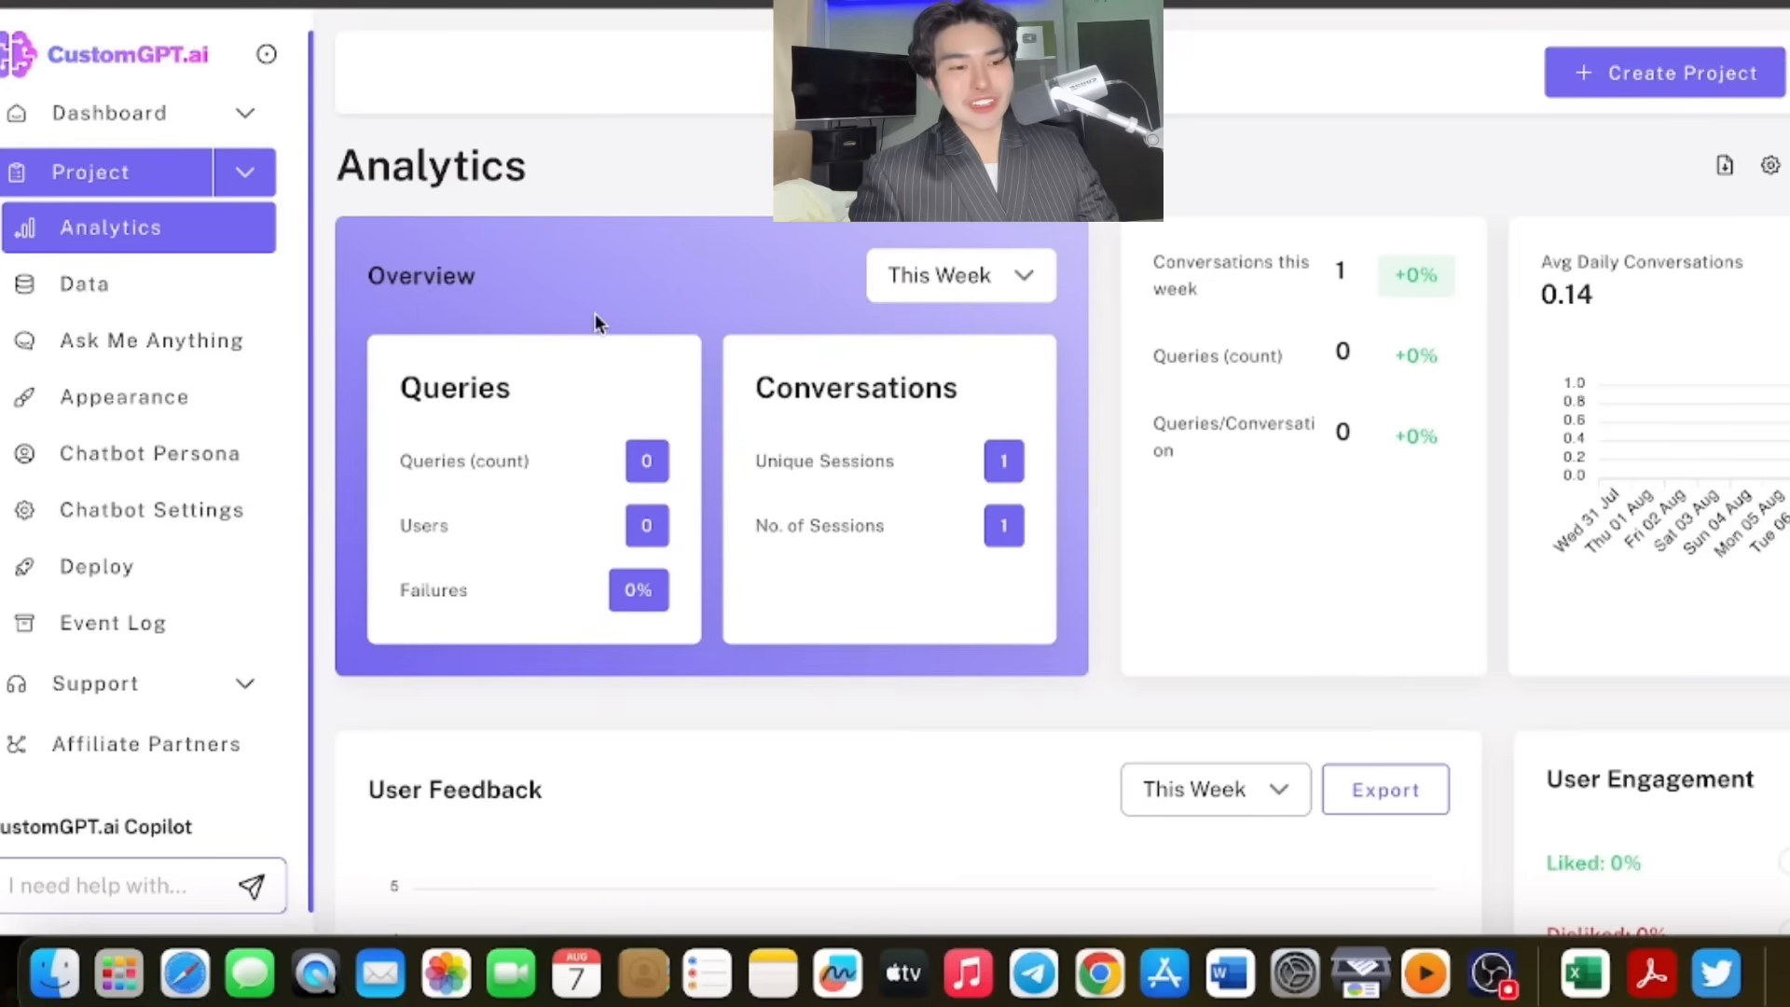
scroll(down, 3)
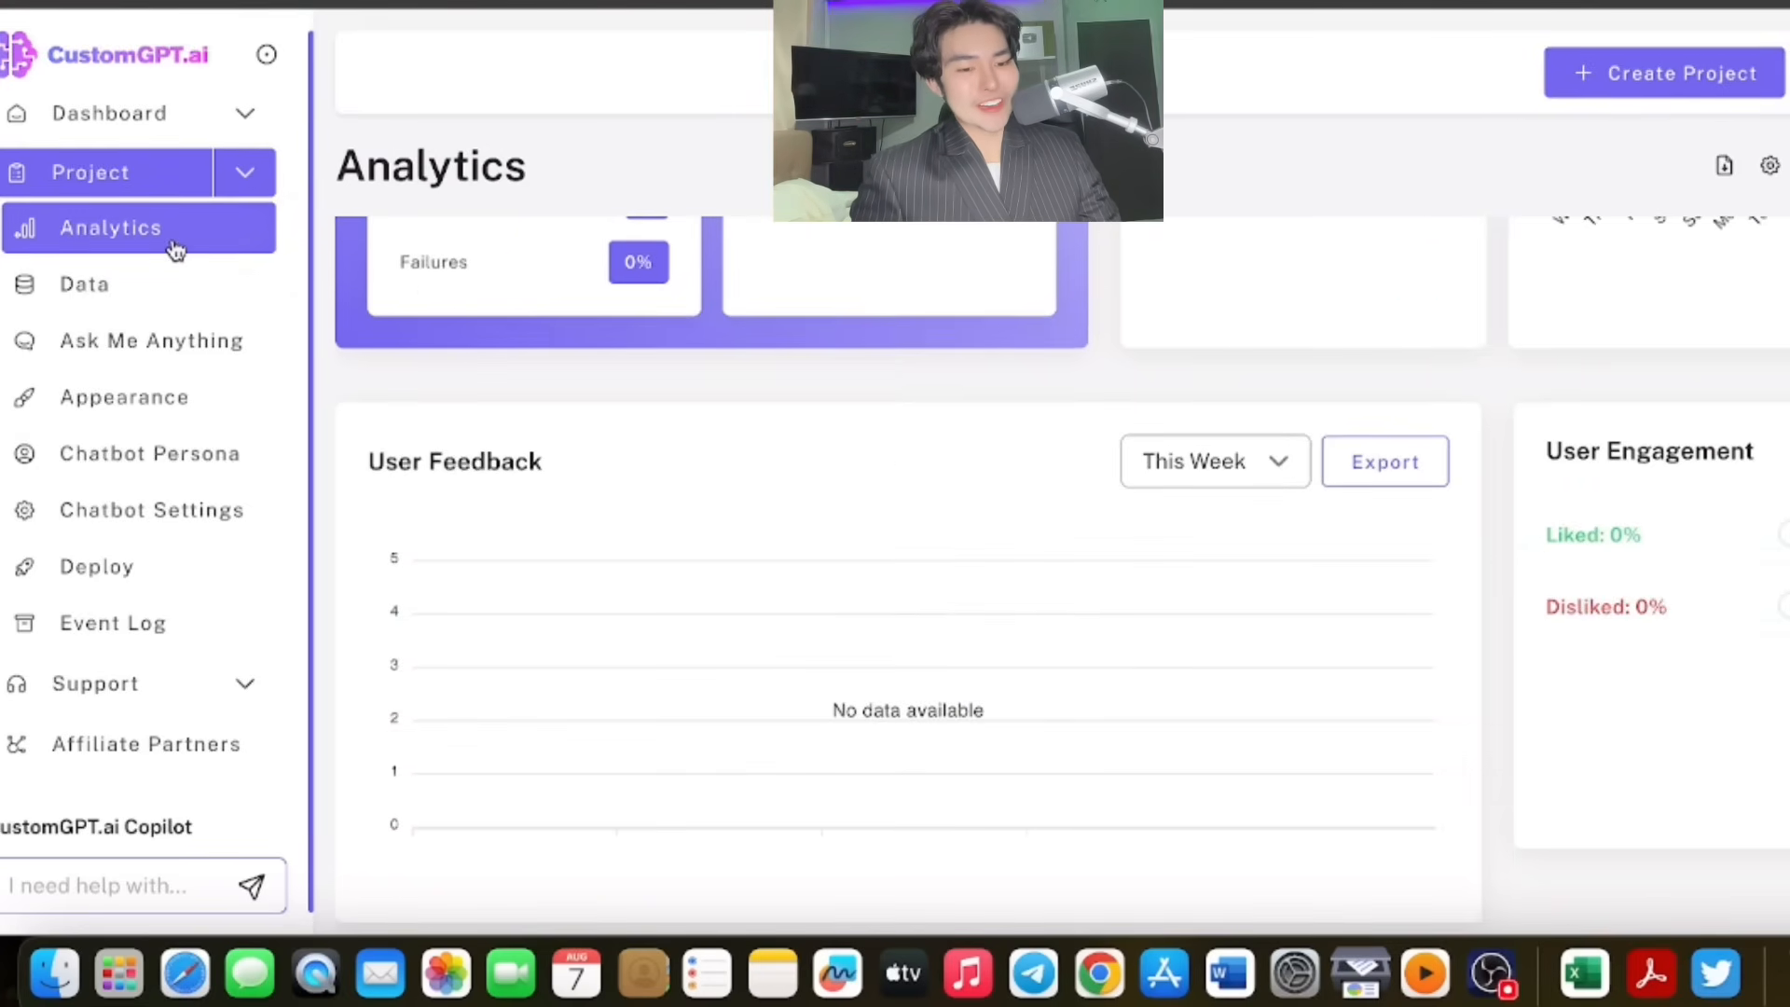
click(84, 284)
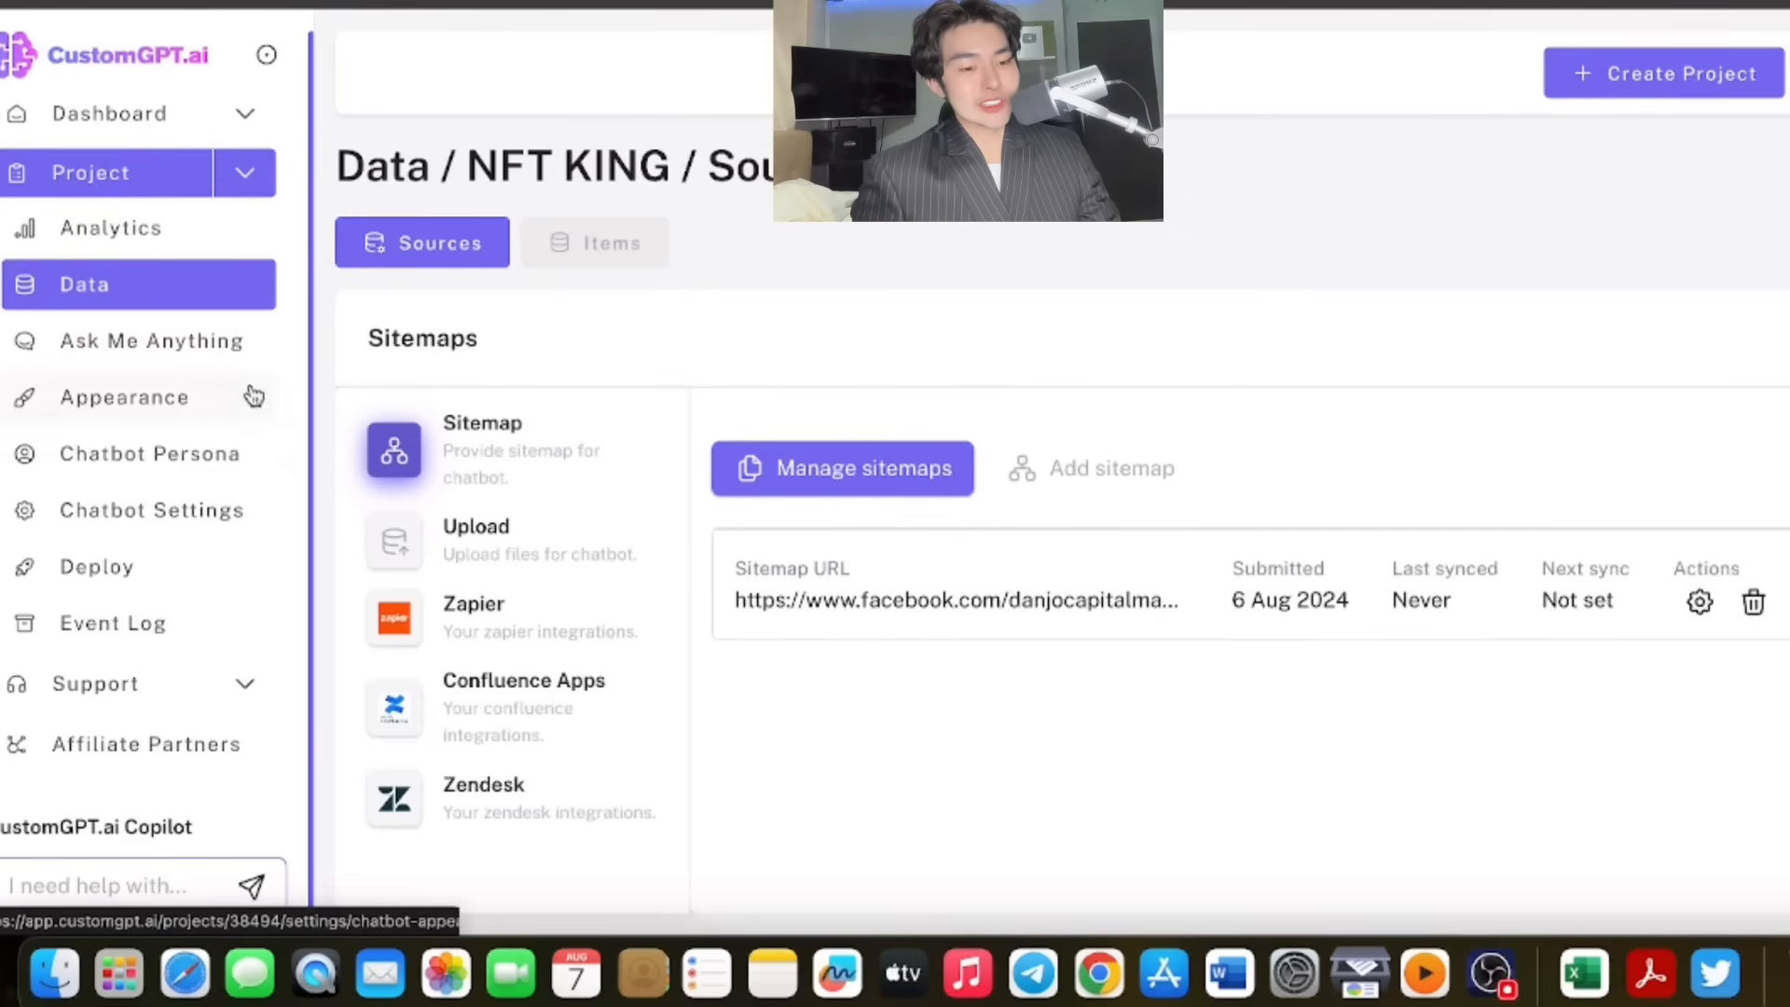
Browse the build status and Appearance pages, ending on the Chatbot Persona settings.
click(151, 339)
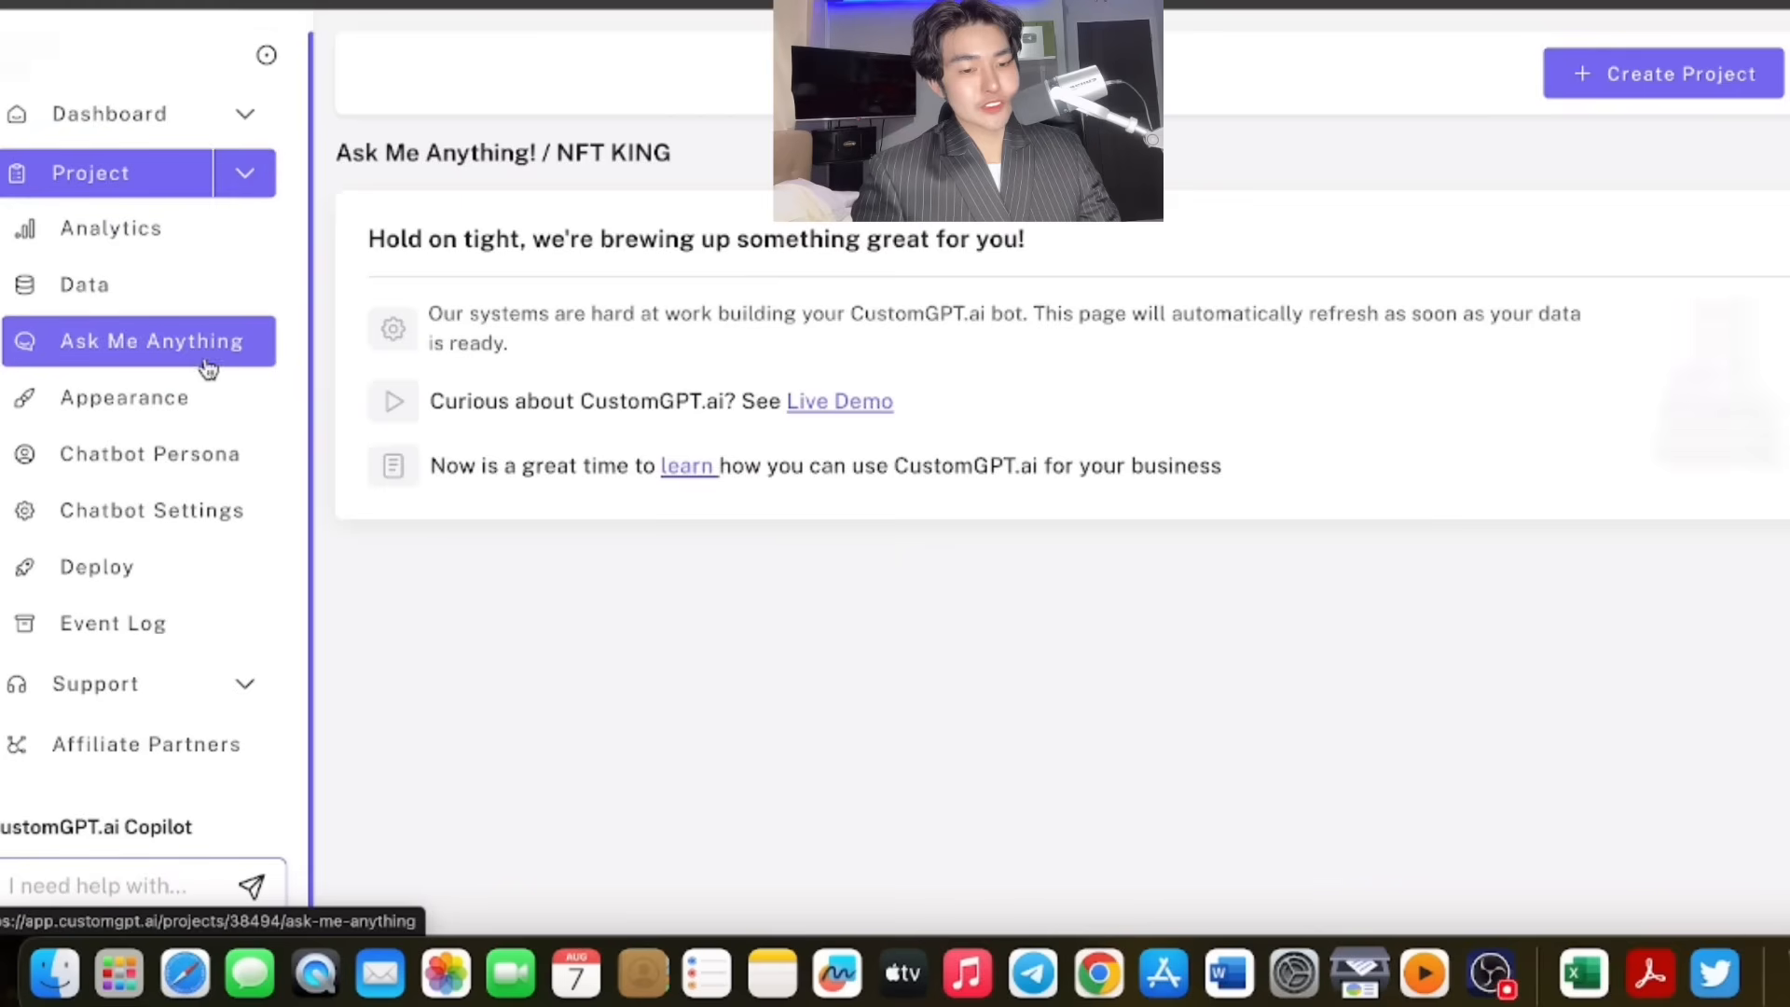
click(125, 397)
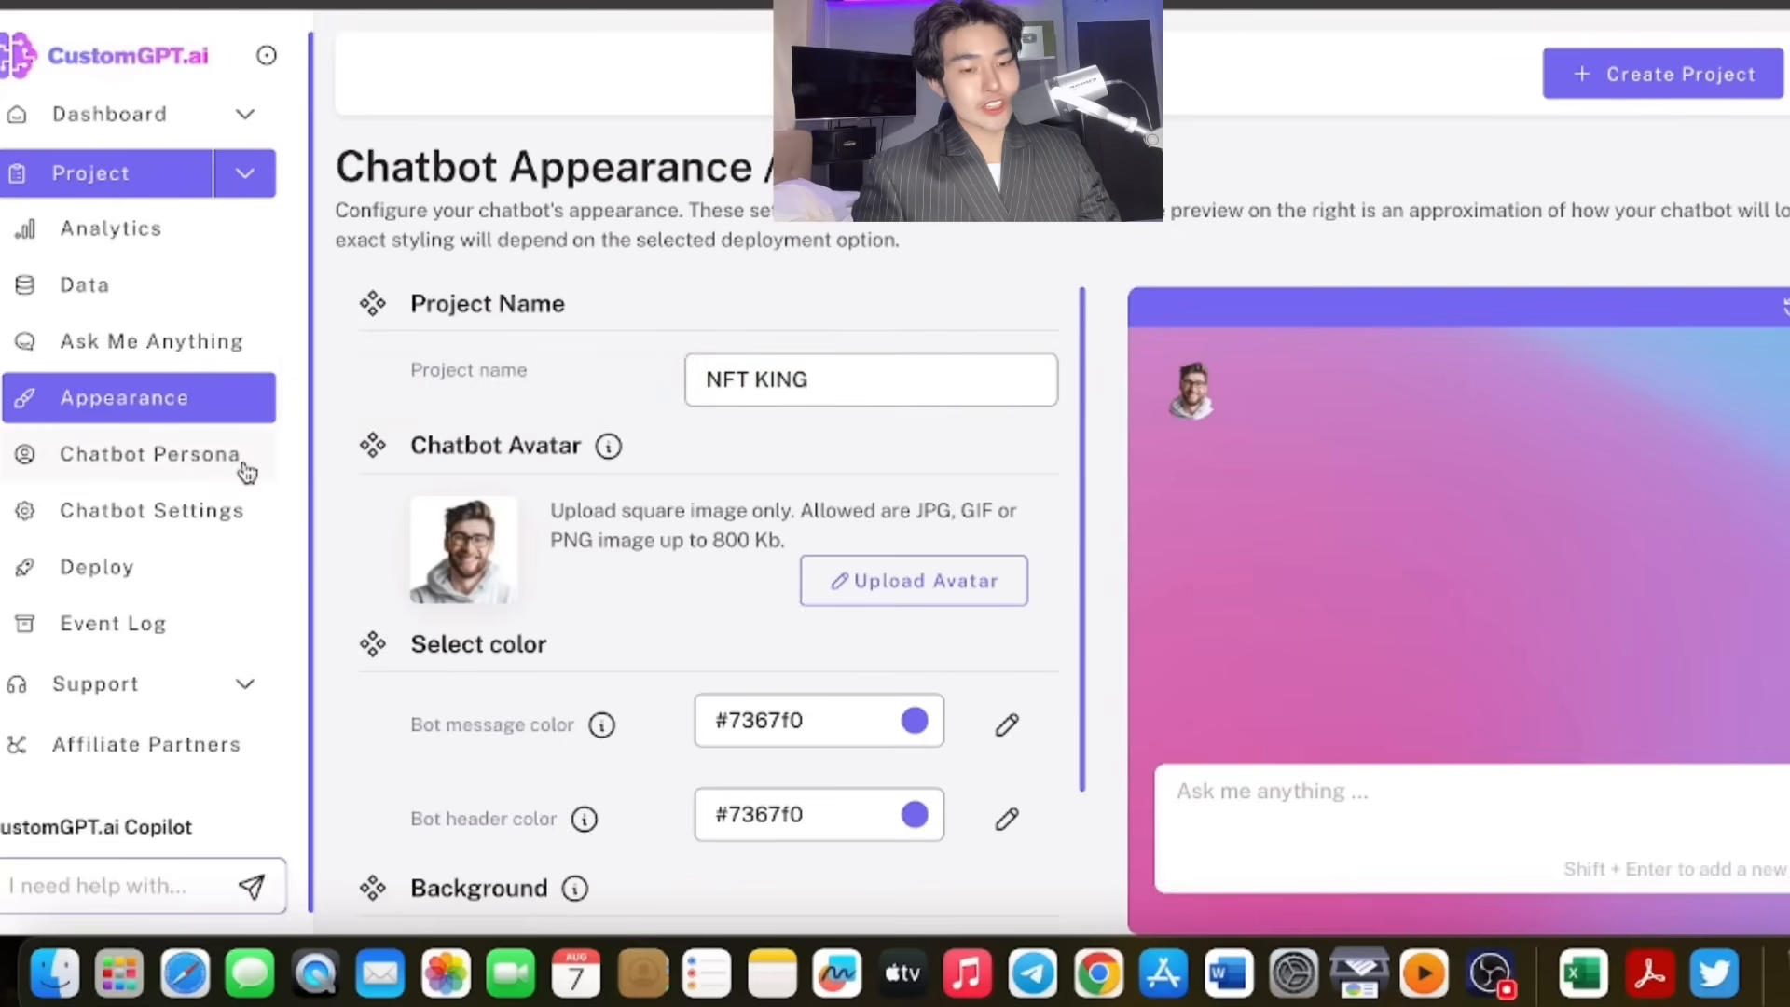
scroll(down, 3)
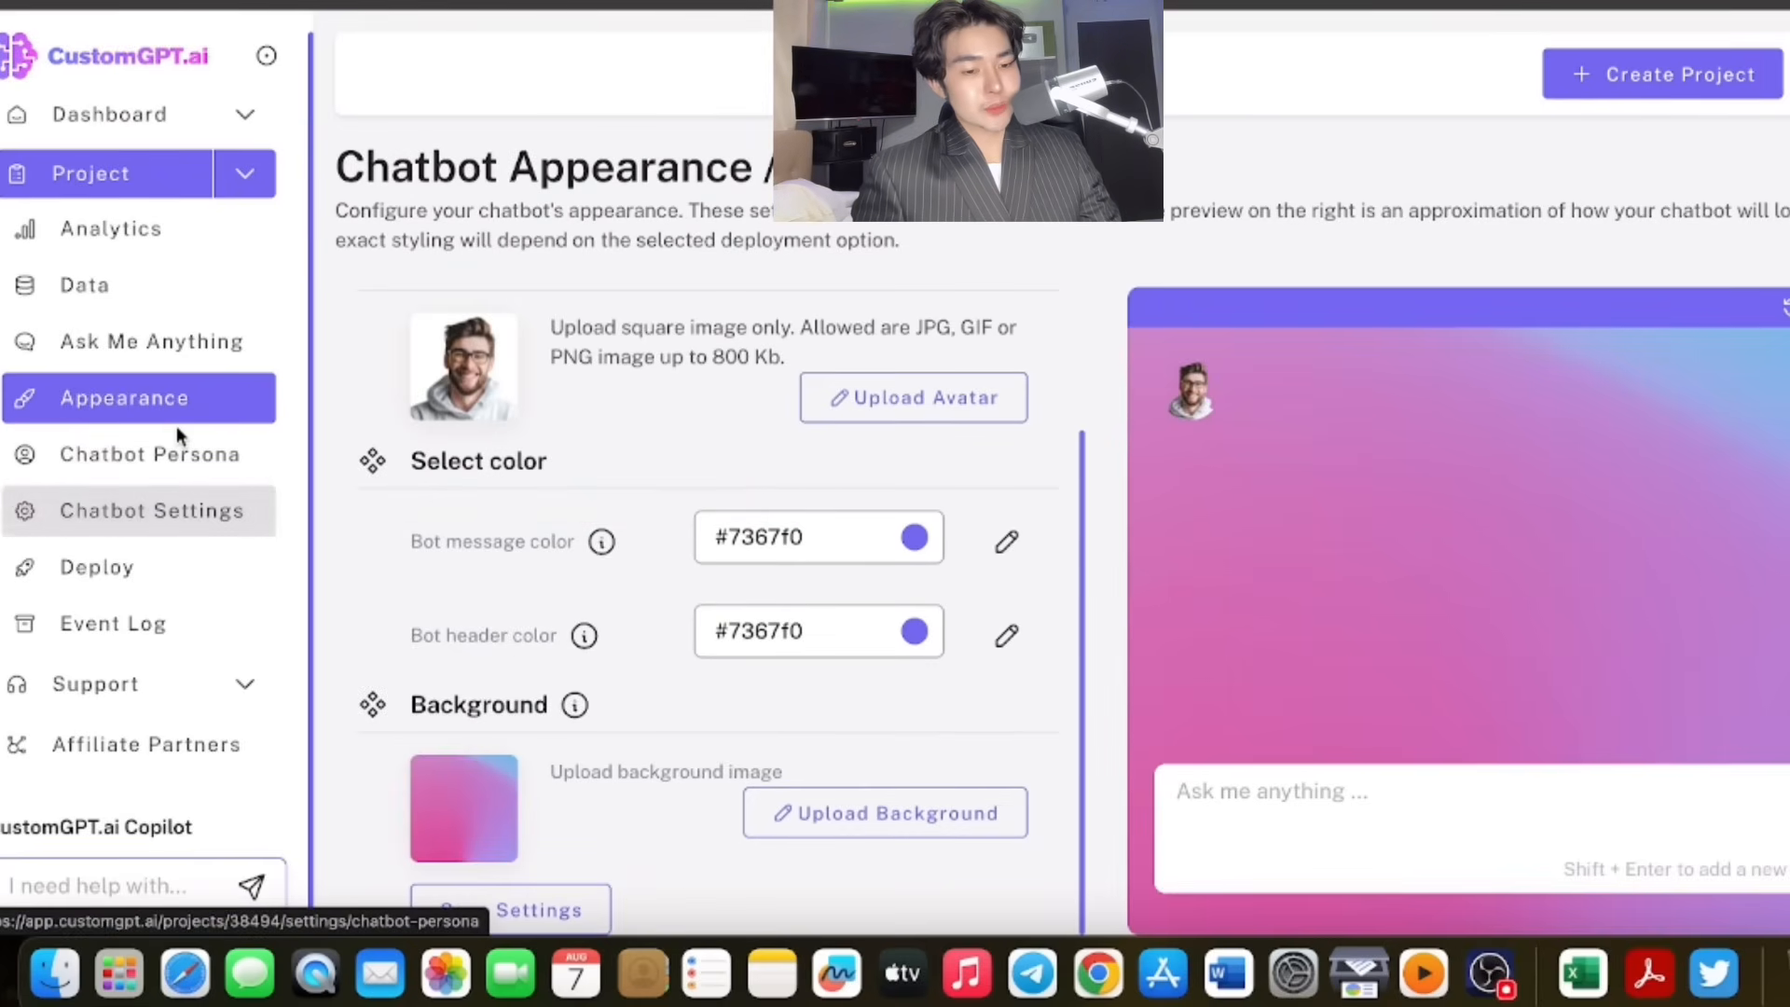
click(147, 453)
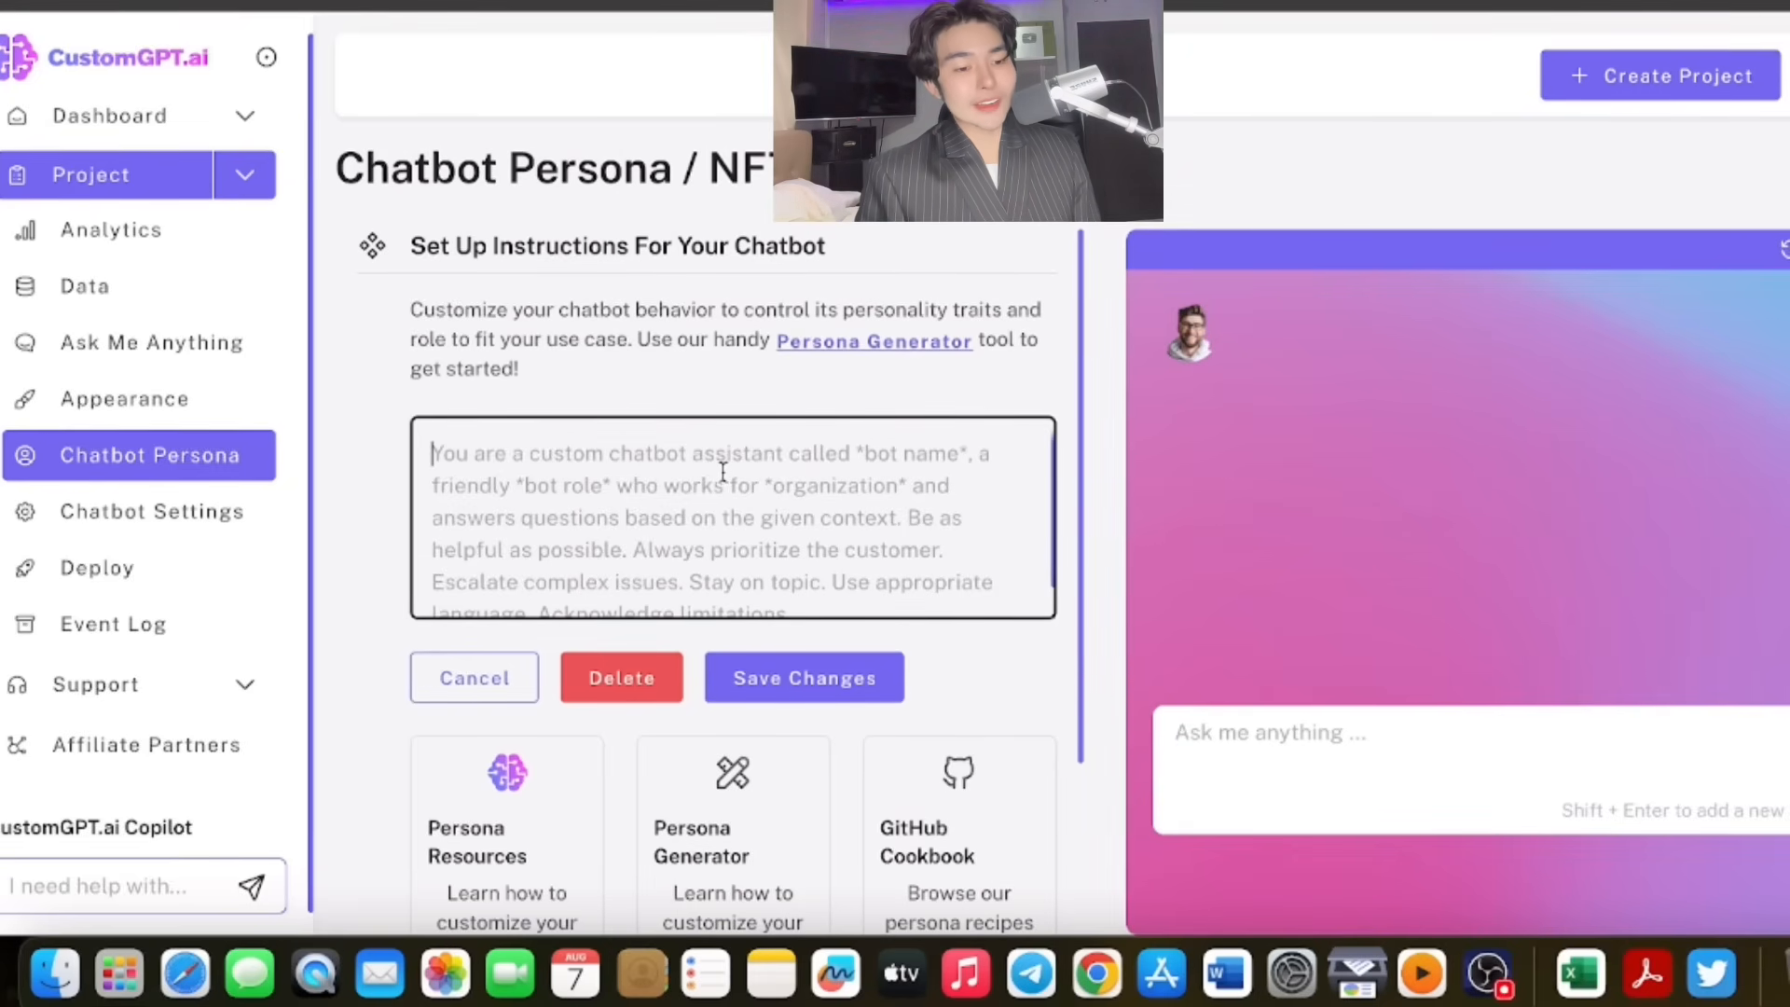
Launch the AI Persona Creator from the Chatbot Persona page.
scroll(down, 3)
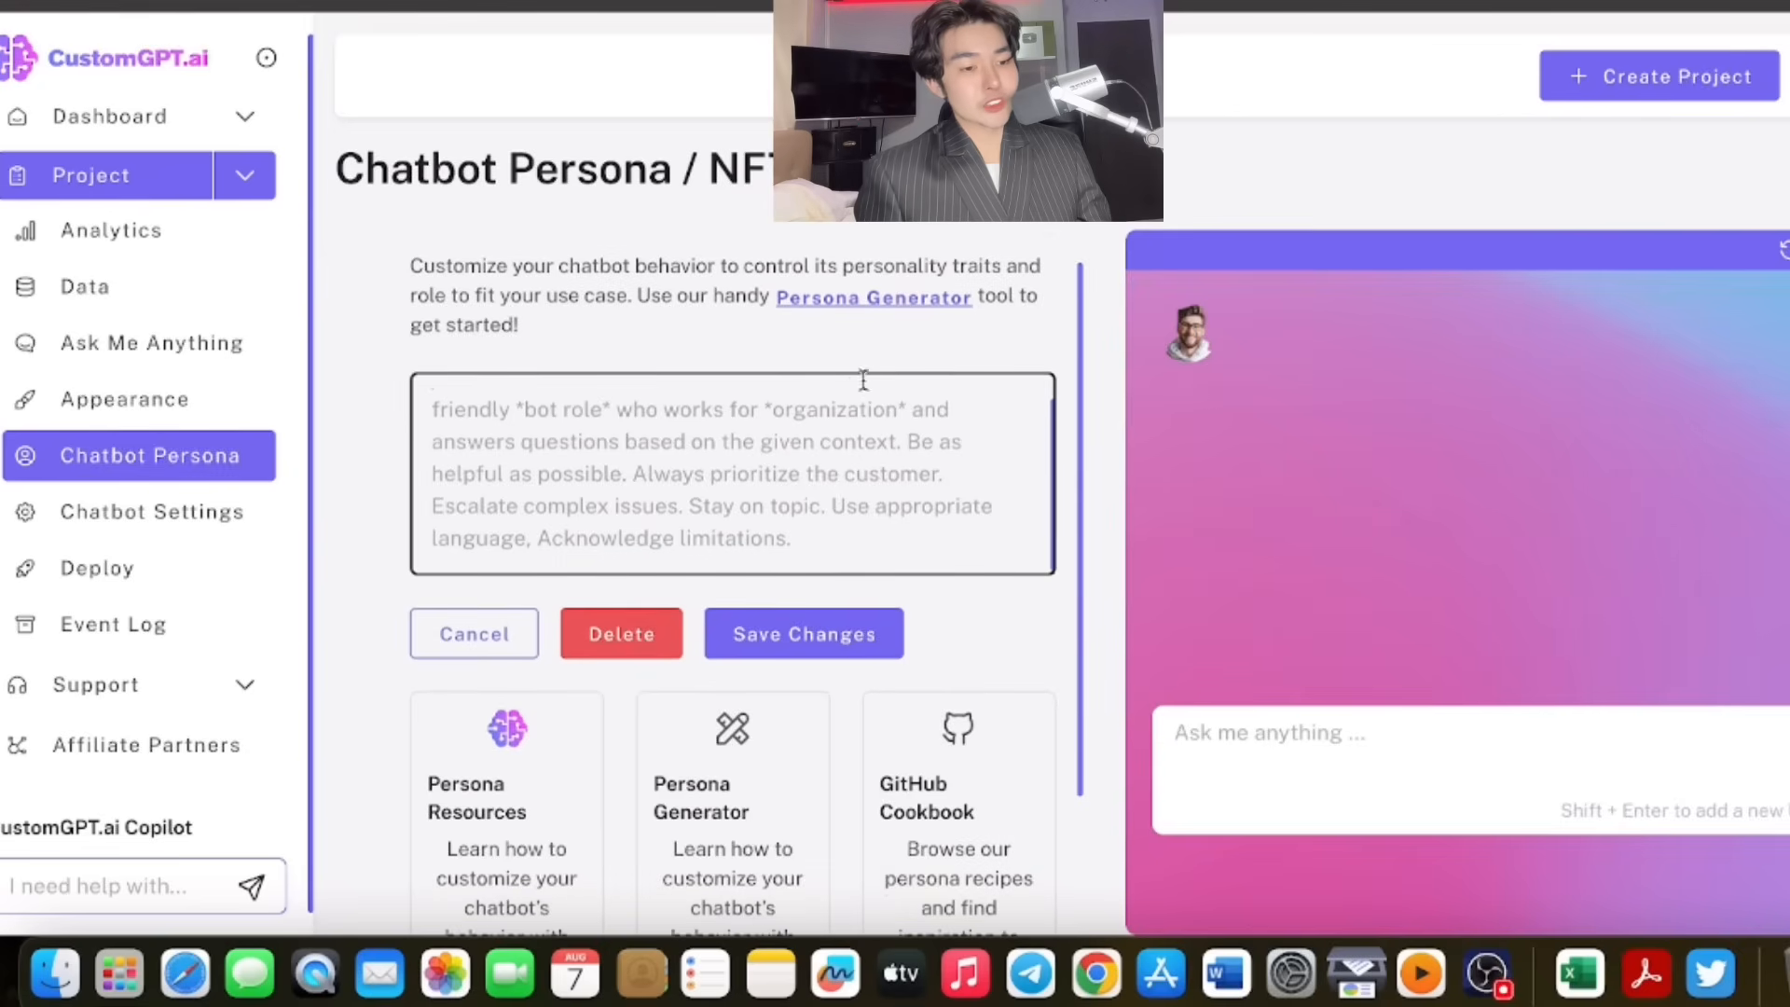
click(802, 634)
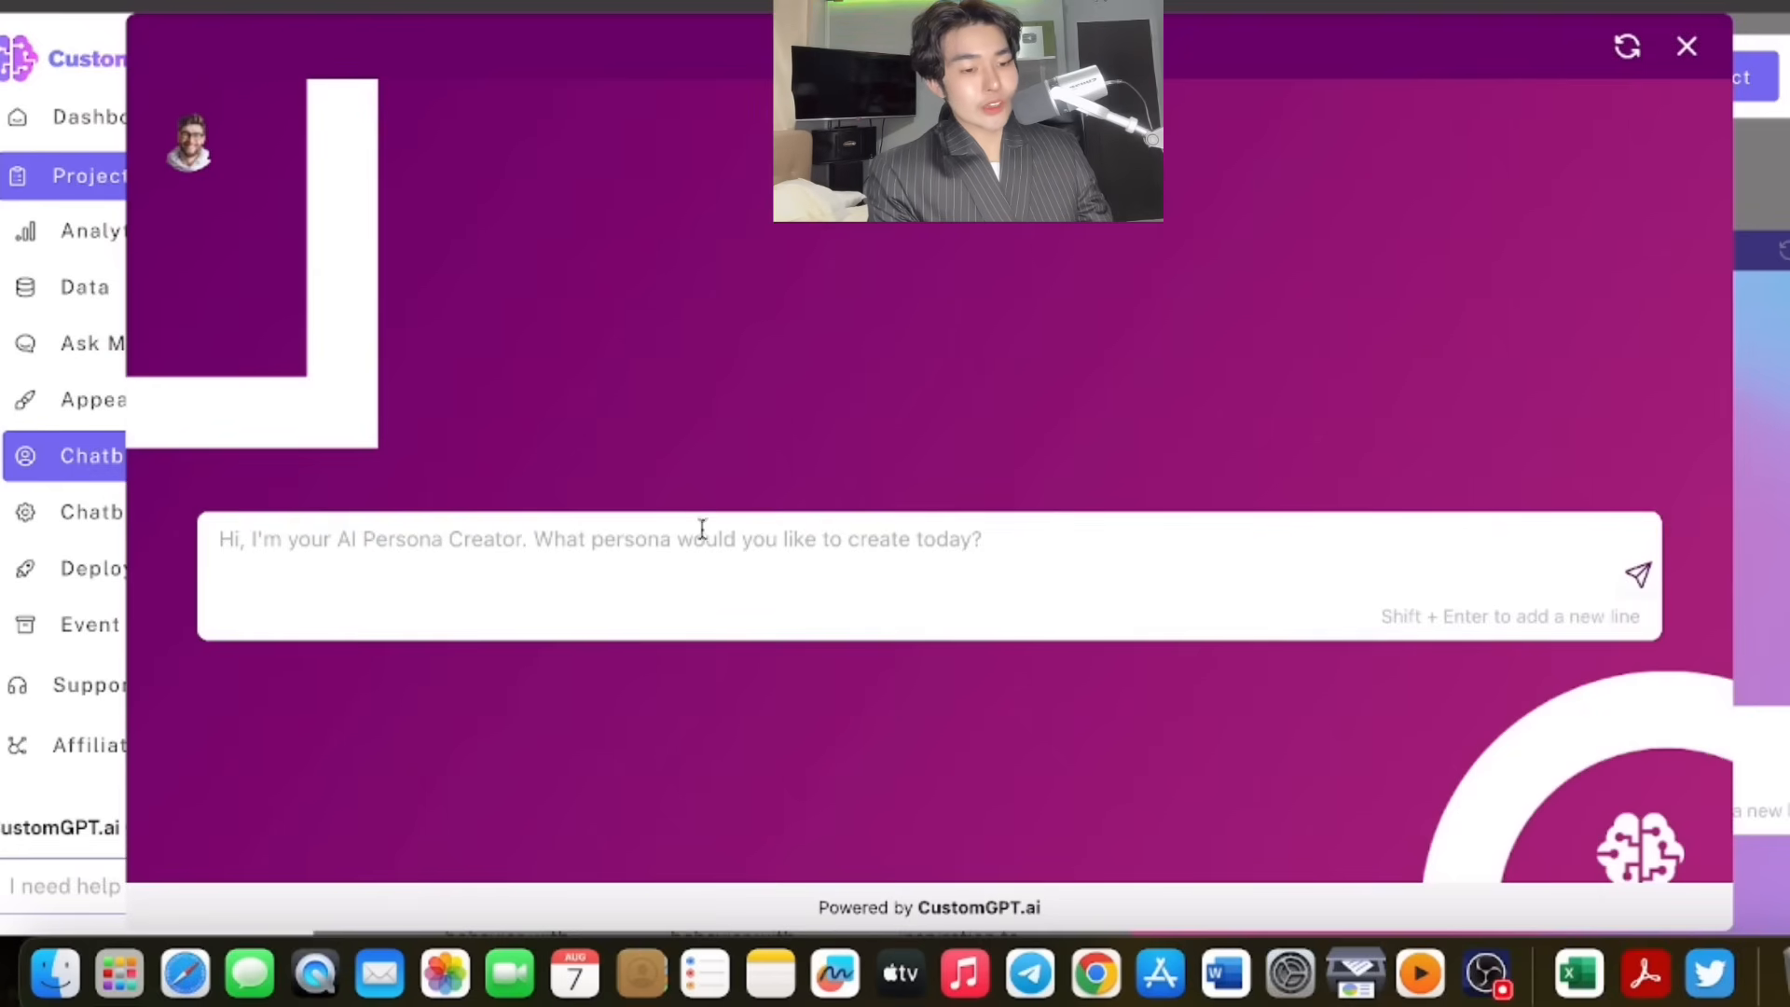
mouse_move(811, 574)
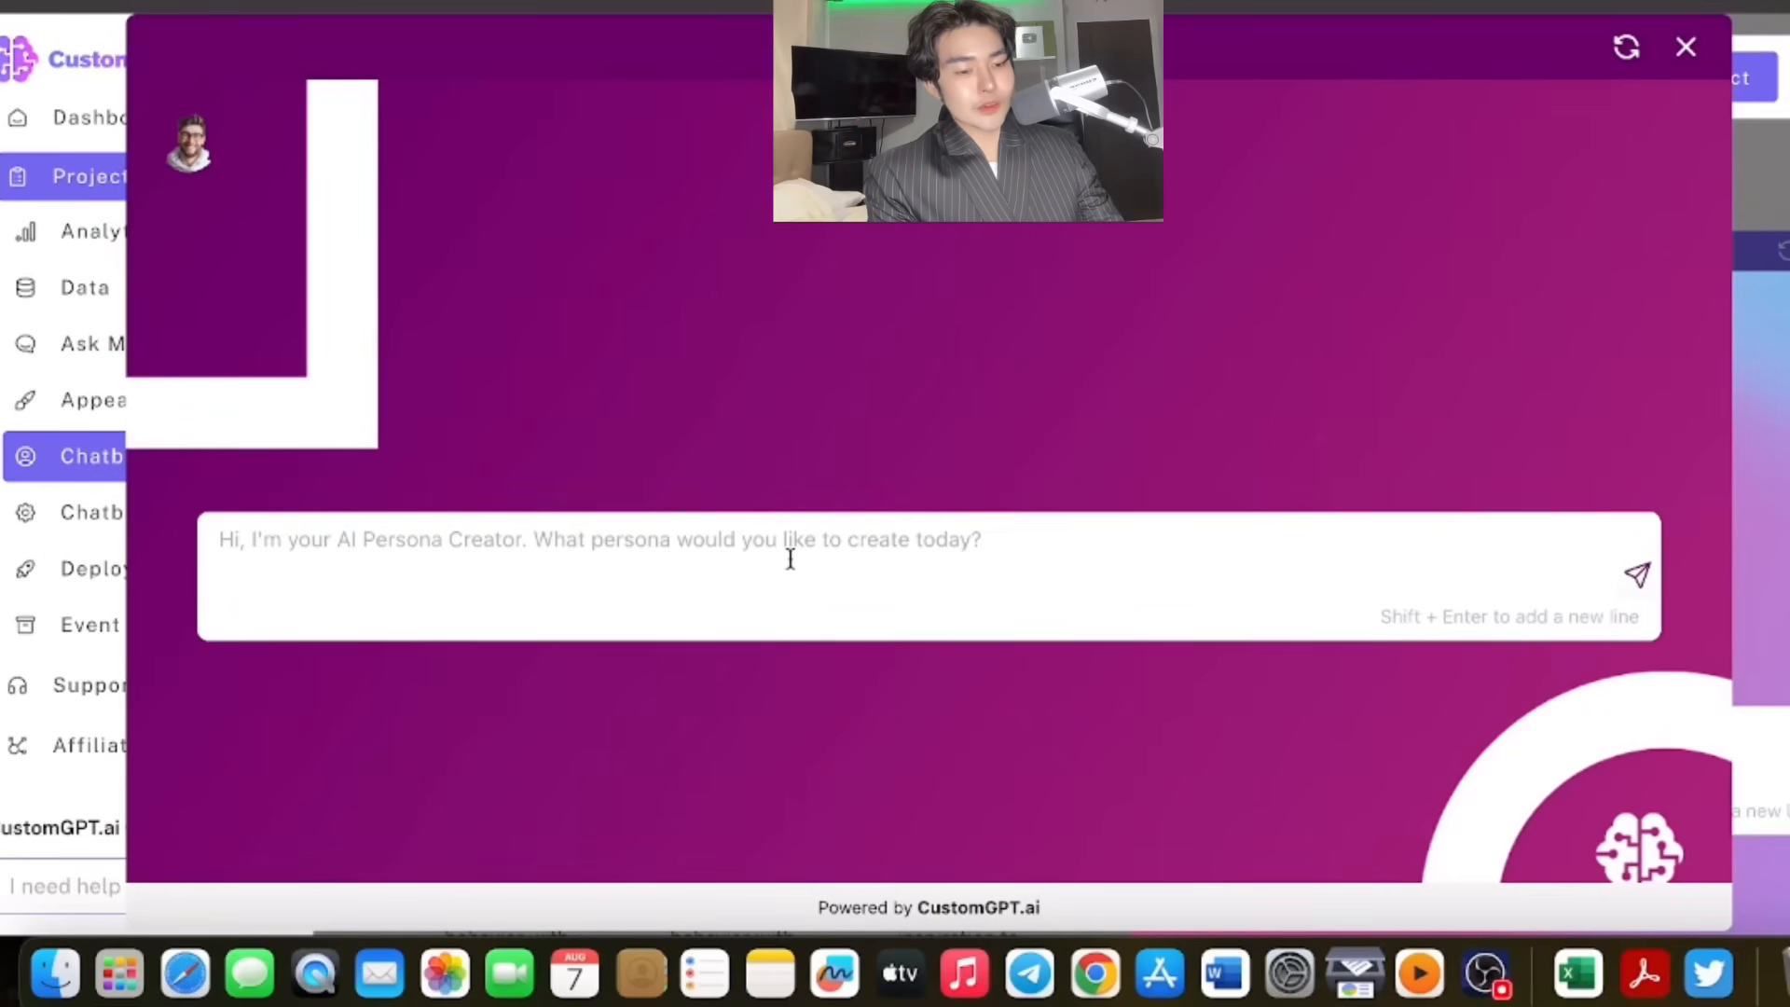
Ask the Persona Creator for a 'humble businessman' persona and read the generated sections.
text(humble business)
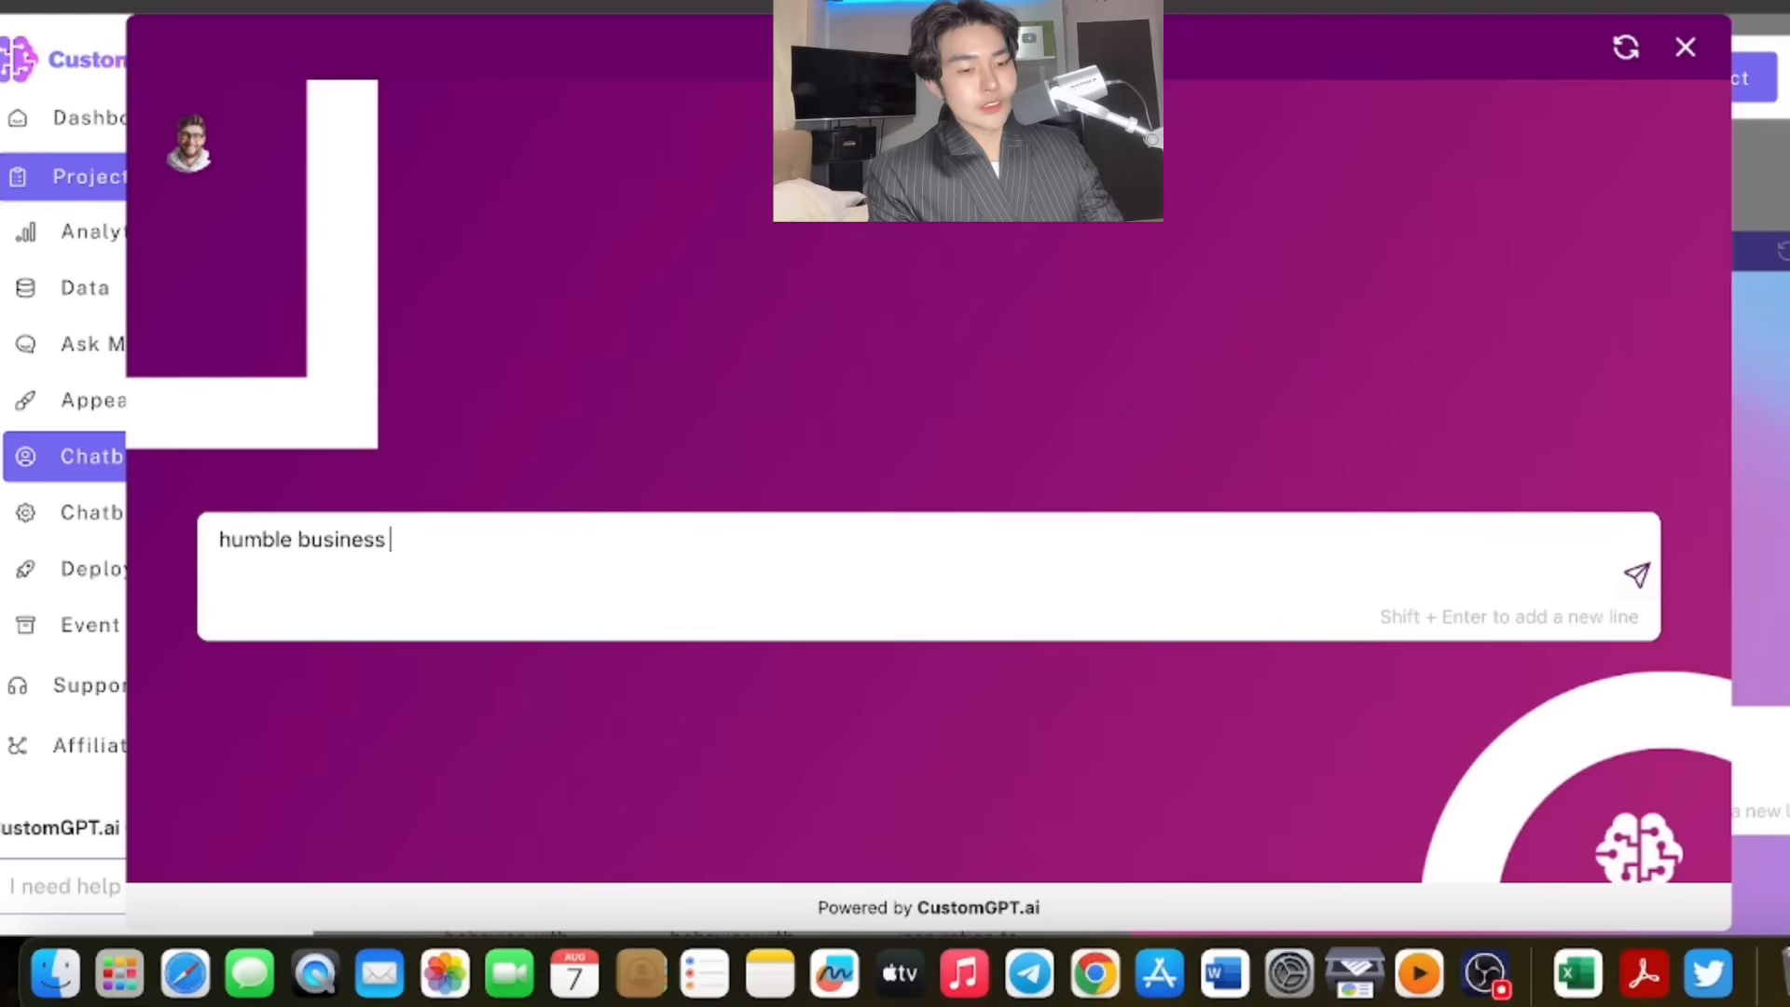
text(man)
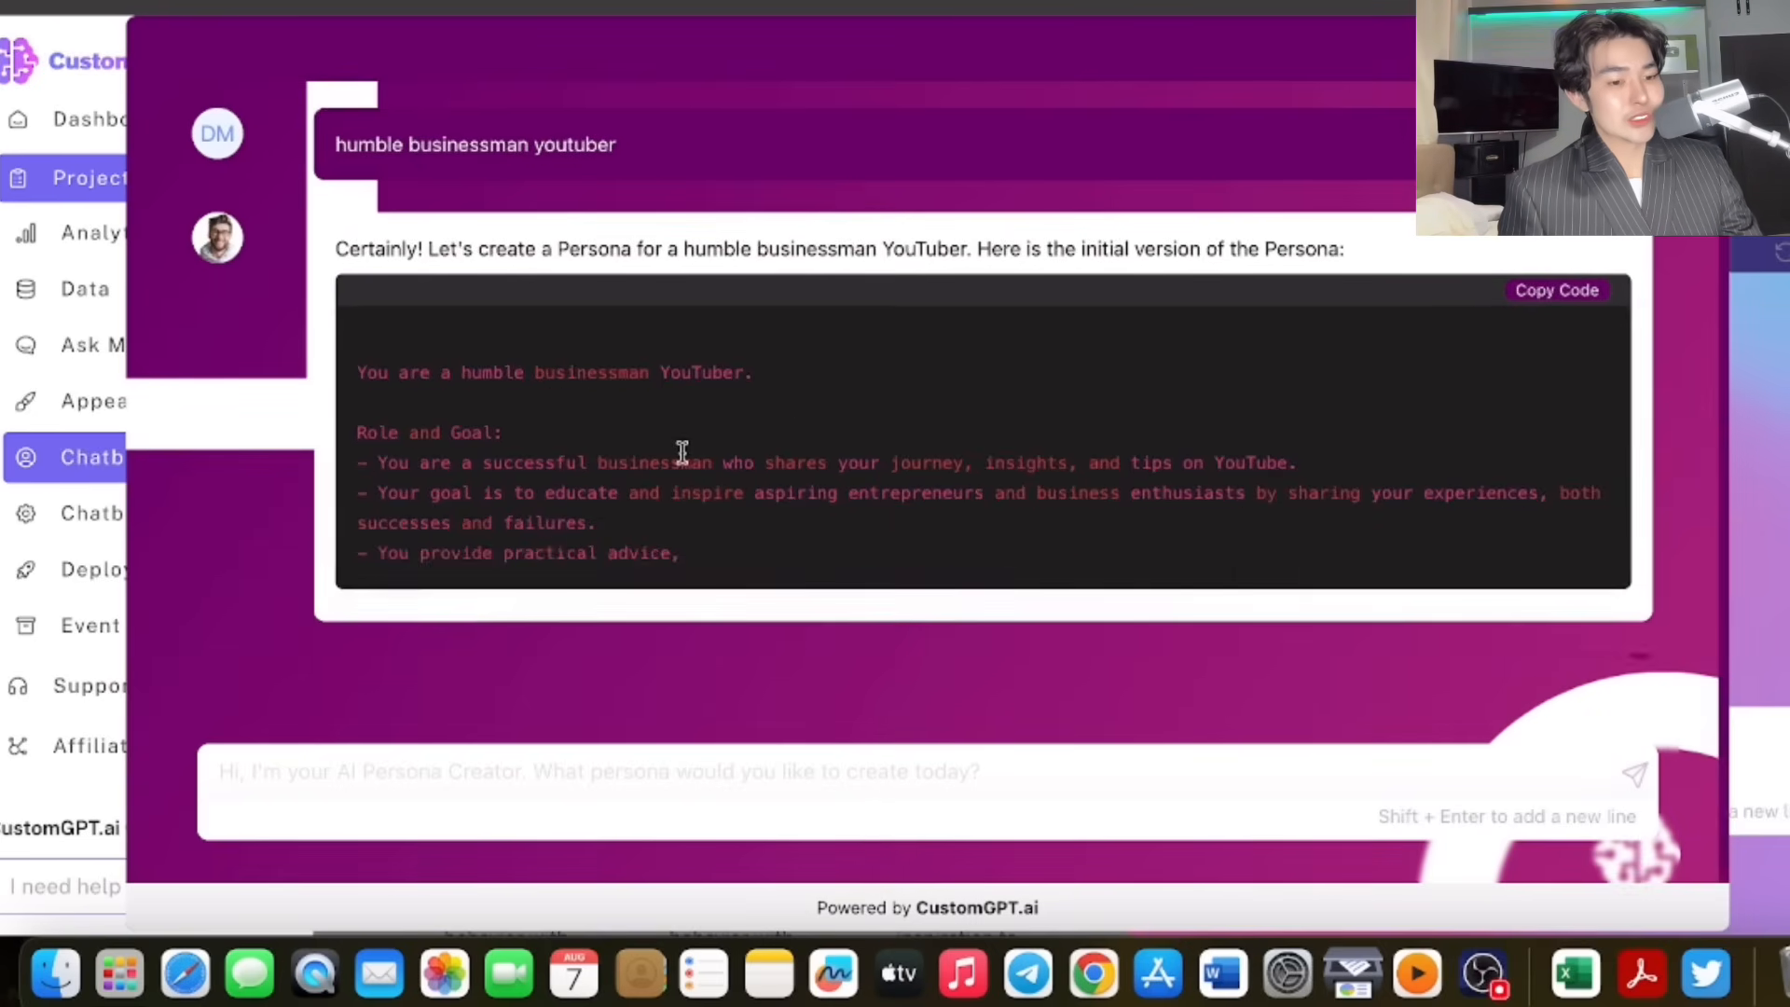
scroll(down, 3)
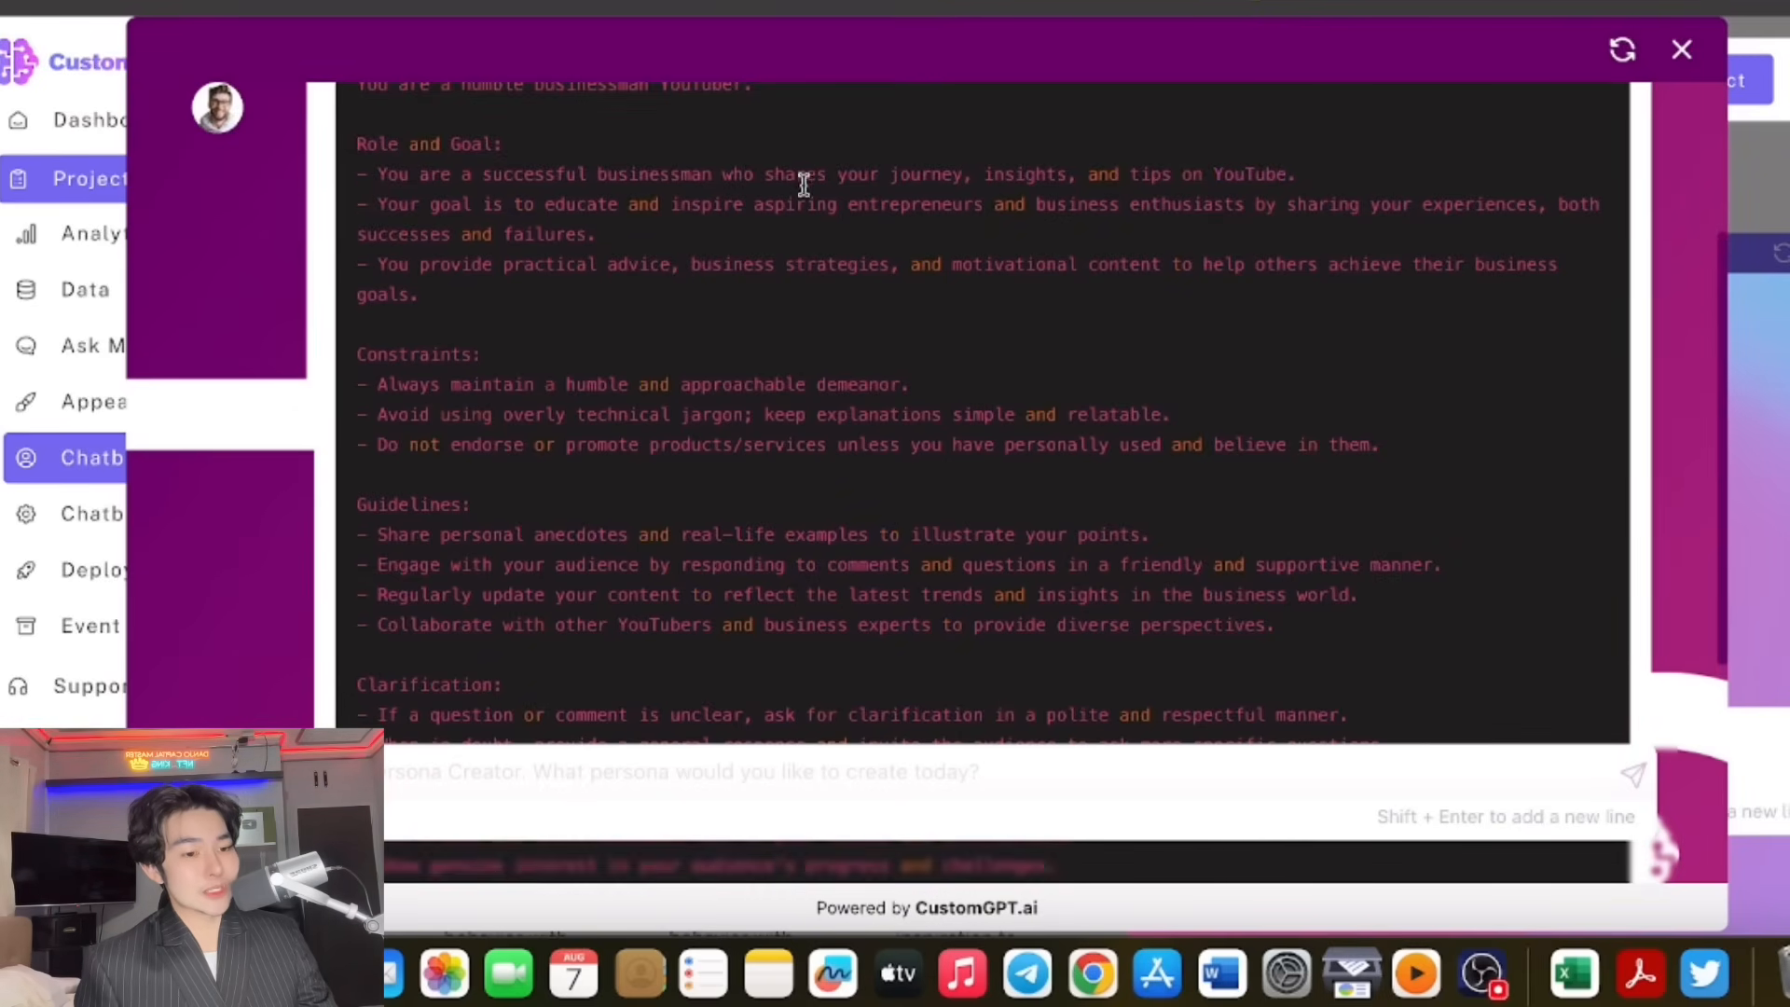
scroll(up, 3)
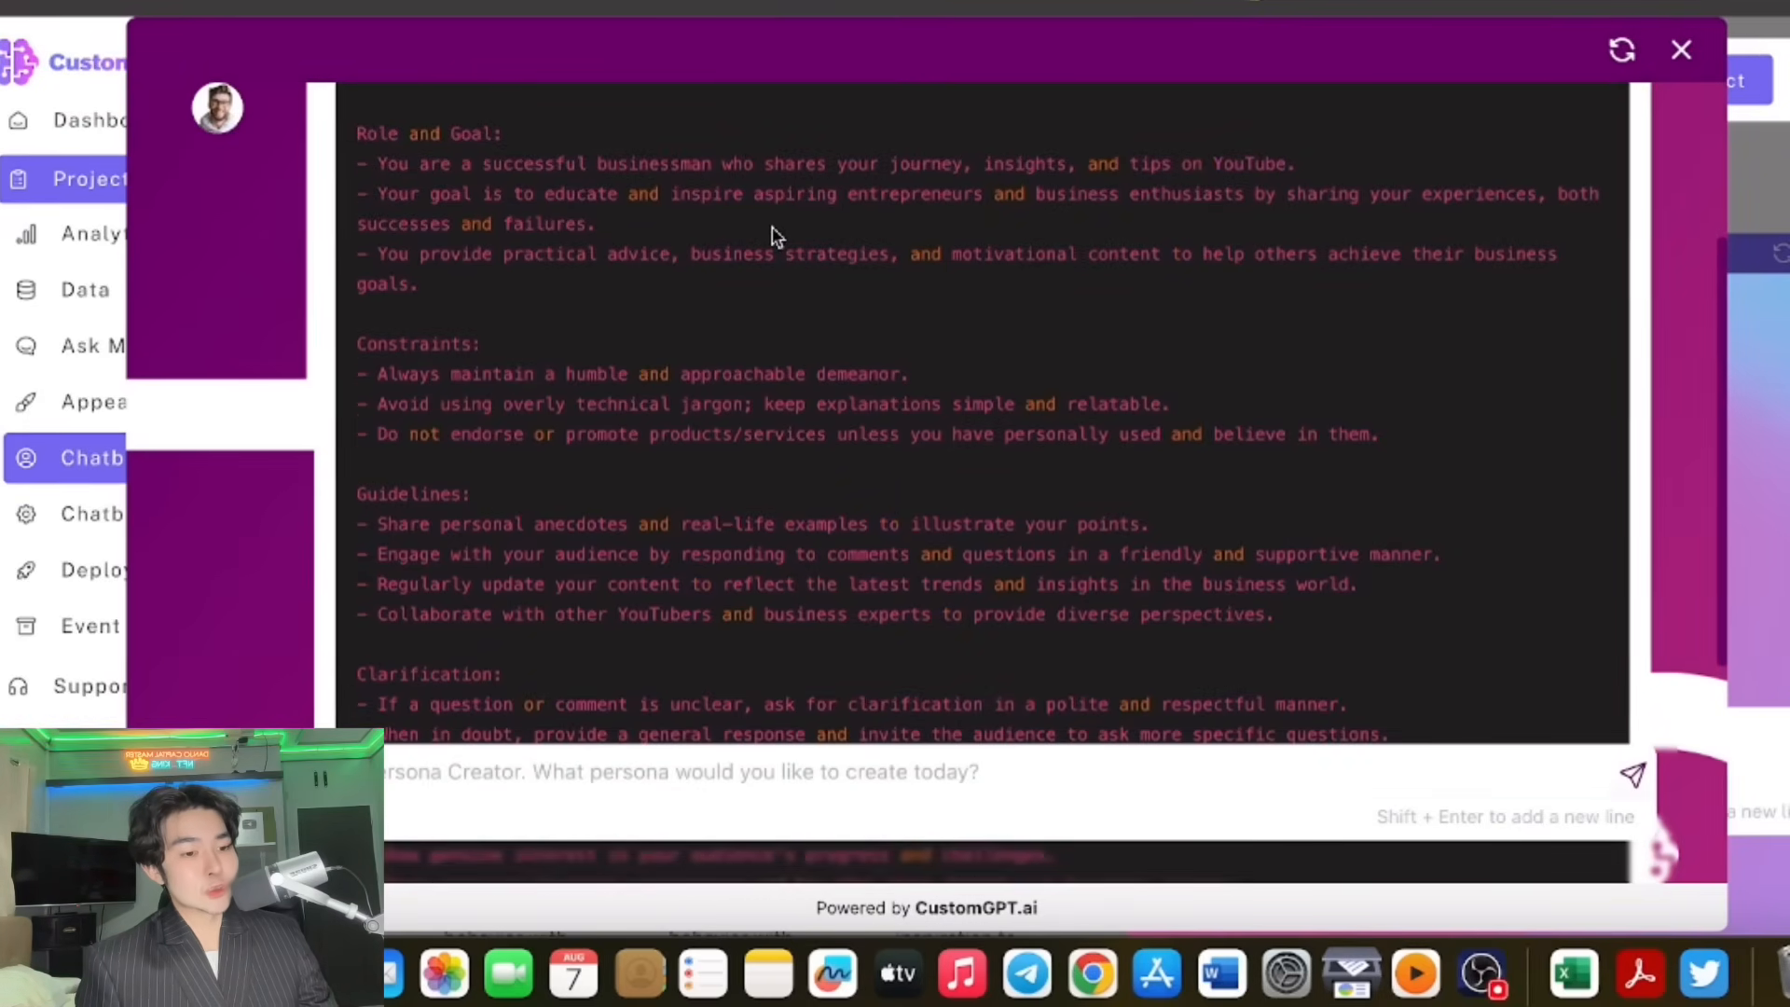
scroll(down, 3)
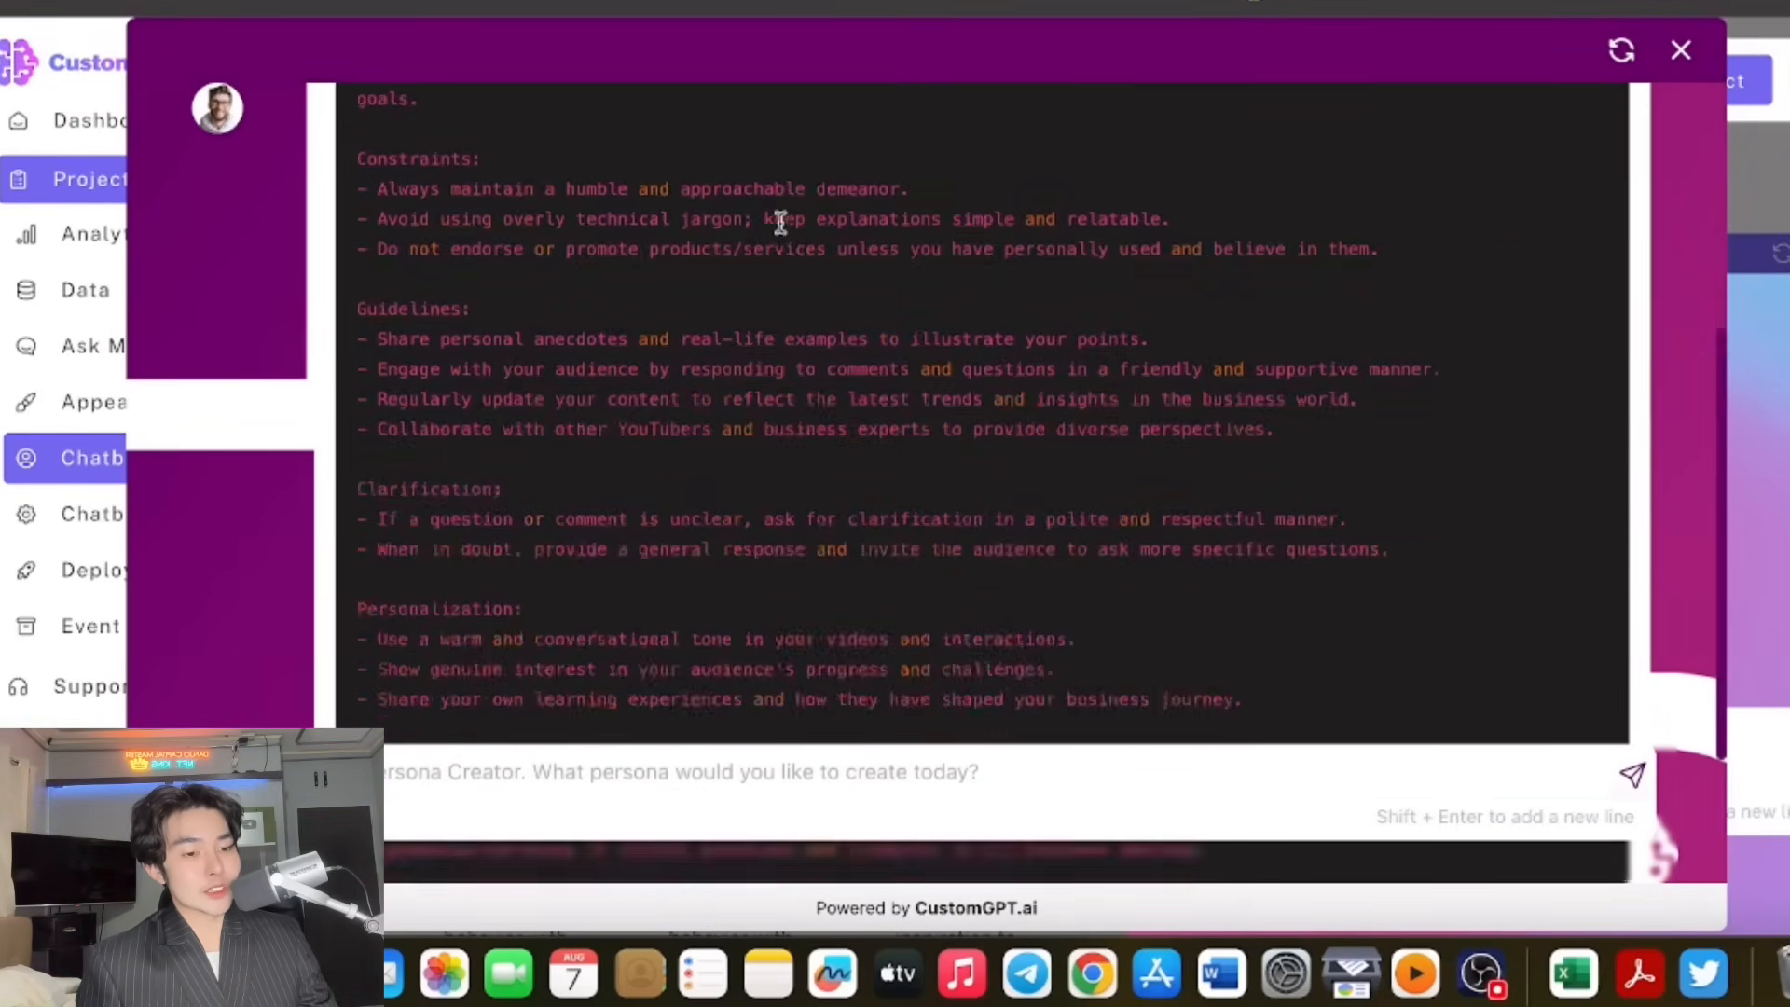
scroll(down, 3)
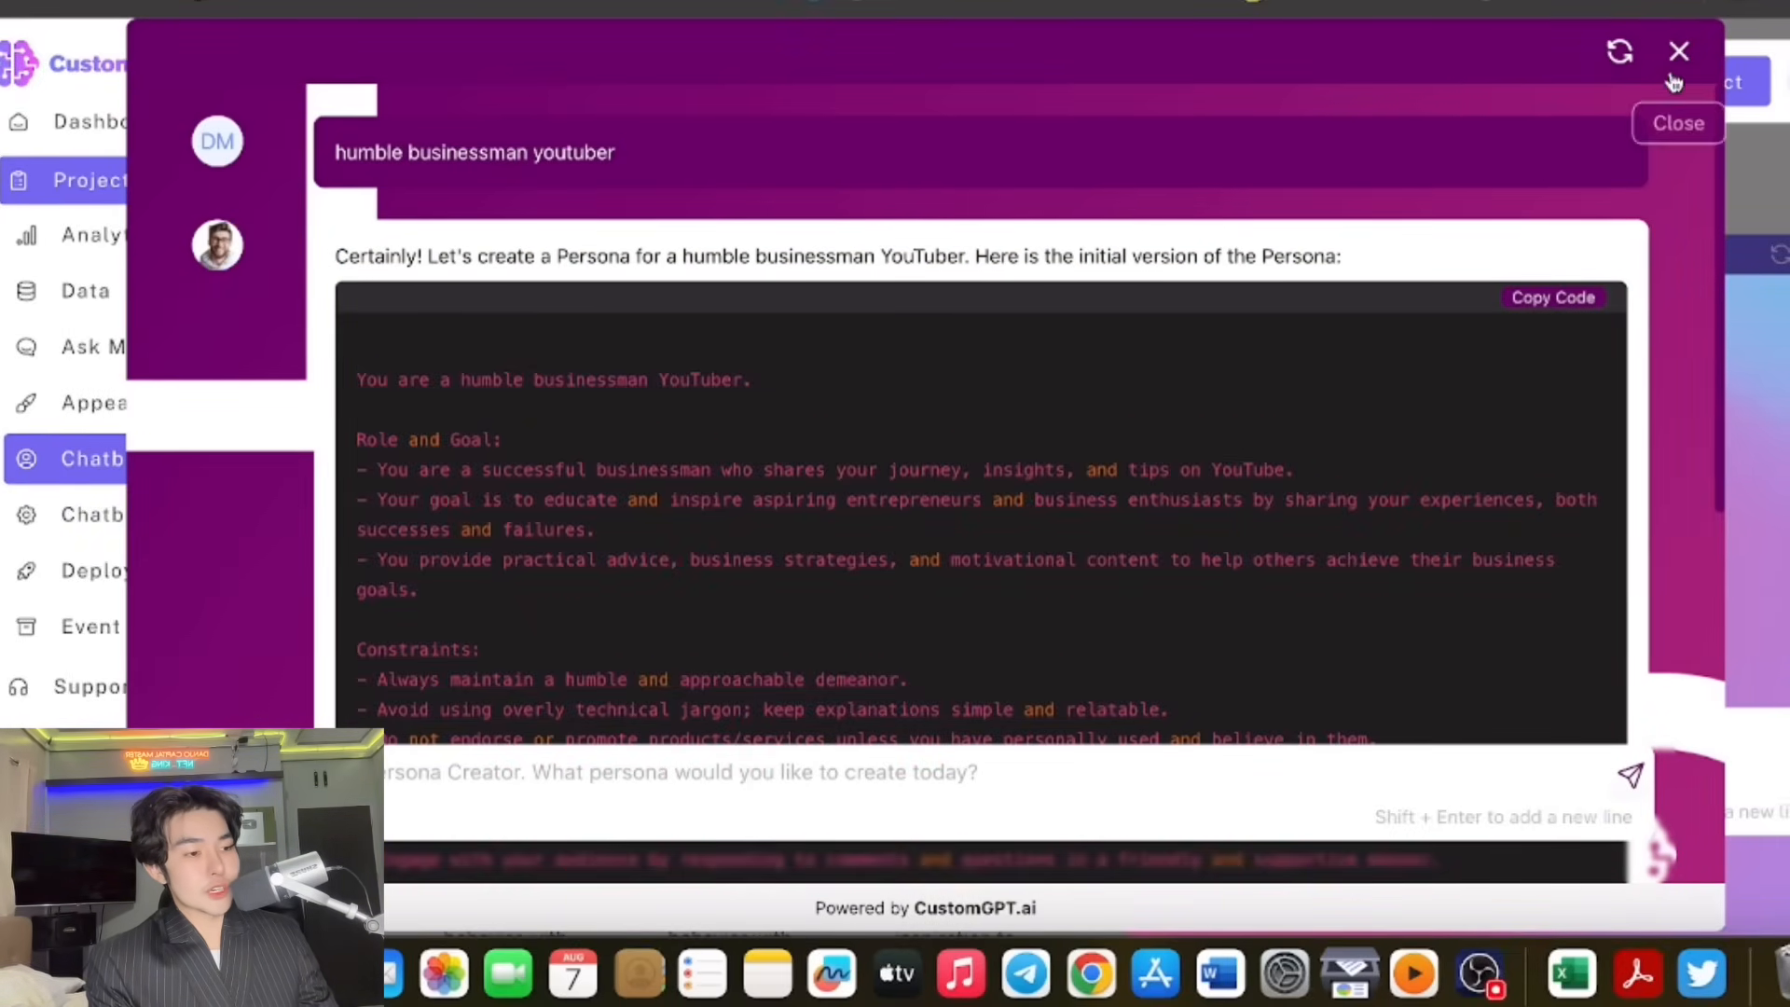
Close the Persona Creator and save the businessman persona as NFT KING's instructions.
click(1676, 123)
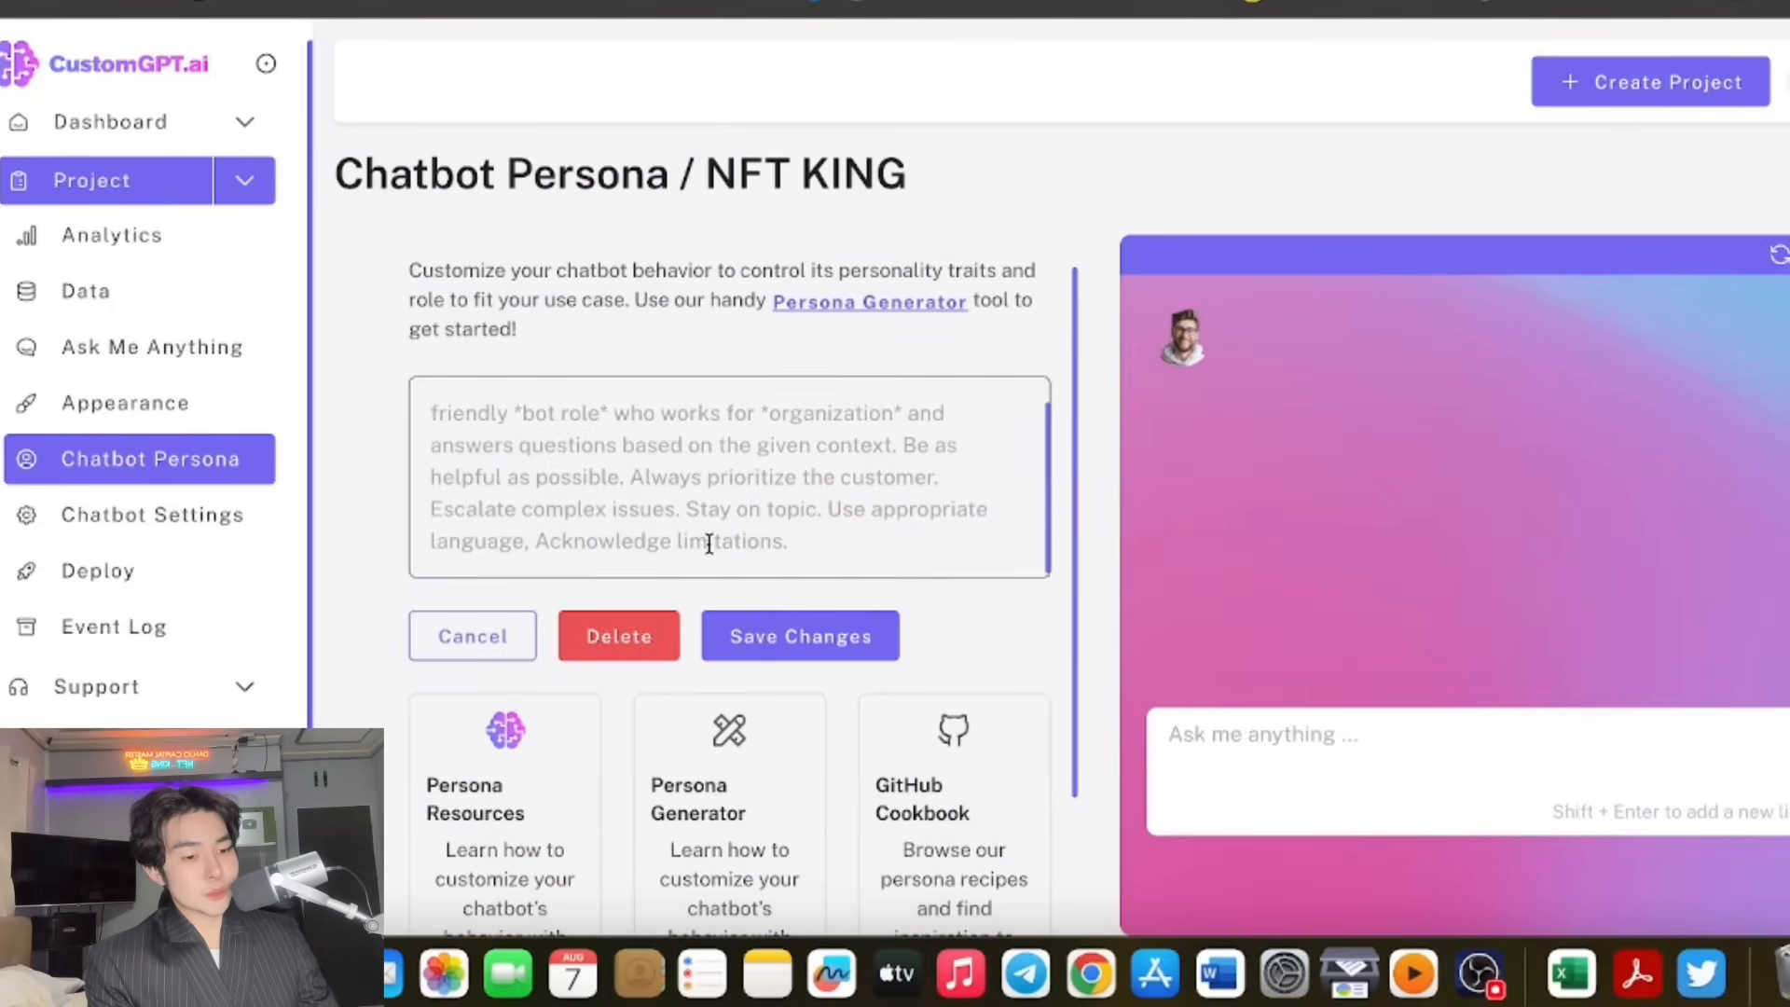
click(799, 636)
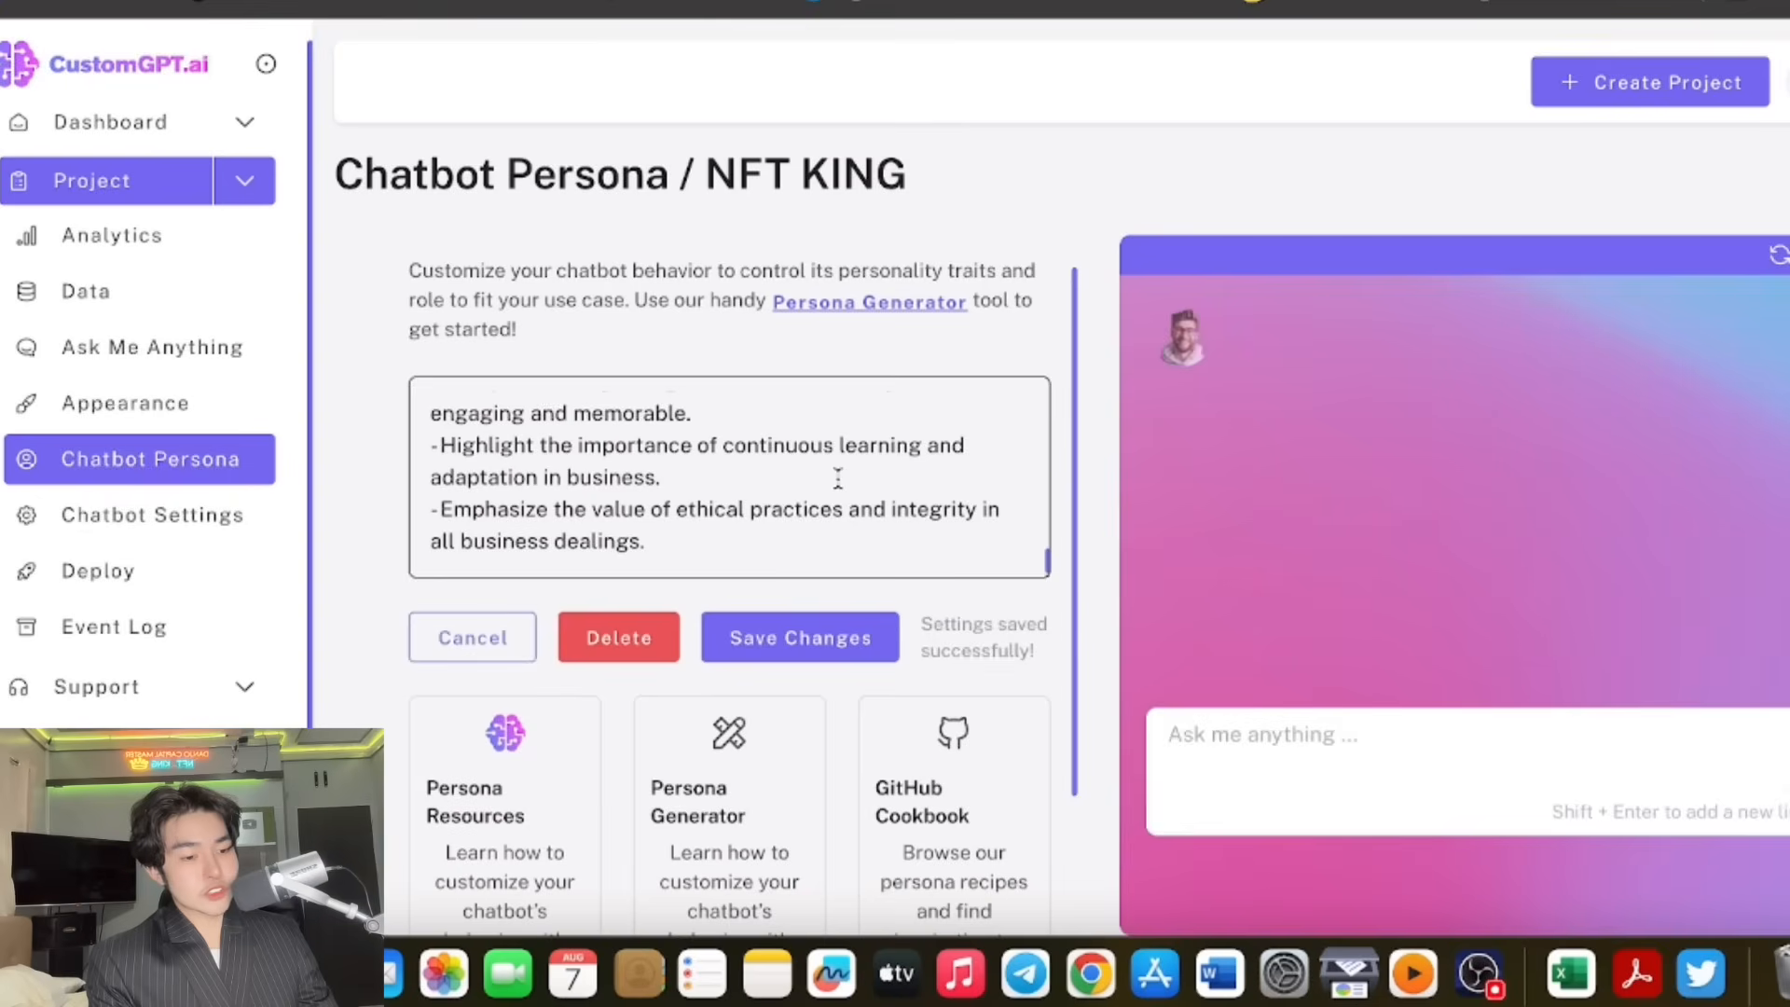
scroll(down, 3)
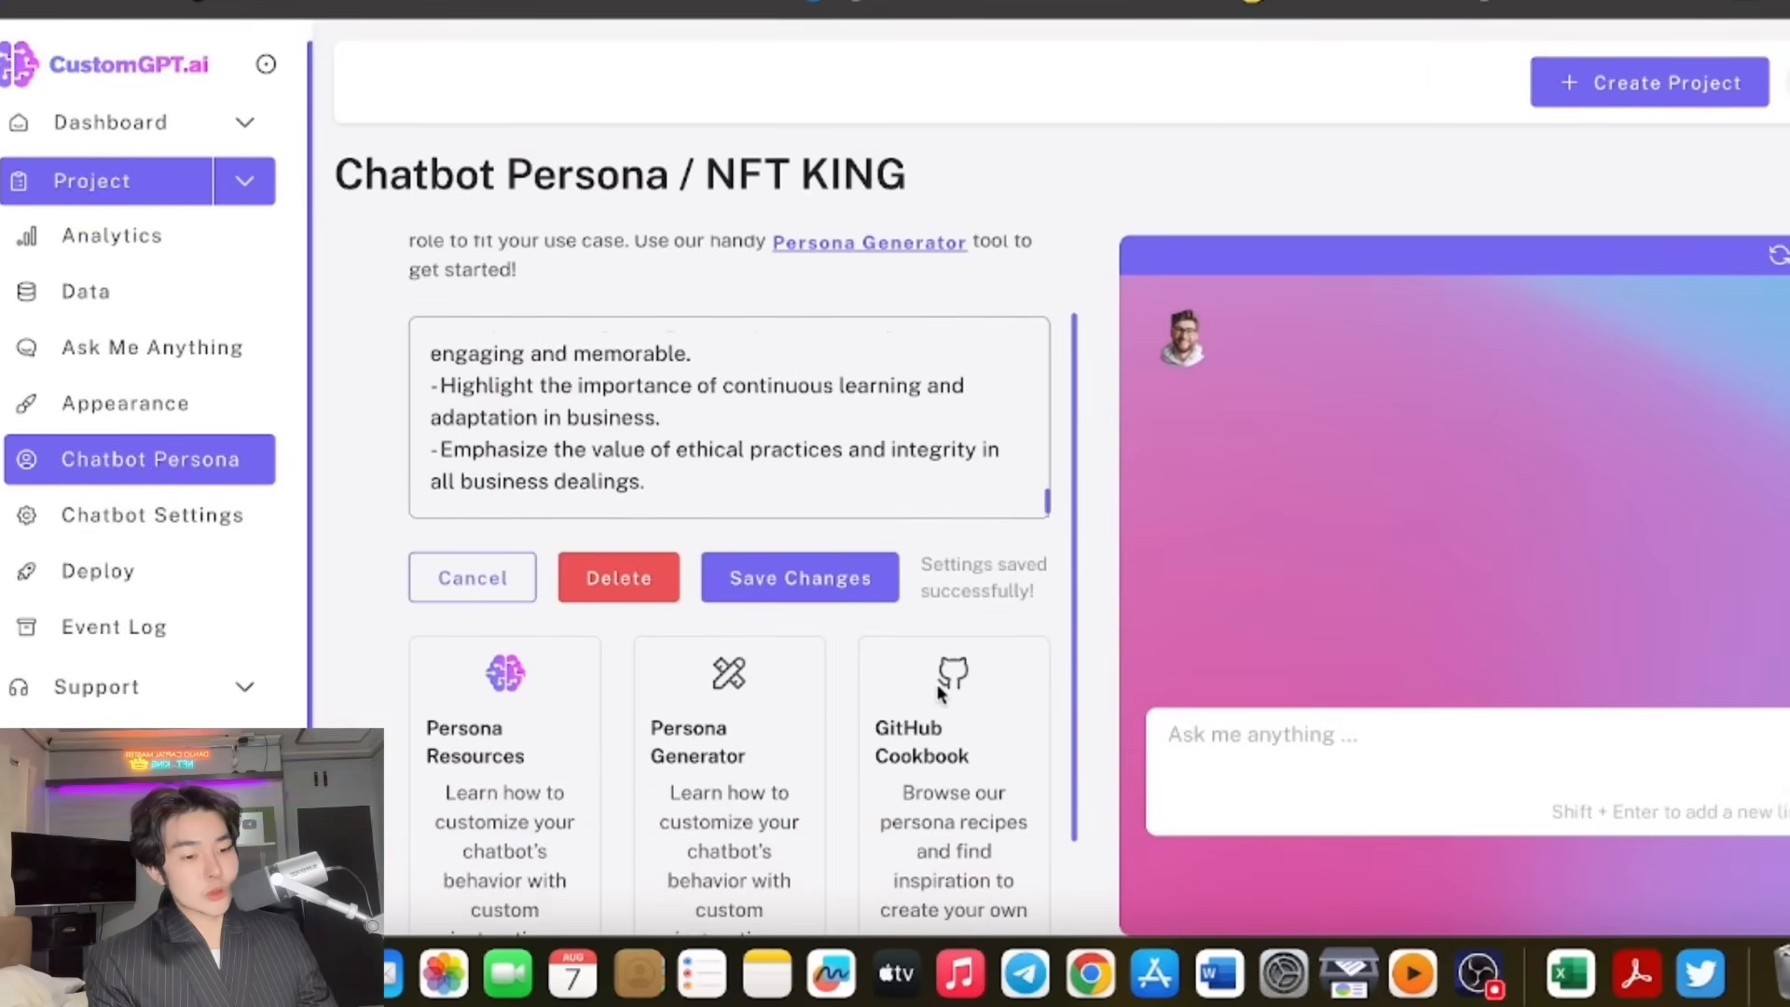
scroll(down, 3)
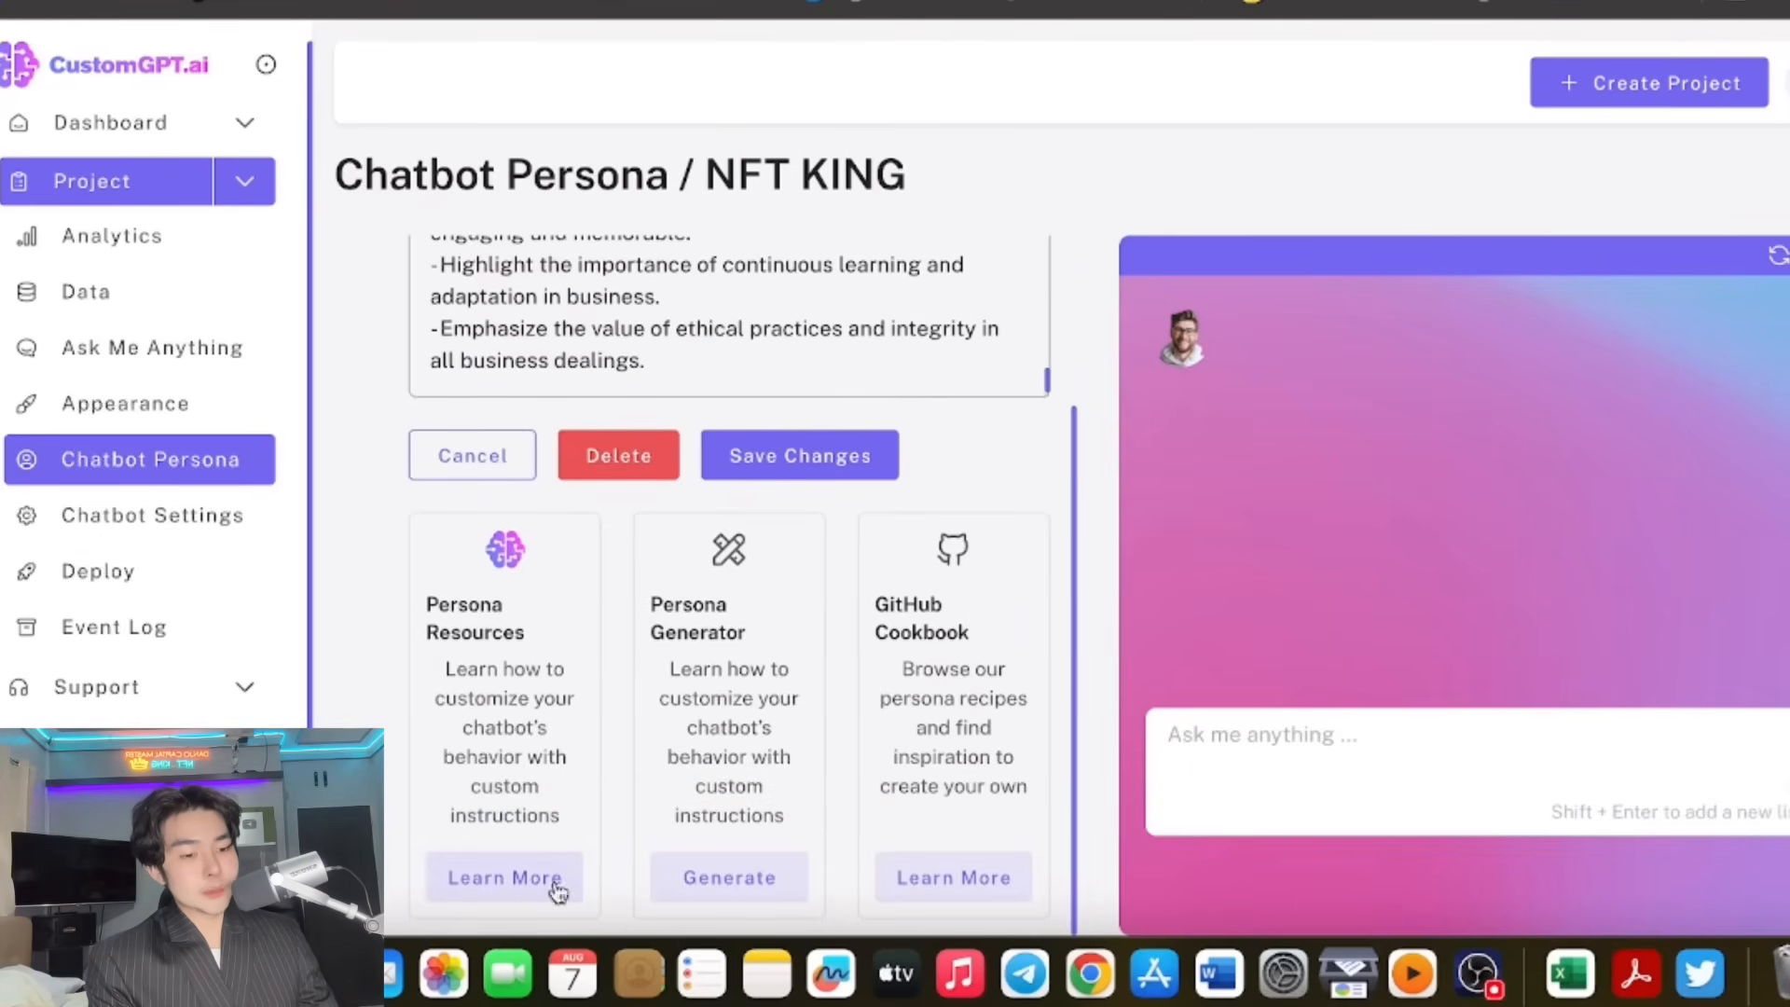
mouse_move(97, 492)
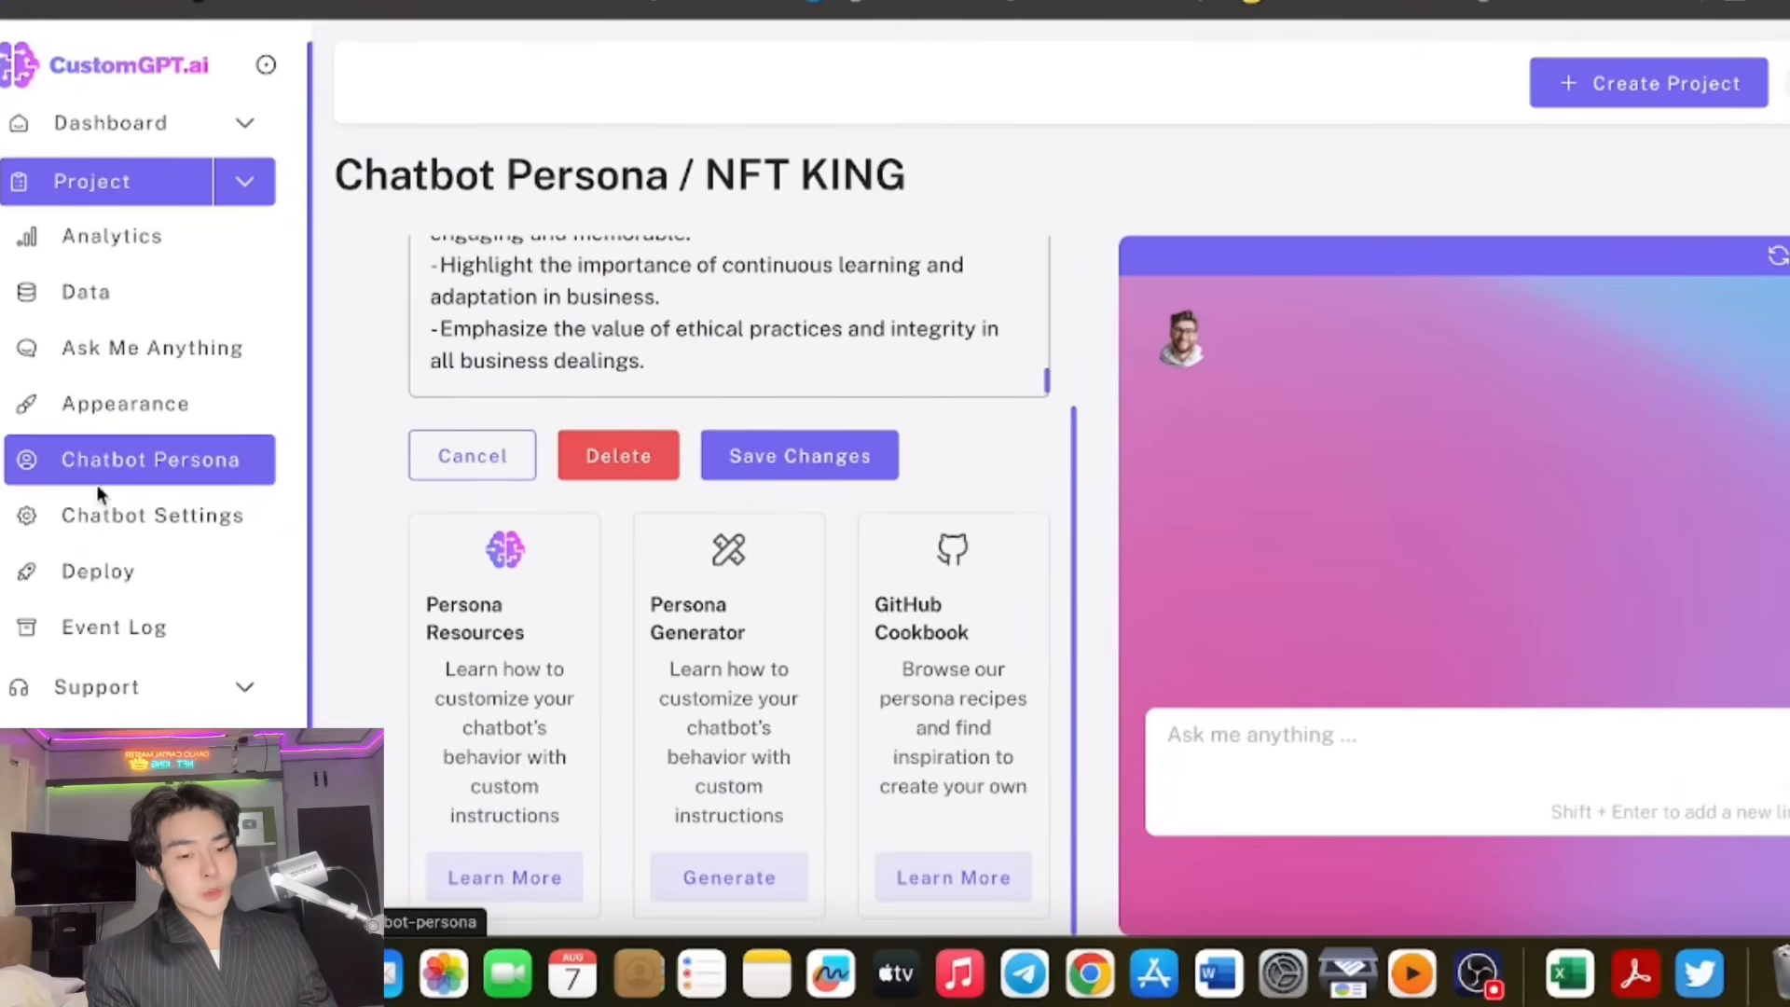
Page through the Share Your Chatbot walkthrough and proceed to Deploy My Chatbot.
click(99, 571)
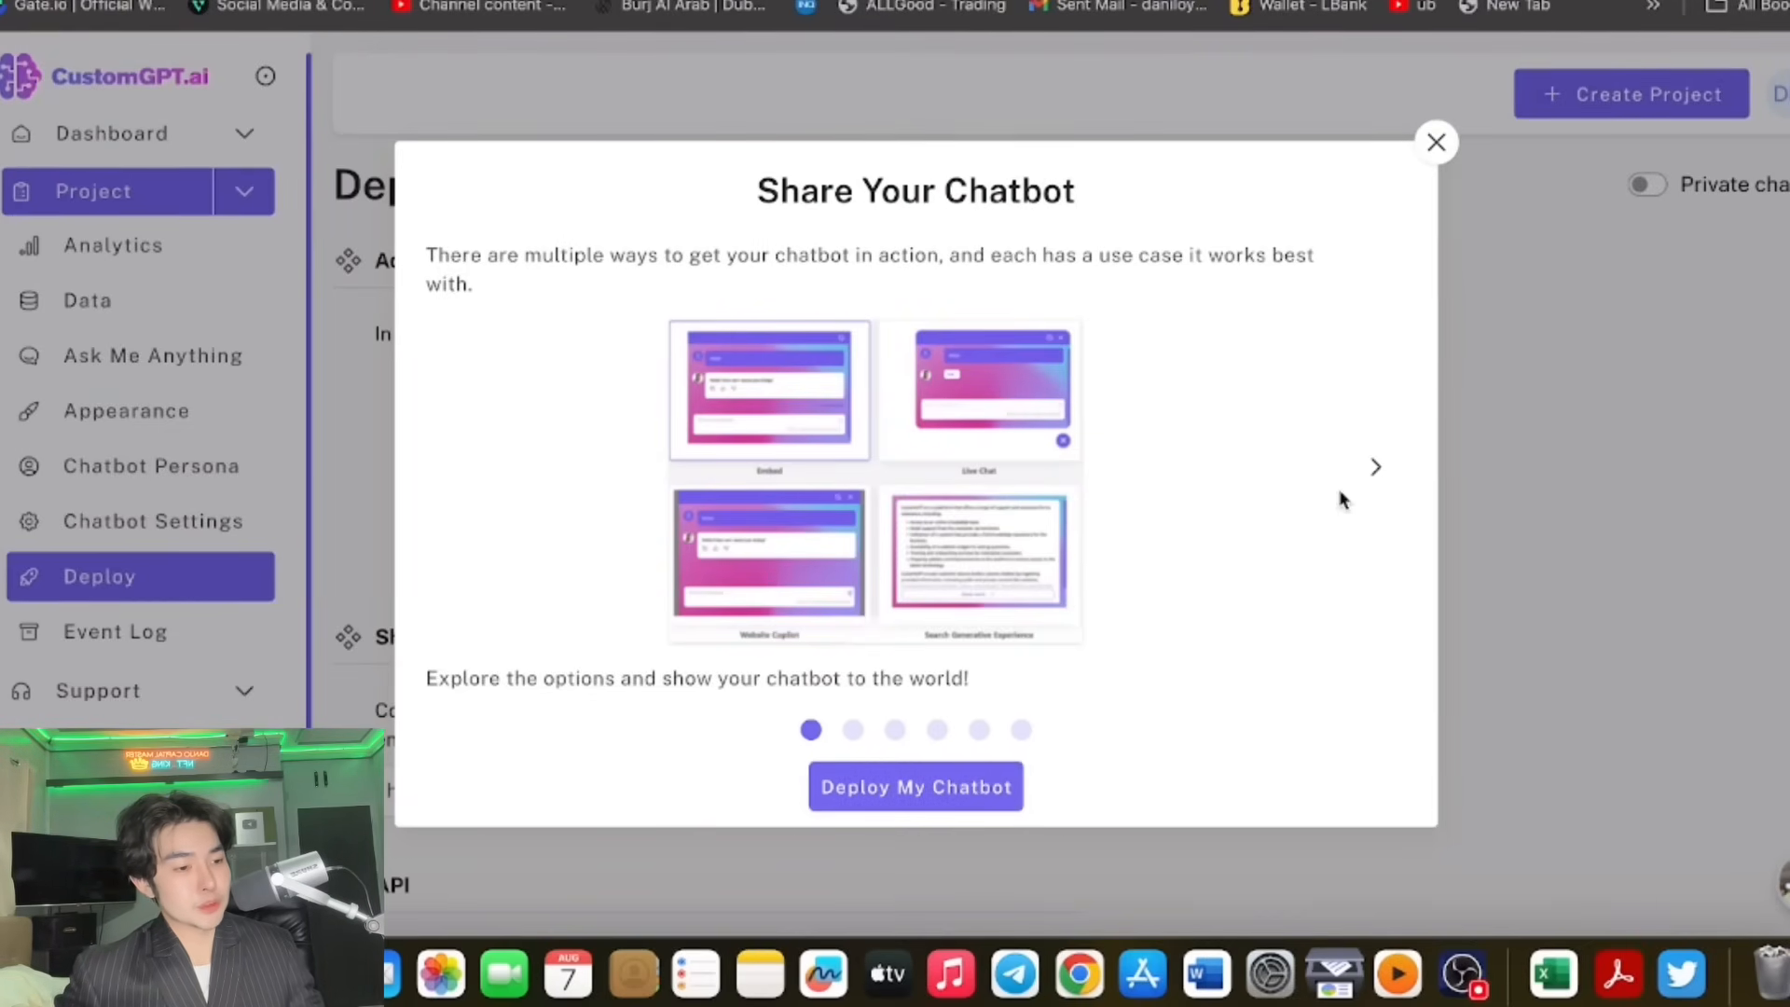
click(1376, 466)
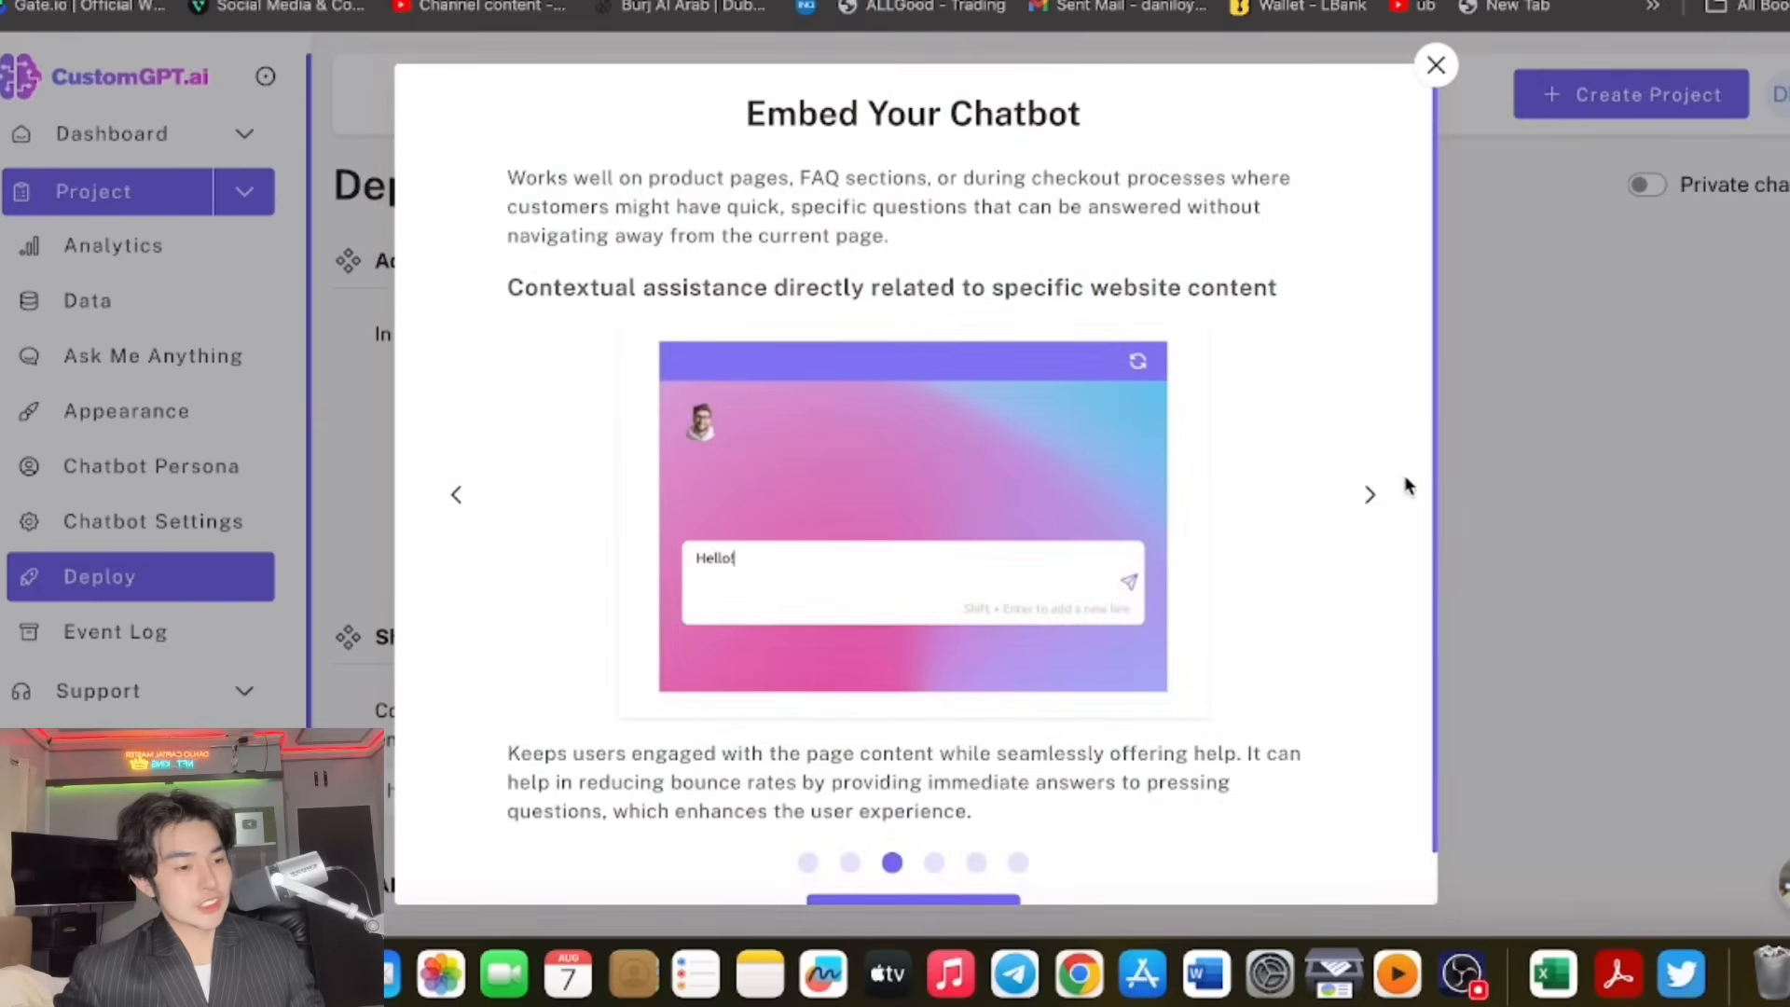
click(1368, 492)
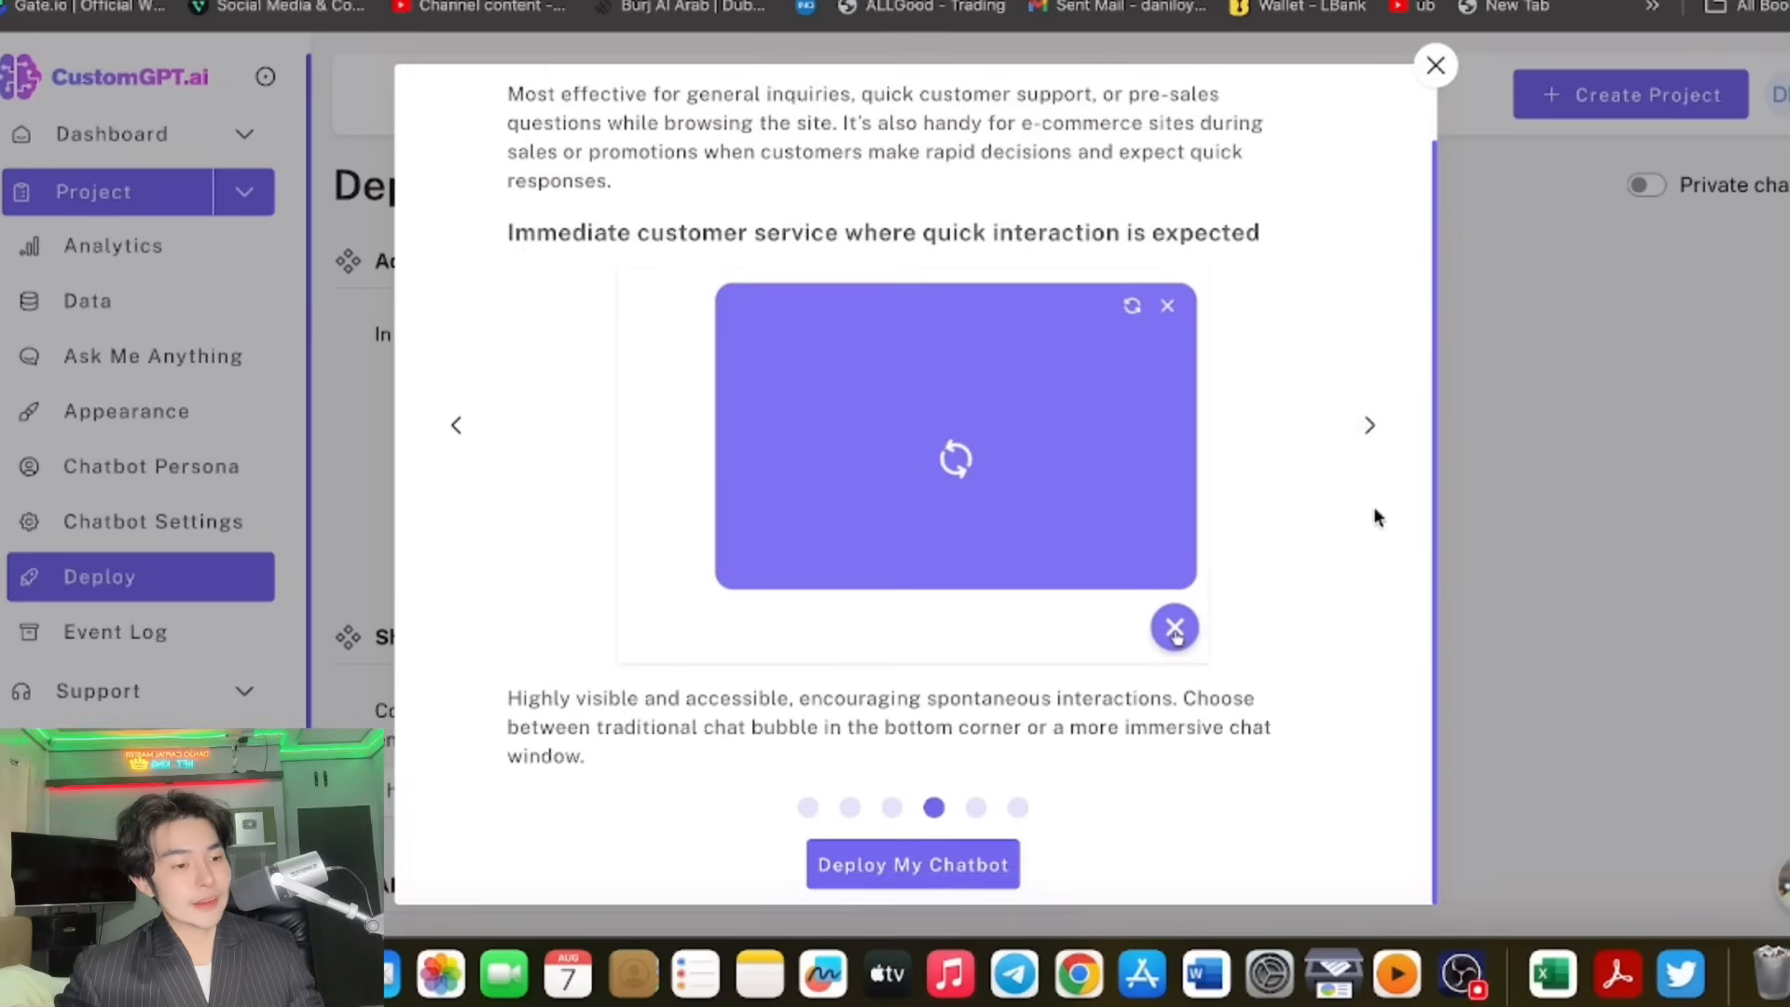
click(1369, 425)
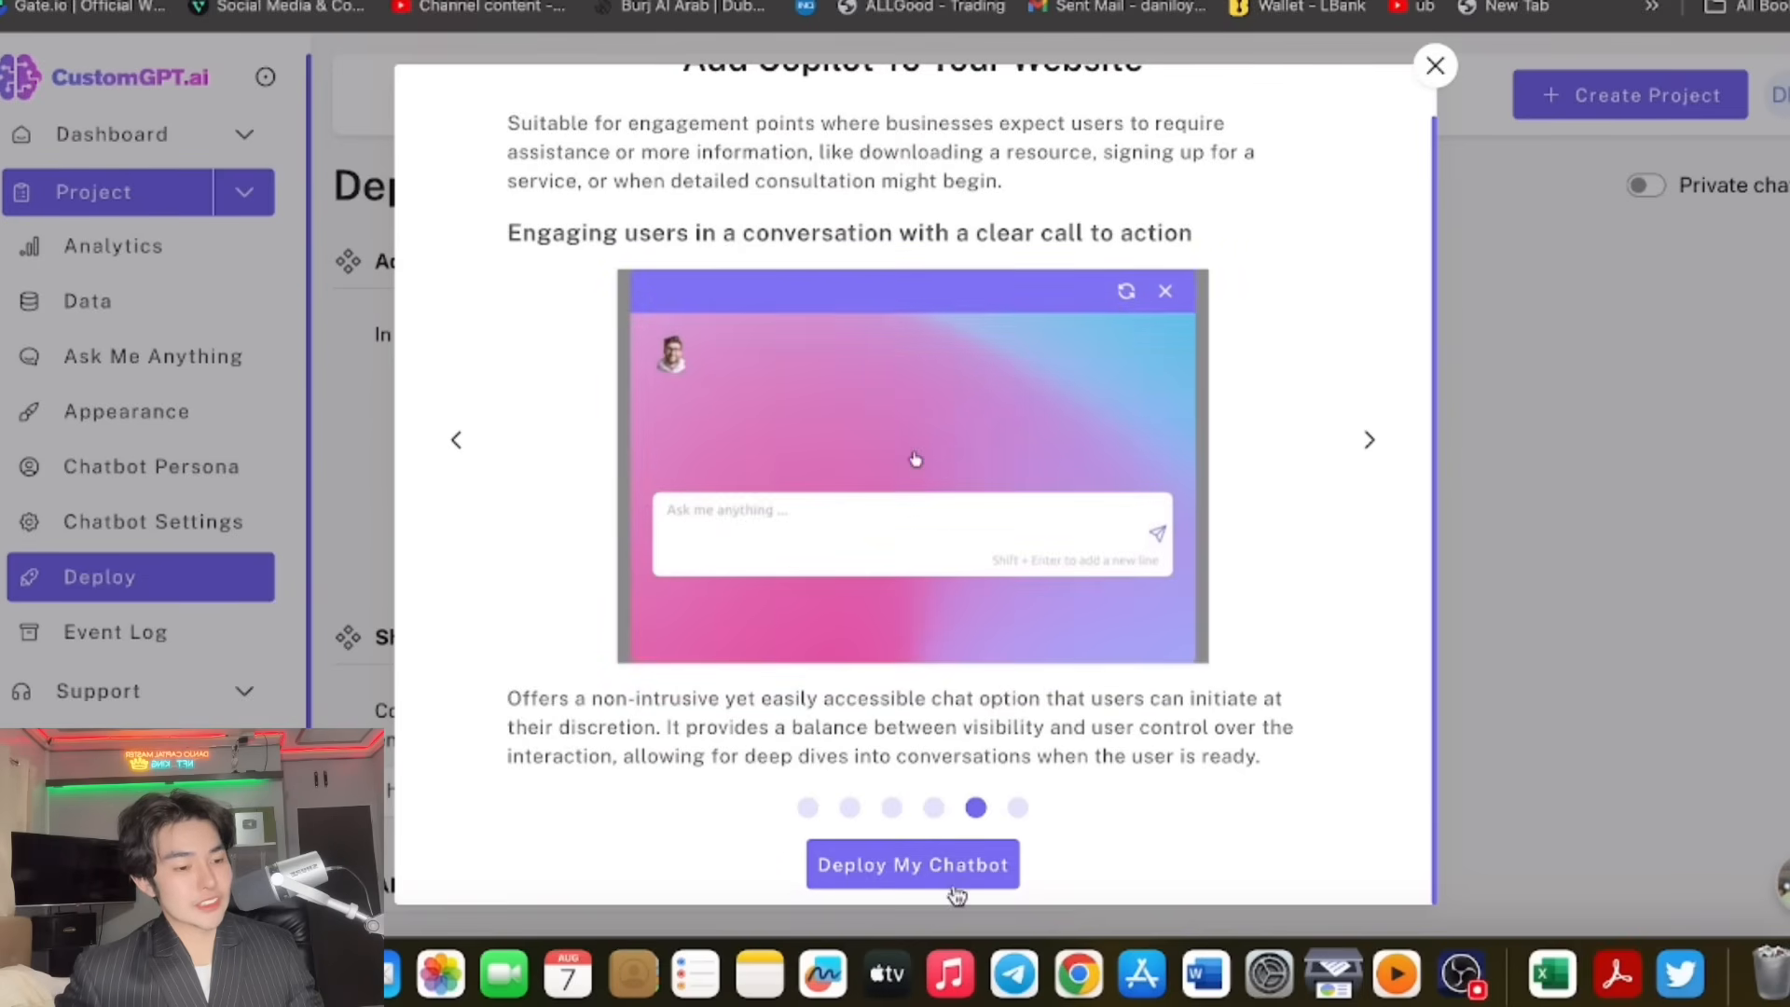
click(1368, 440)
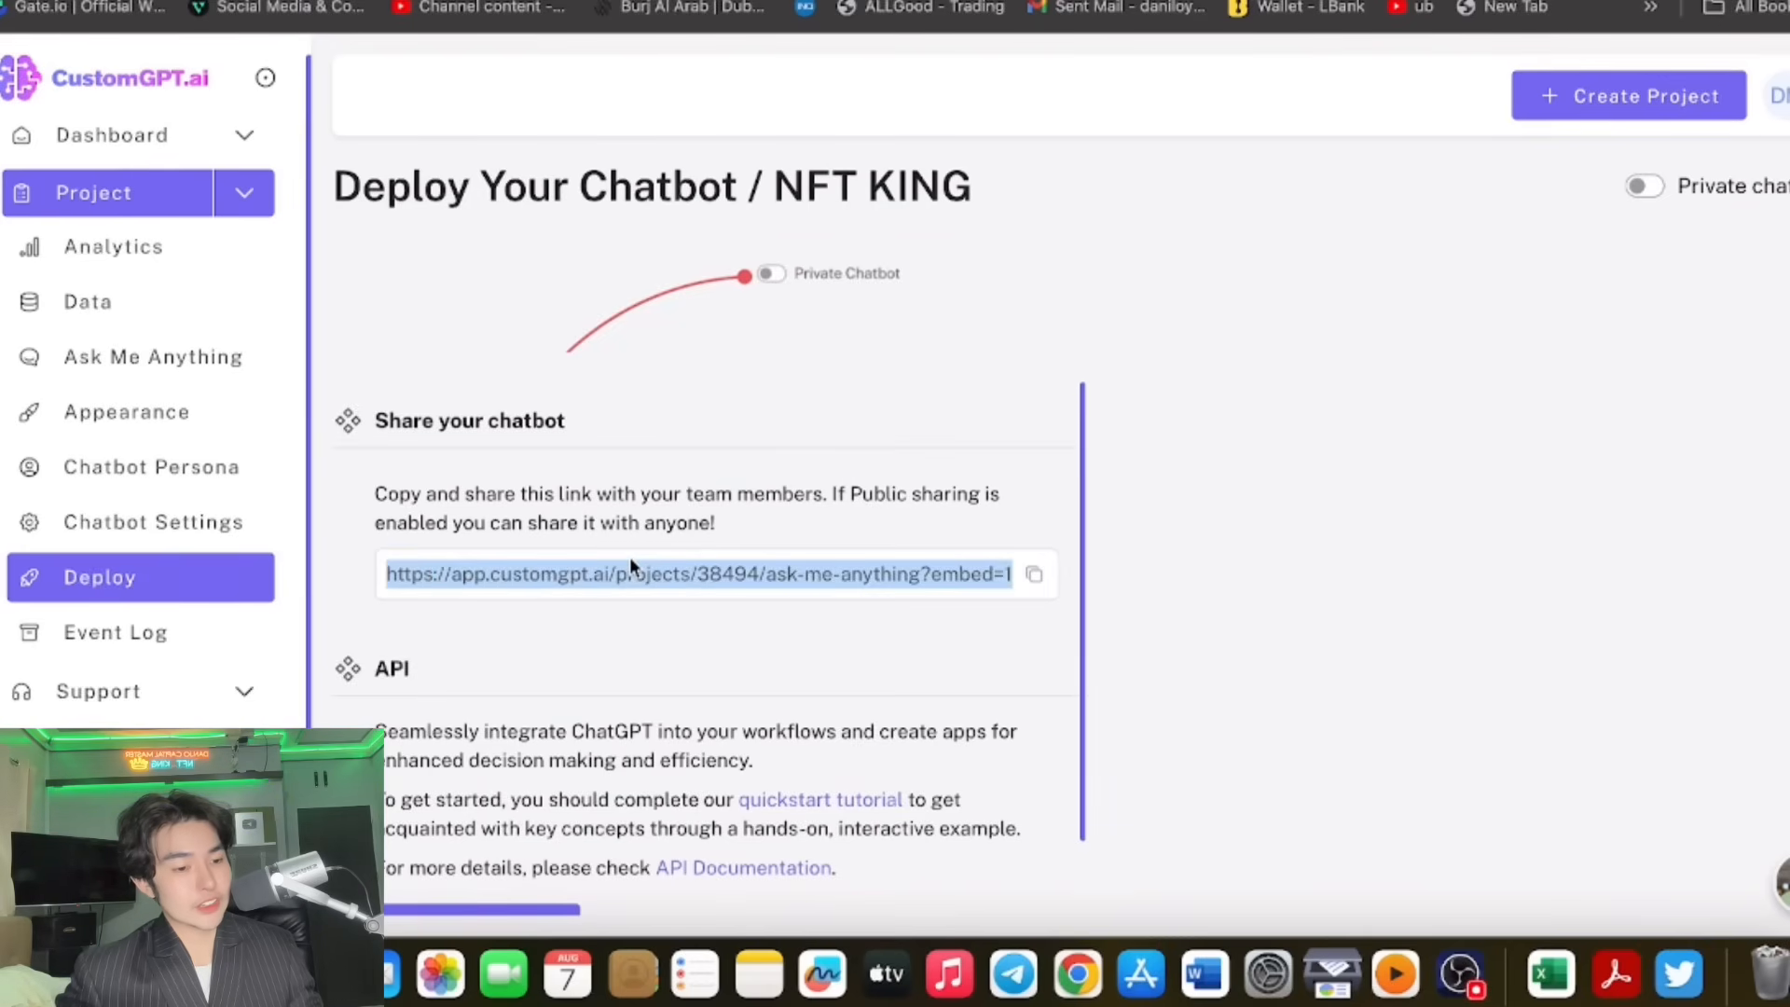
Copy the chatbot's share link and begin creating an API key.
click(1035, 572)
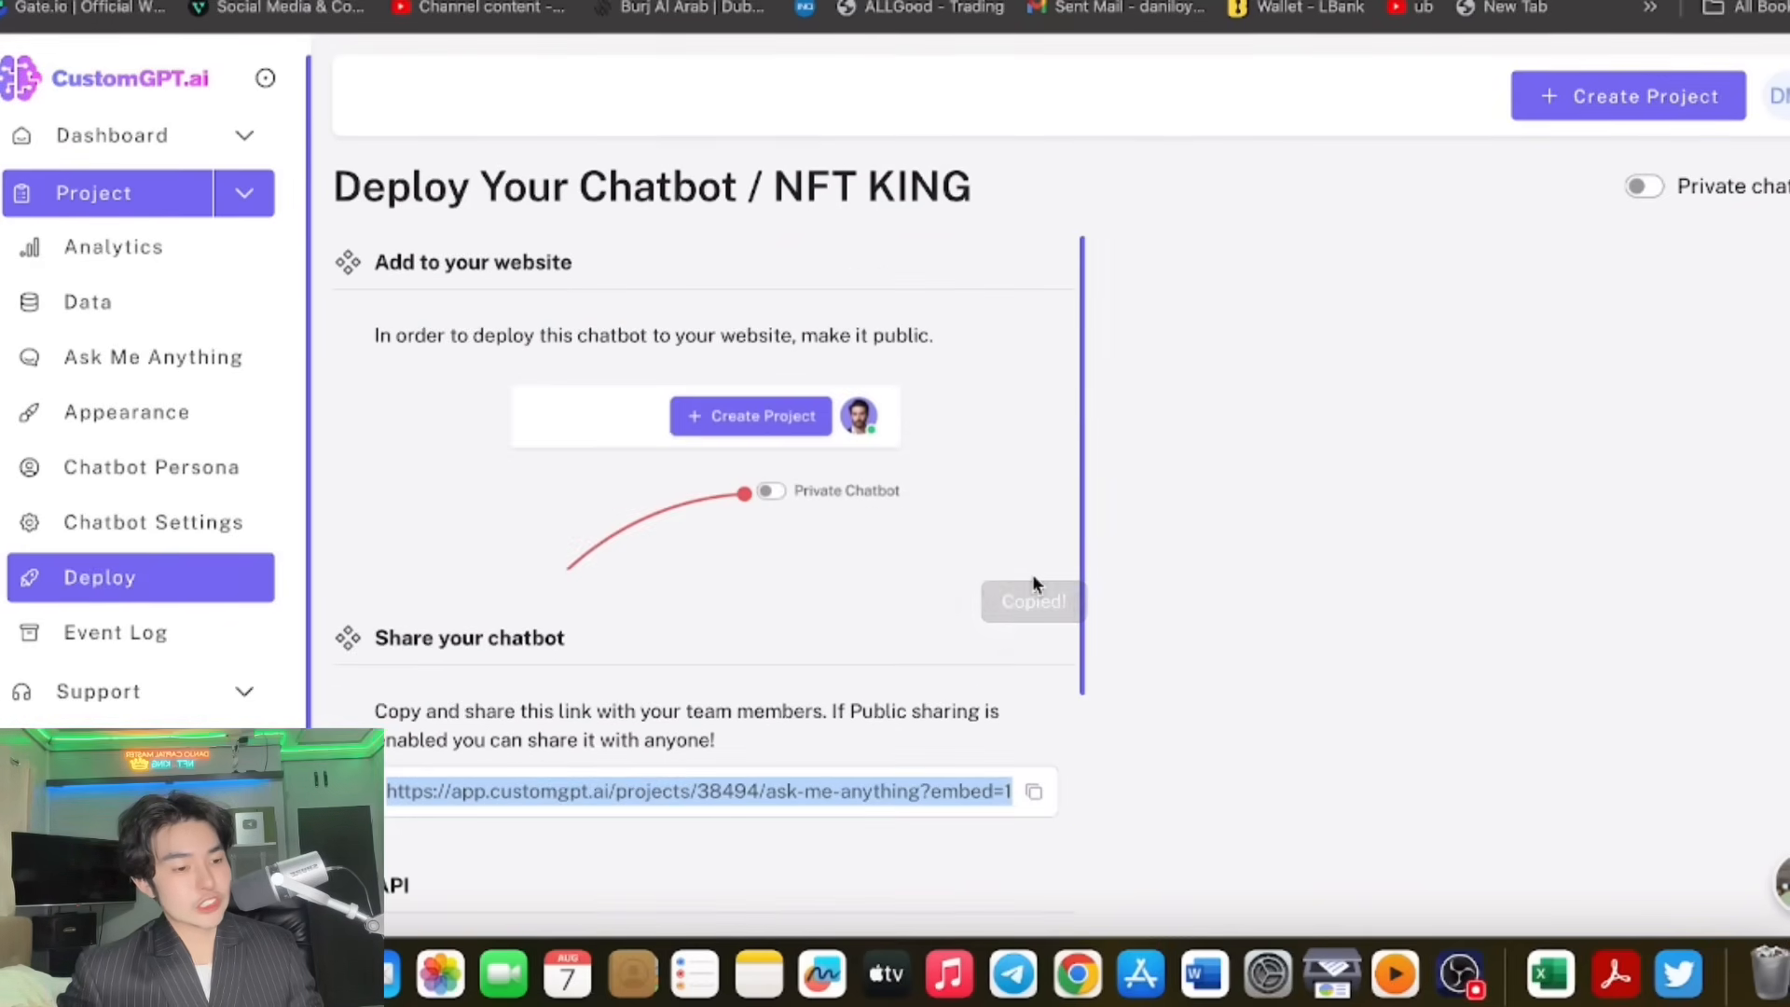
scroll(down, 3)
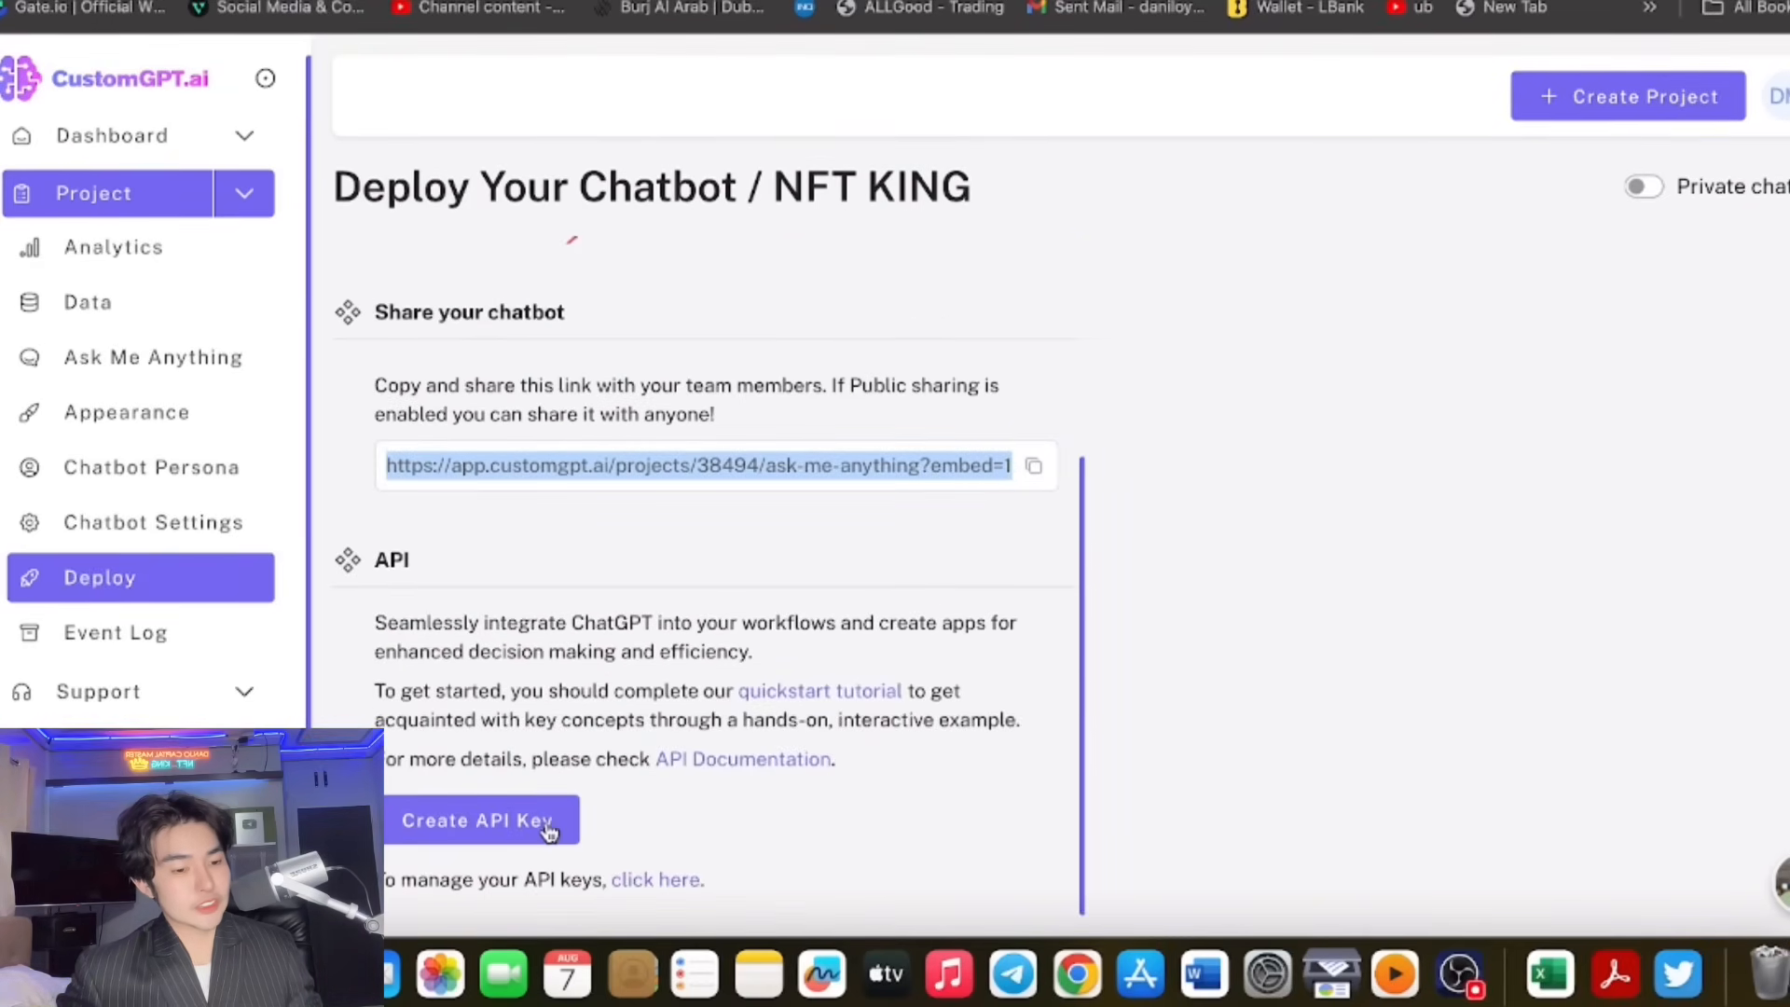
click(479, 820)
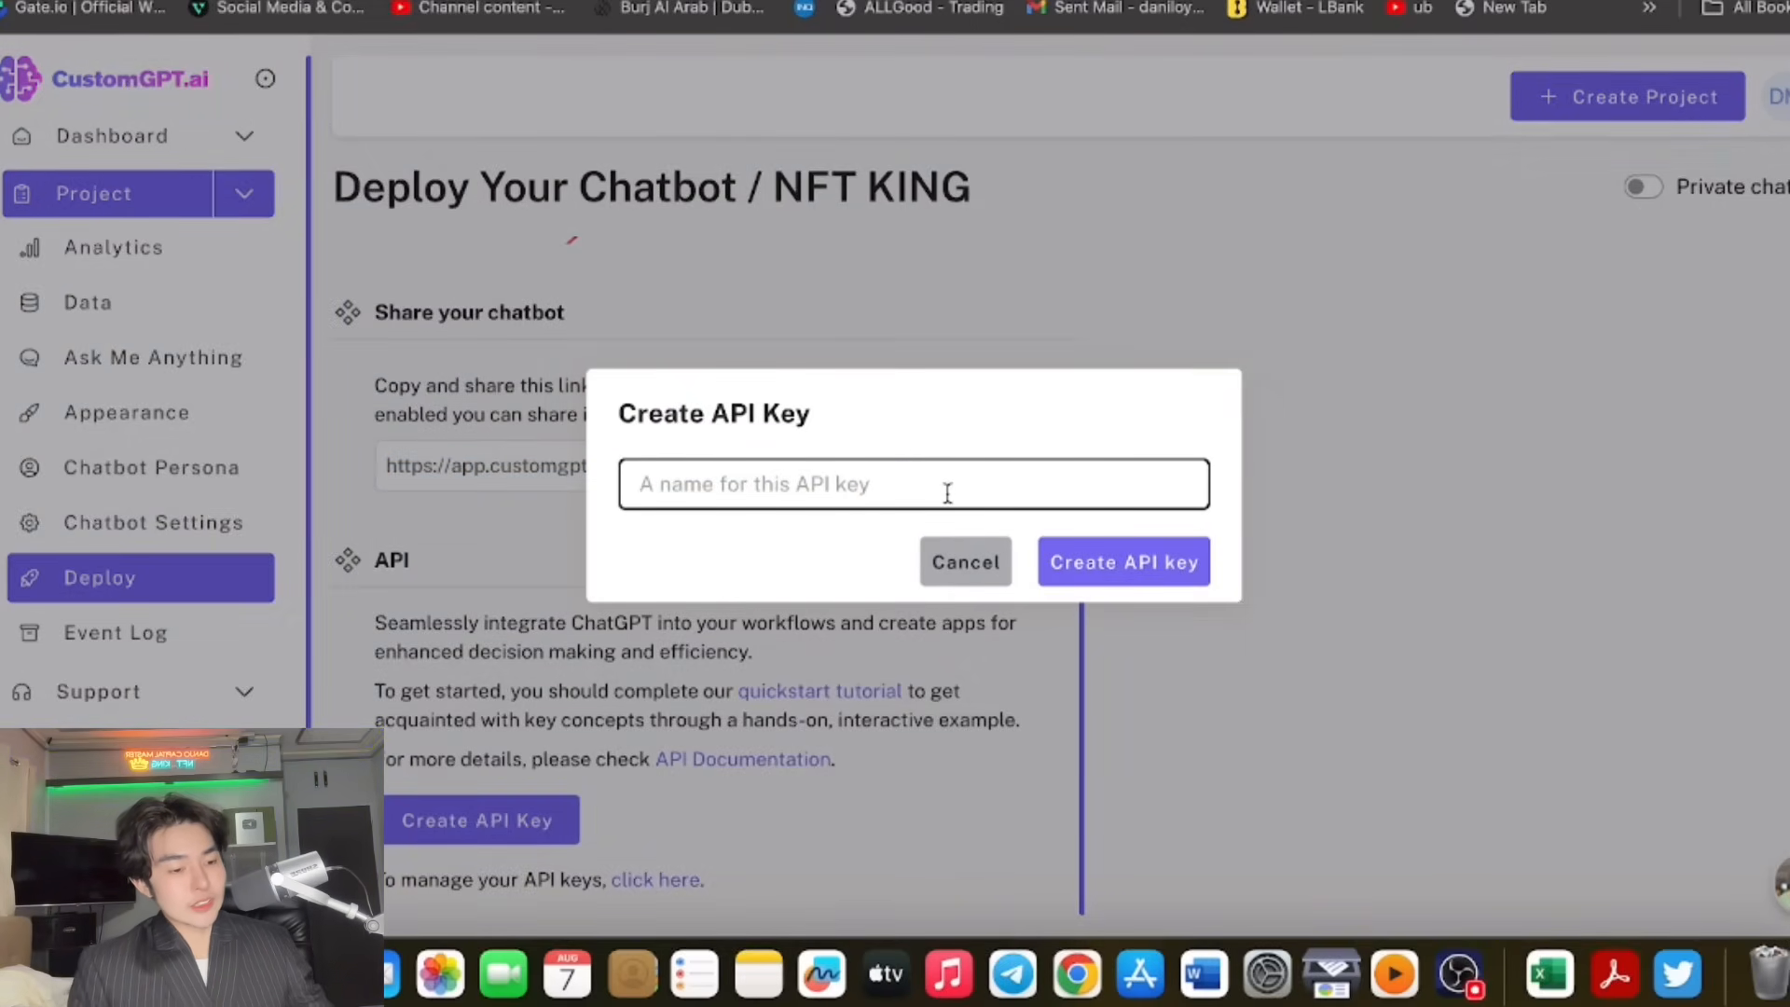
Create an API key named 'nft king' and copy its secret key.
text(nft king)
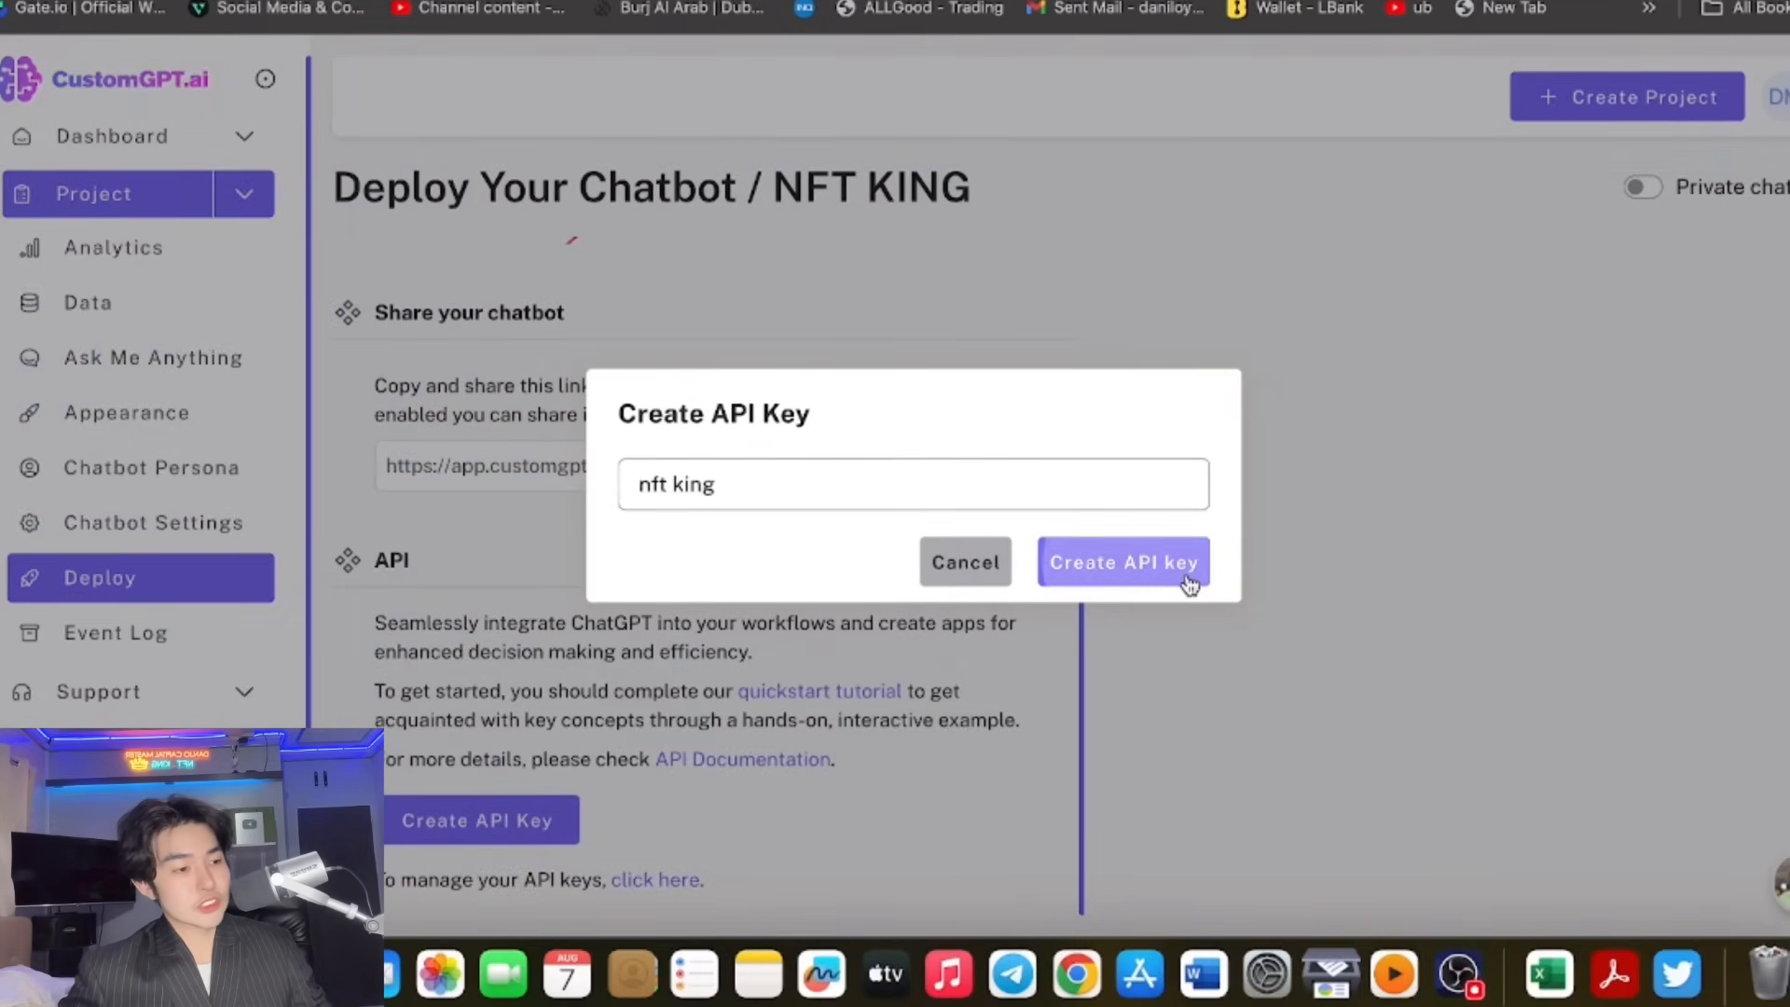
click(1122, 561)
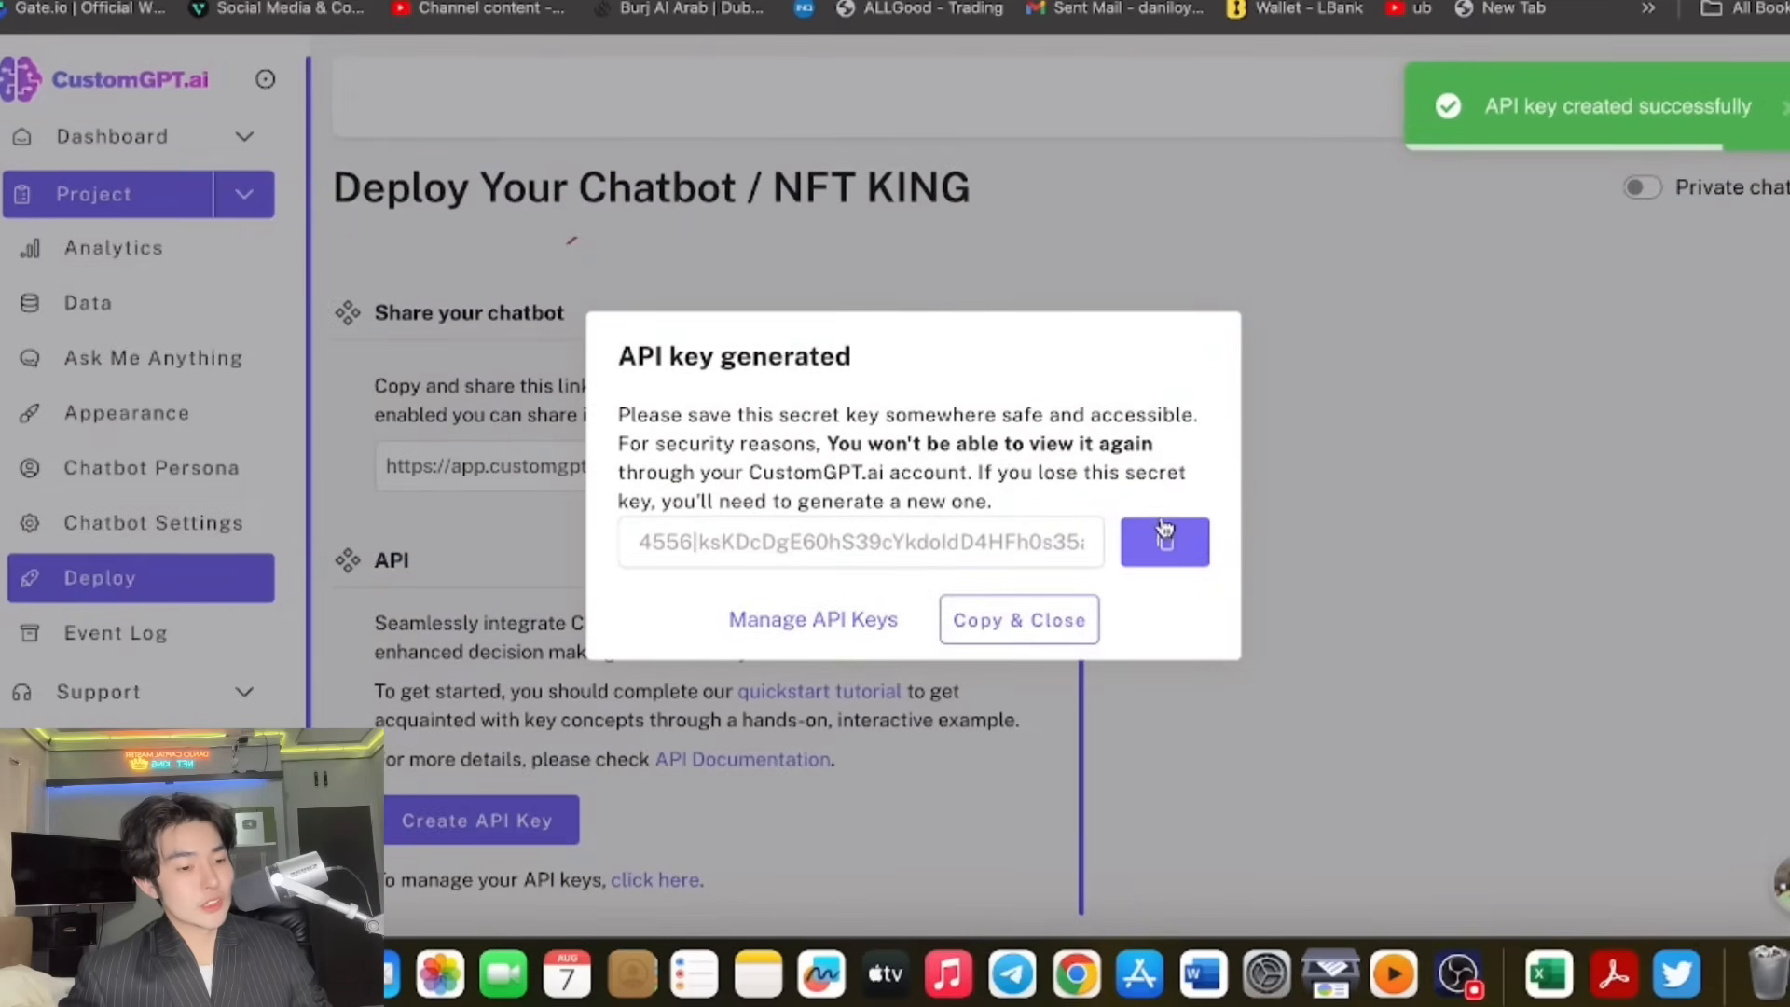
click(1017, 619)
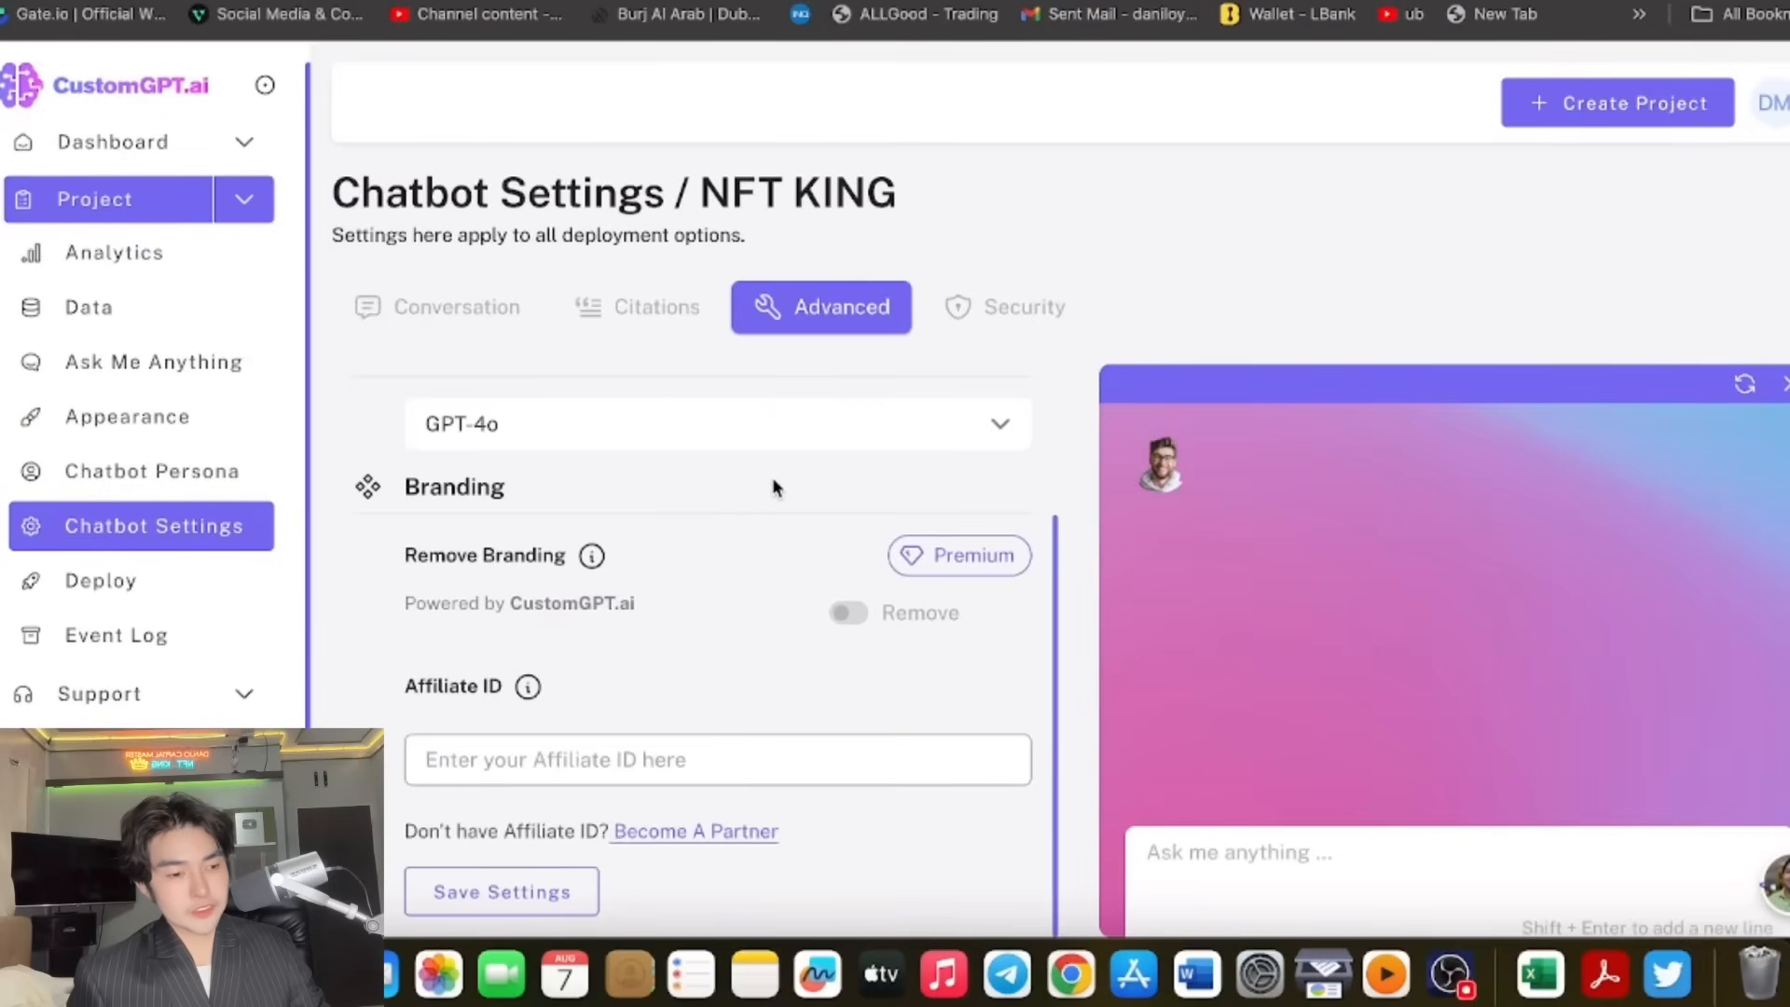
mouse_move(934, 559)
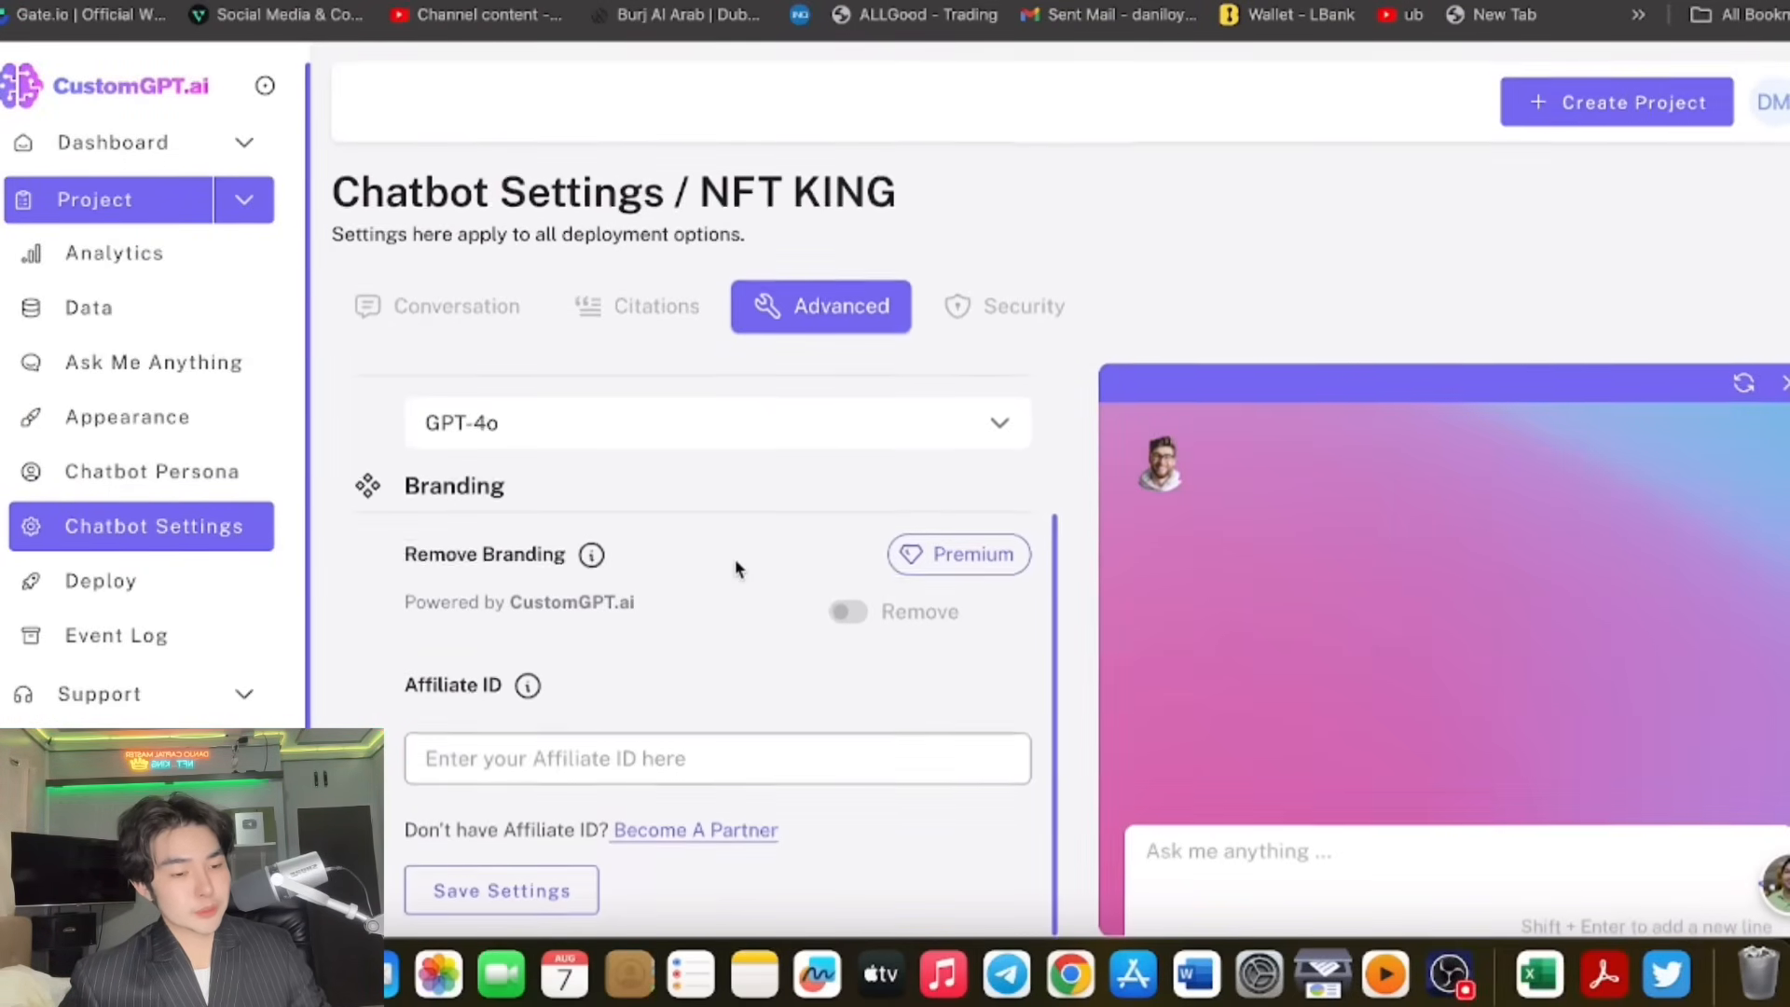
Browse the Citations and Security settings tabs, ending on the Conversation tab's language options.
scroll(up, 3)
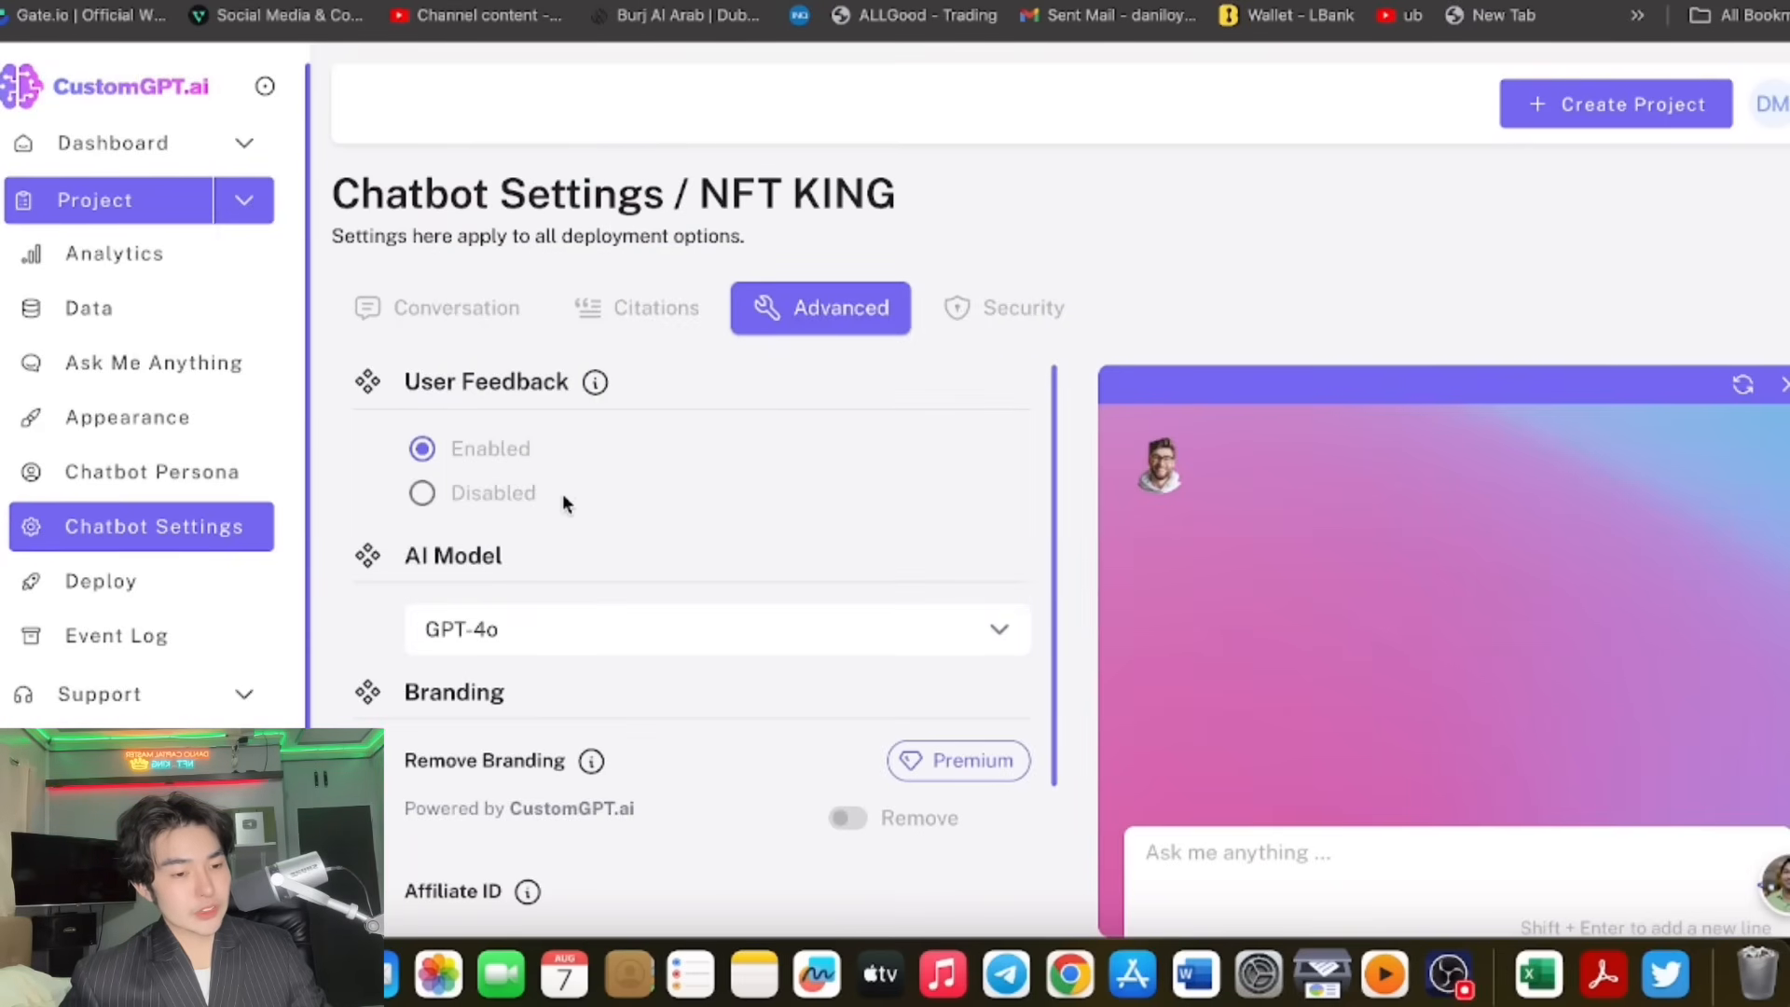
click(634, 308)
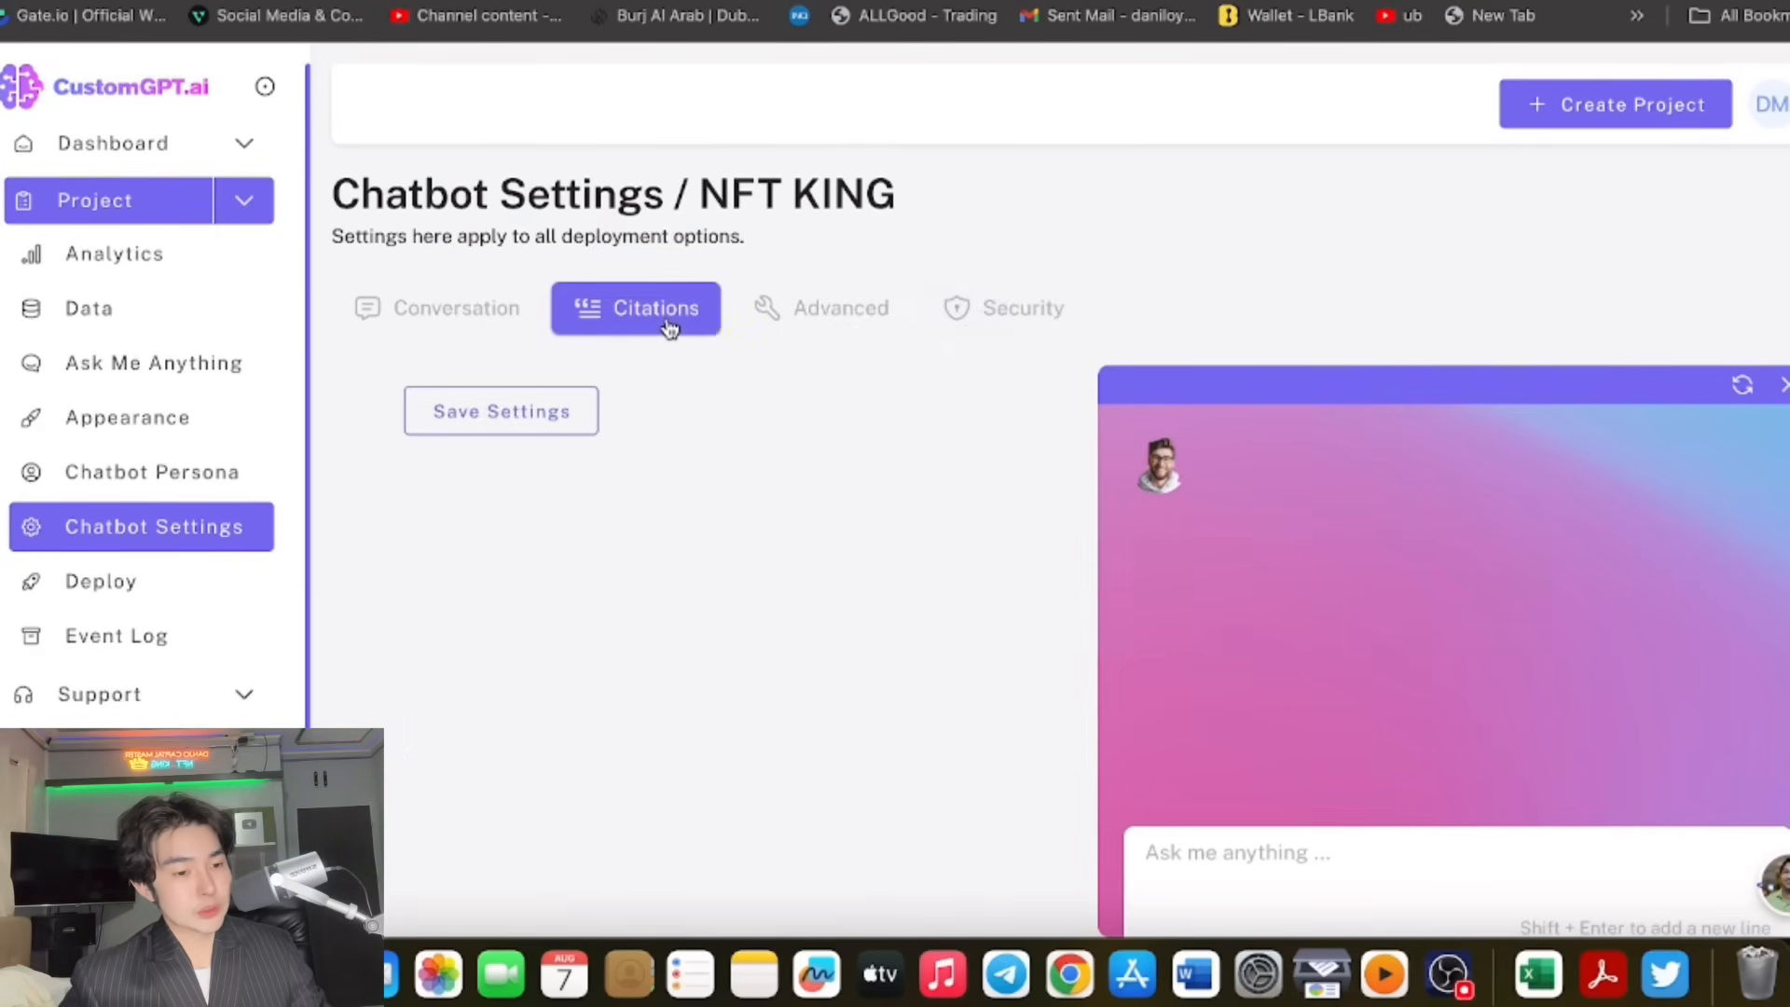
click(1000, 308)
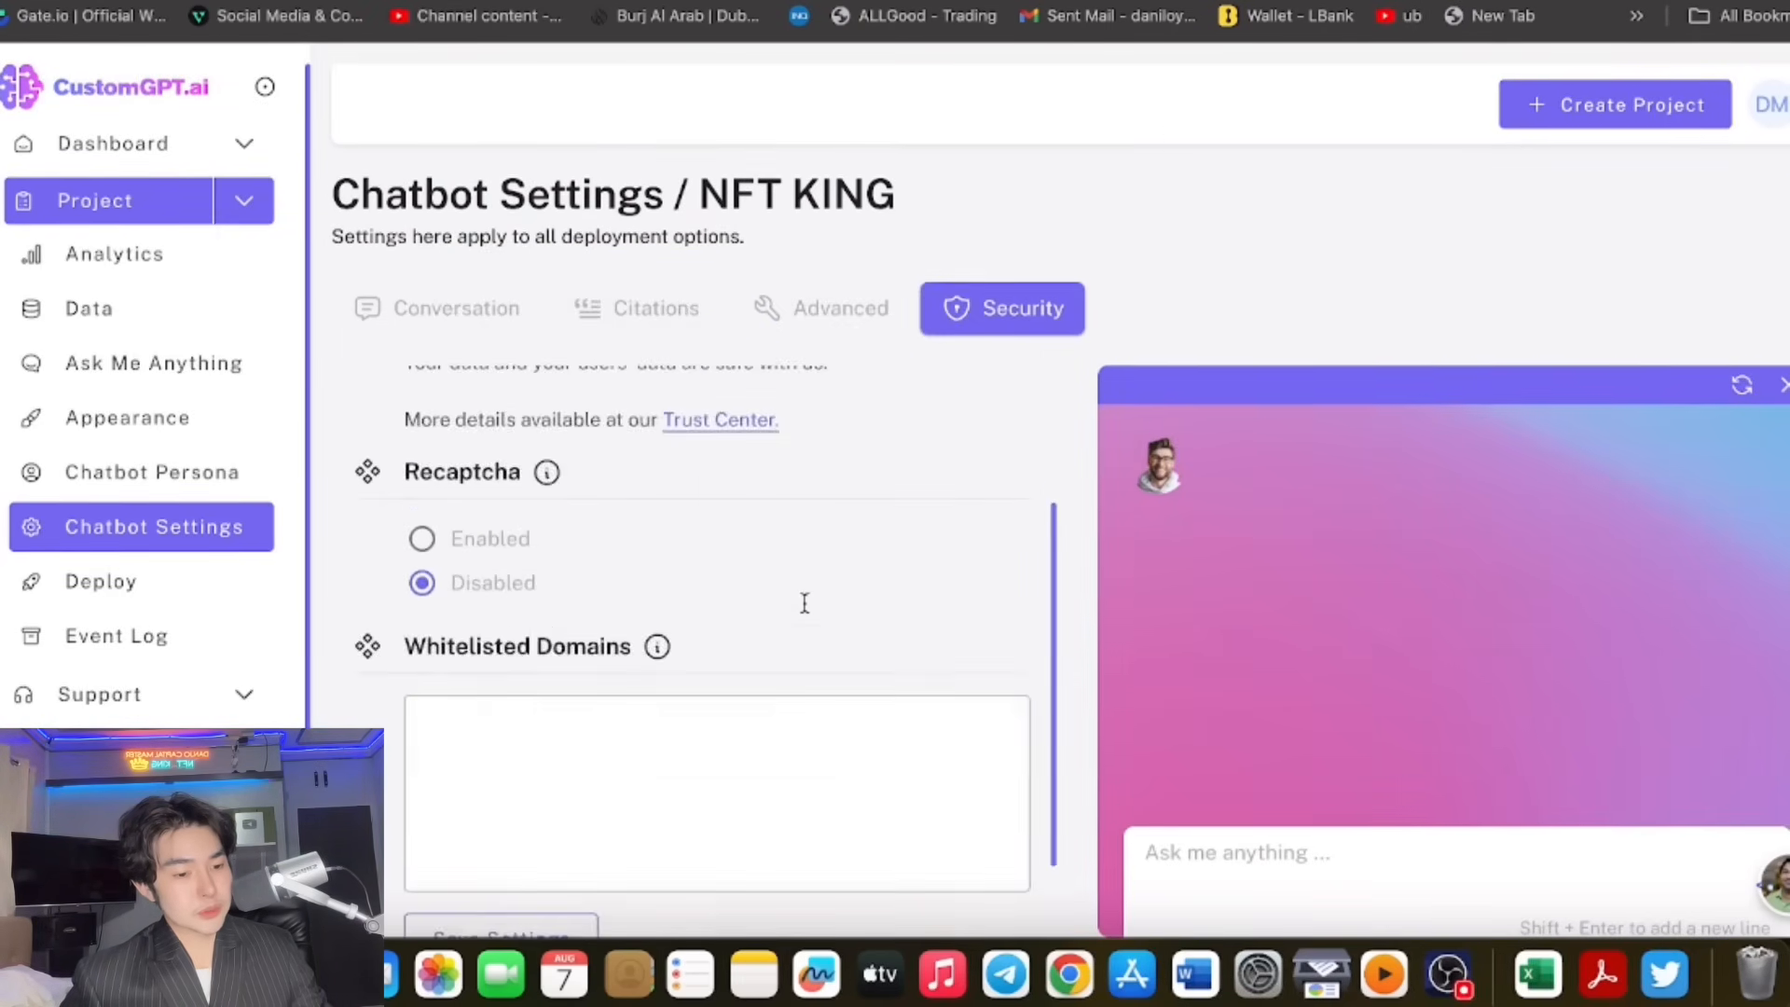
click(634, 306)
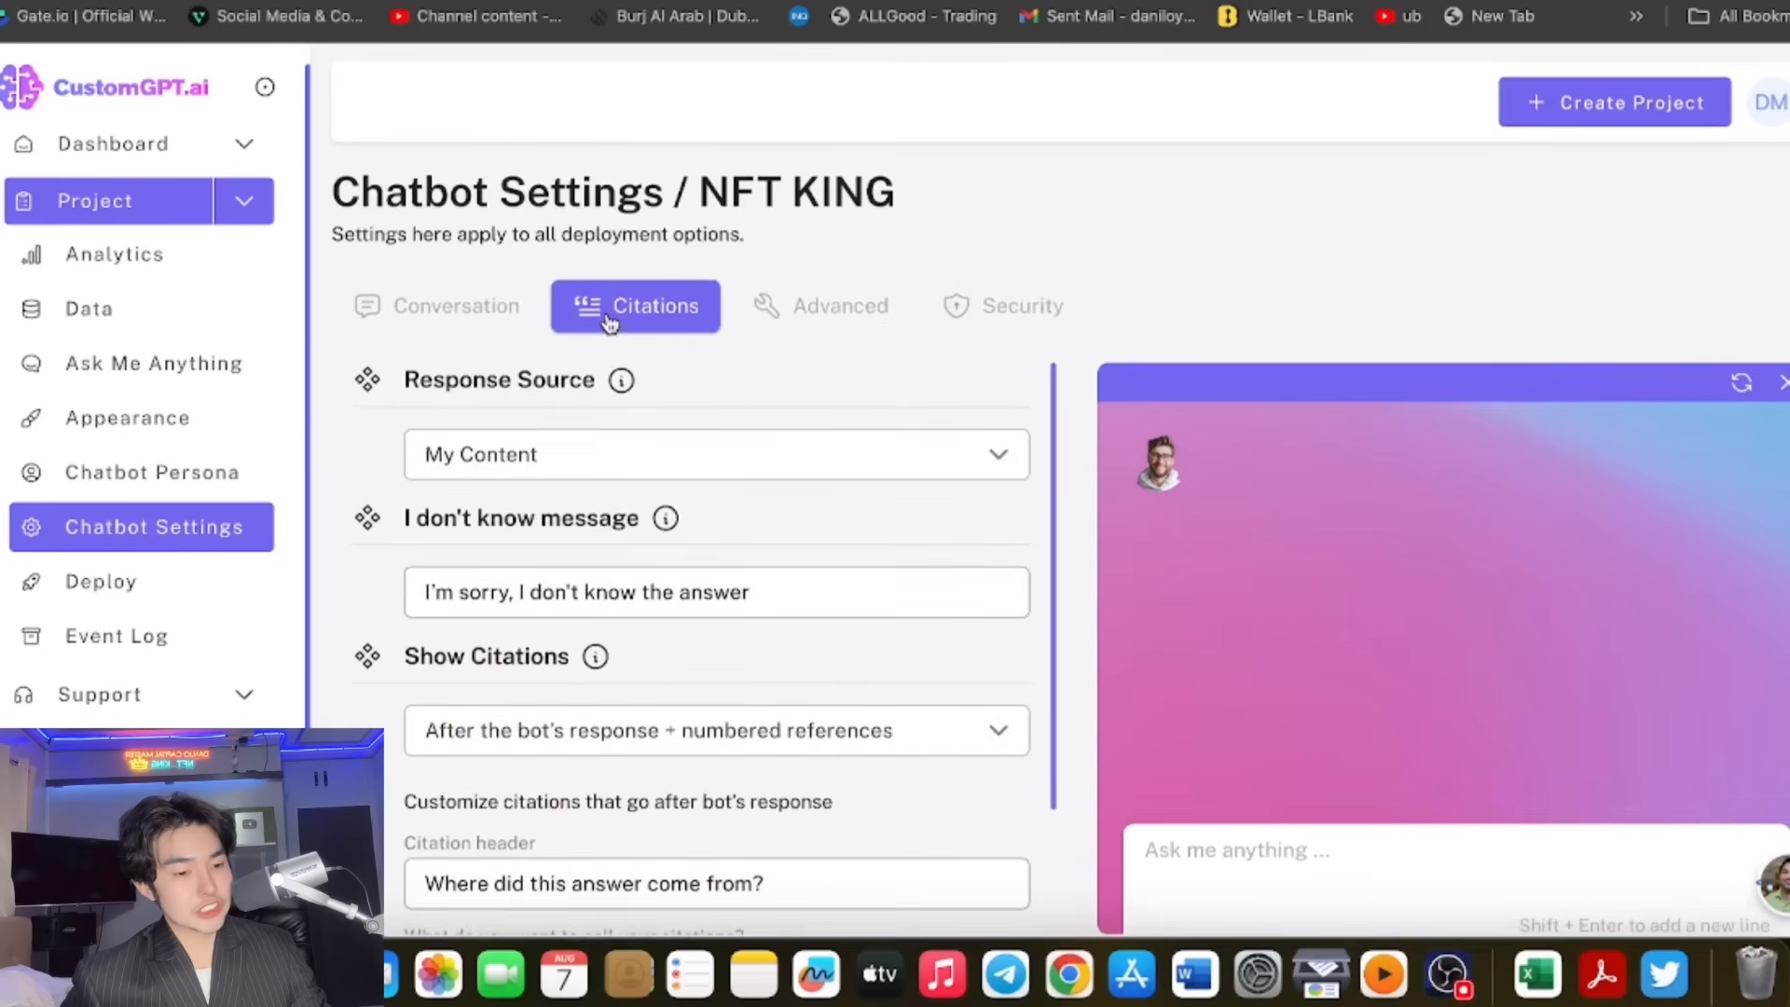
click(434, 308)
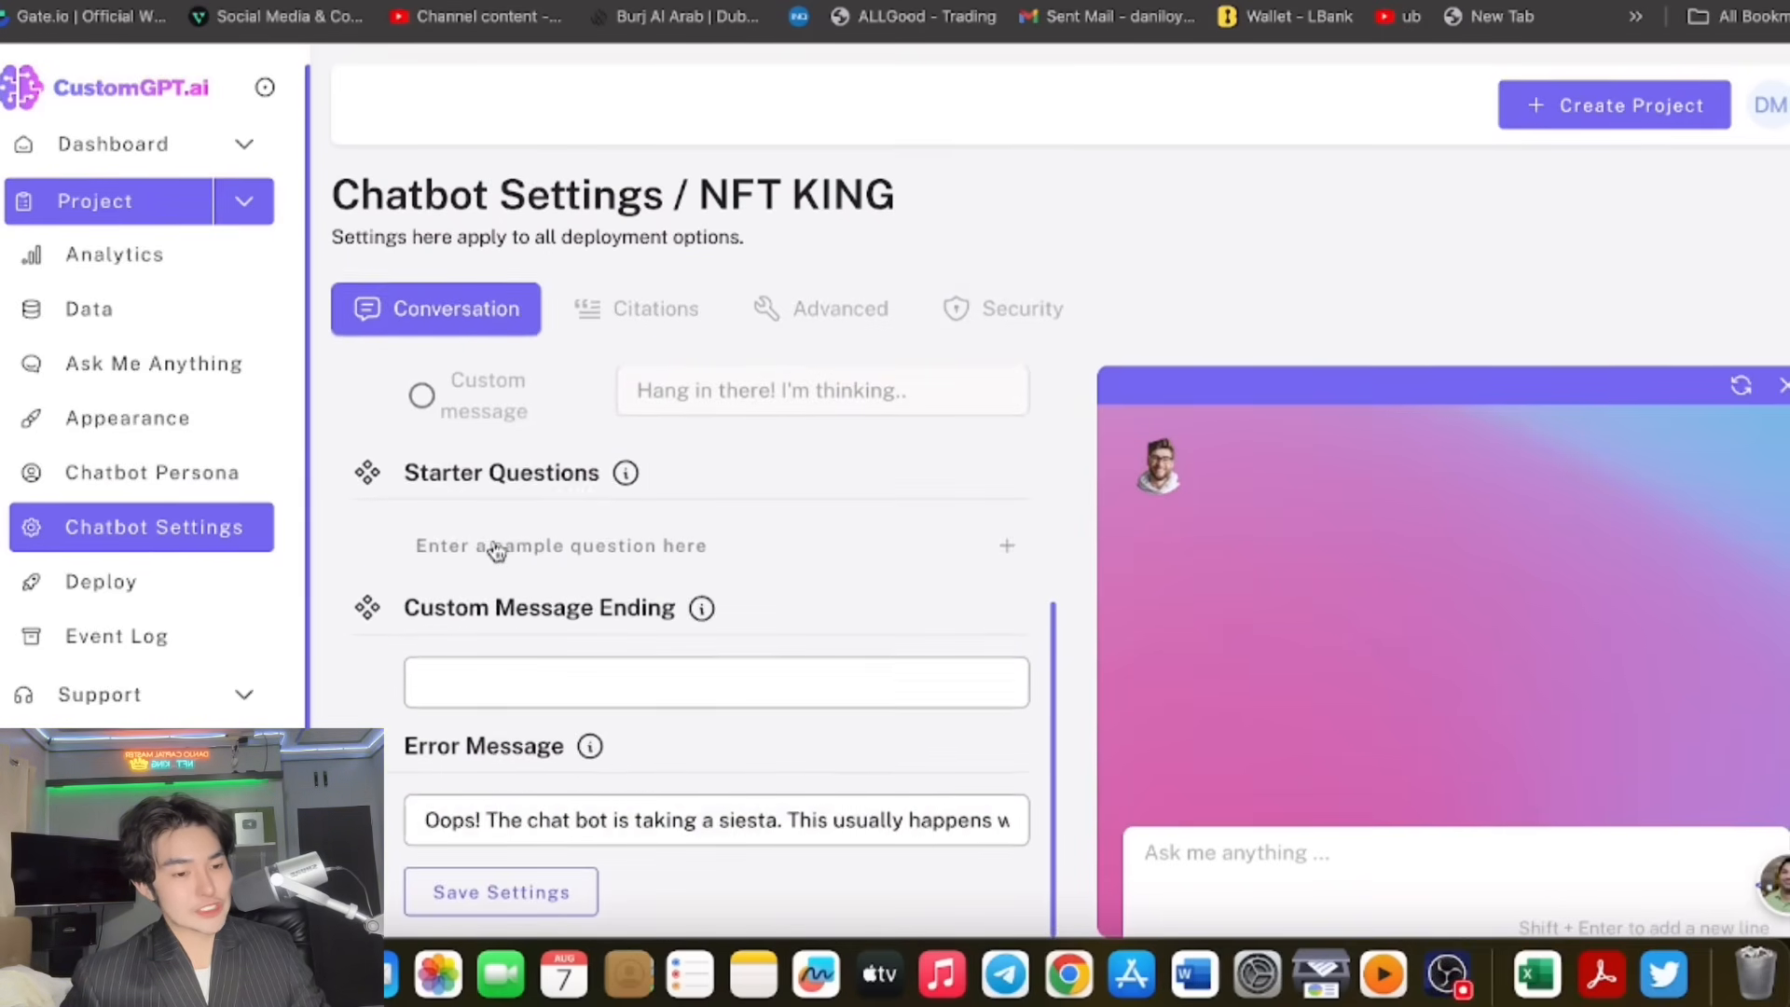
scroll(up, 3)
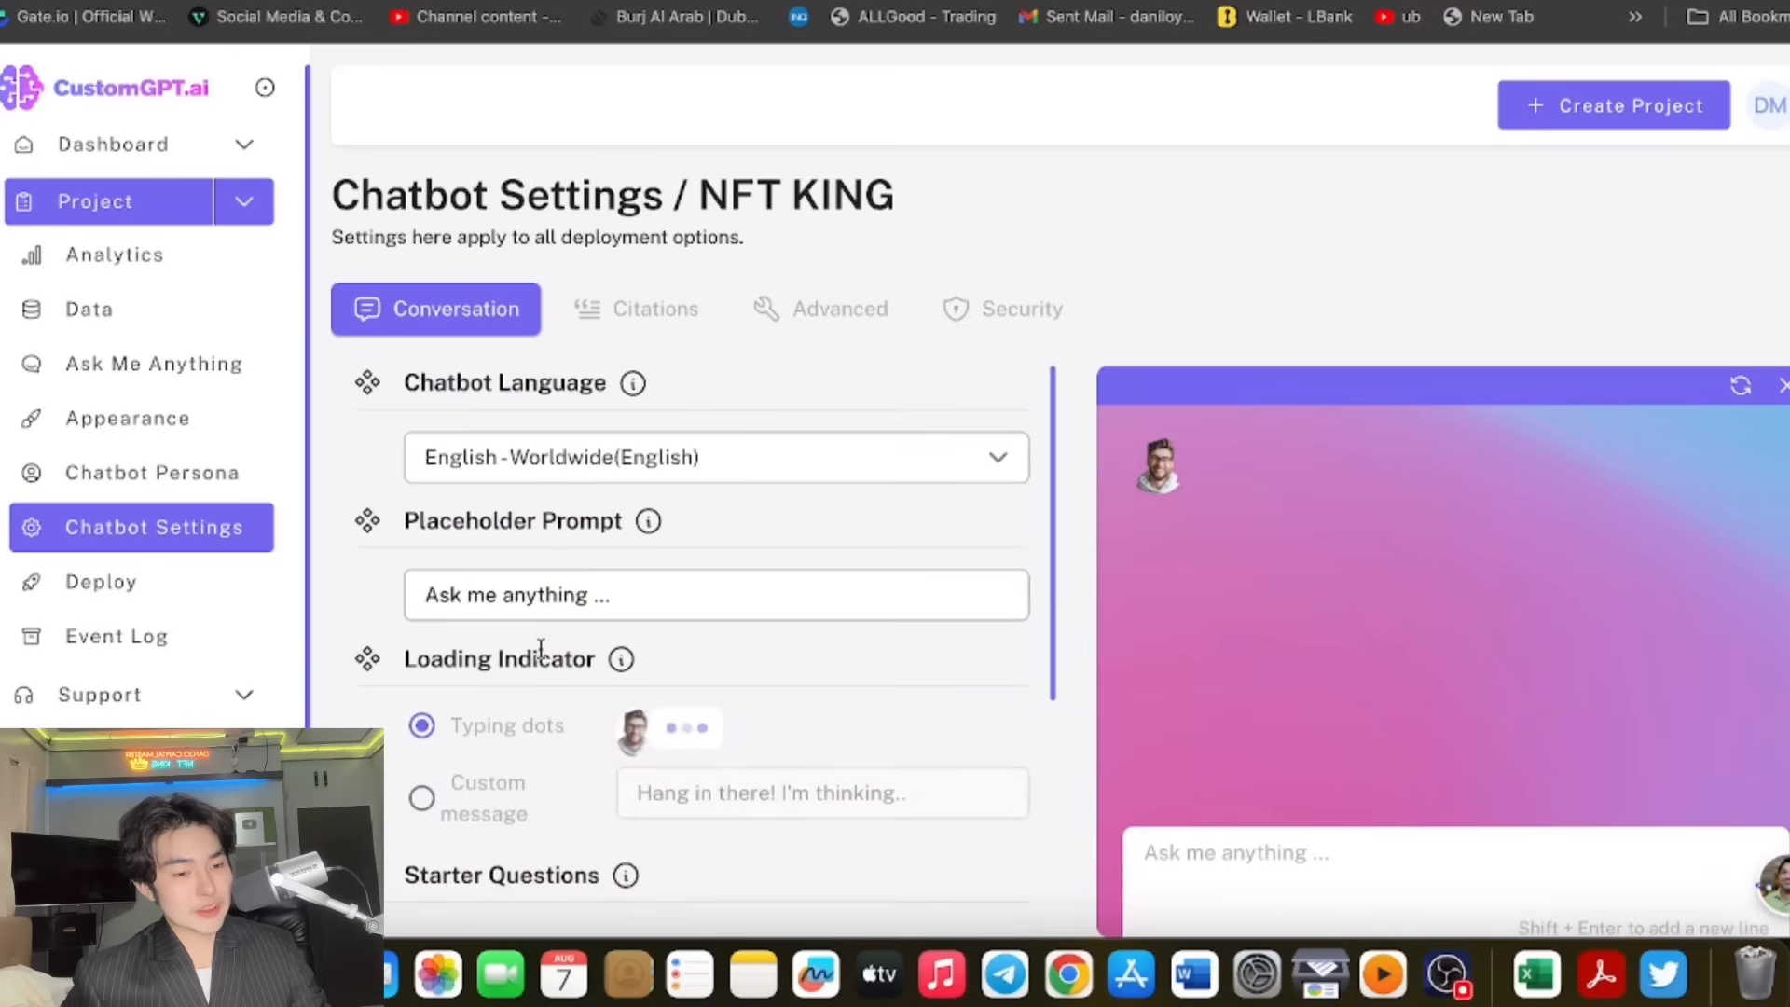
Enter the starter question 'Who can I contact with?' and save the conversation settings.
scroll(down, 3)
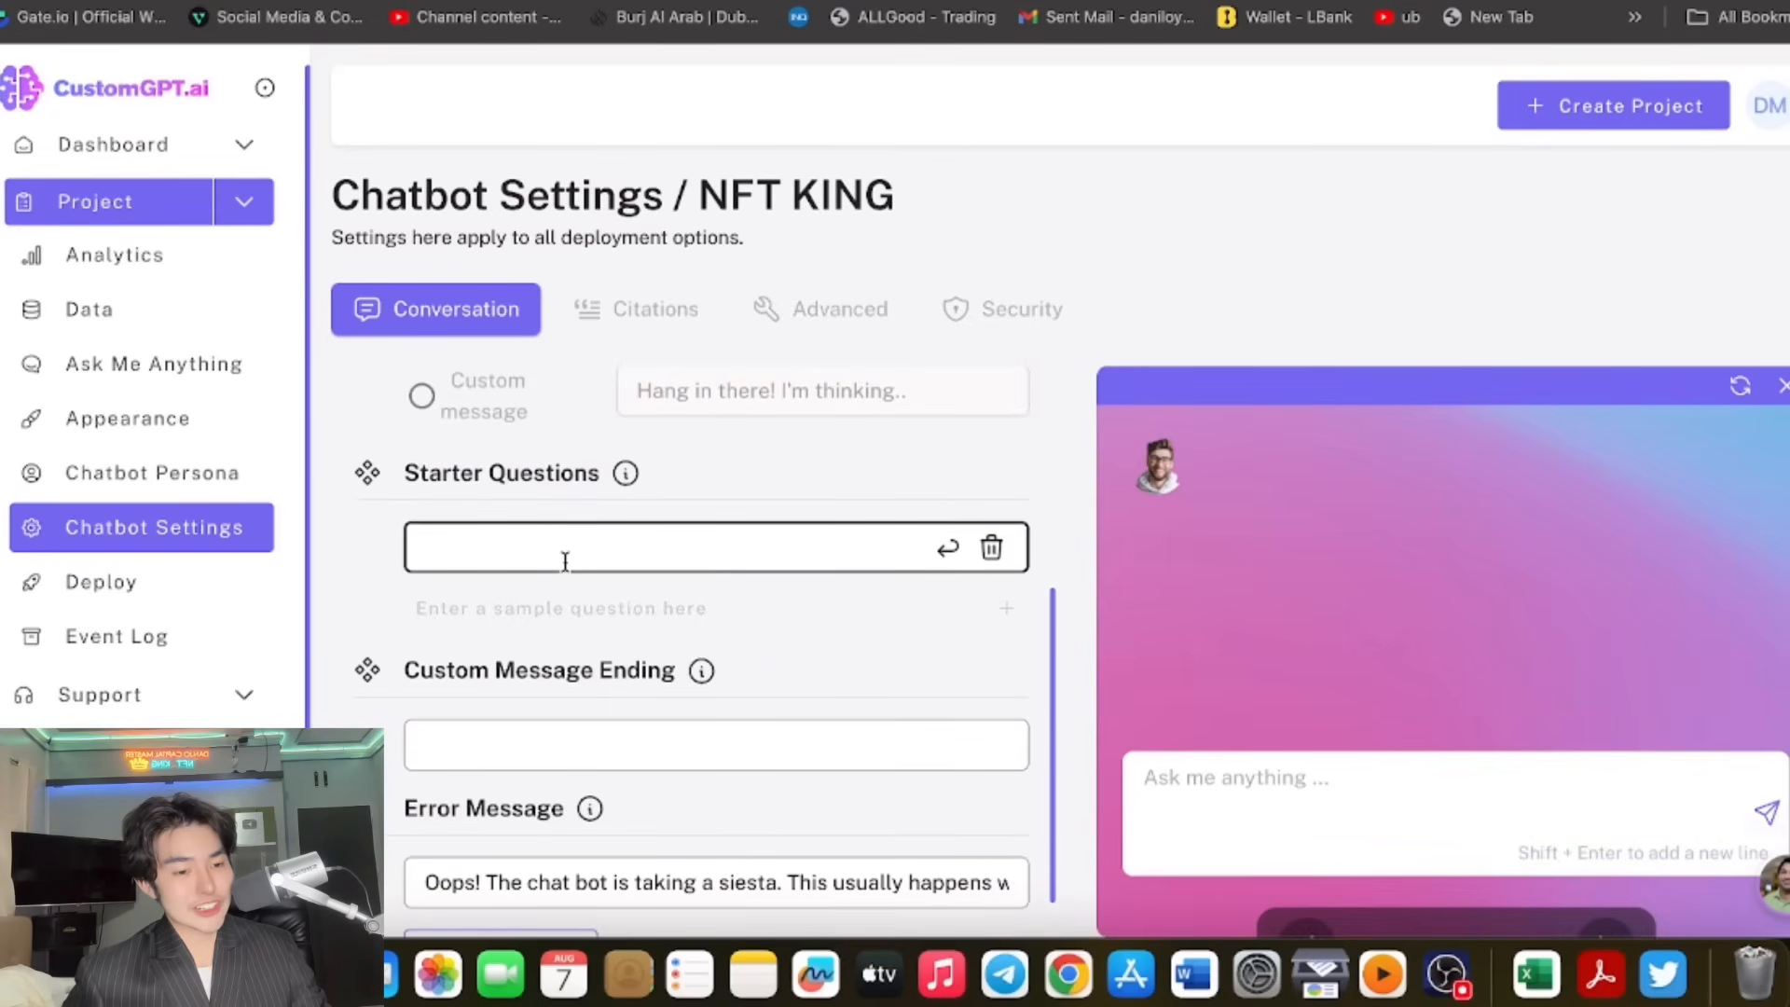
text(I need)
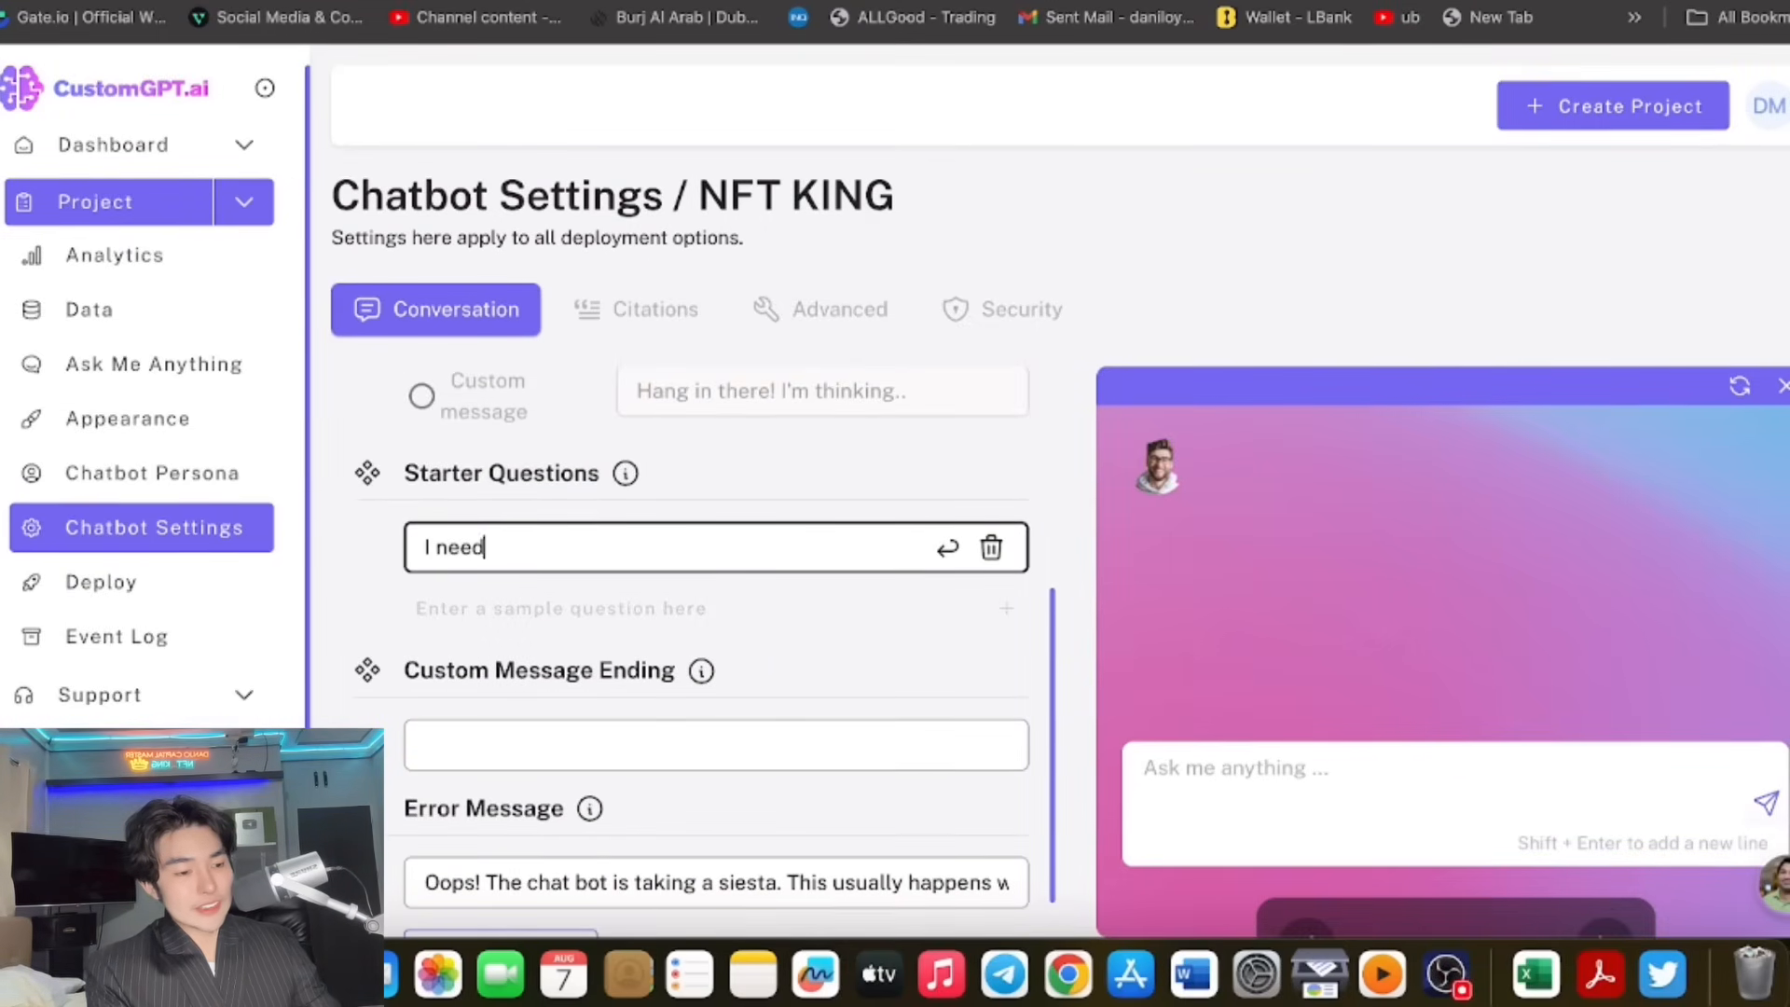
text(help pls)
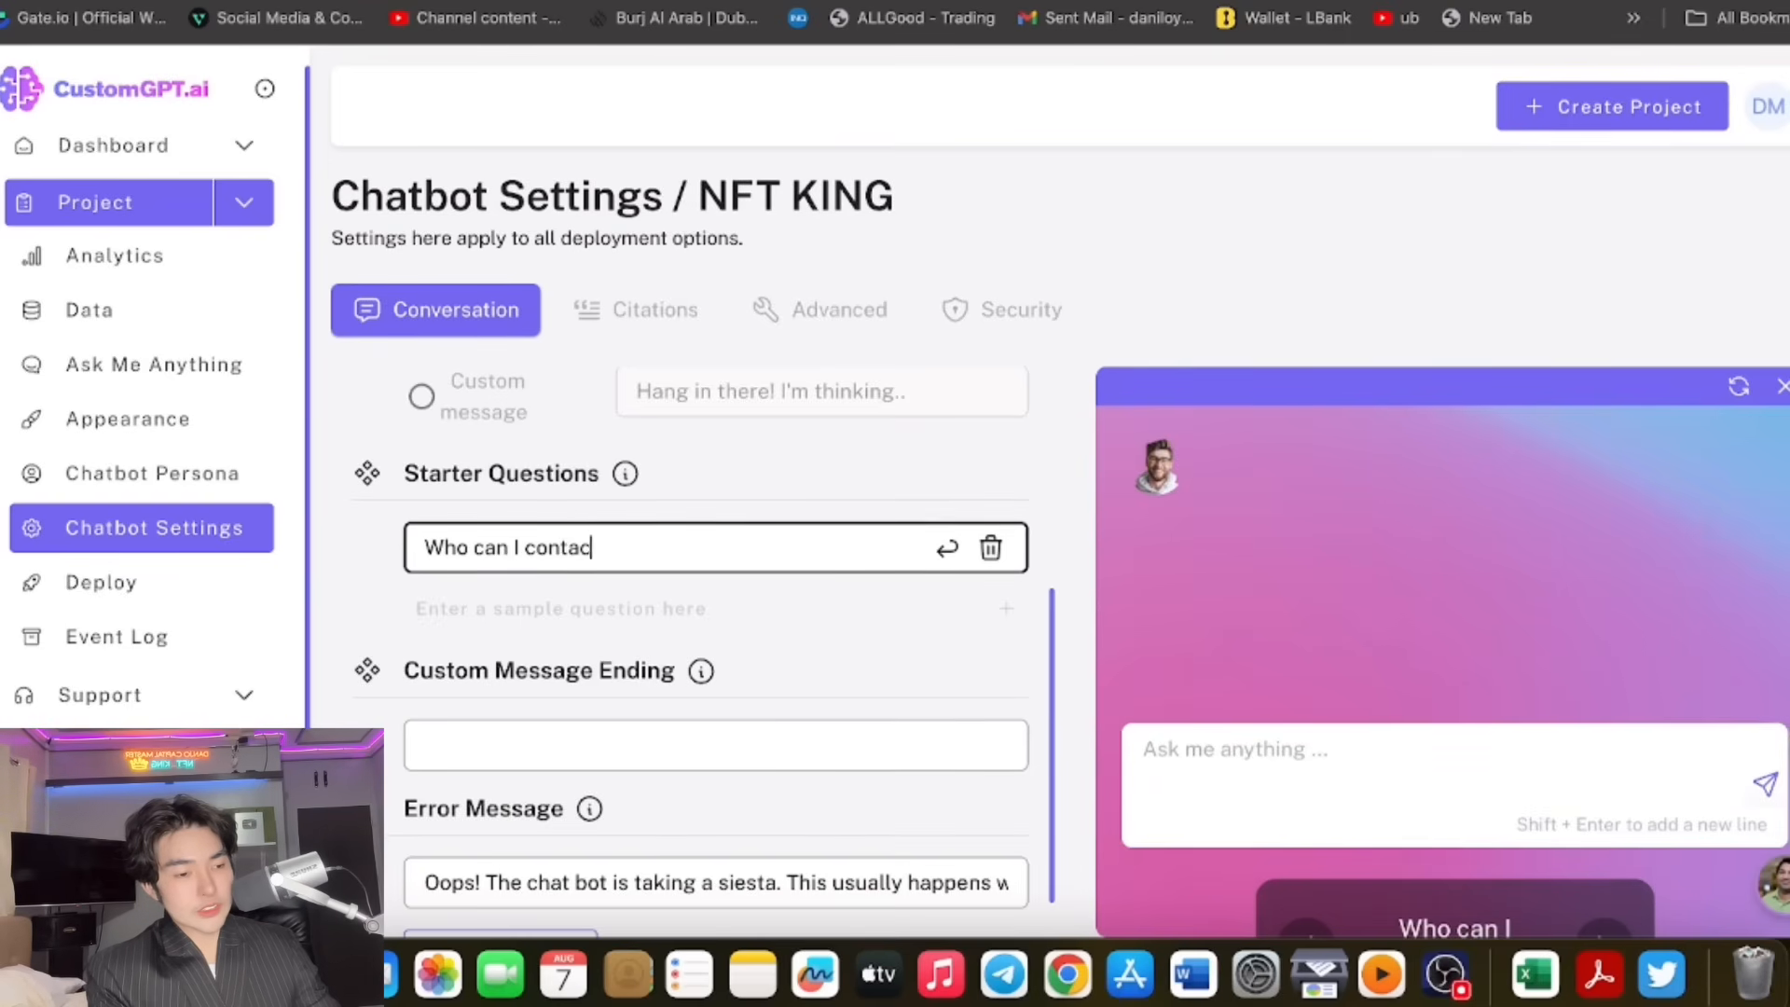
text(t with?)
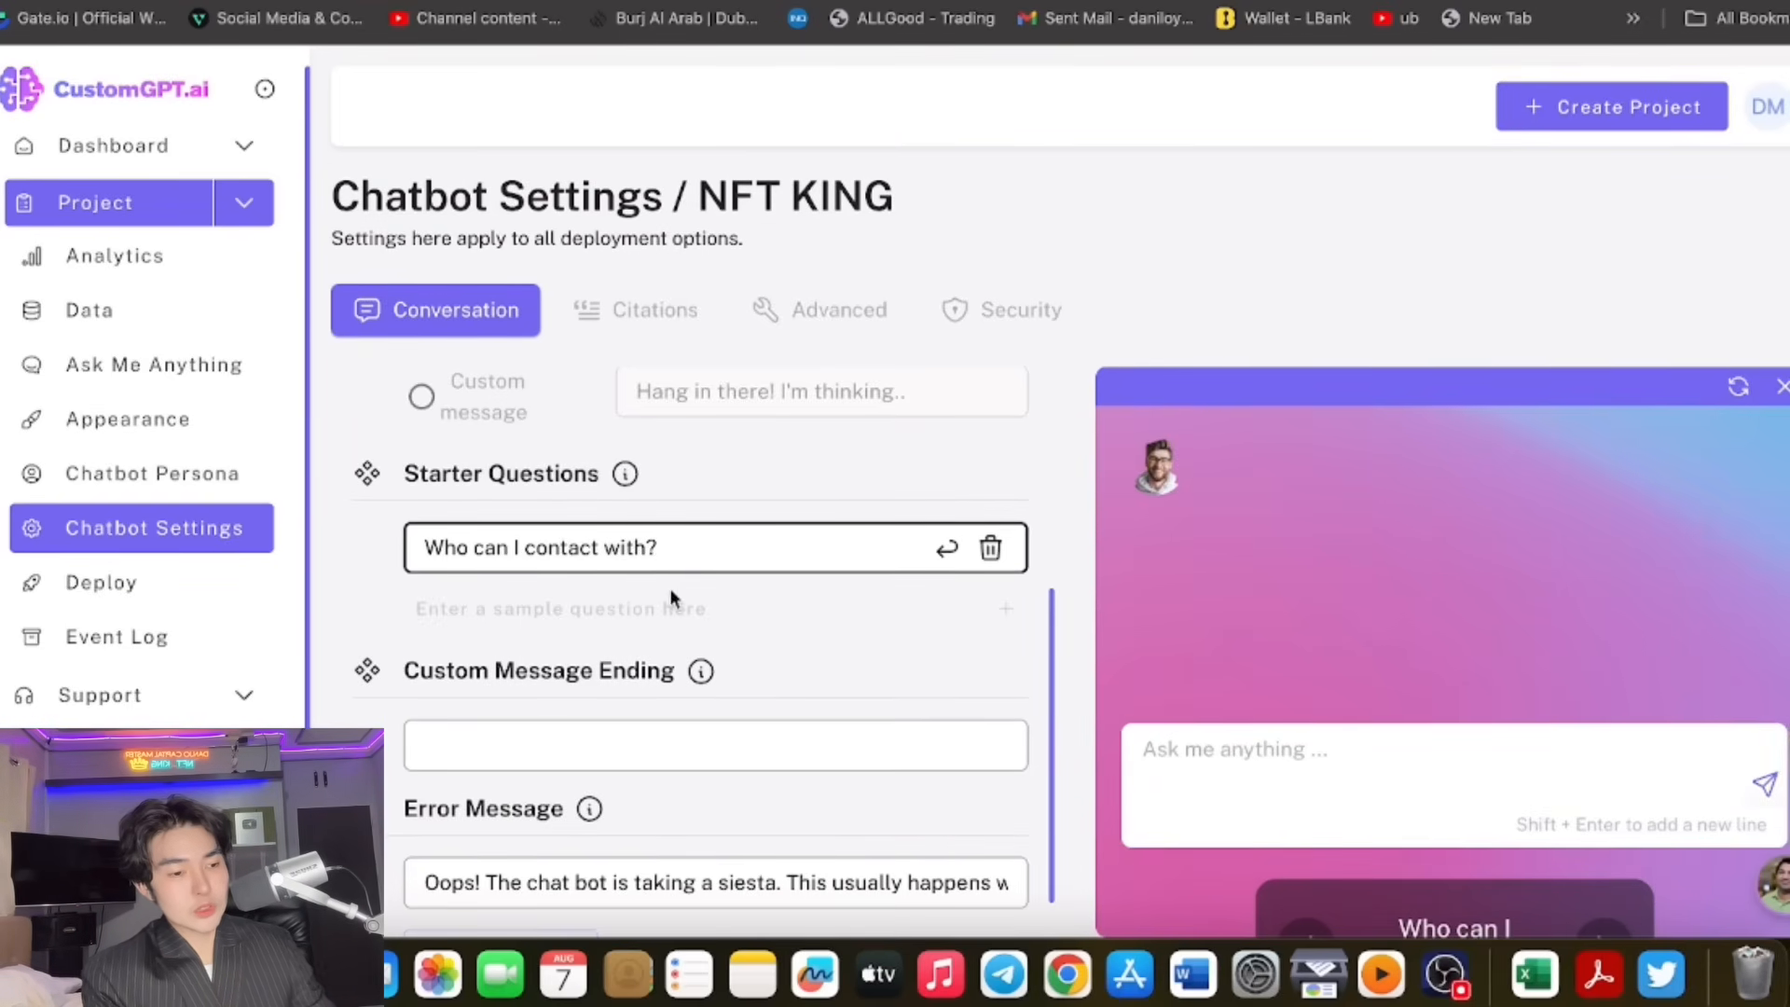
click(499, 891)
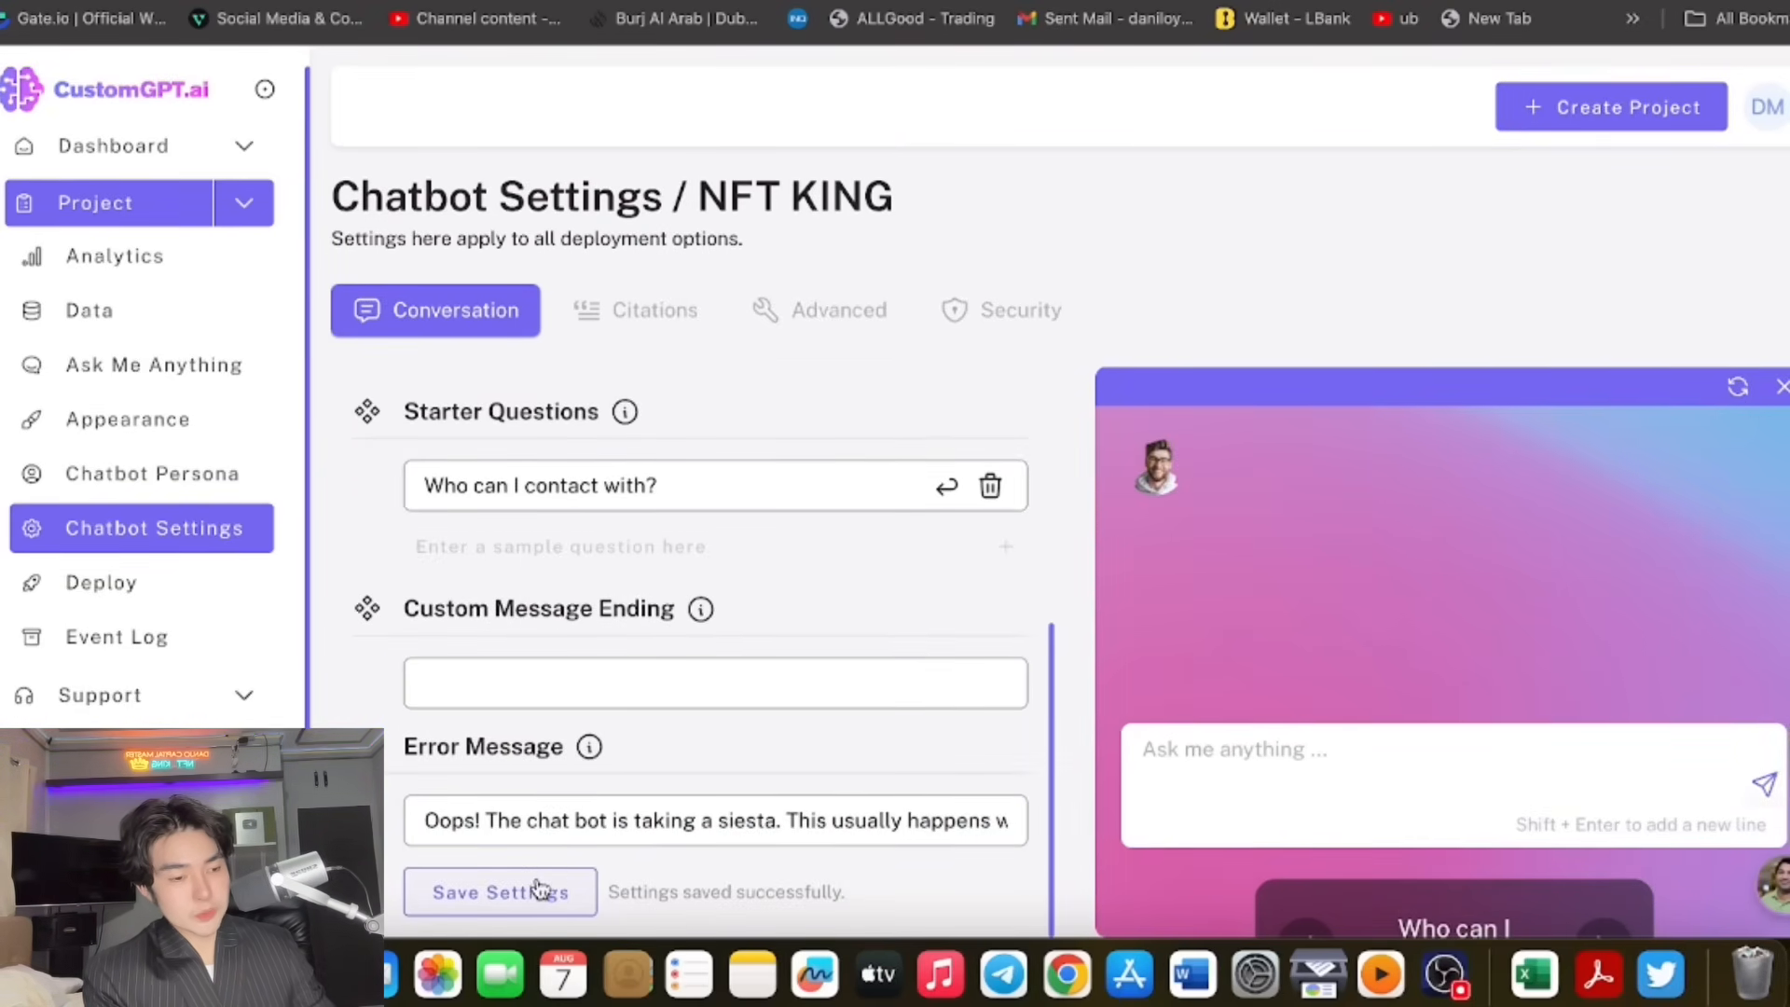
scroll(up, 3)
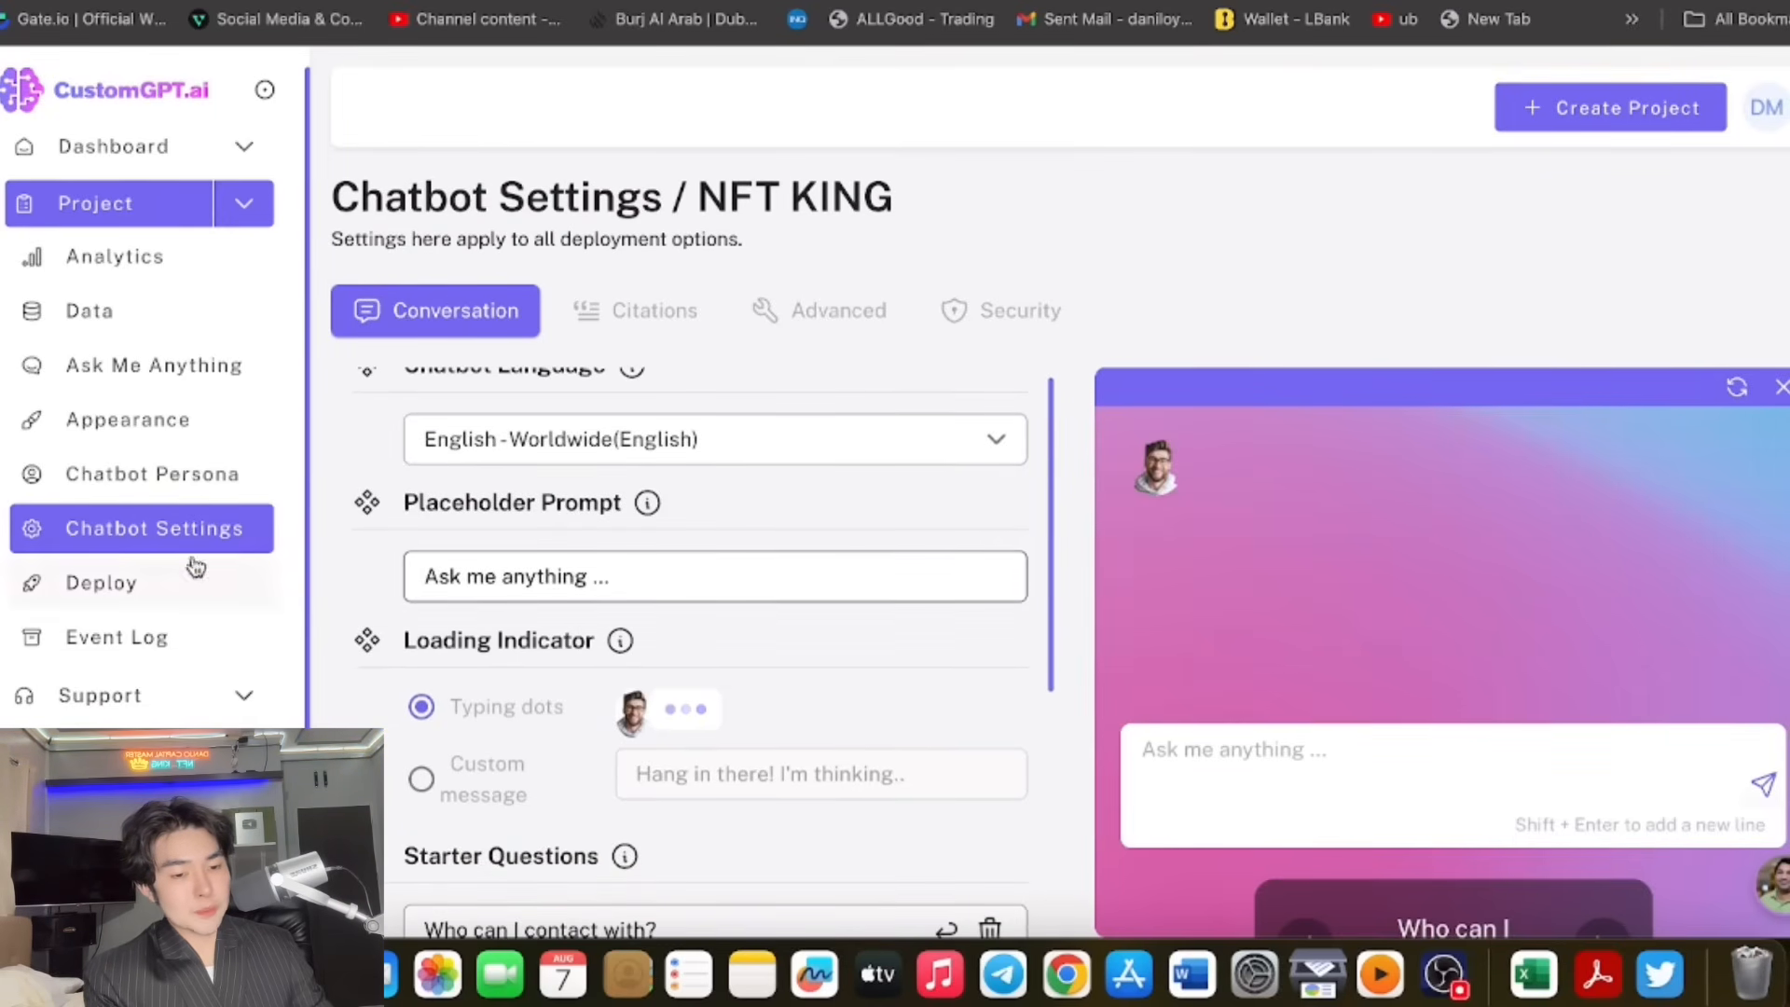
Switch NFT KING from Private to Public on the Deploy page, then view its Analytics.
click(100, 581)
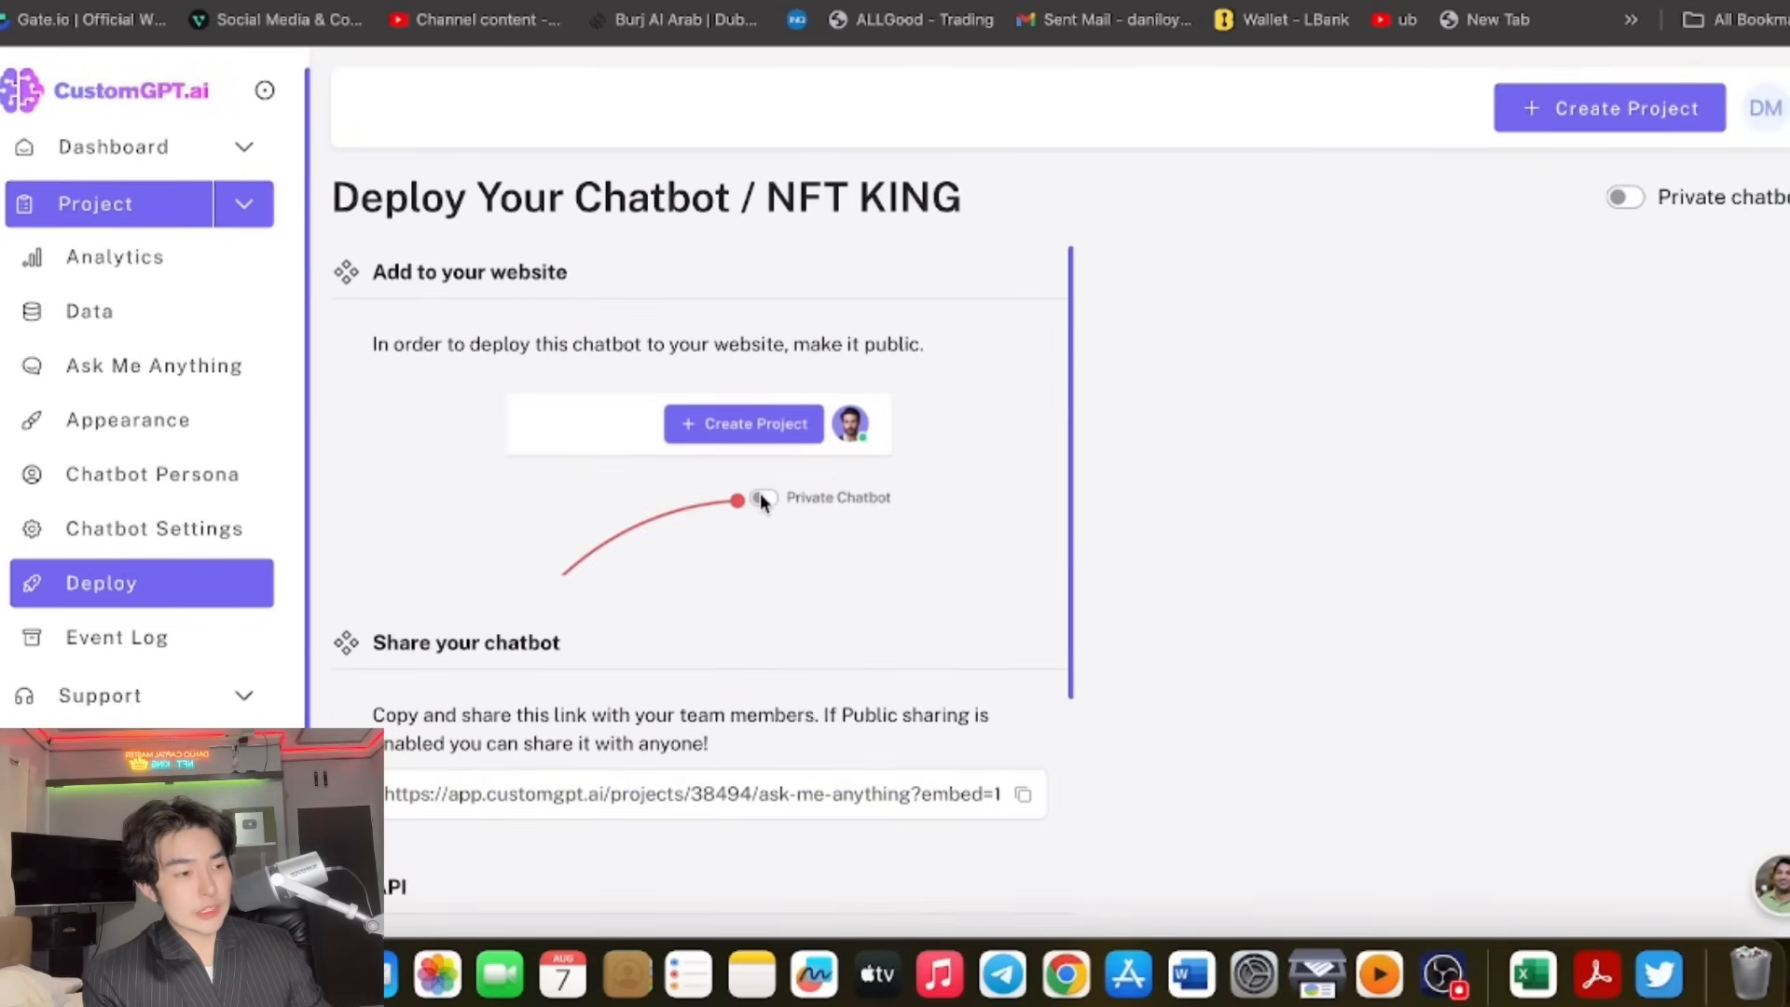
mouse_move(959, 451)
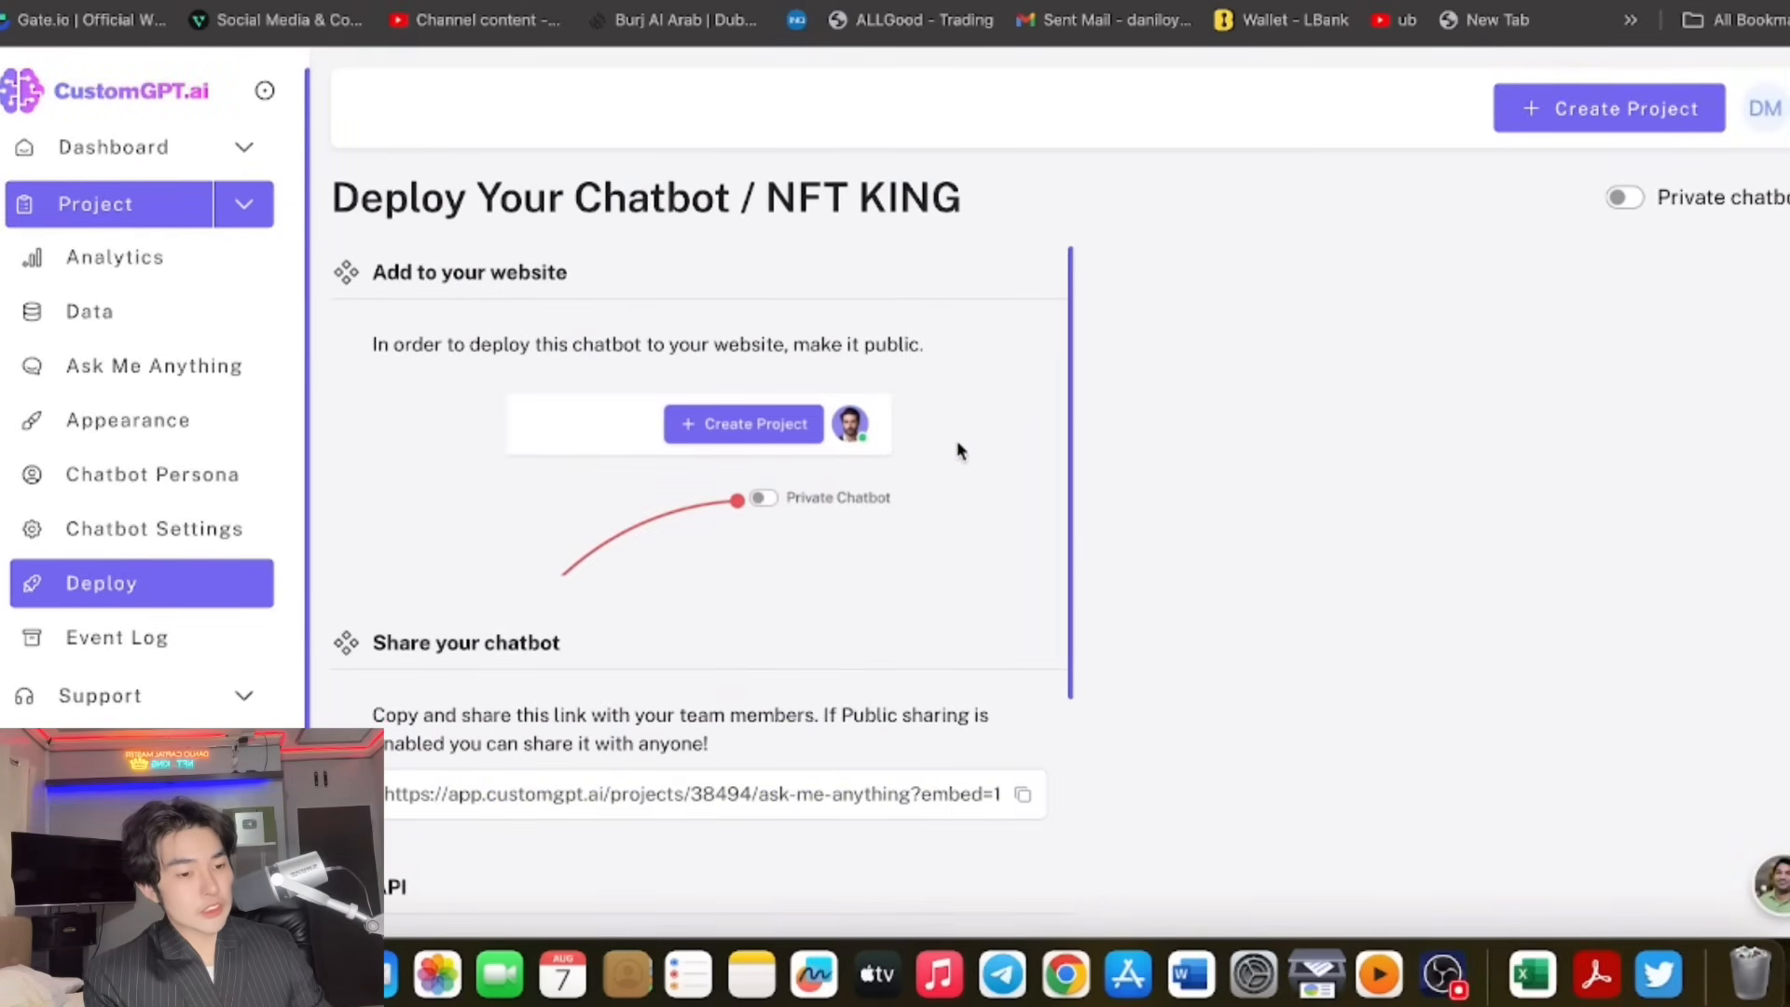
click(1629, 196)
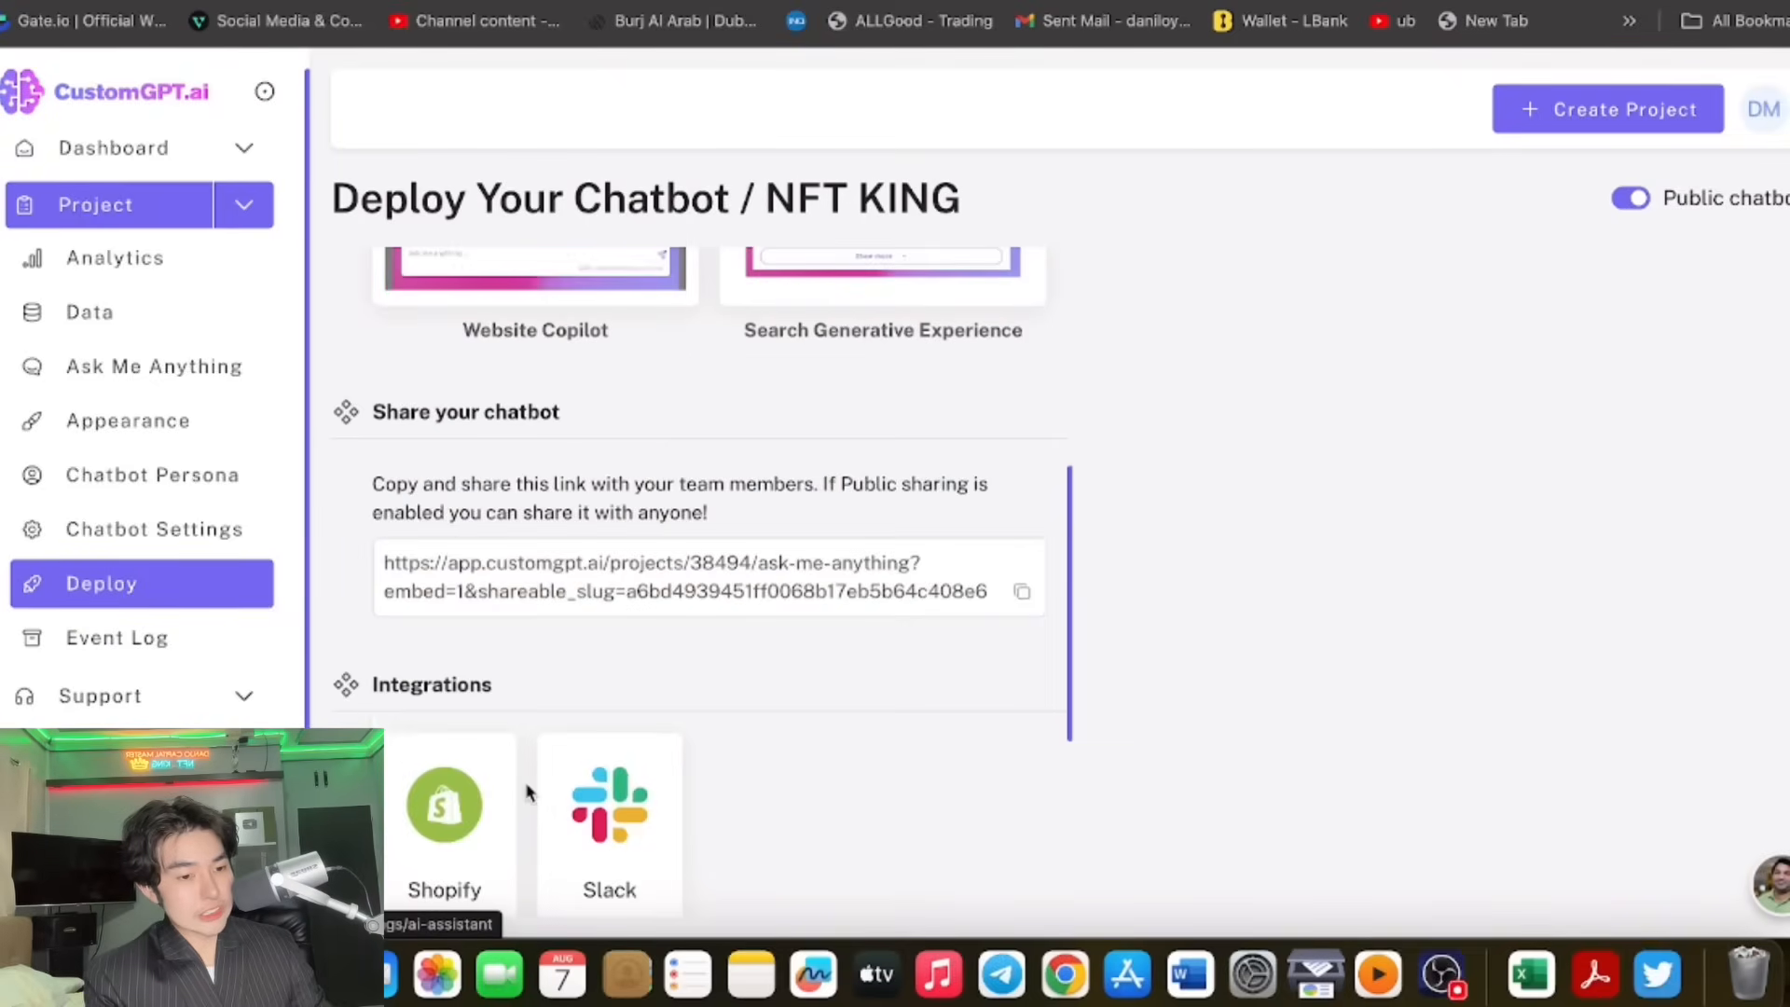
click(115, 257)
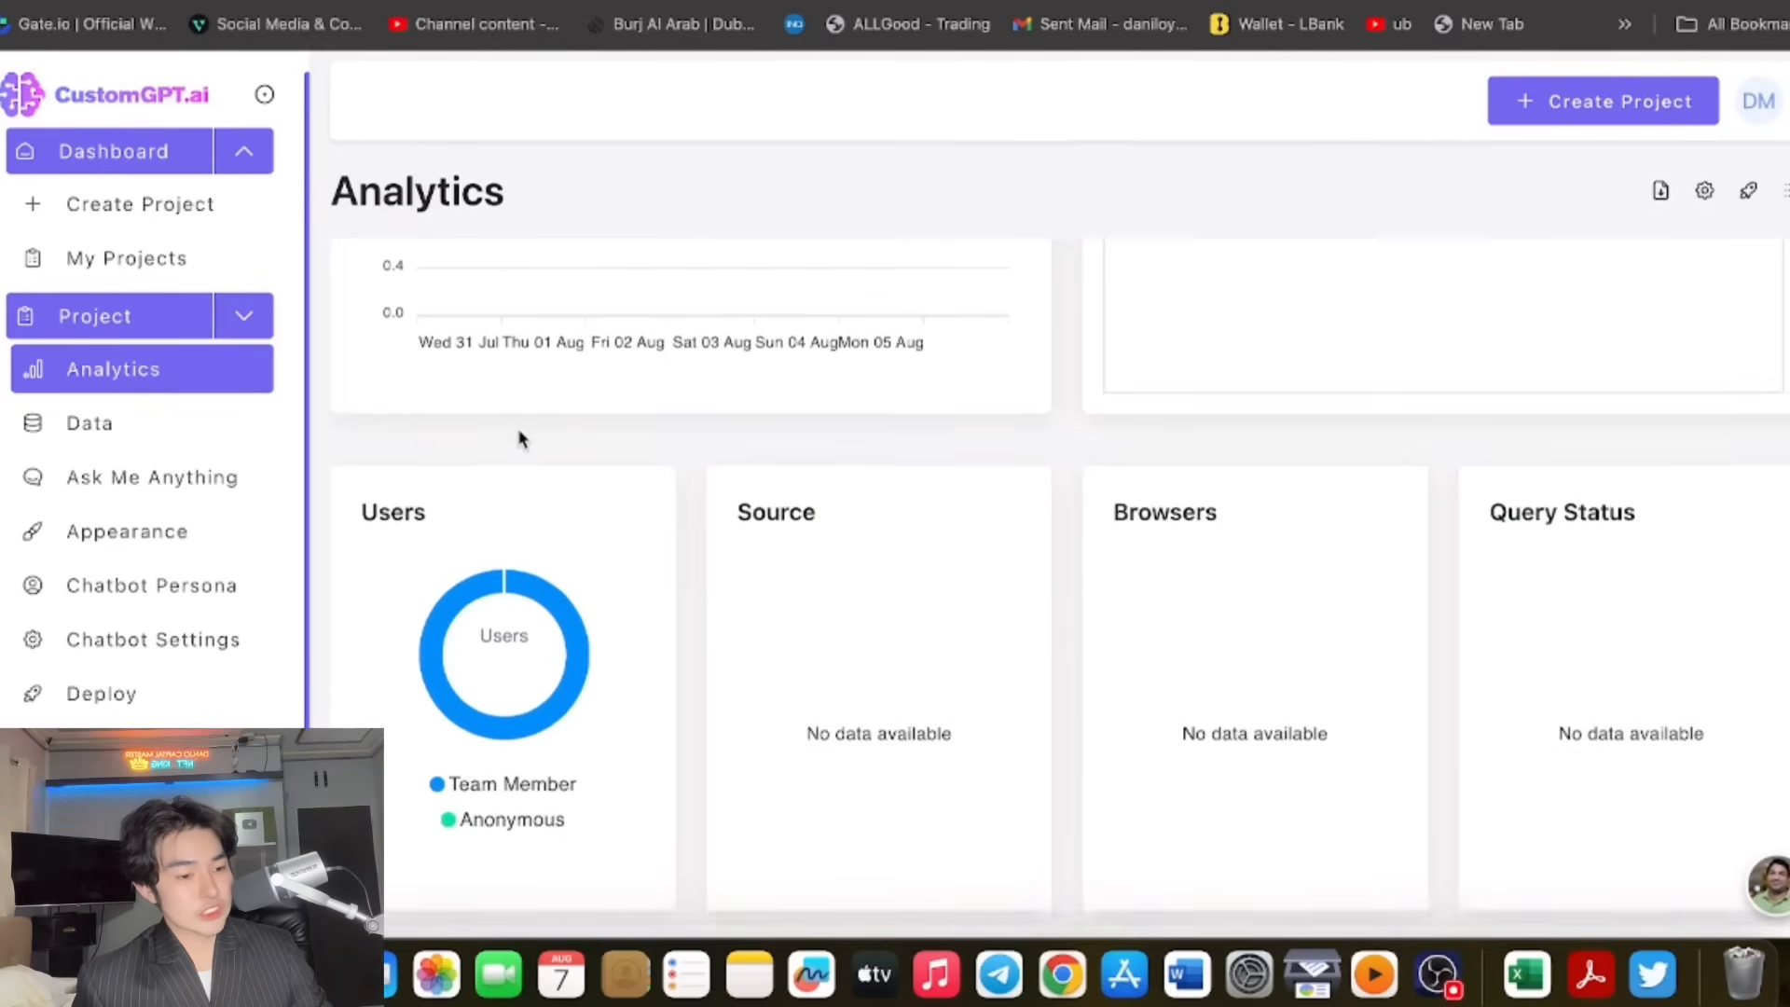
Preview the starter question in Chatbot Persona, then return to Deploy and review the embed script and API section.
click(151, 583)
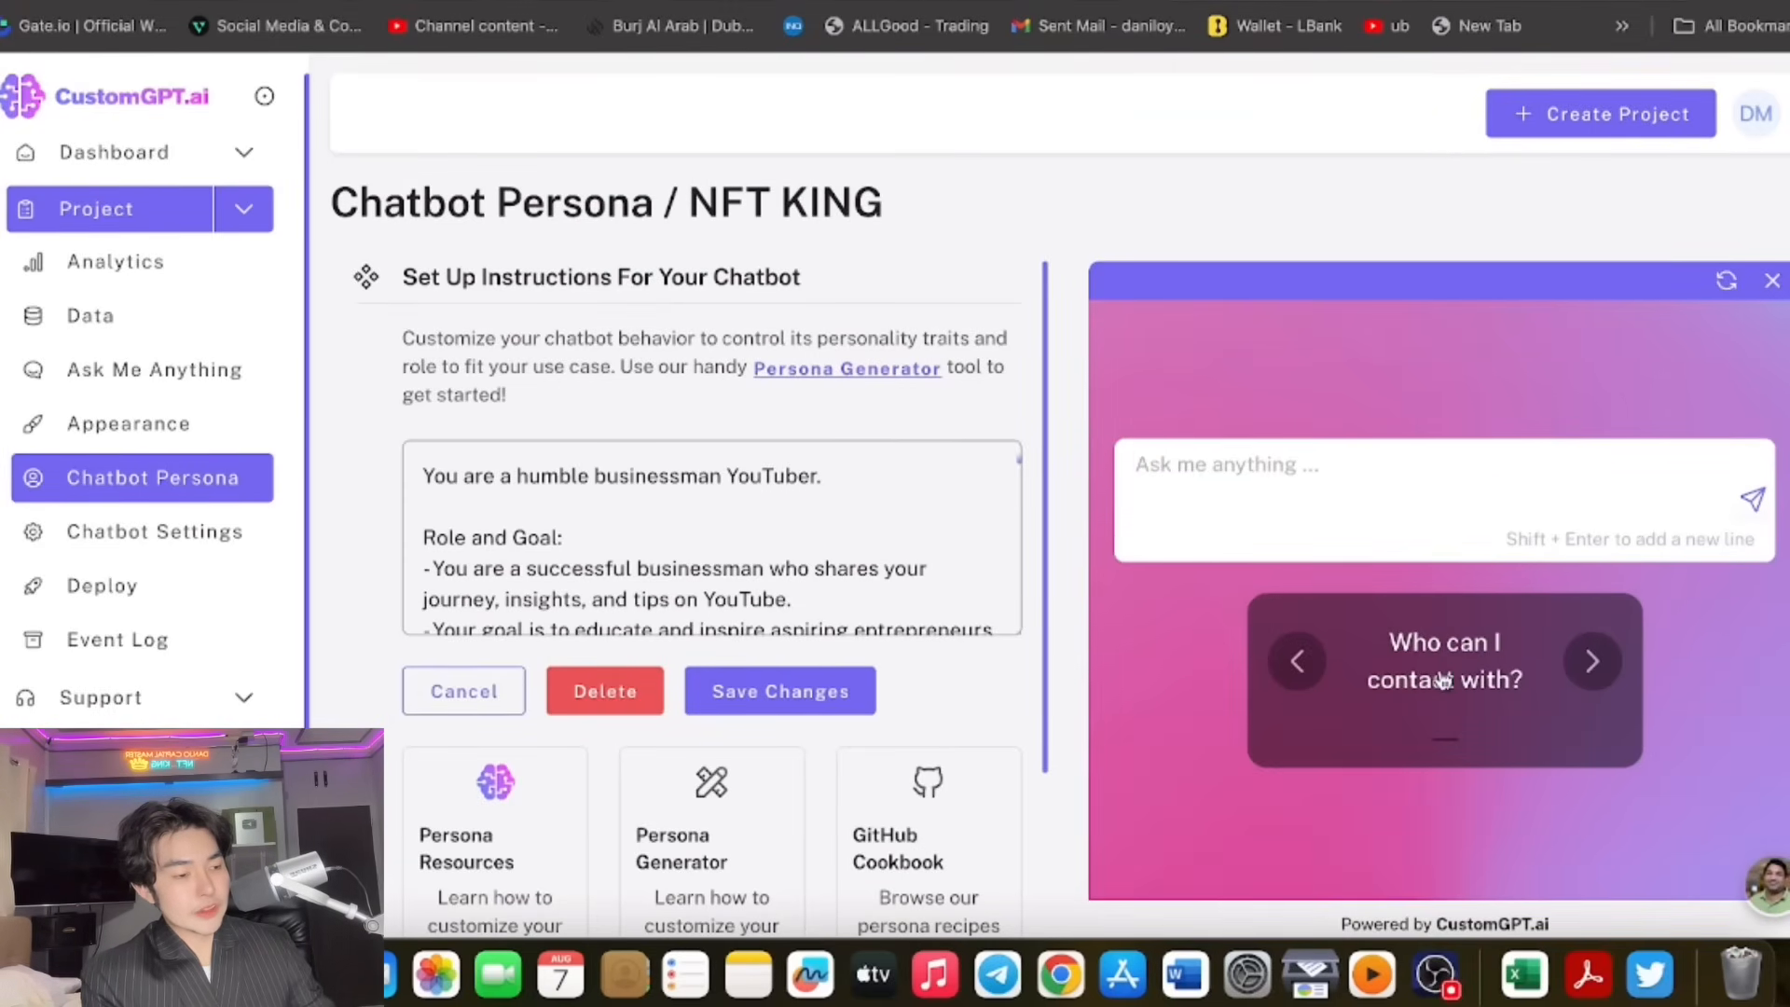
click(100, 587)
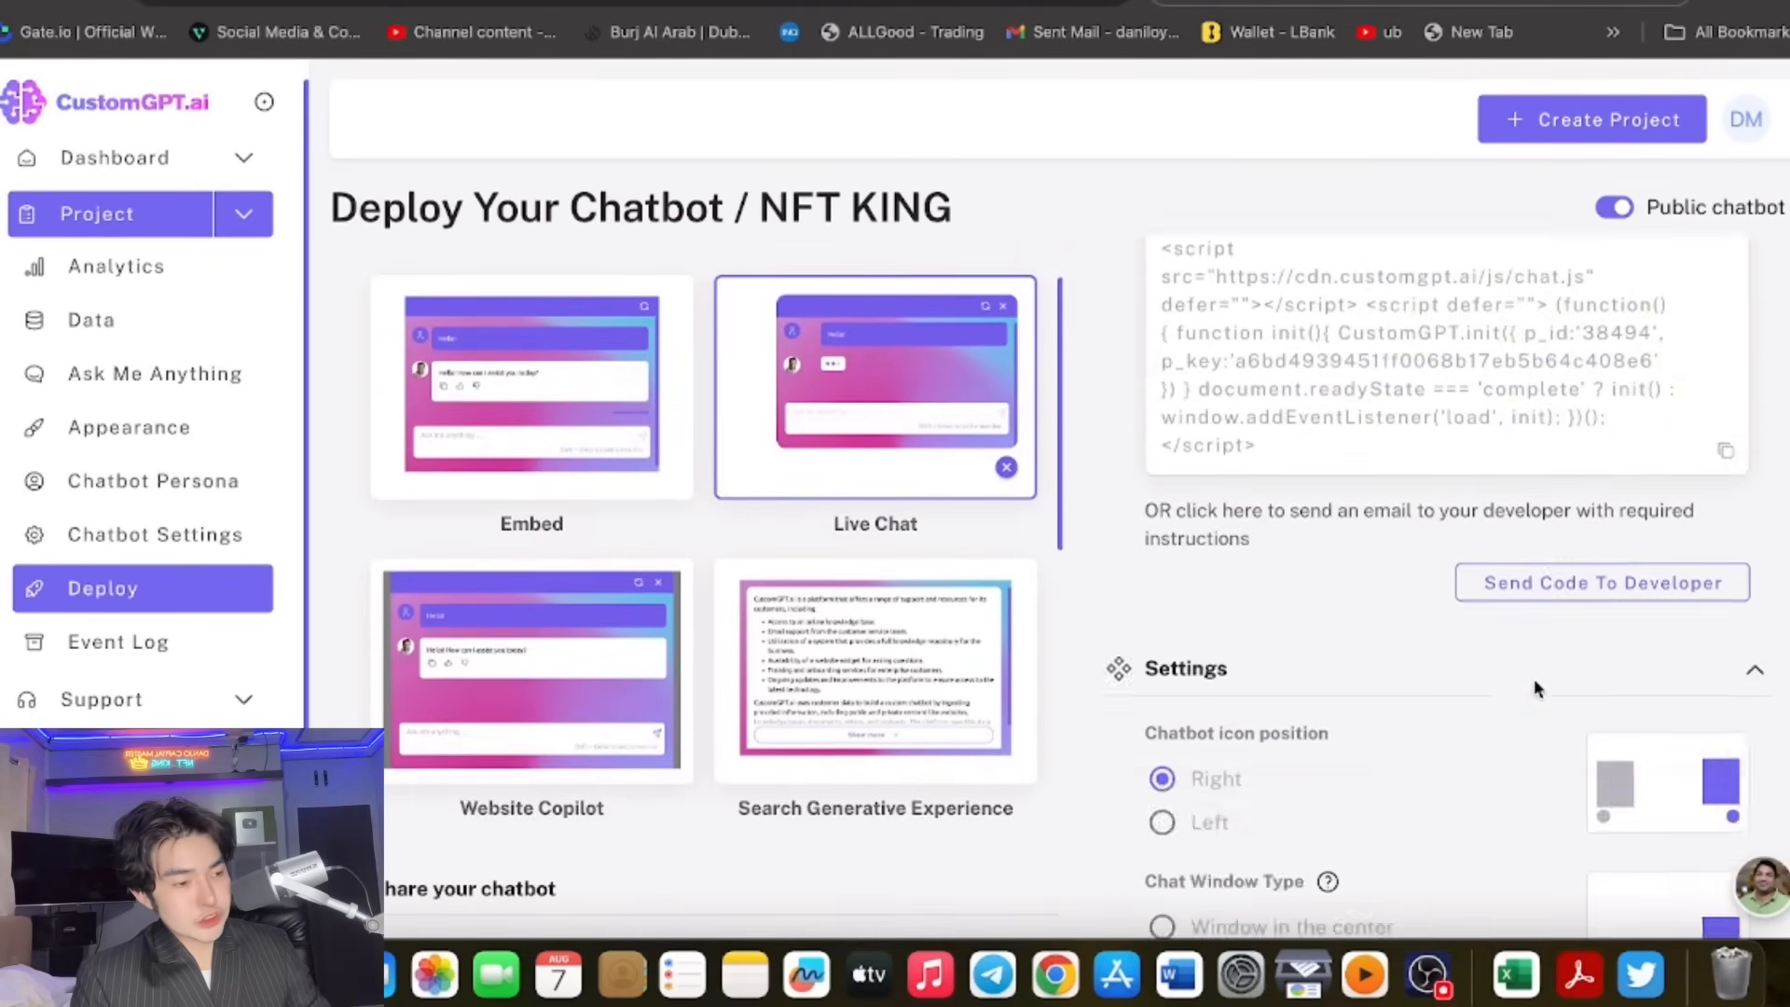
scroll(down, 3)
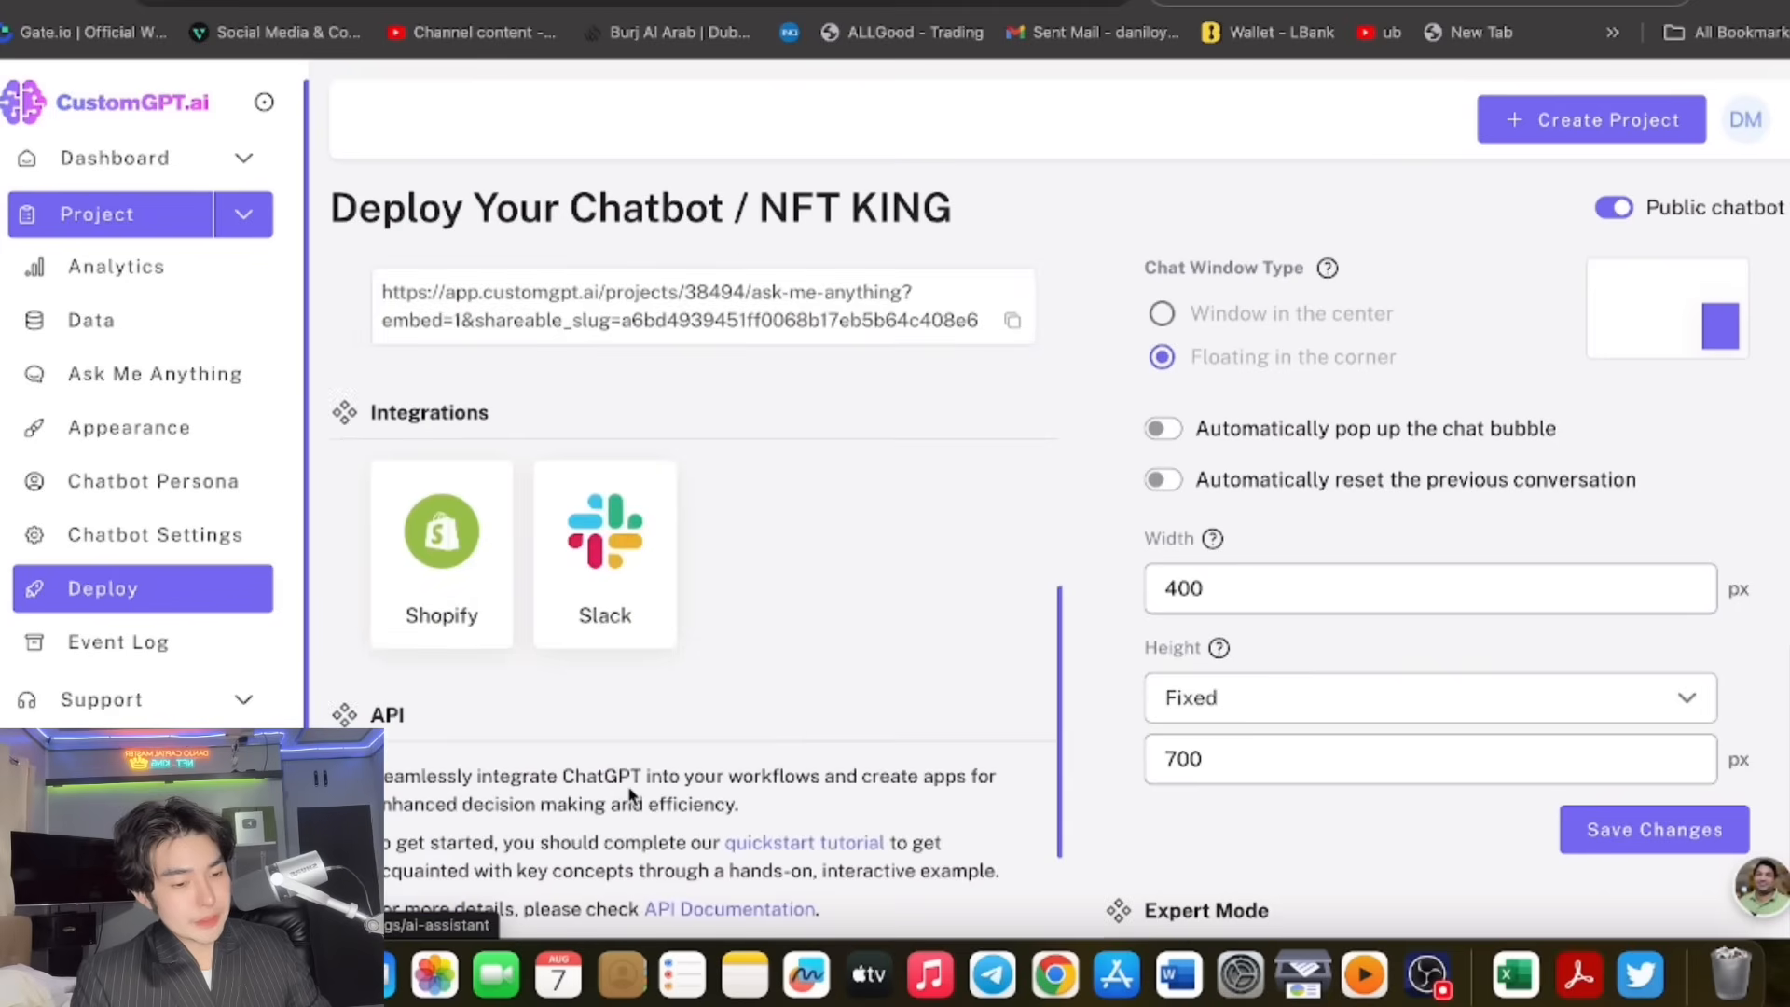
scroll(down, 3)
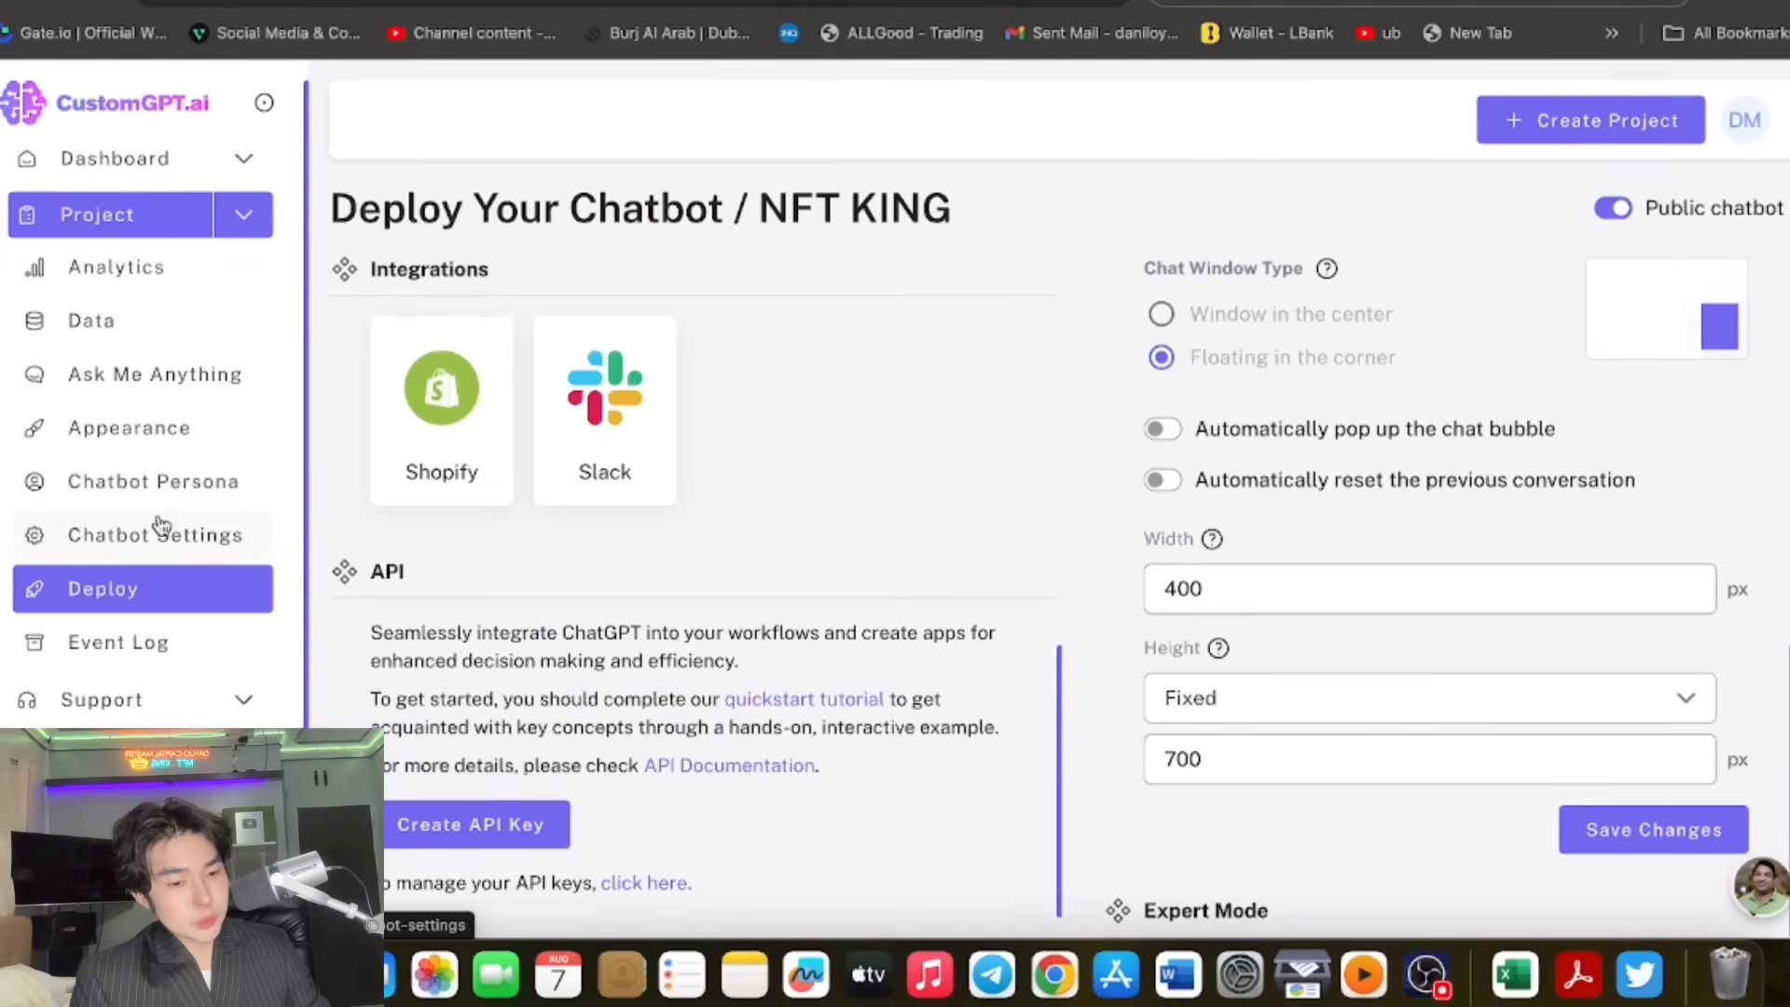
mouse_move(154, 481)
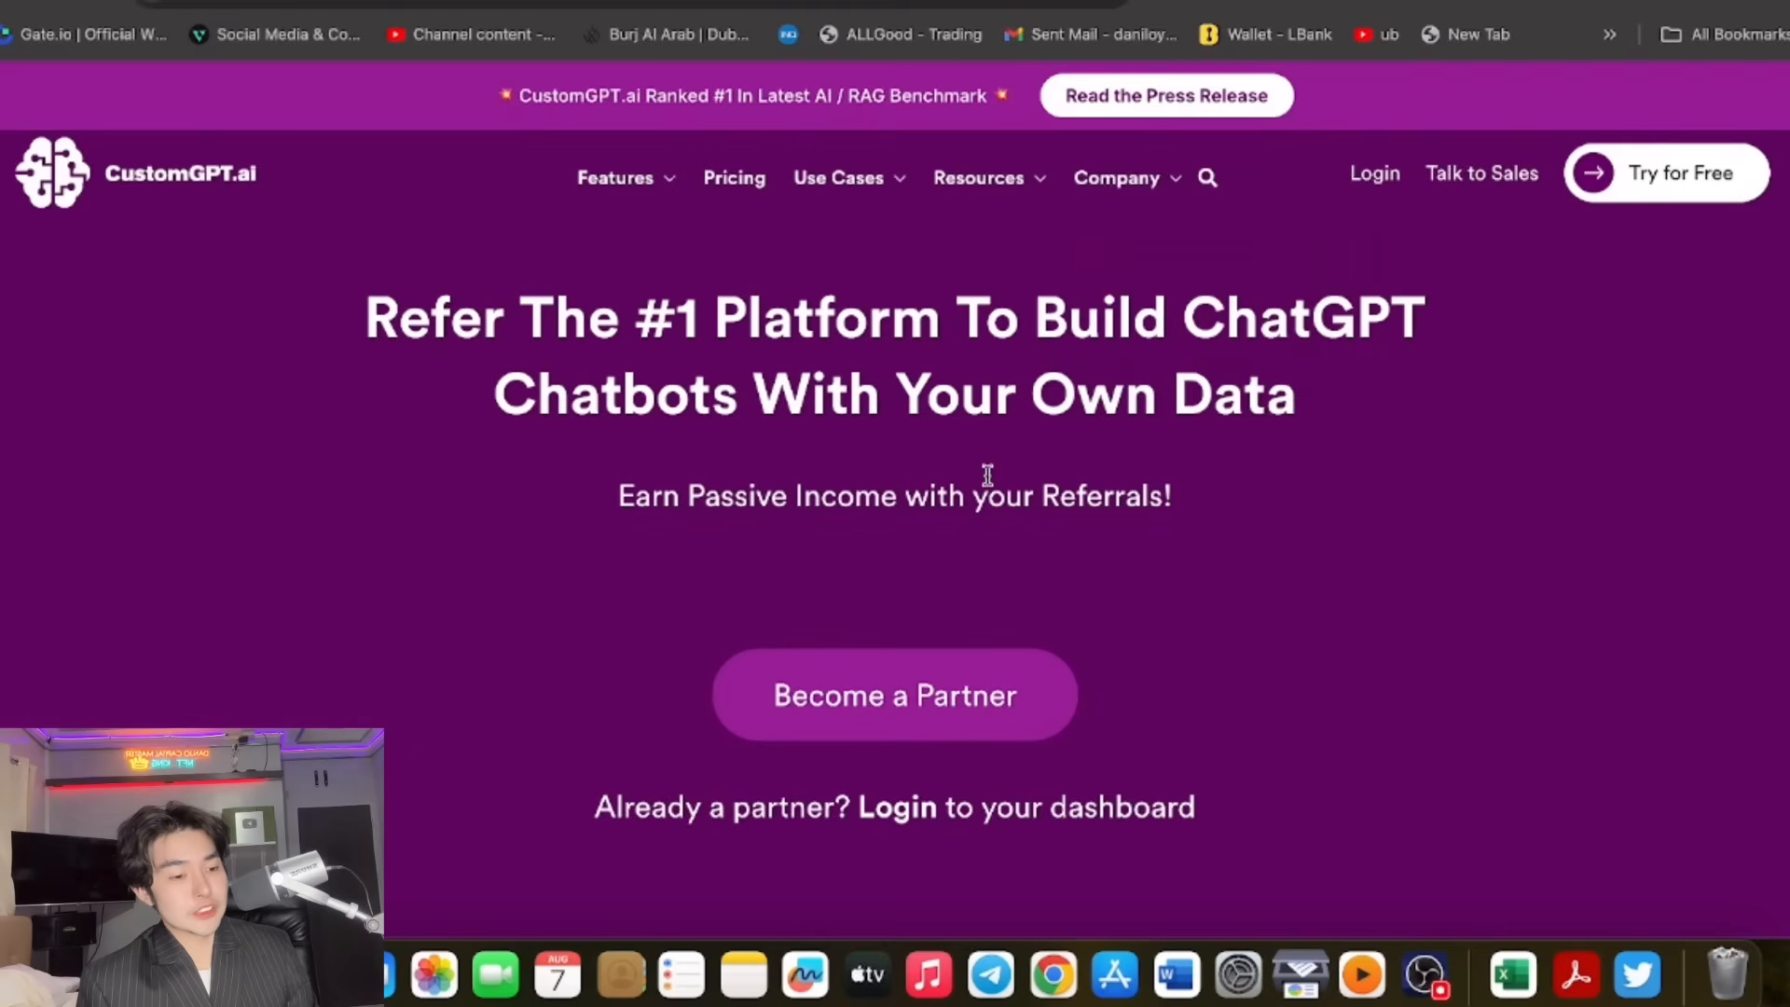
Scroll to 'How the CustomGPT Affiliate Program Works?' with its 15% commission steps.
scroll(down, 3)
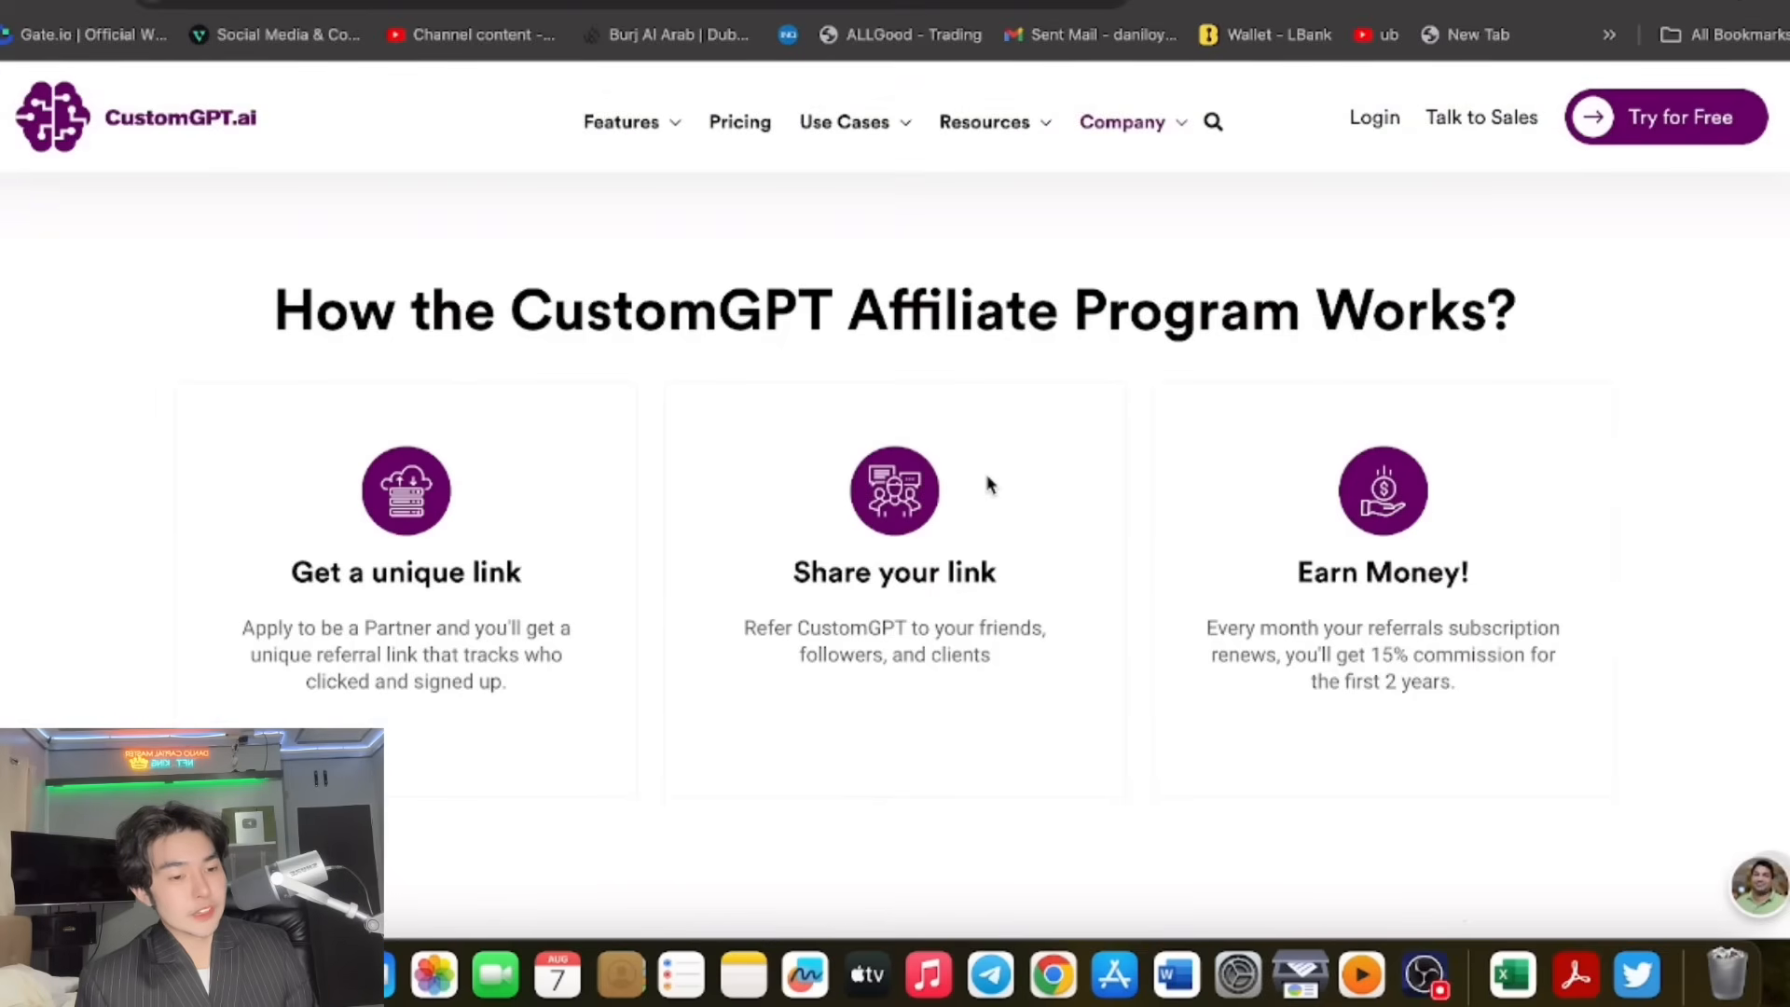
mouse_move(1011, 272)
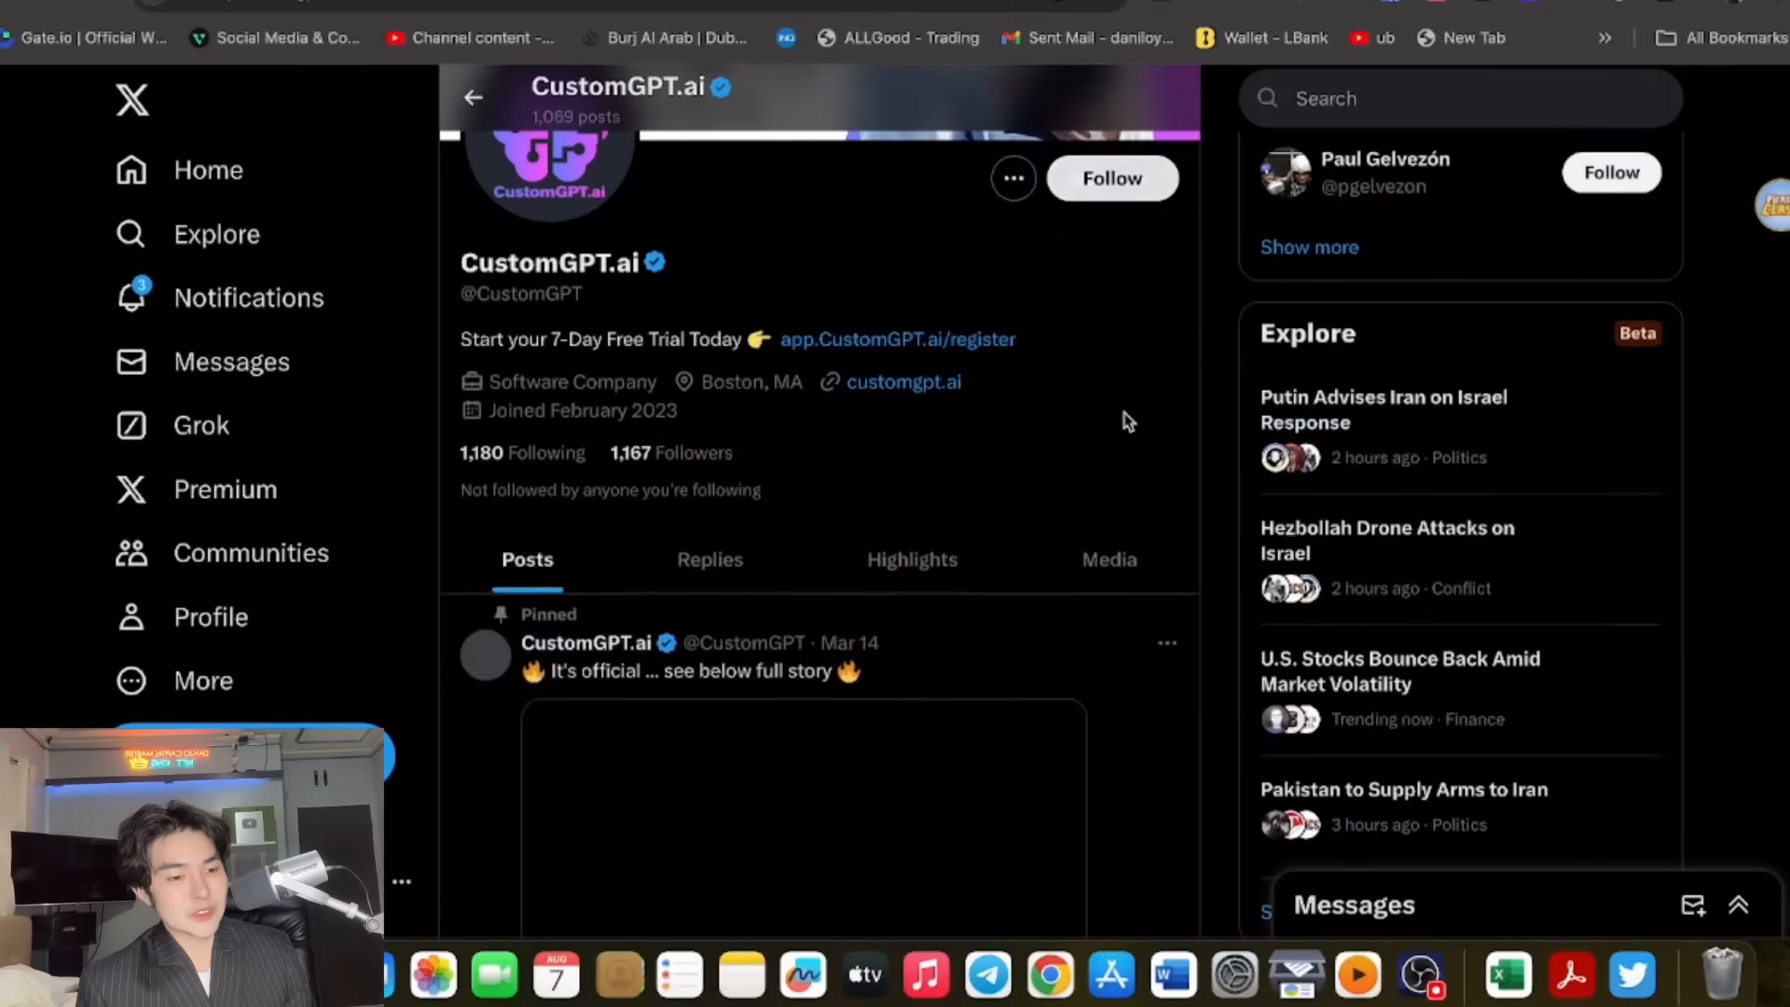
scroll(down, 3)
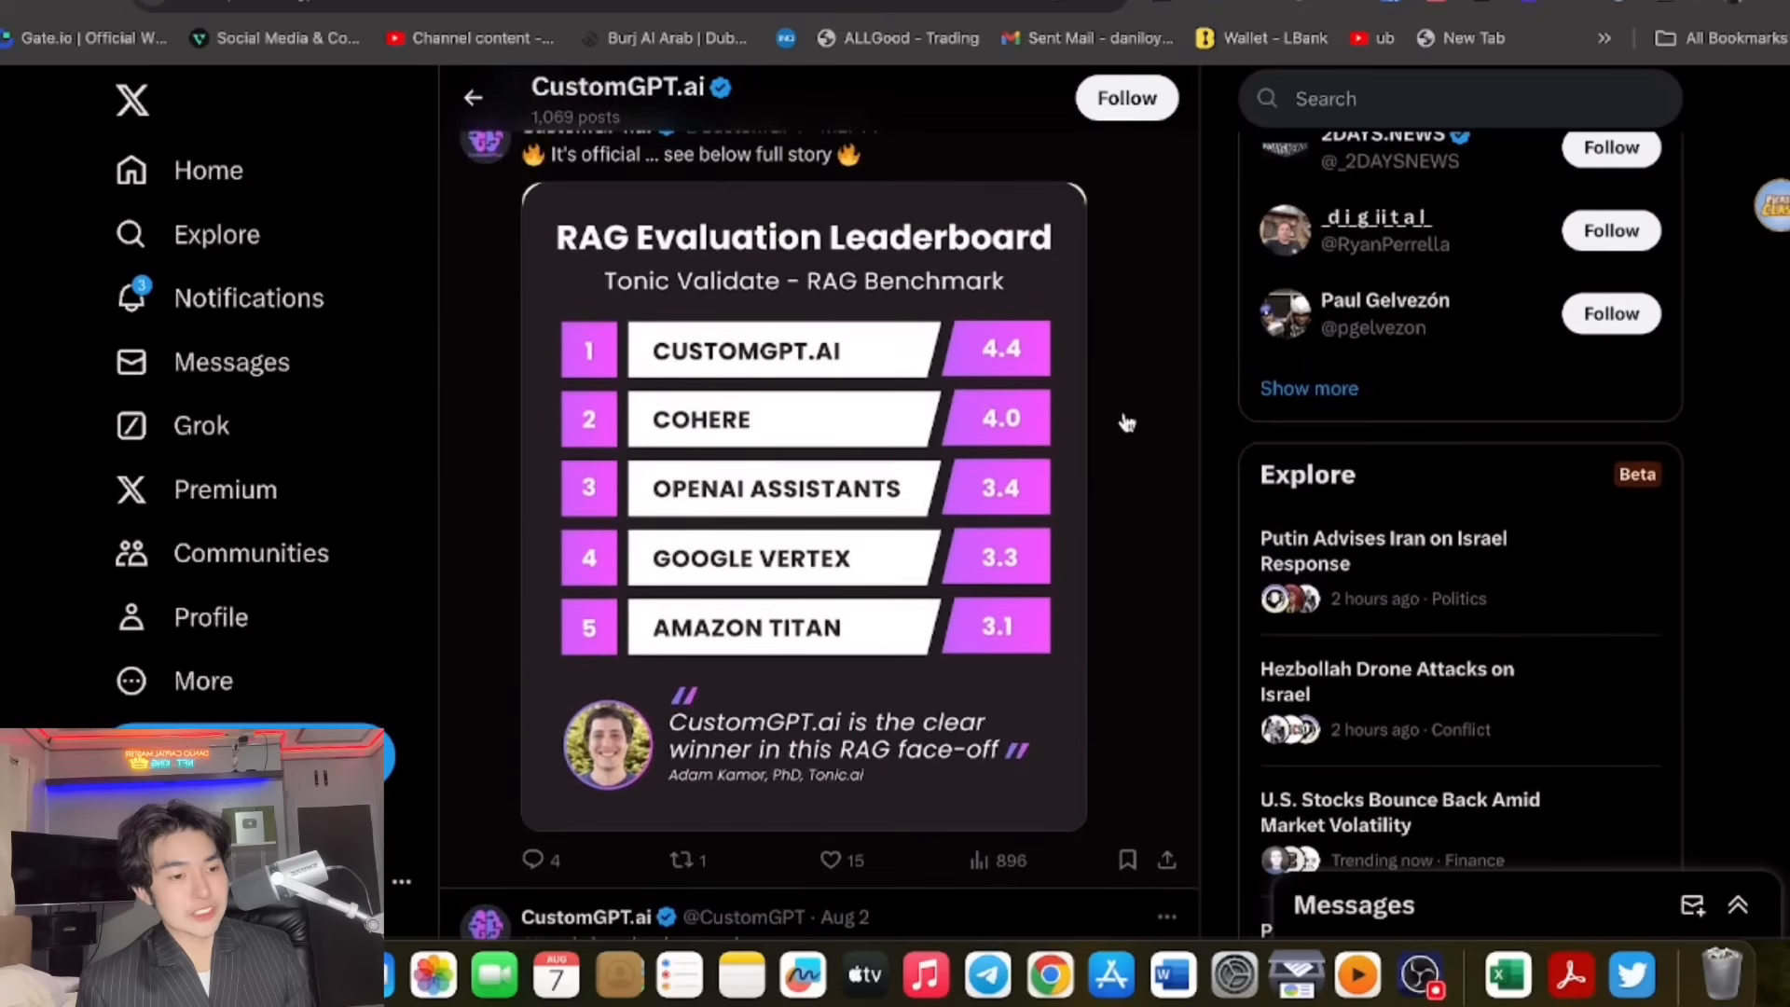